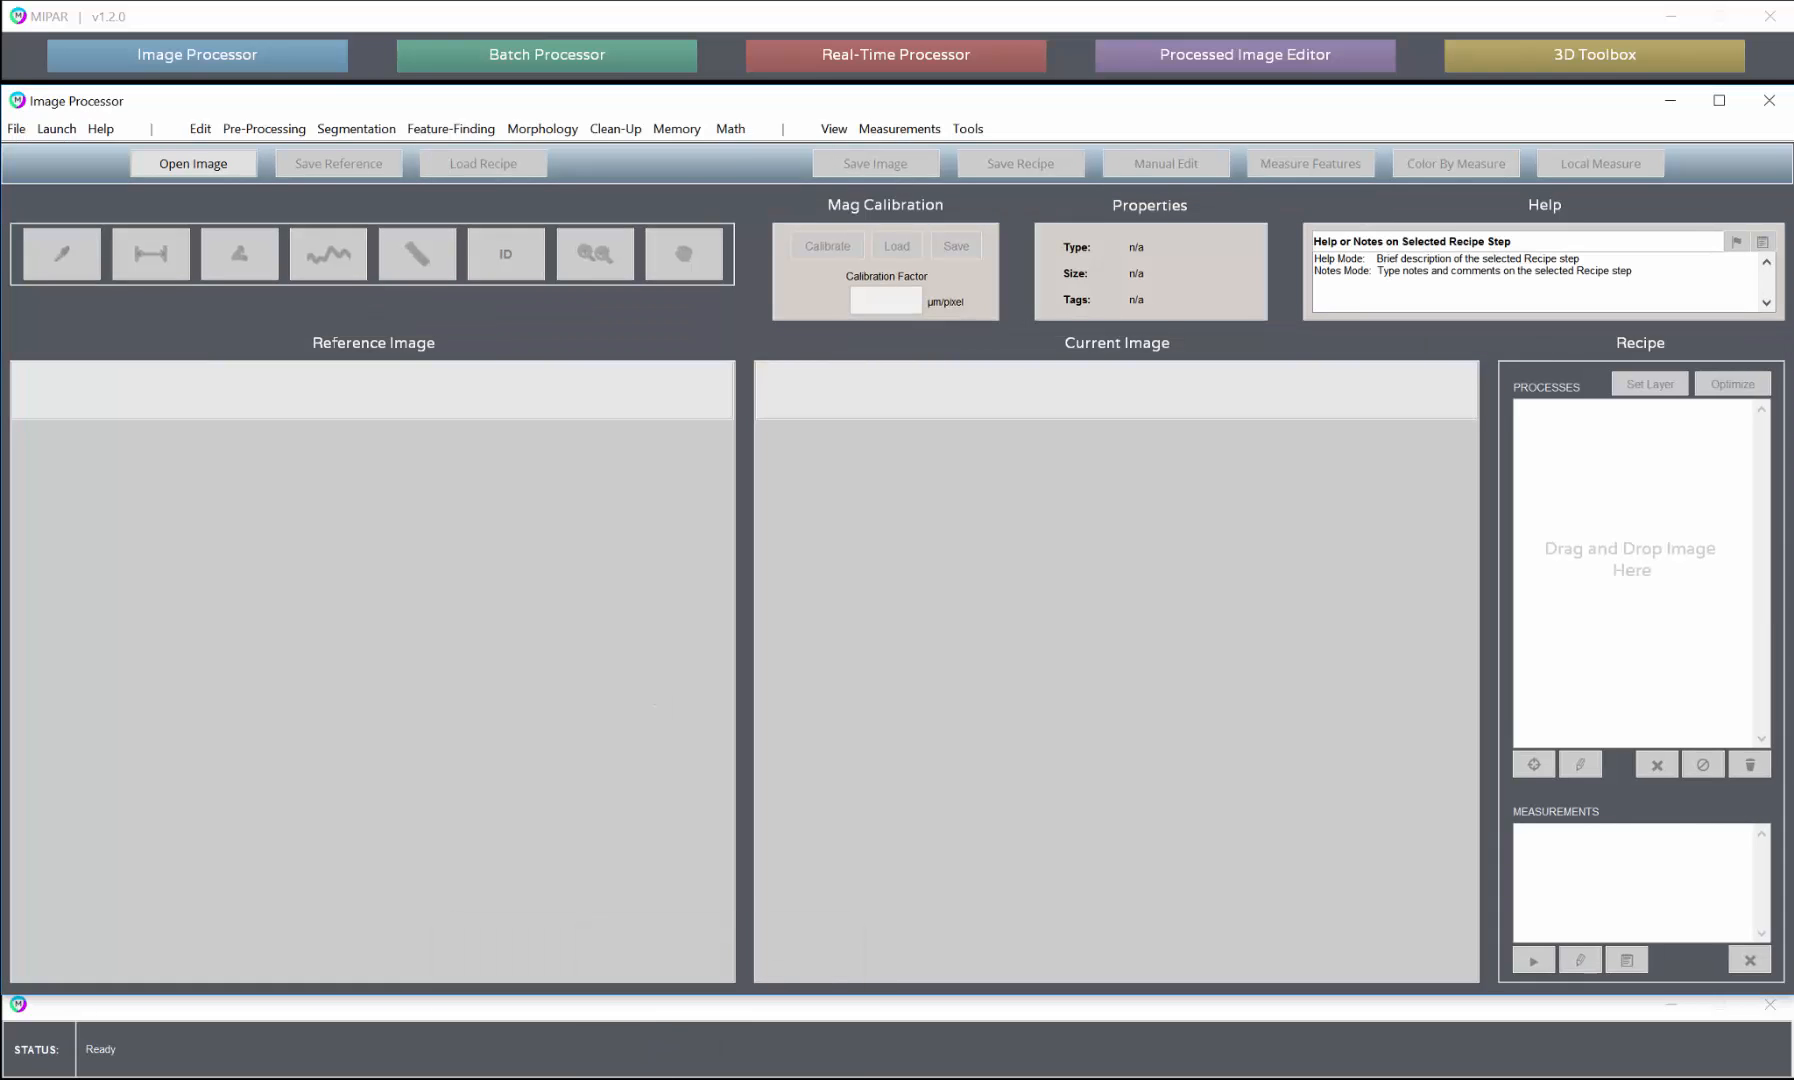
Load the B011 Leaf_Spots example image from C:\Recipe Store
left_click(192, 162)
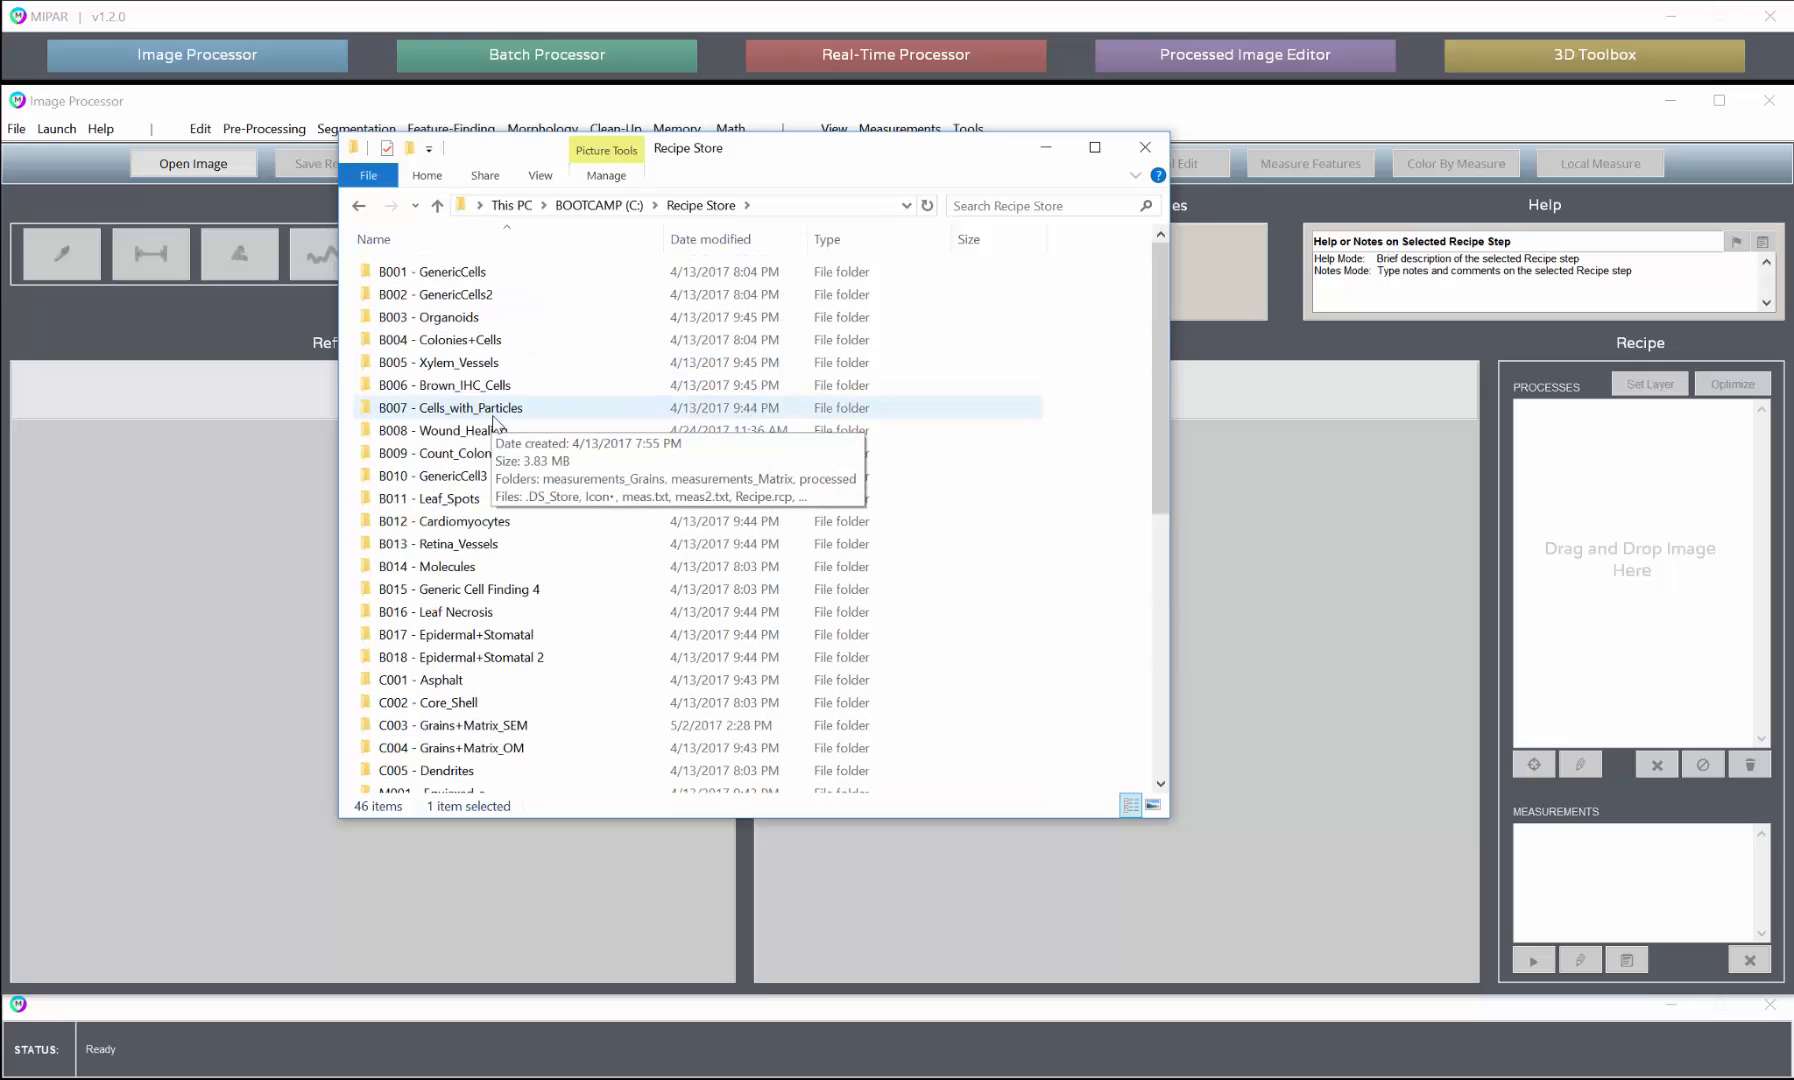
left_click(430, 498)
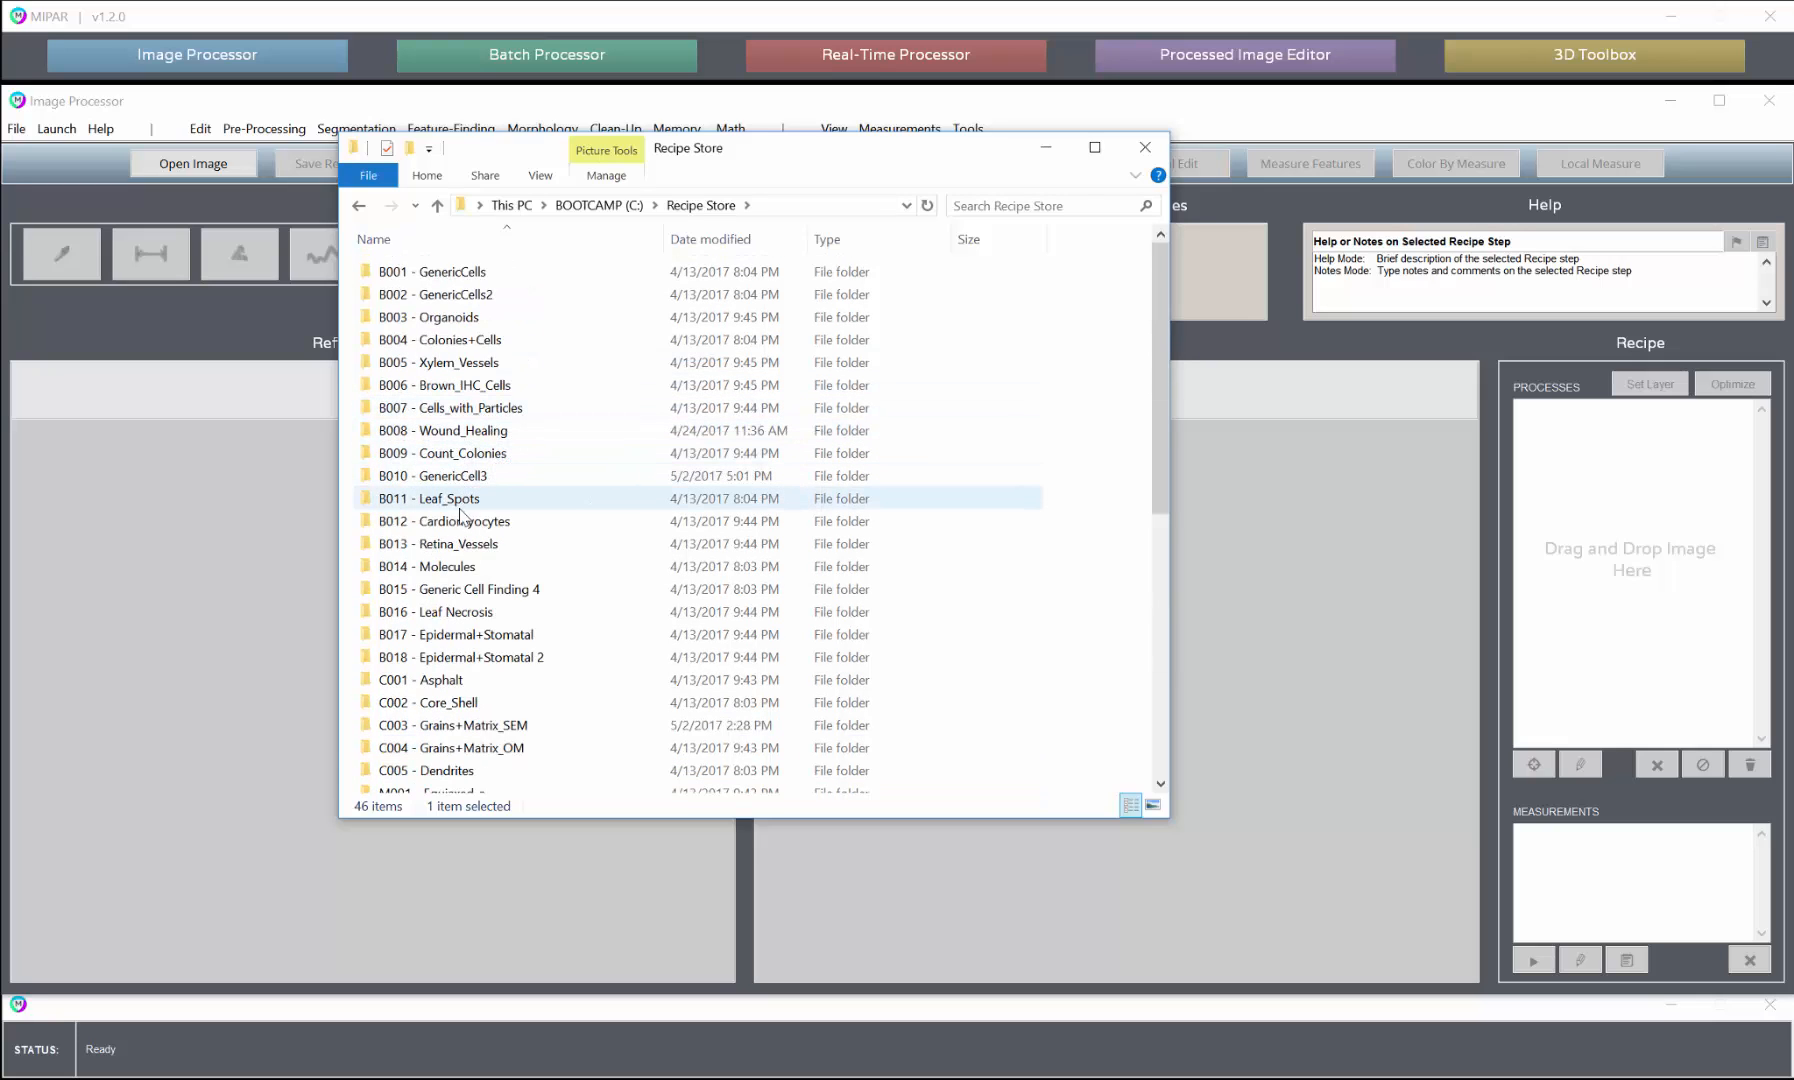
double_click(428, 498)
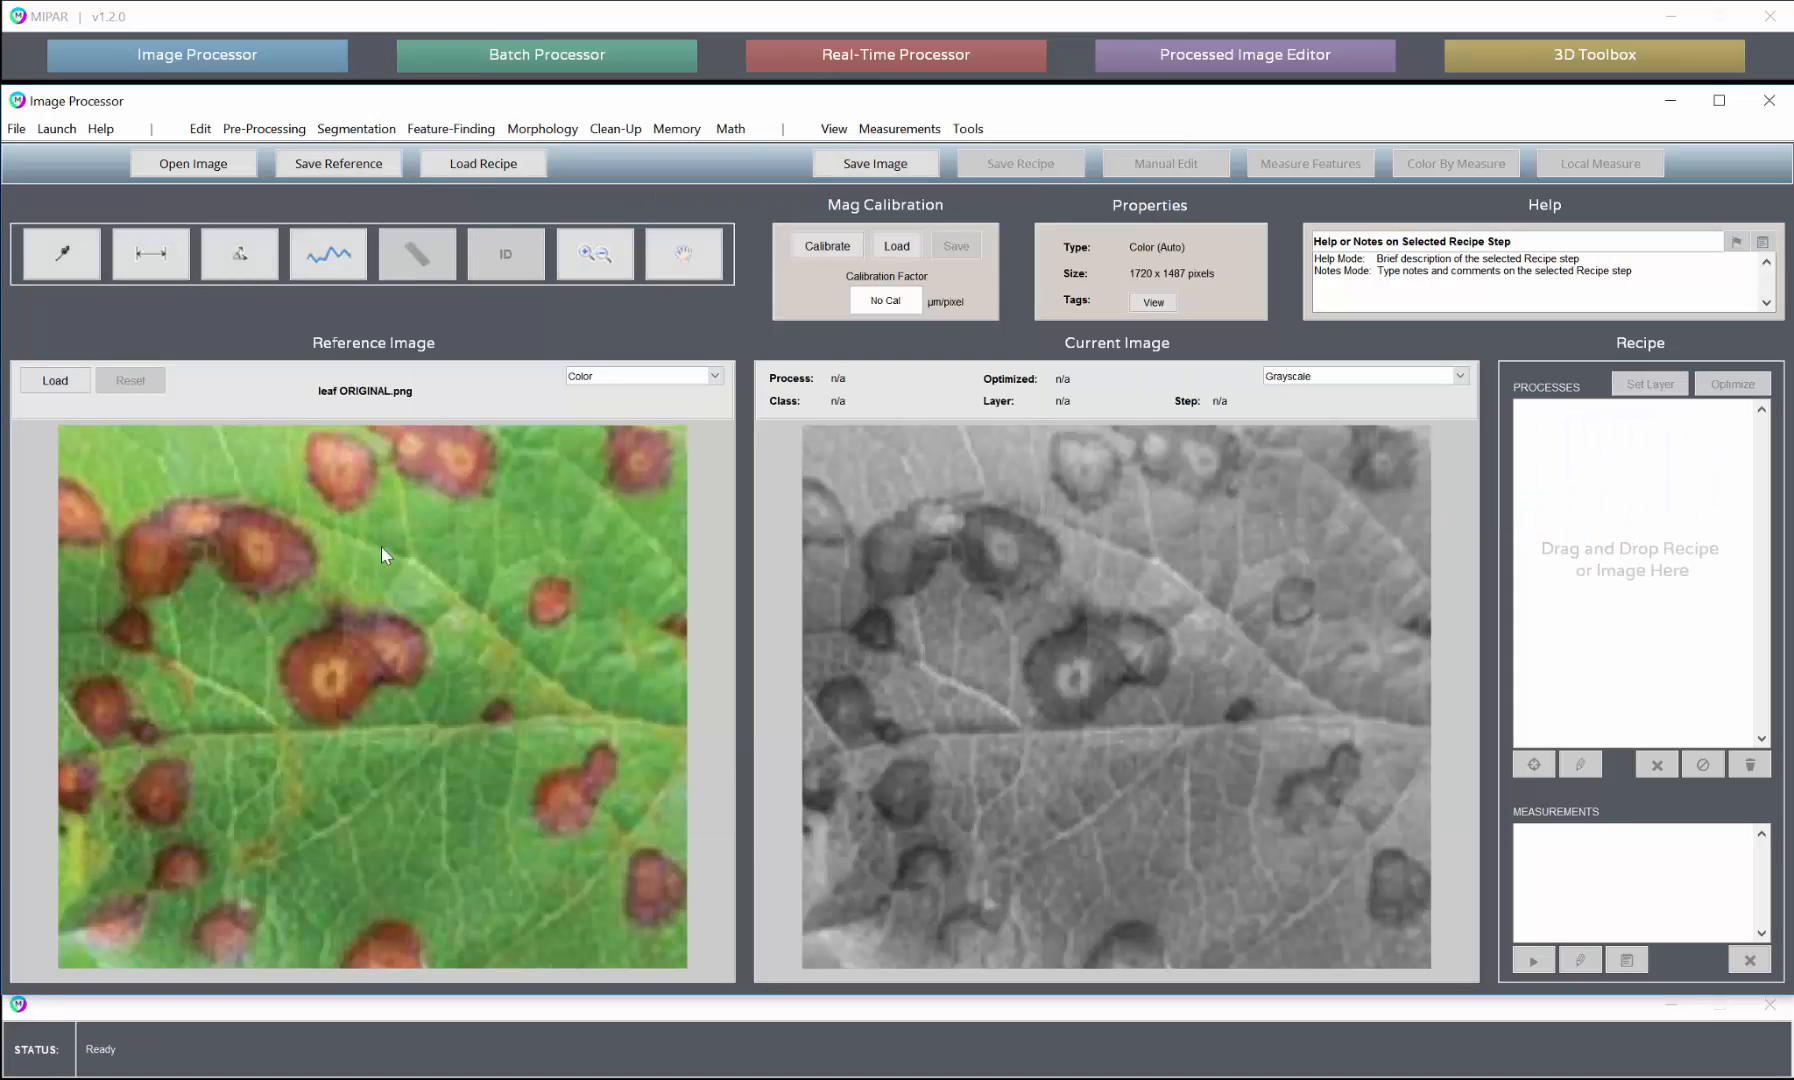
mouse_move(638, 396)
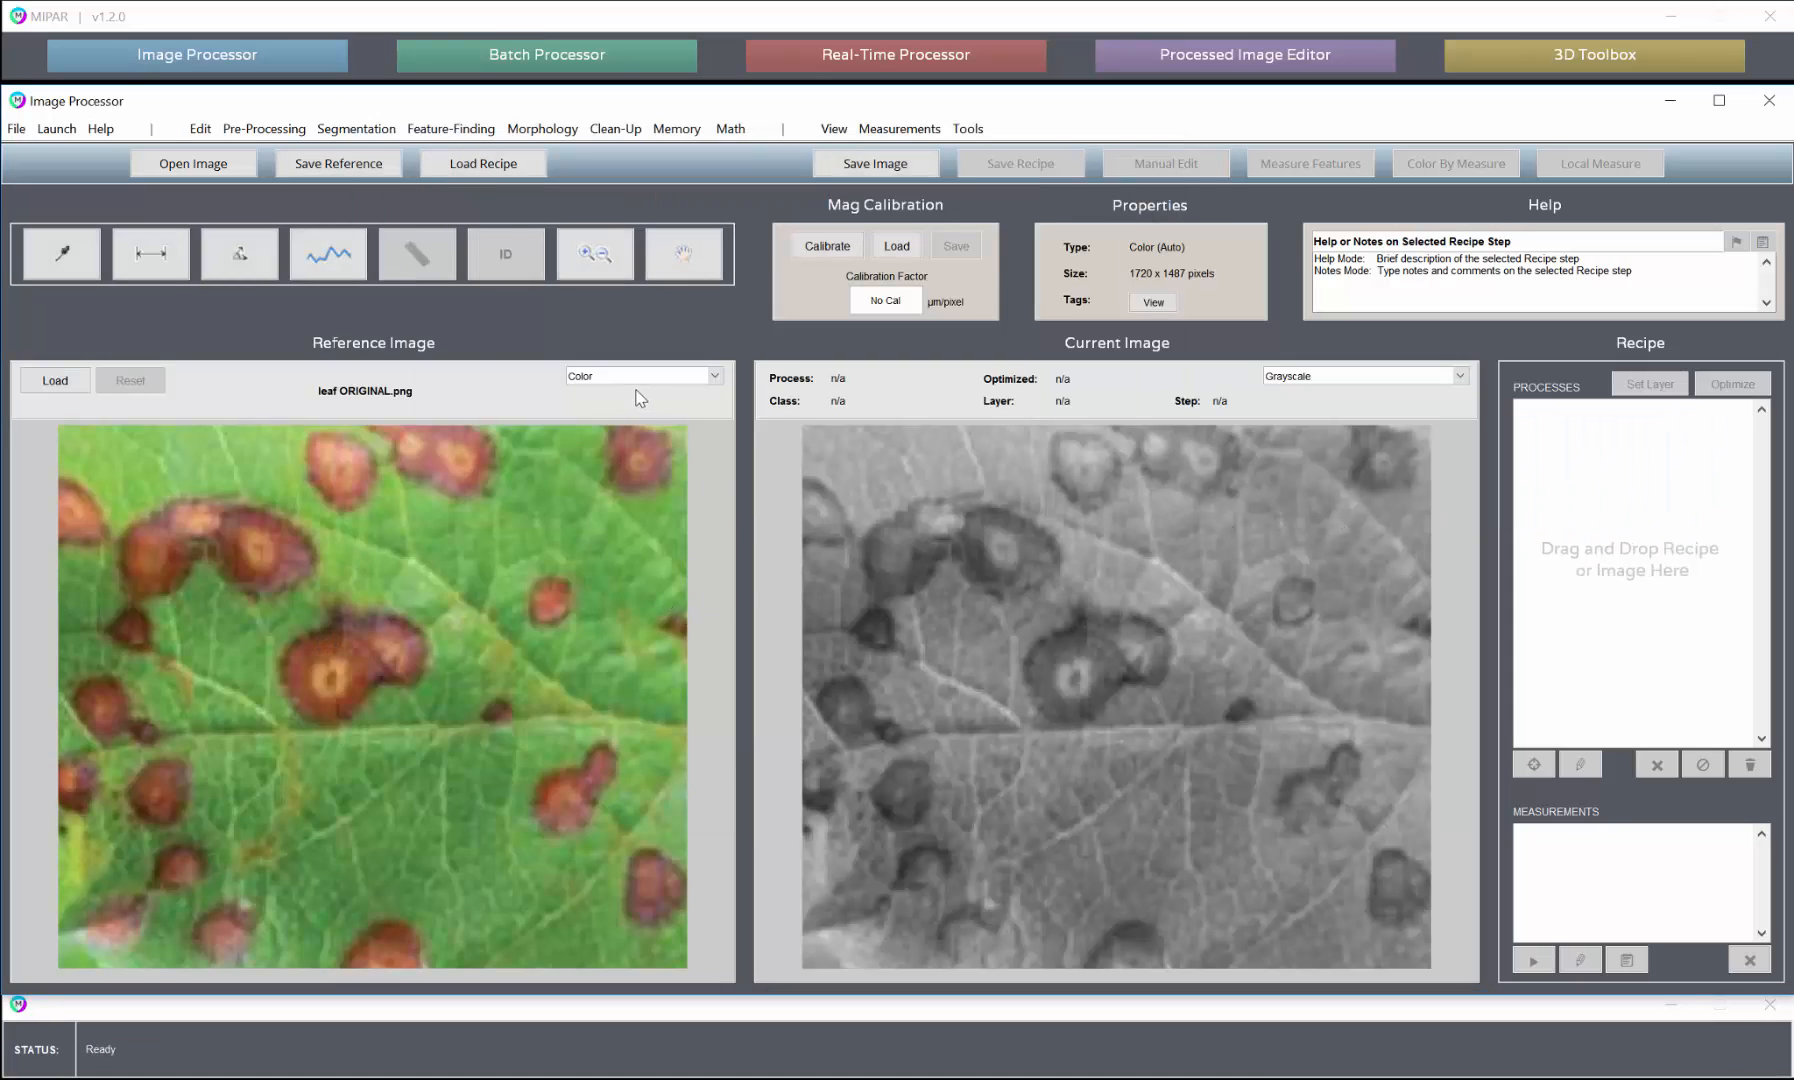
mouse_move(640, 380)
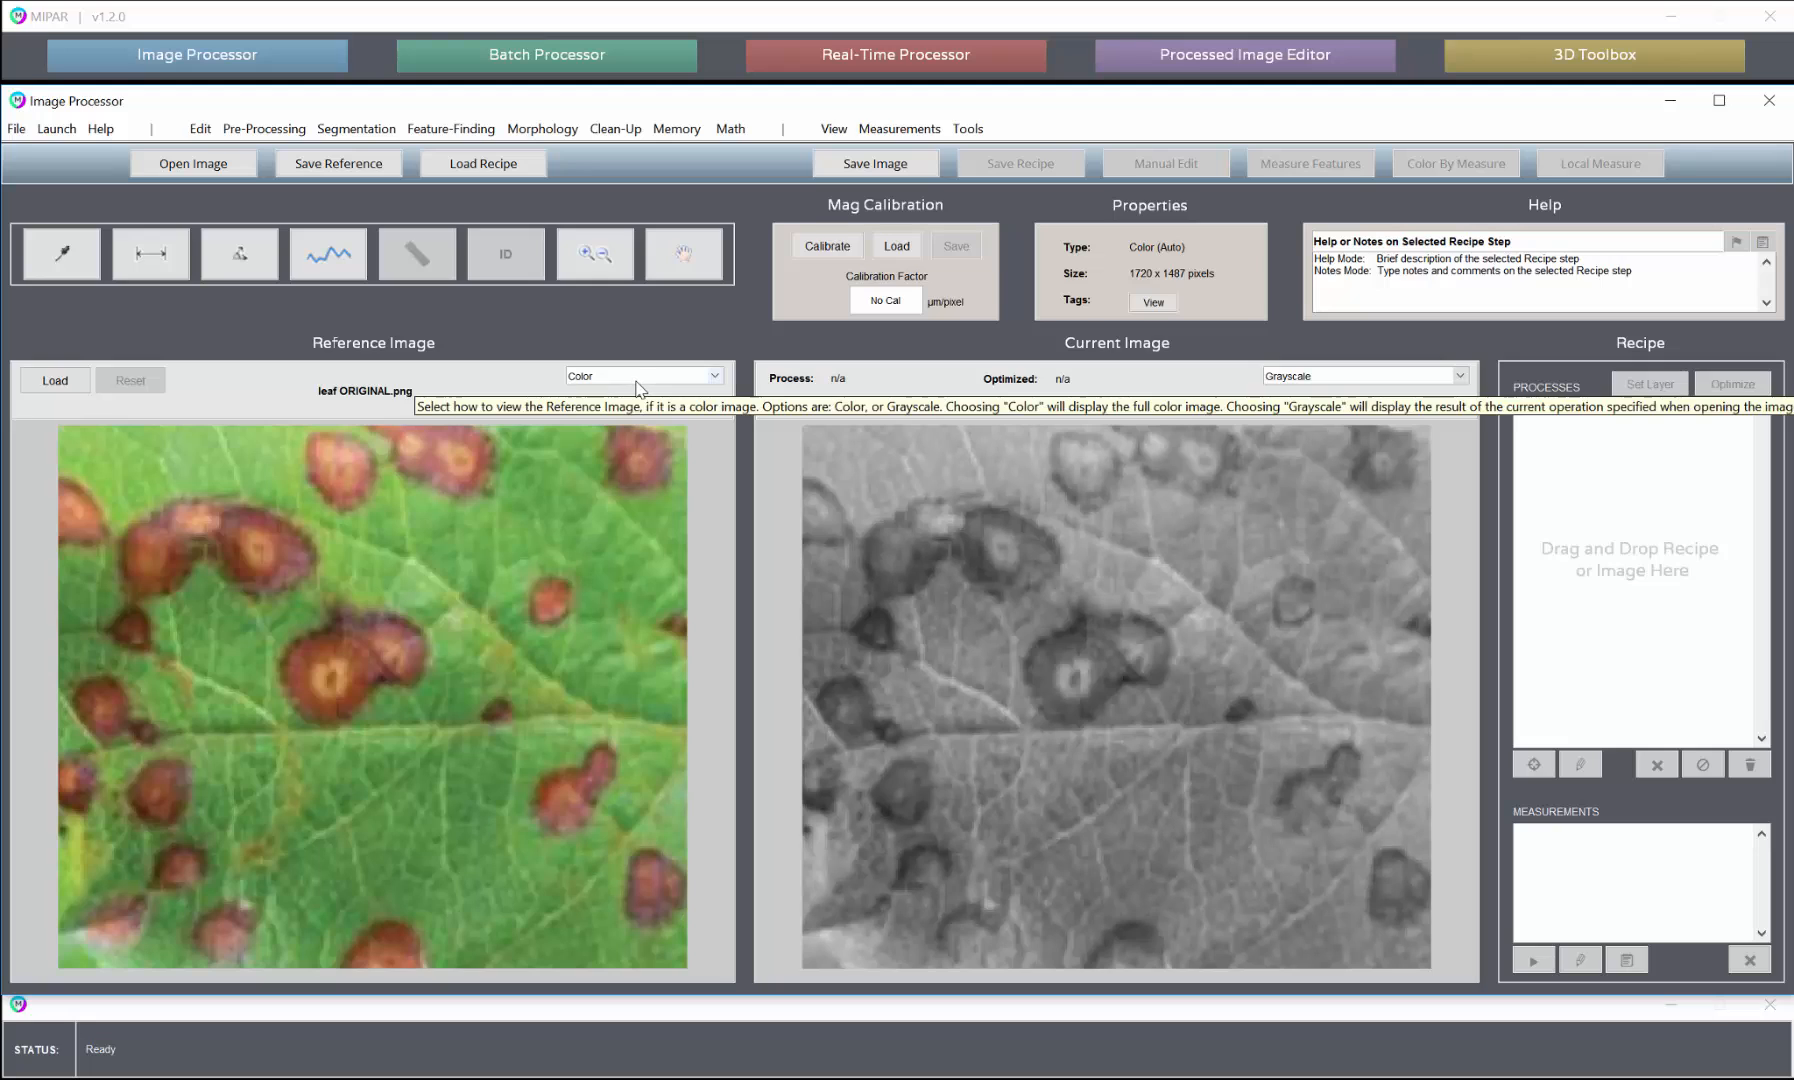
mouse_move(1494, 340)
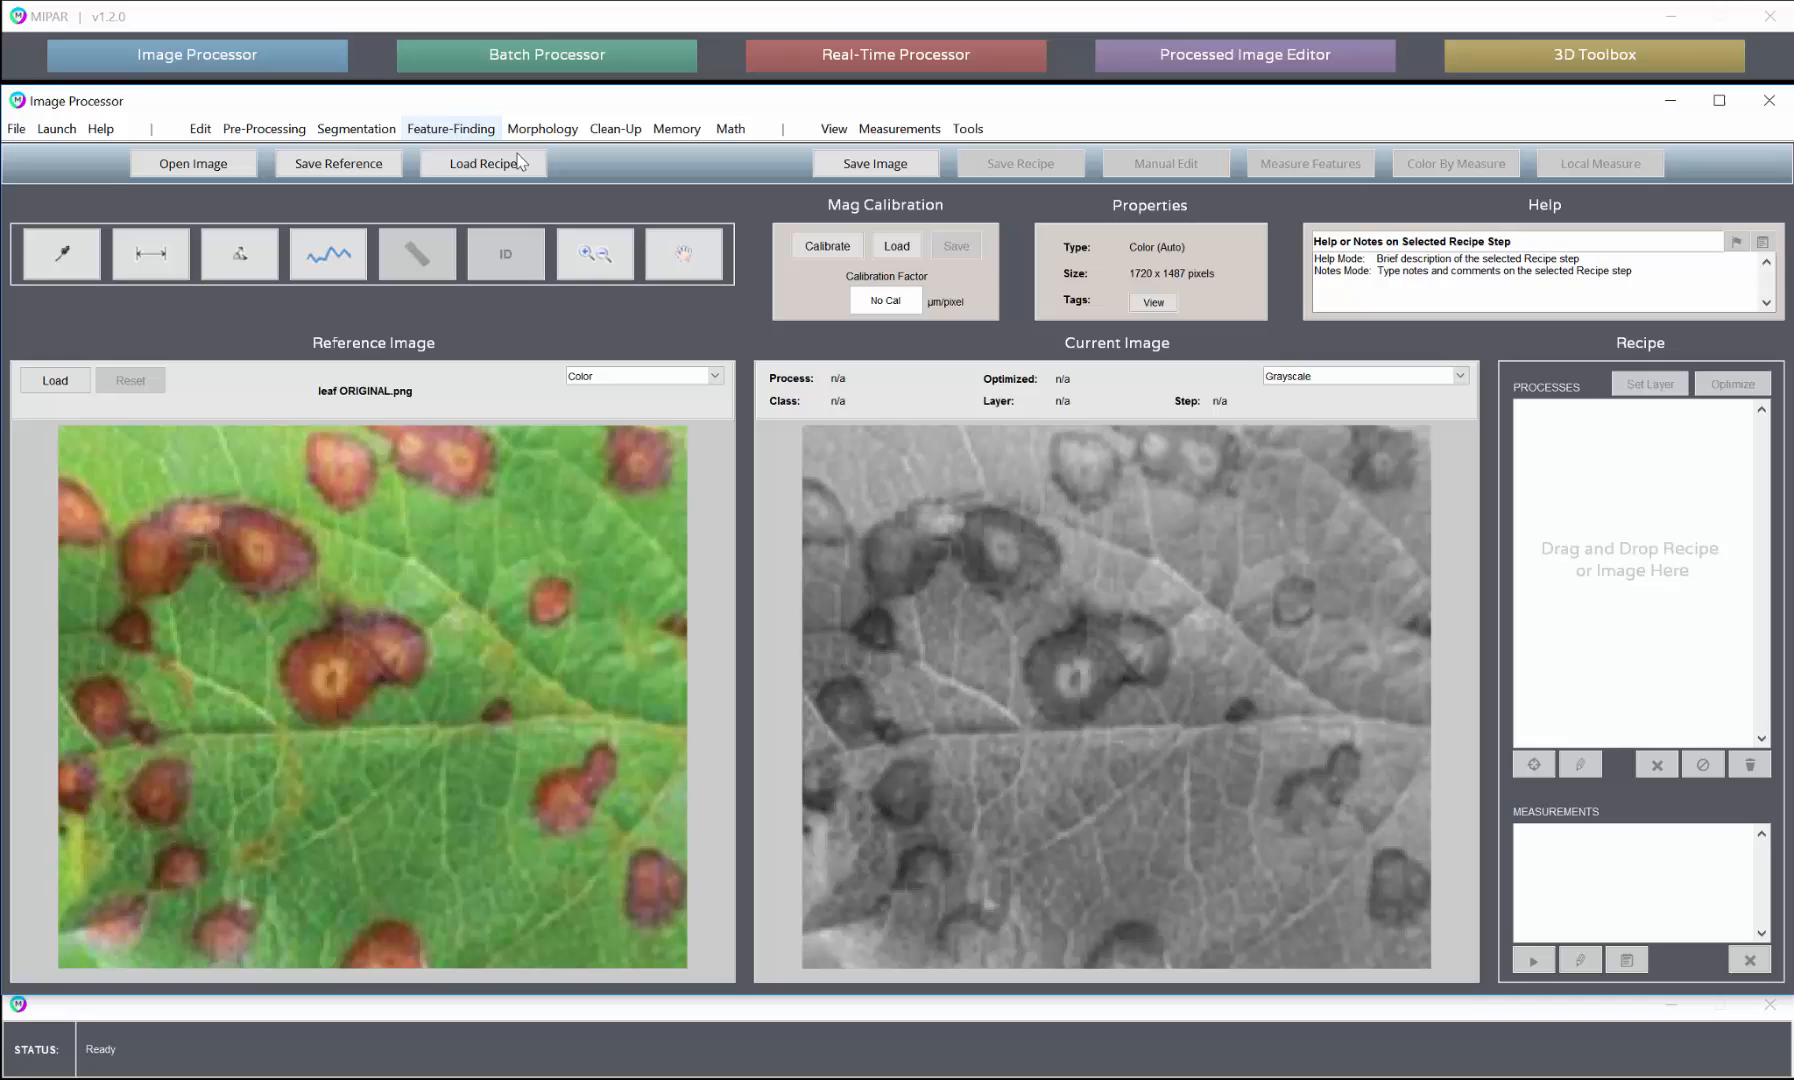
mouse_move(1034, 356)
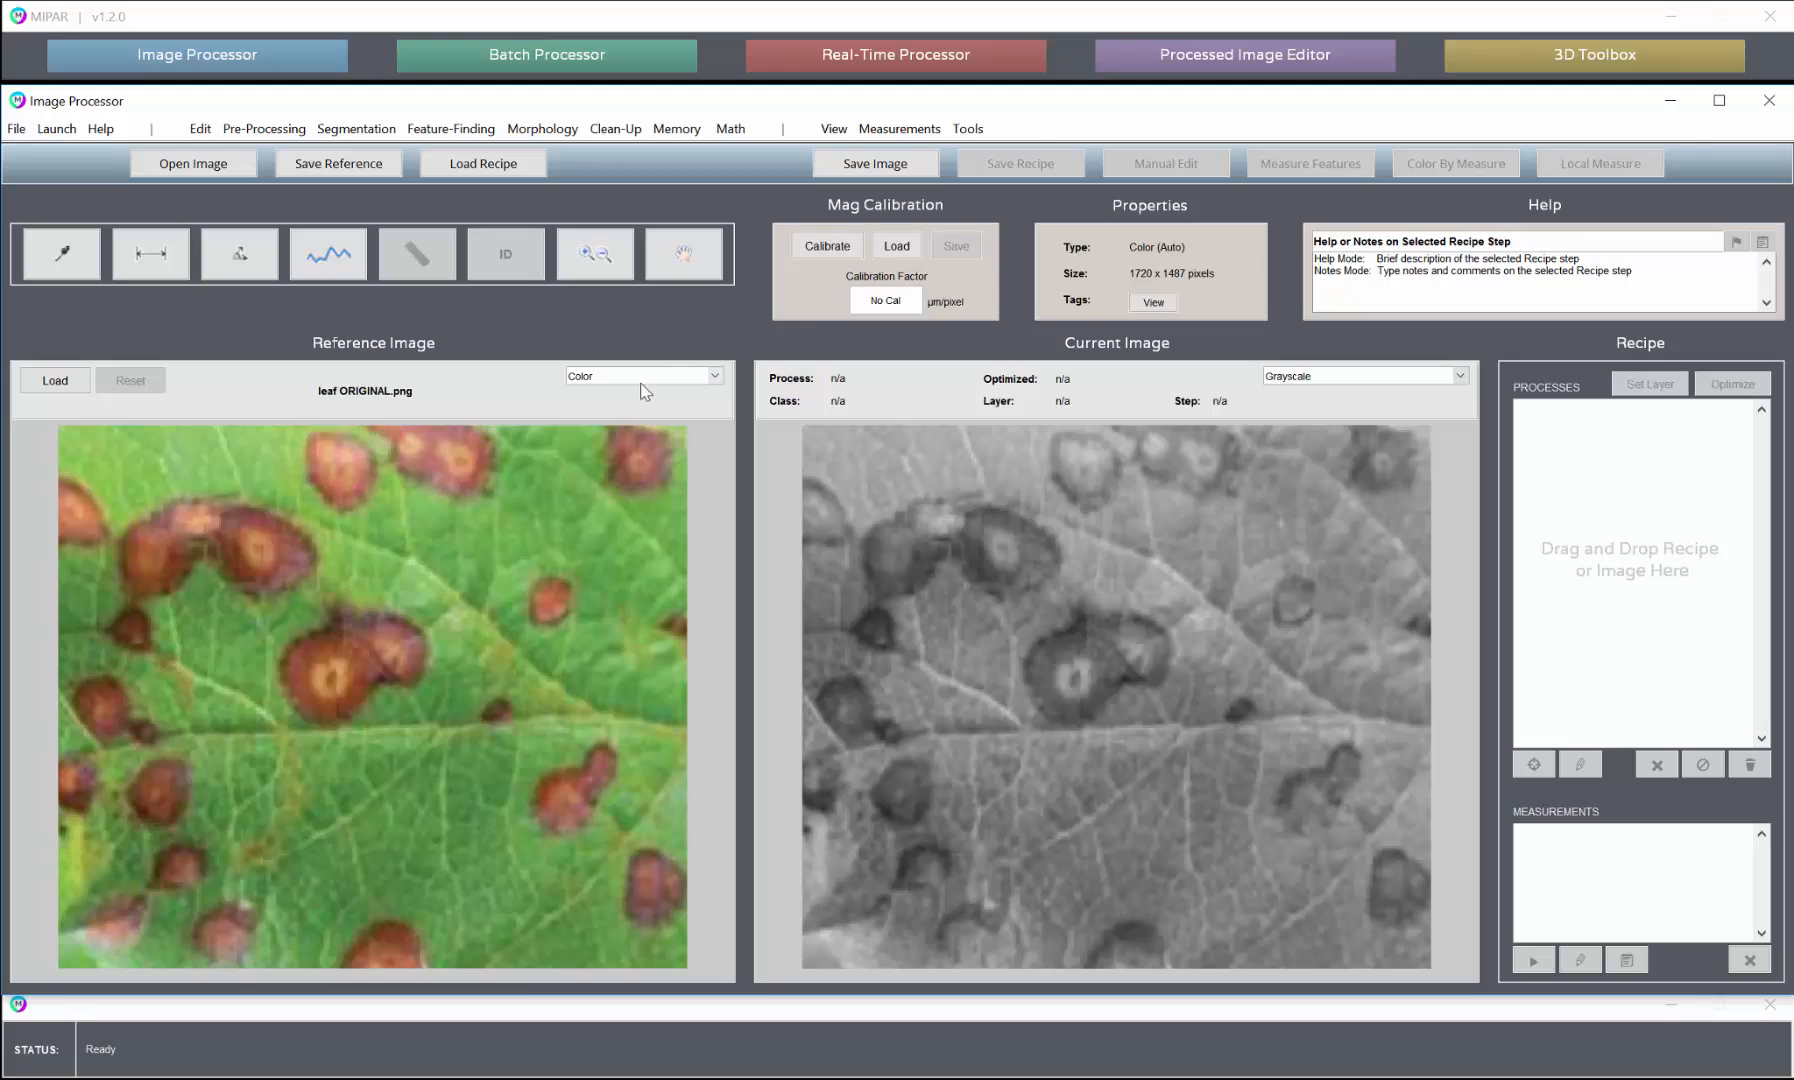
Switch the reference image to grayscale and try a custom channel expression, dismissing the error
left_click(644, 376)
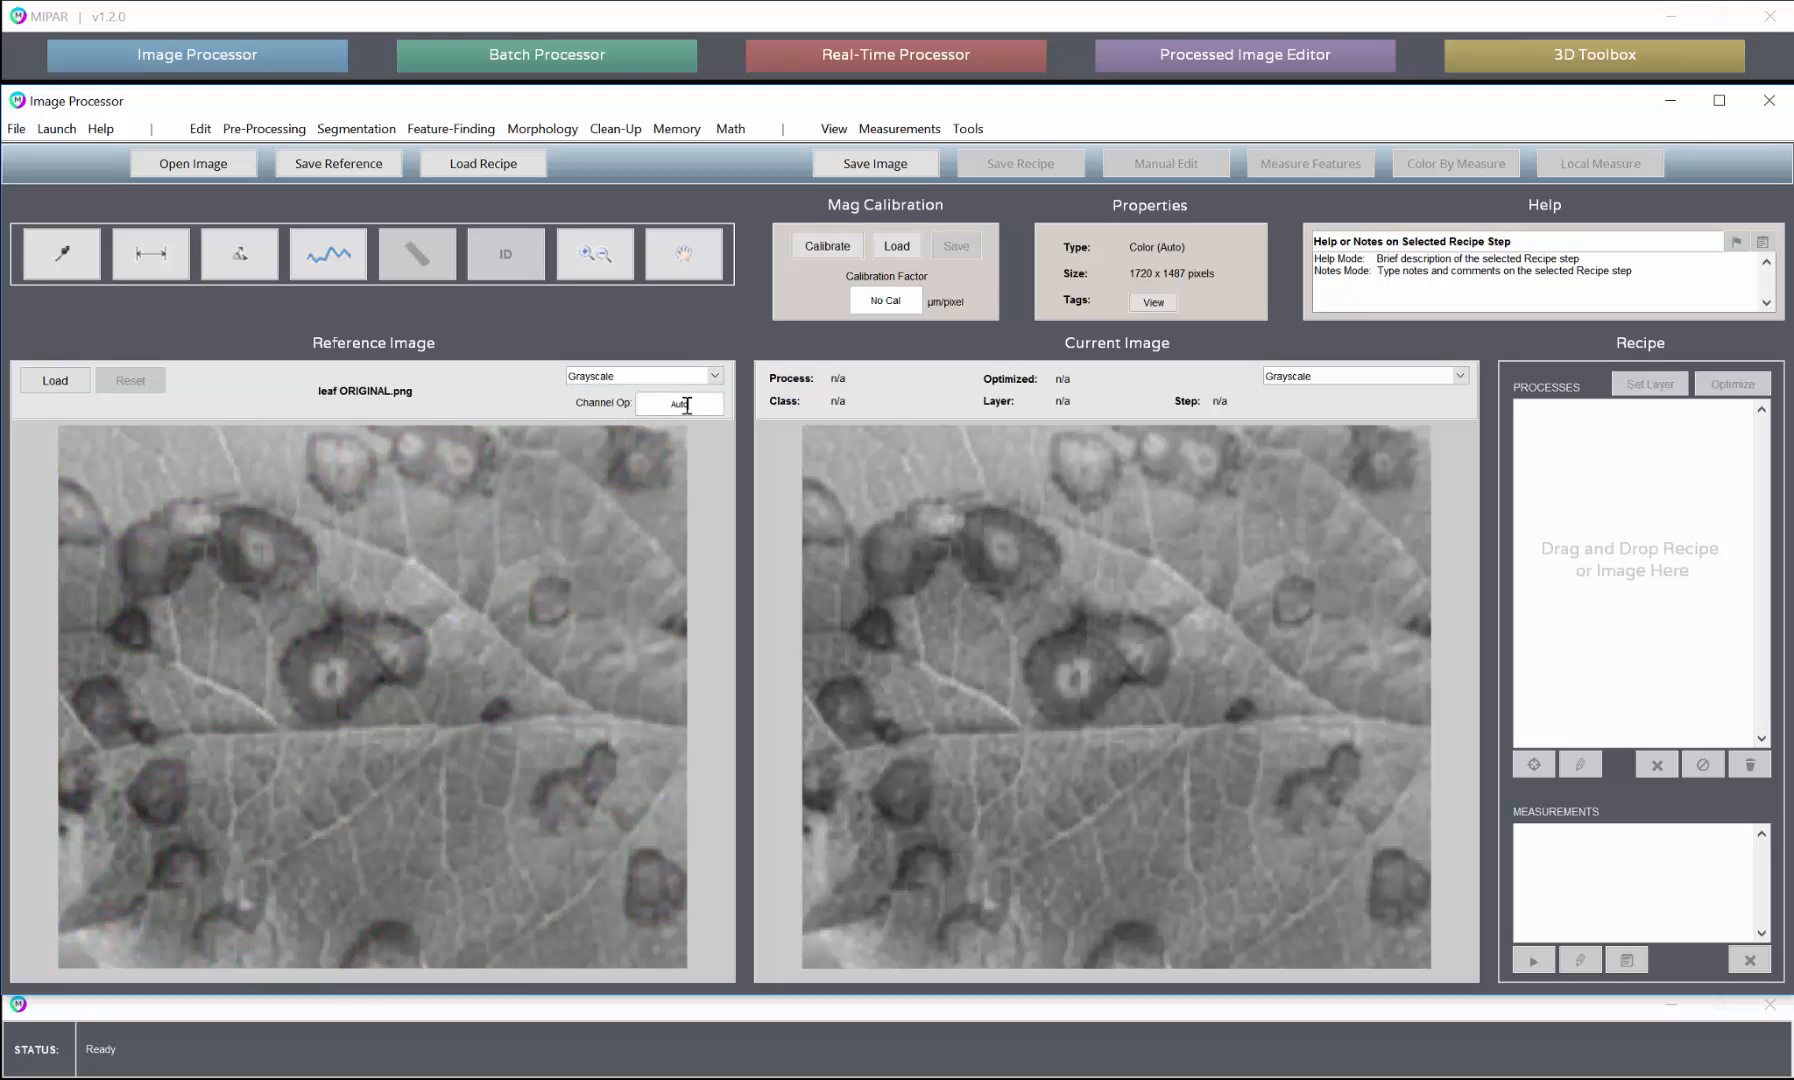
type("r")
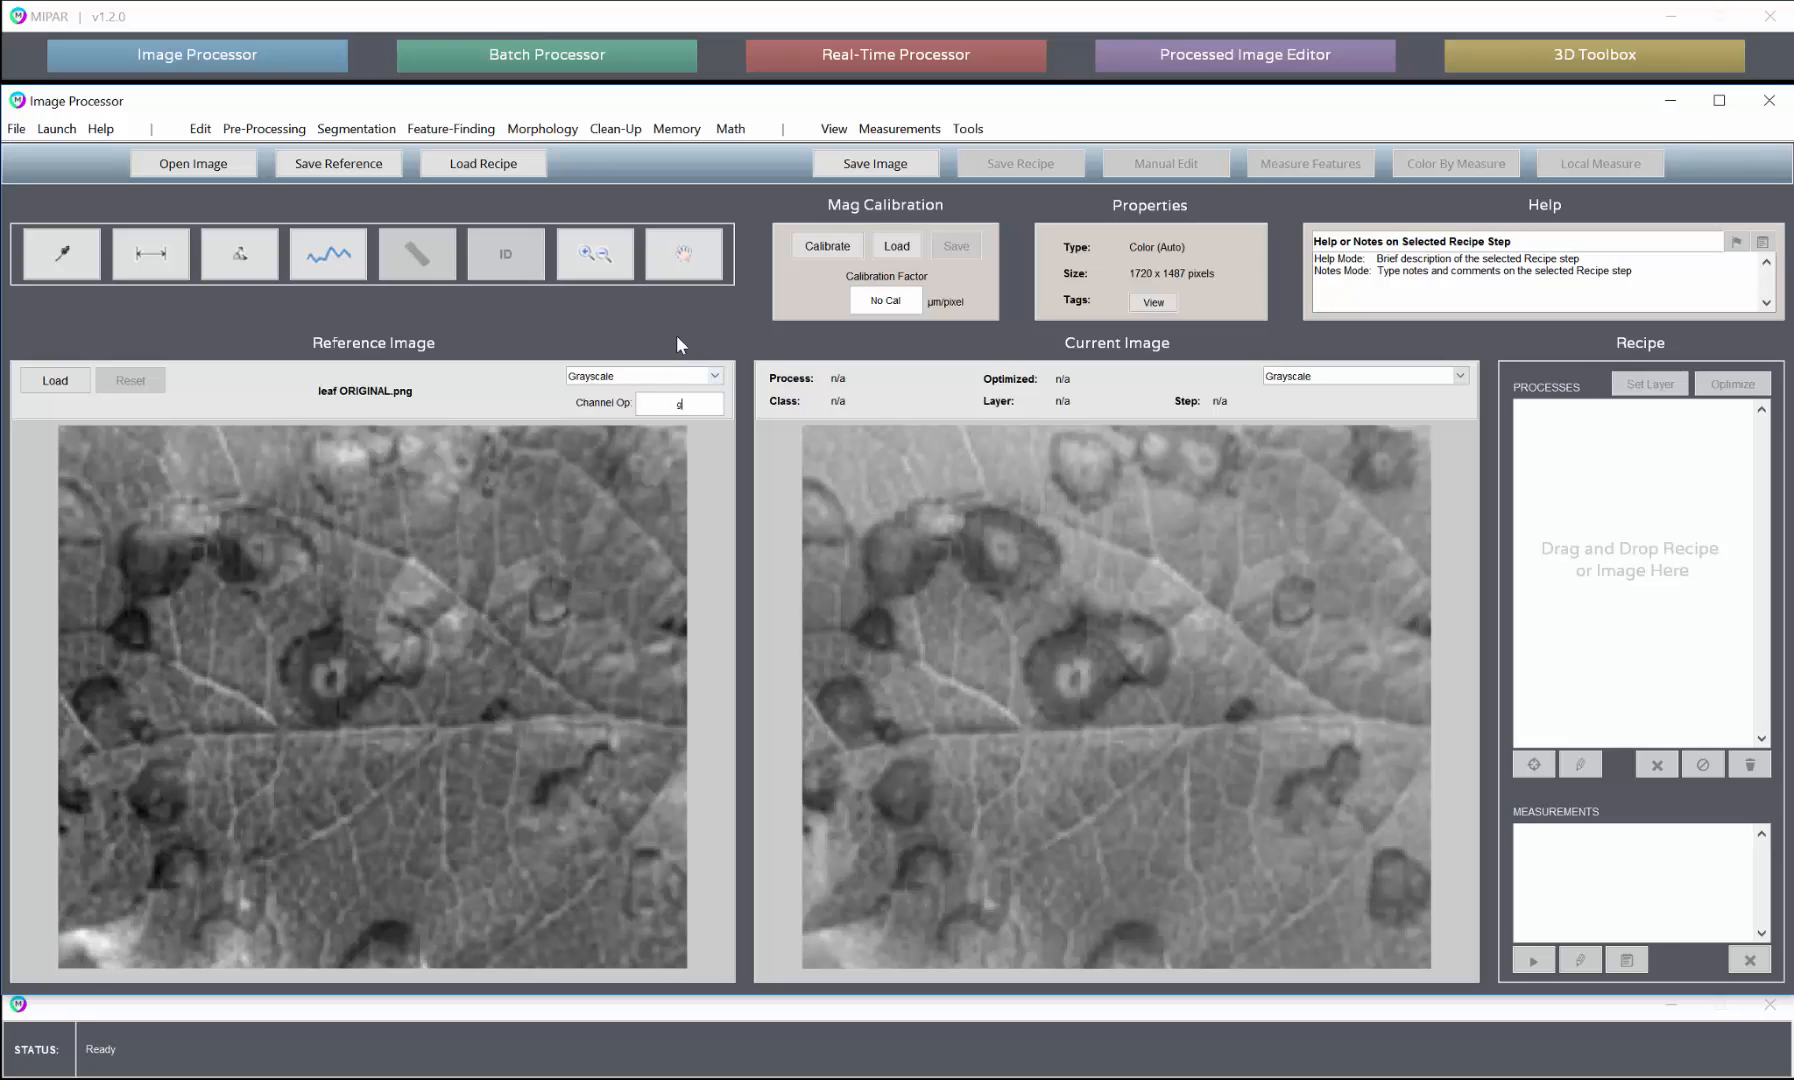
type("9")
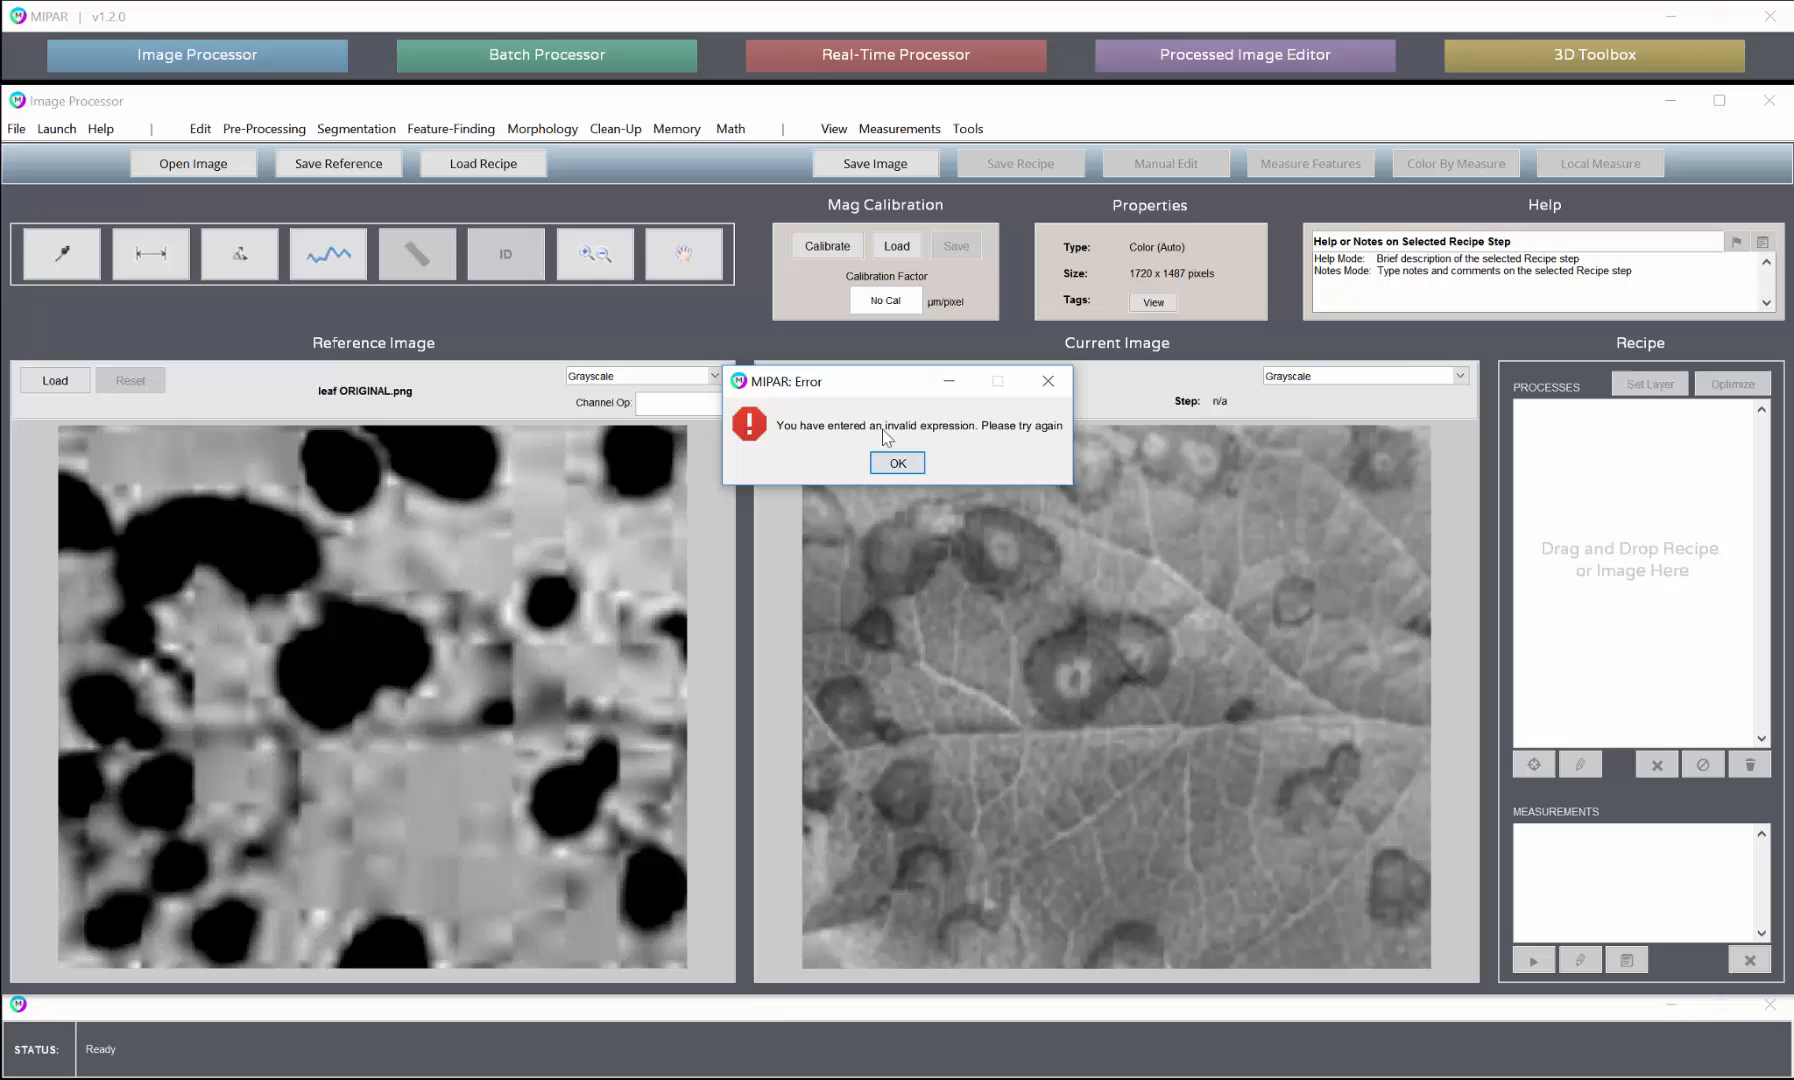
left_click(896, 464)
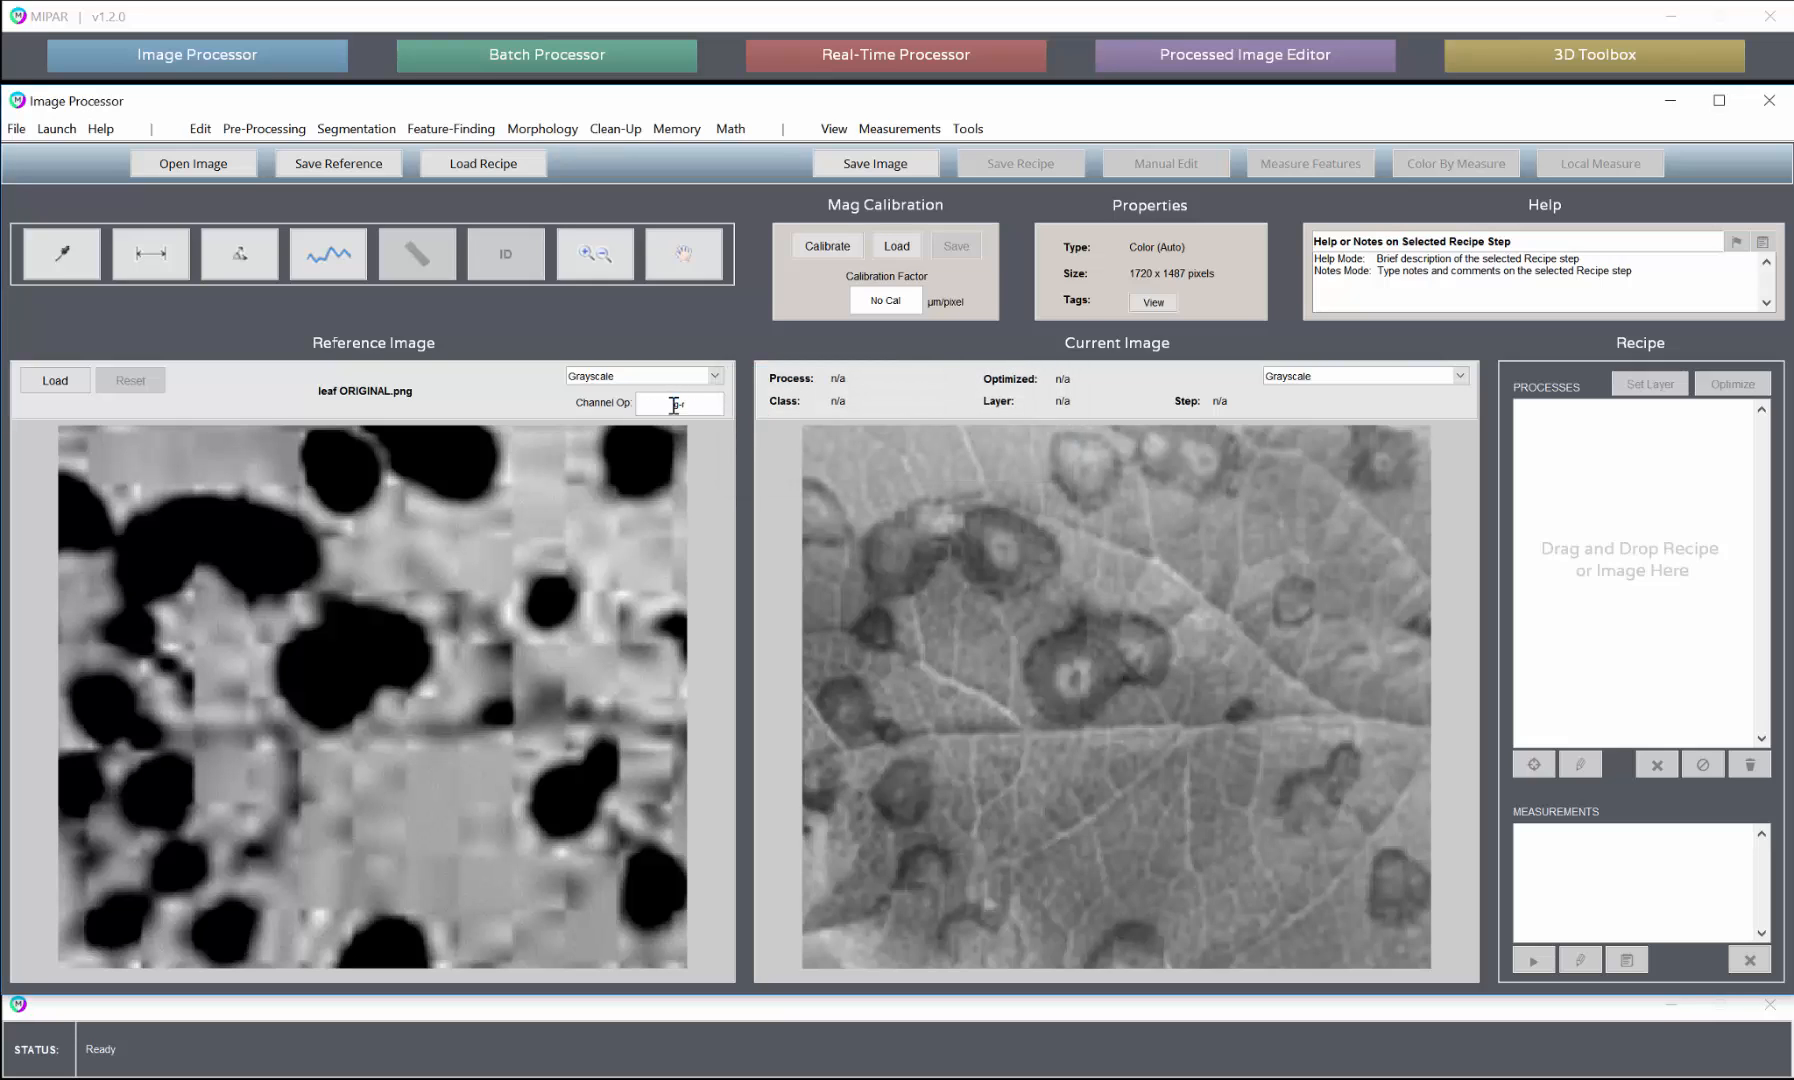
Review the Memory > Channel Operation settings and cancel without changes
left_click(676, 128)
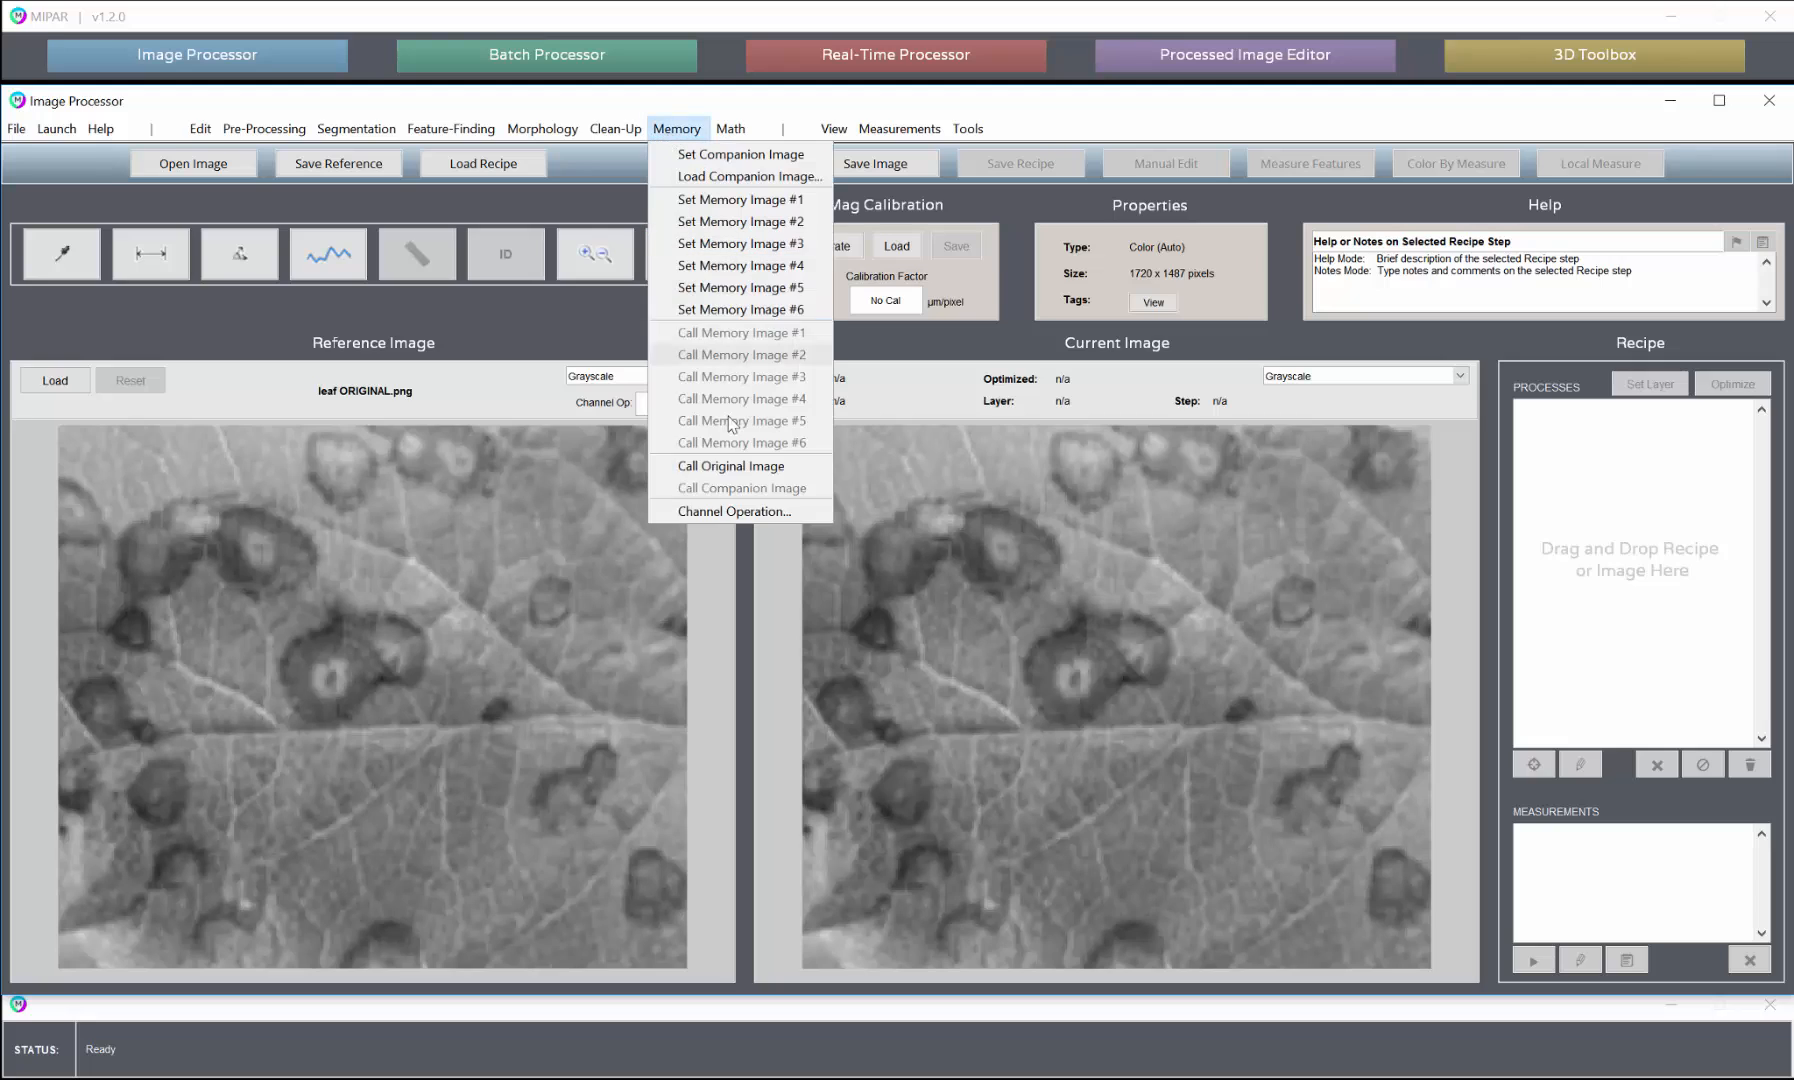
left_click(732, 512)
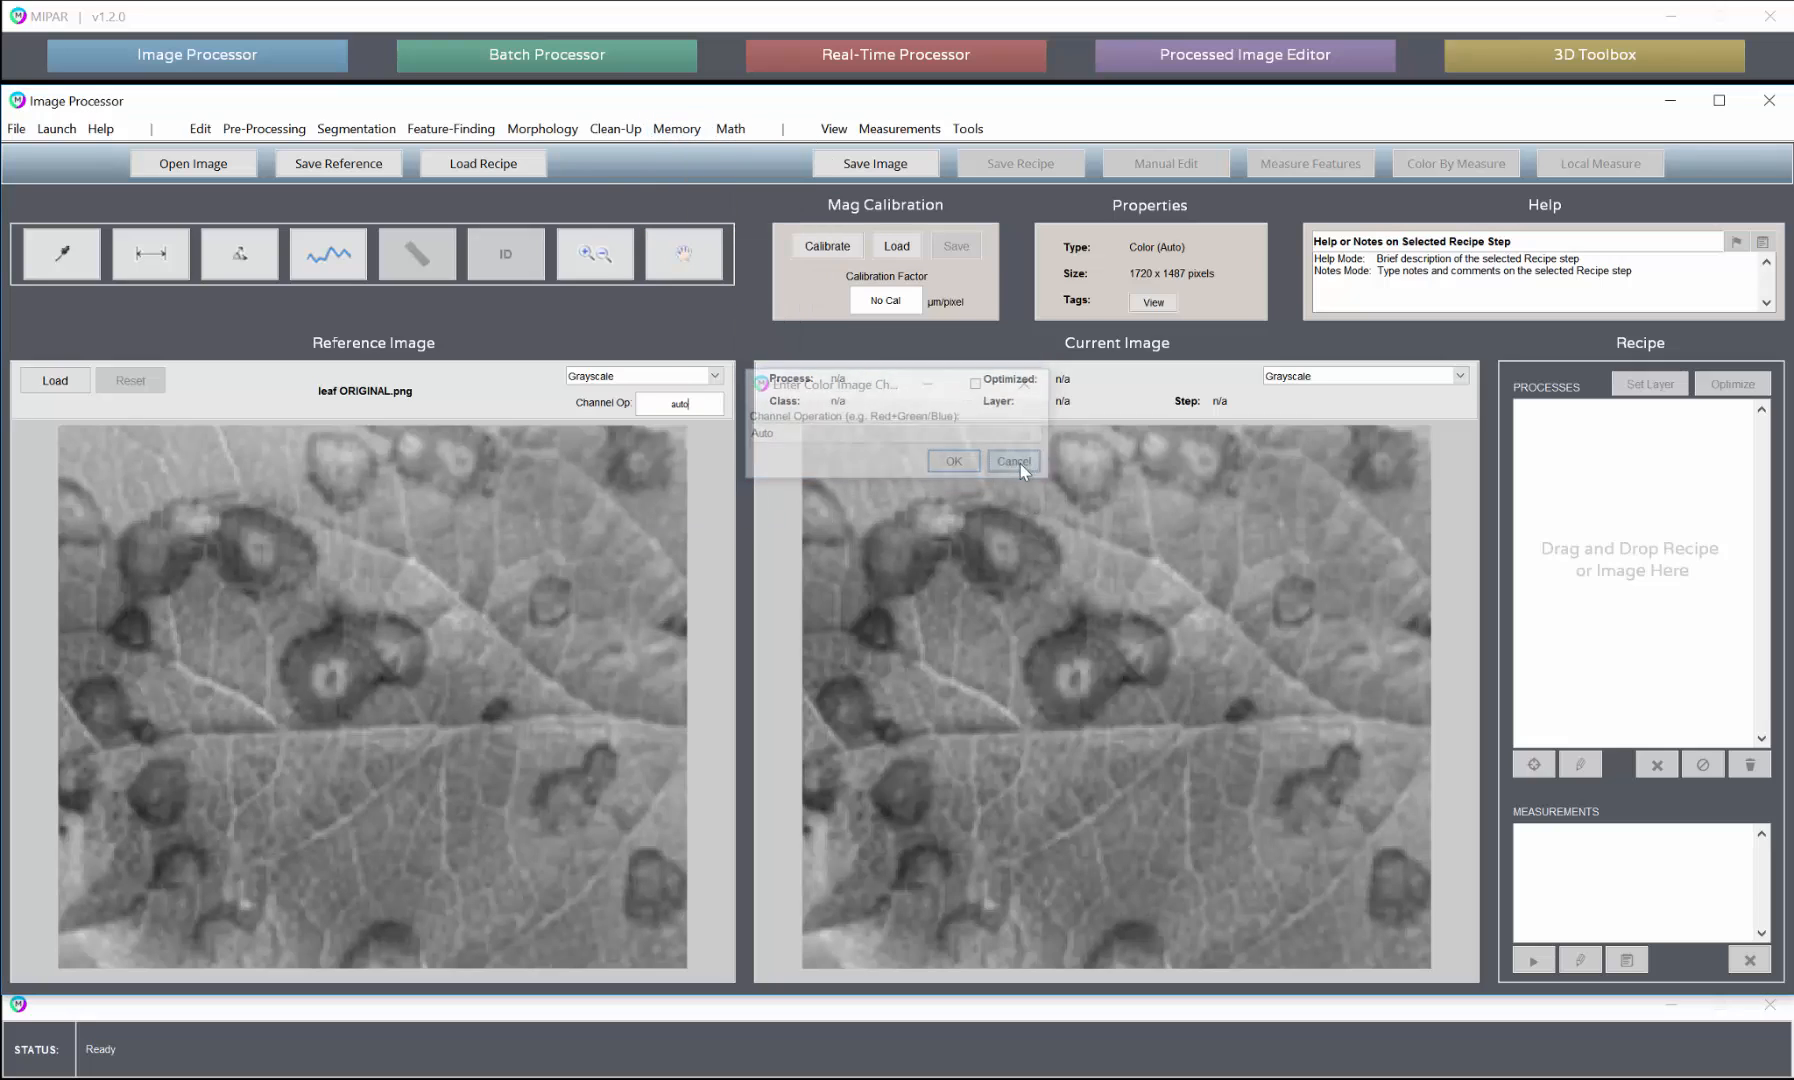
left_click(1012, 462)
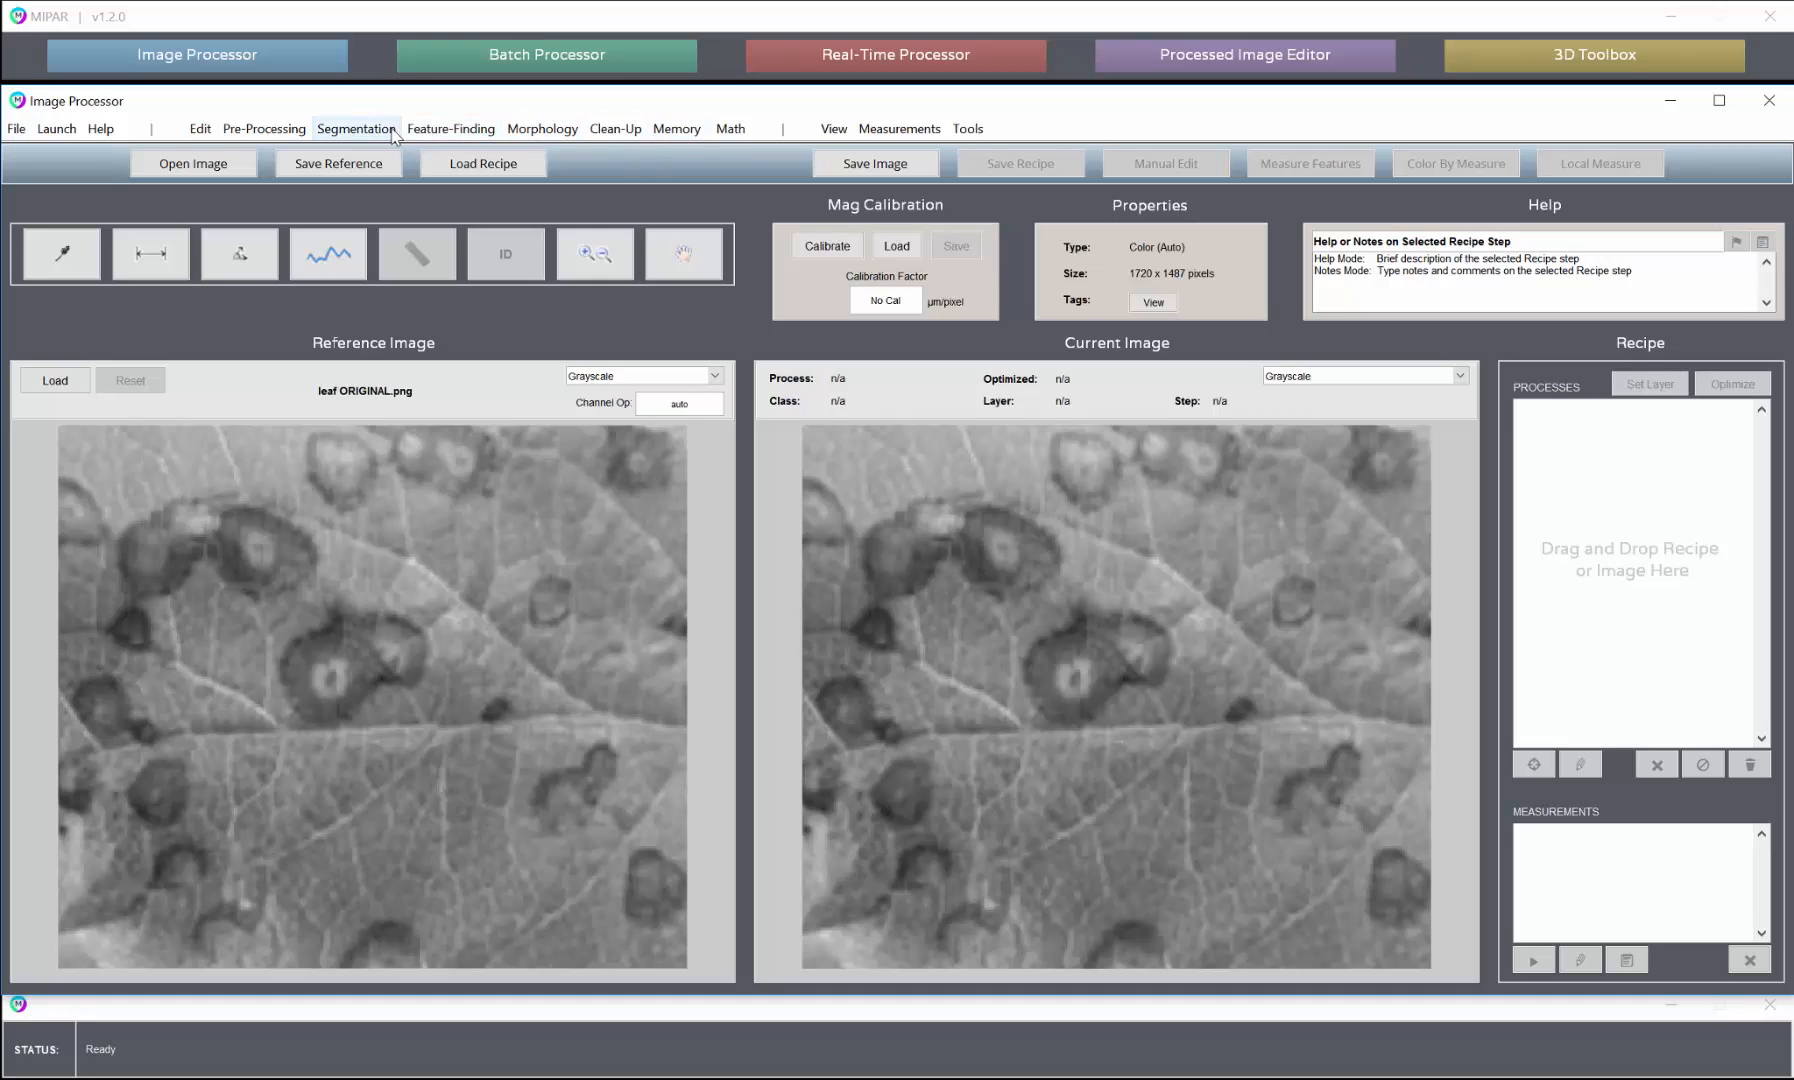
Preview a 2-class Color Cluster segmentation with Flatten Background returned to 0
left_click(678, 402)
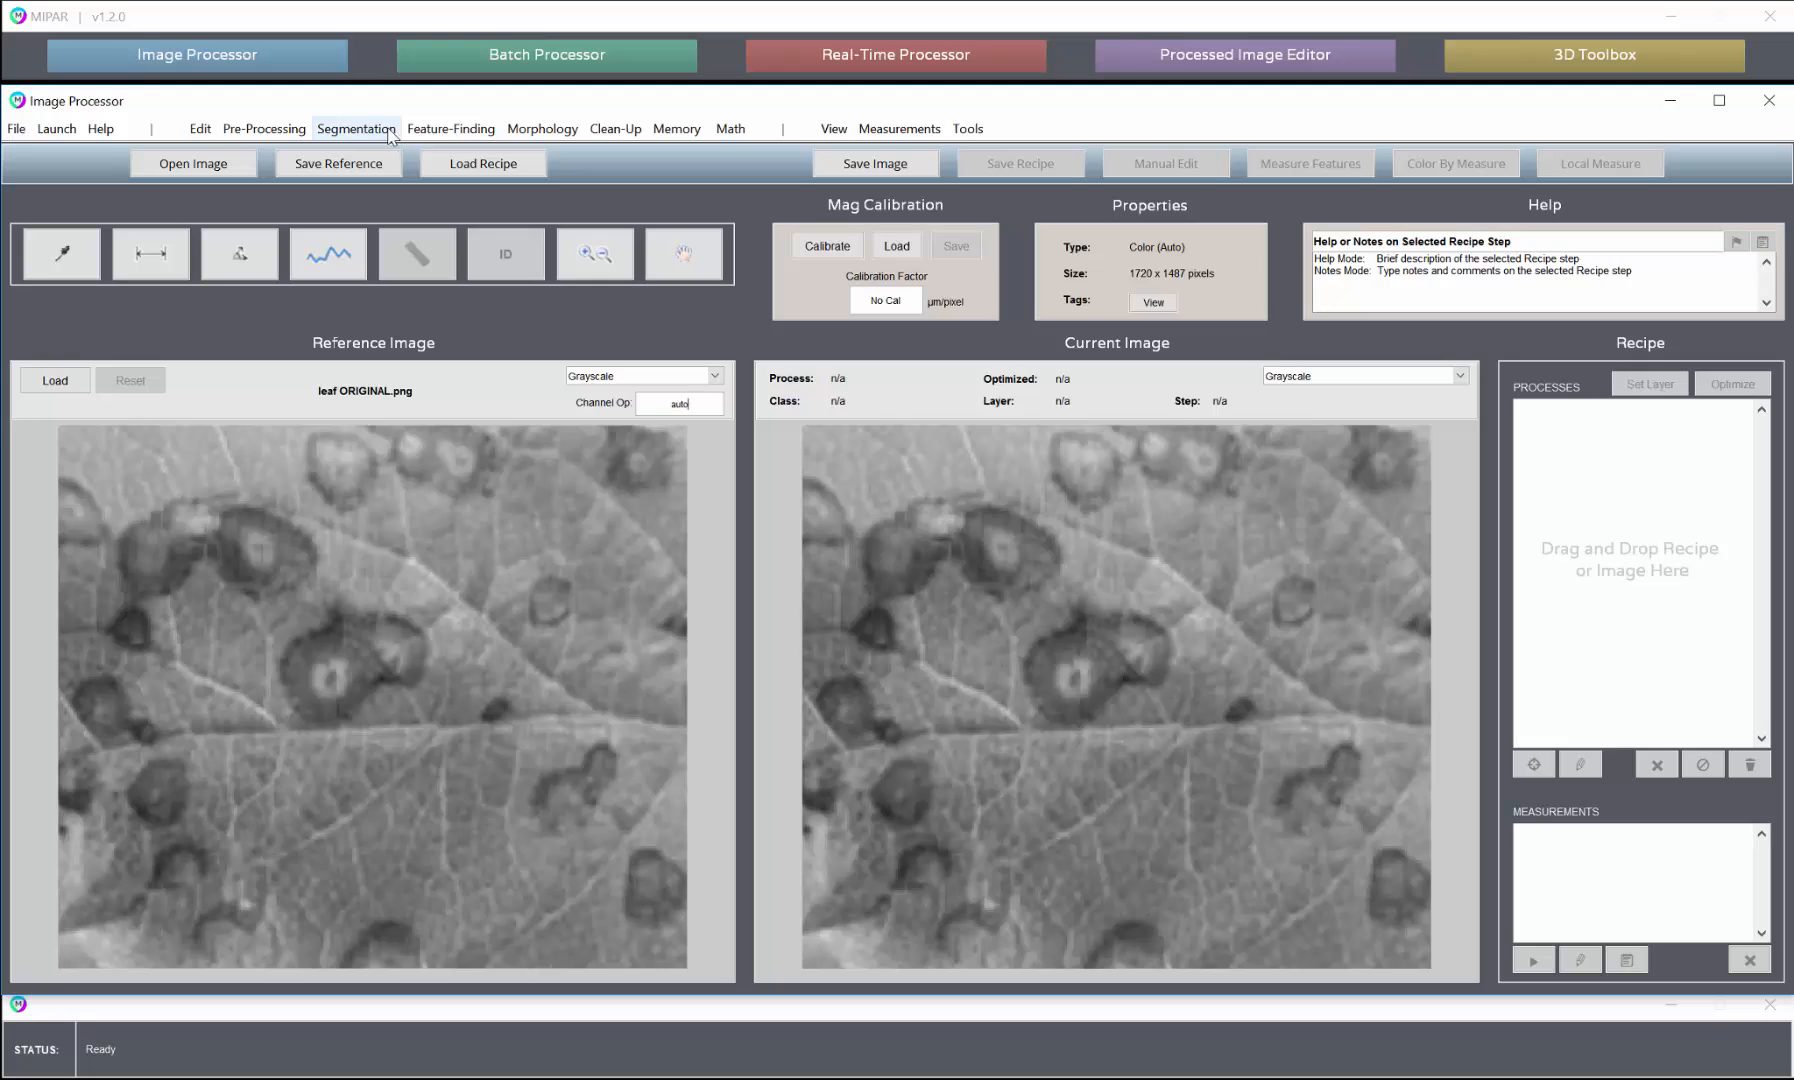
left_click(642, 376)
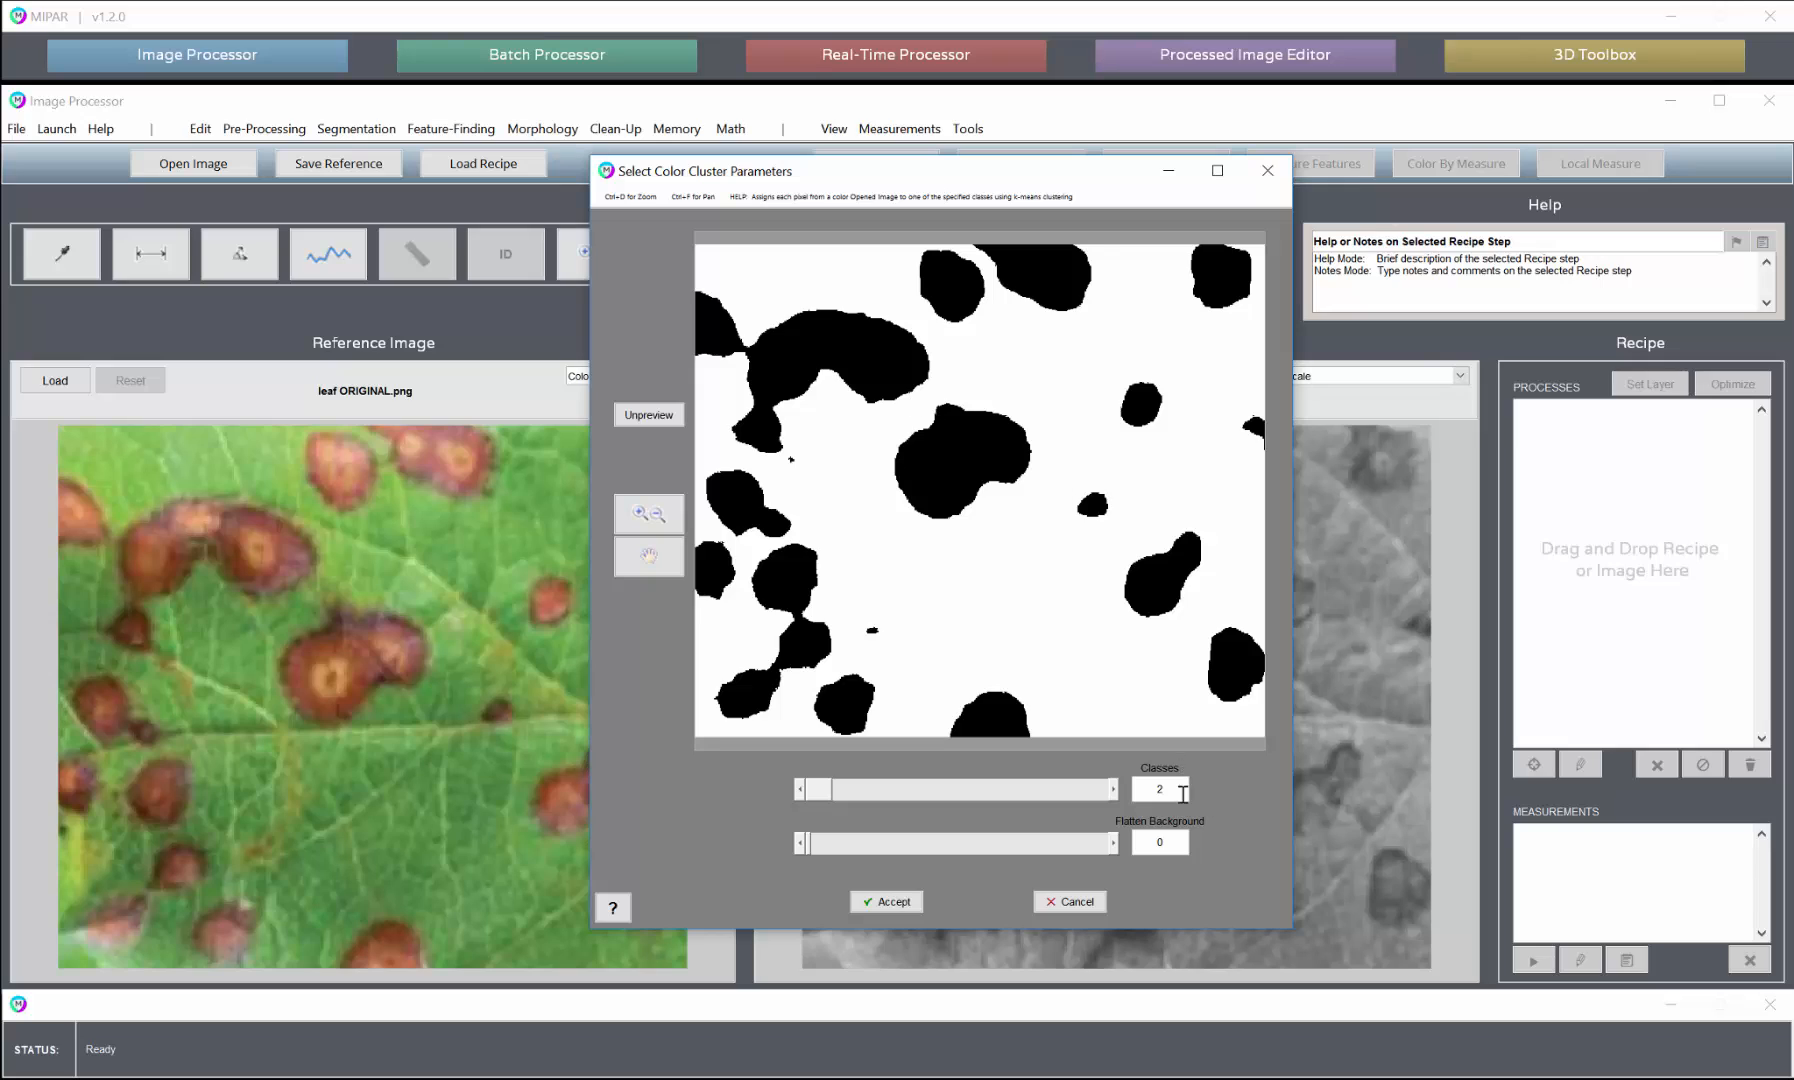
mouse_move(990, 456)
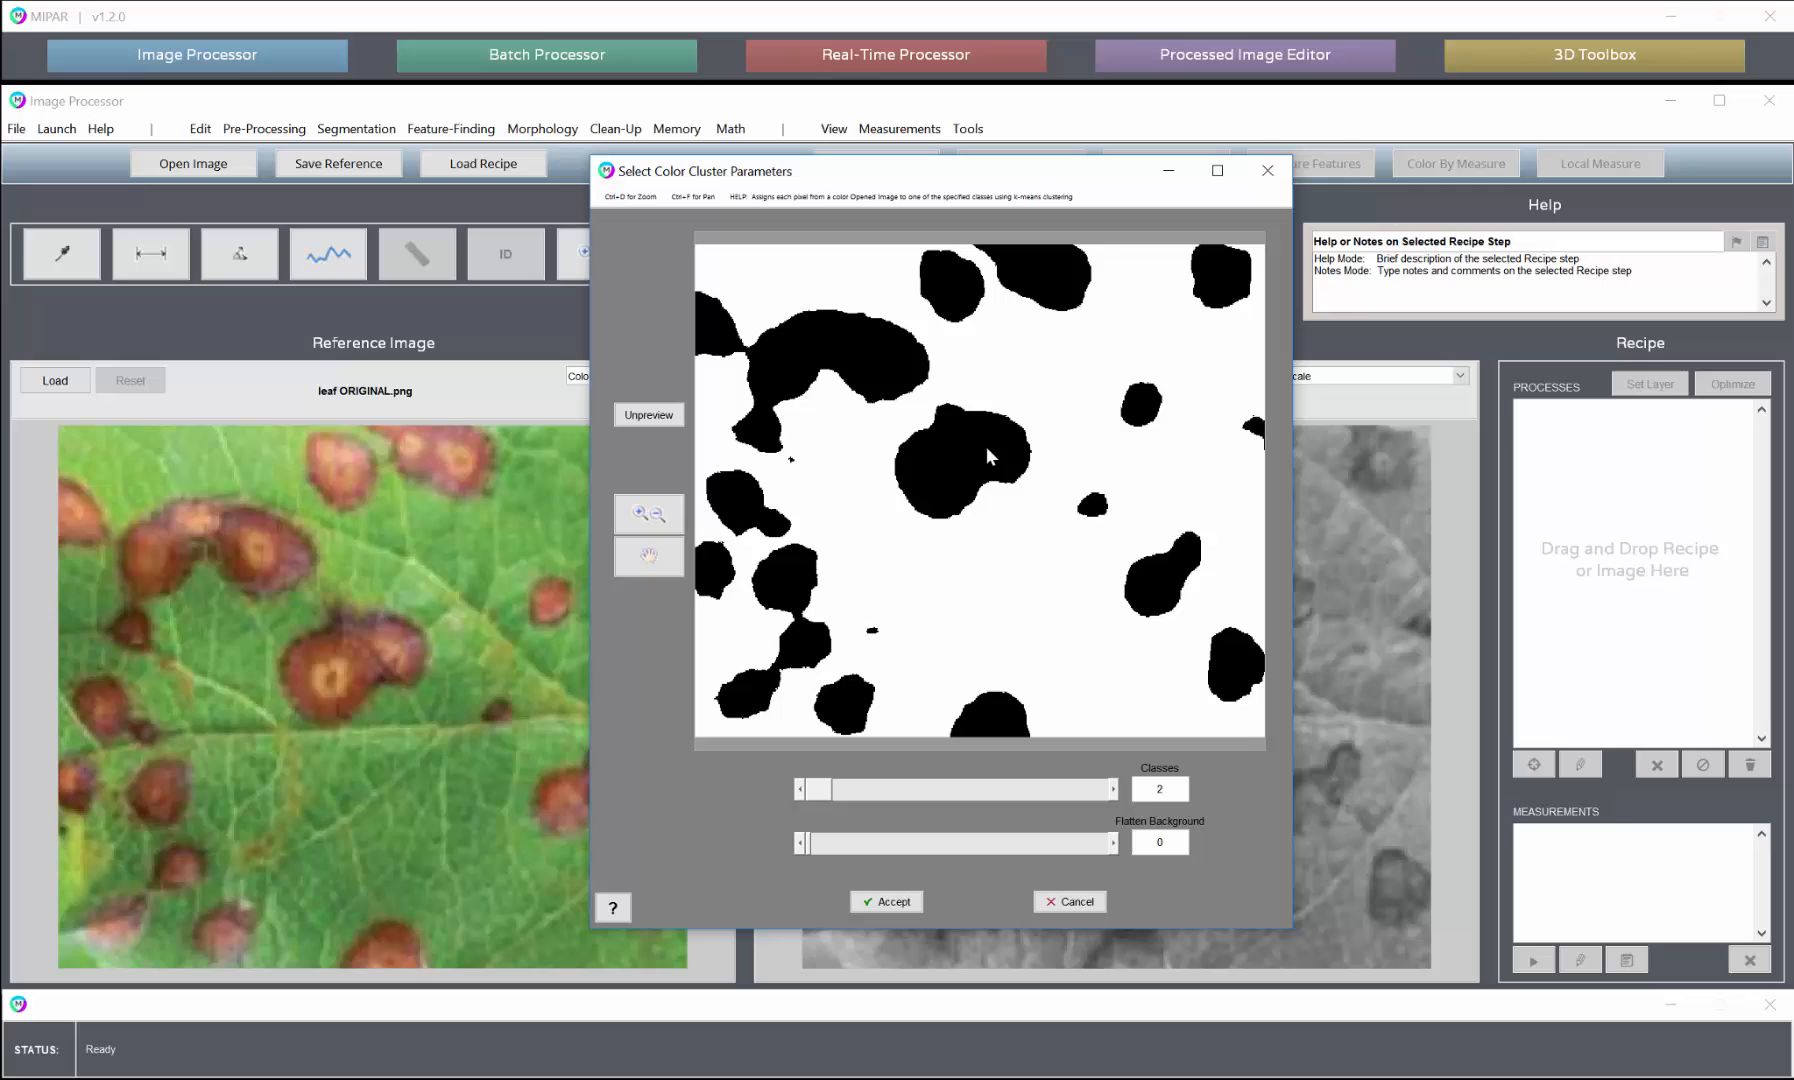
mouse_move(1036, 650)
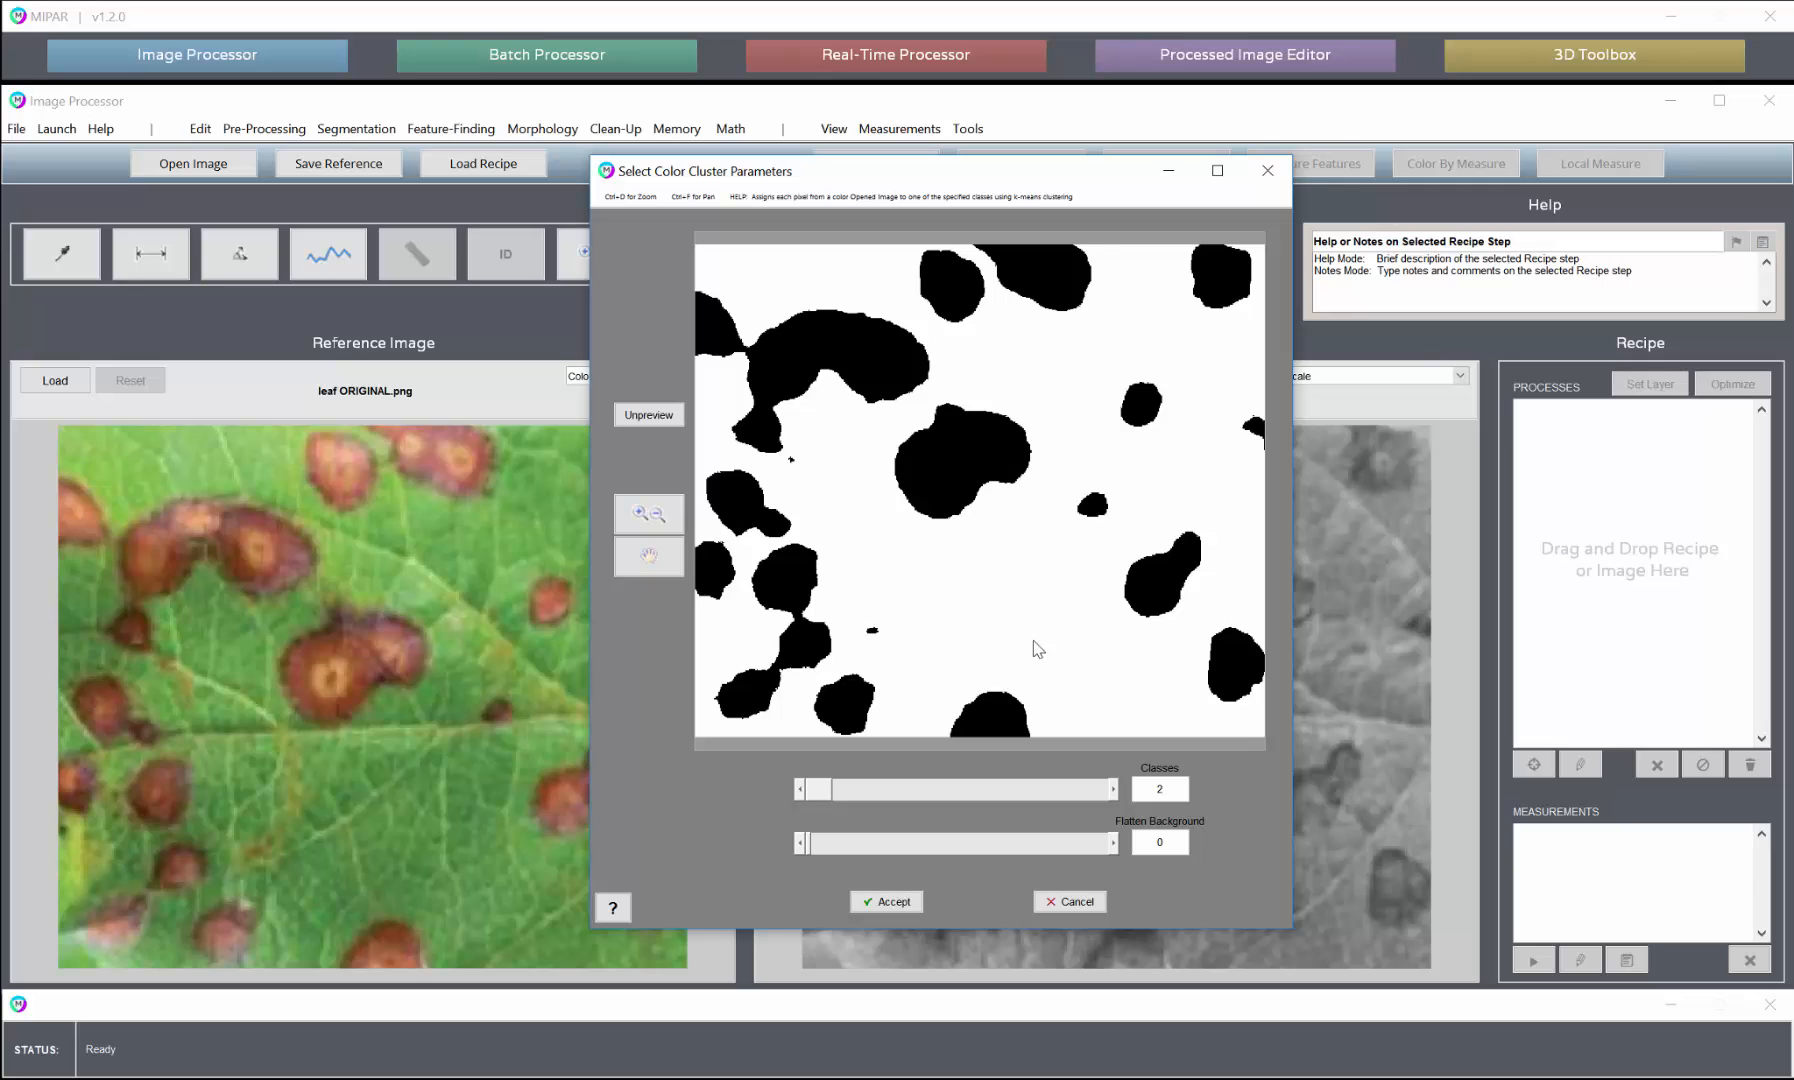
mouse_move(832, 702)
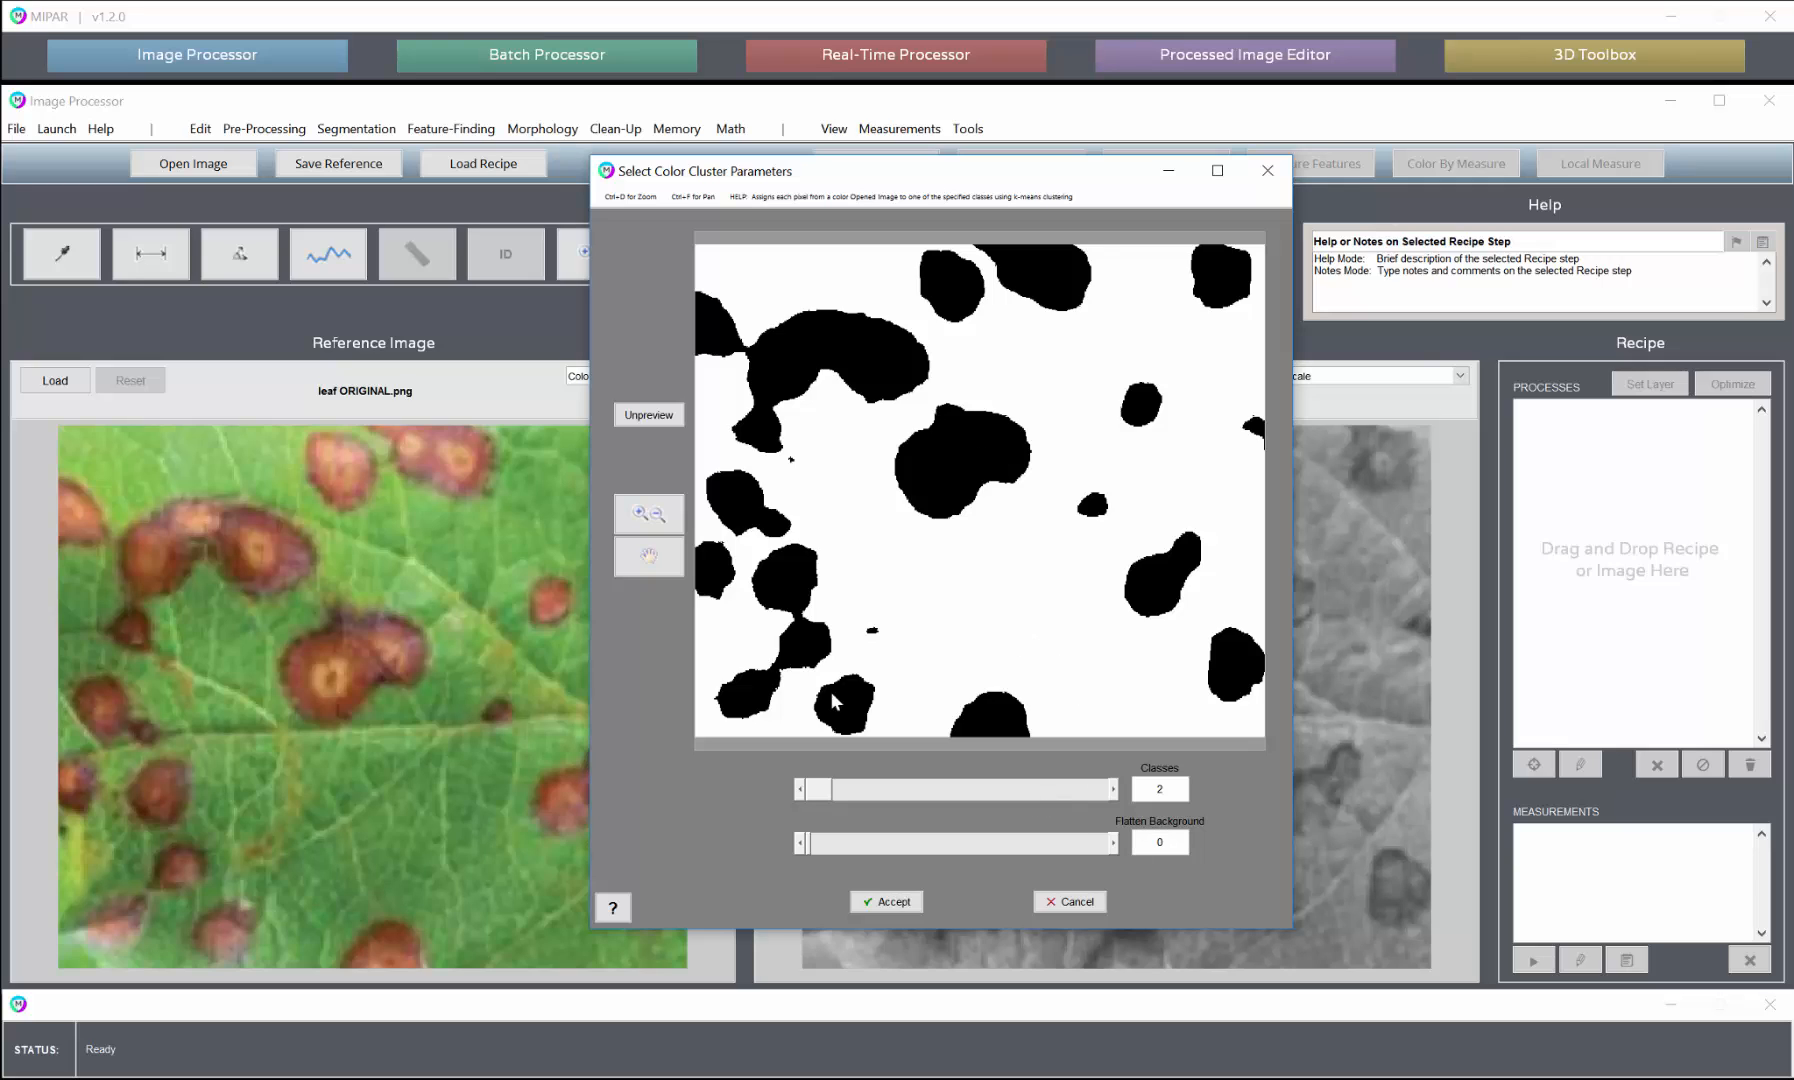
left_click_drag(698, 170, 852, 152)
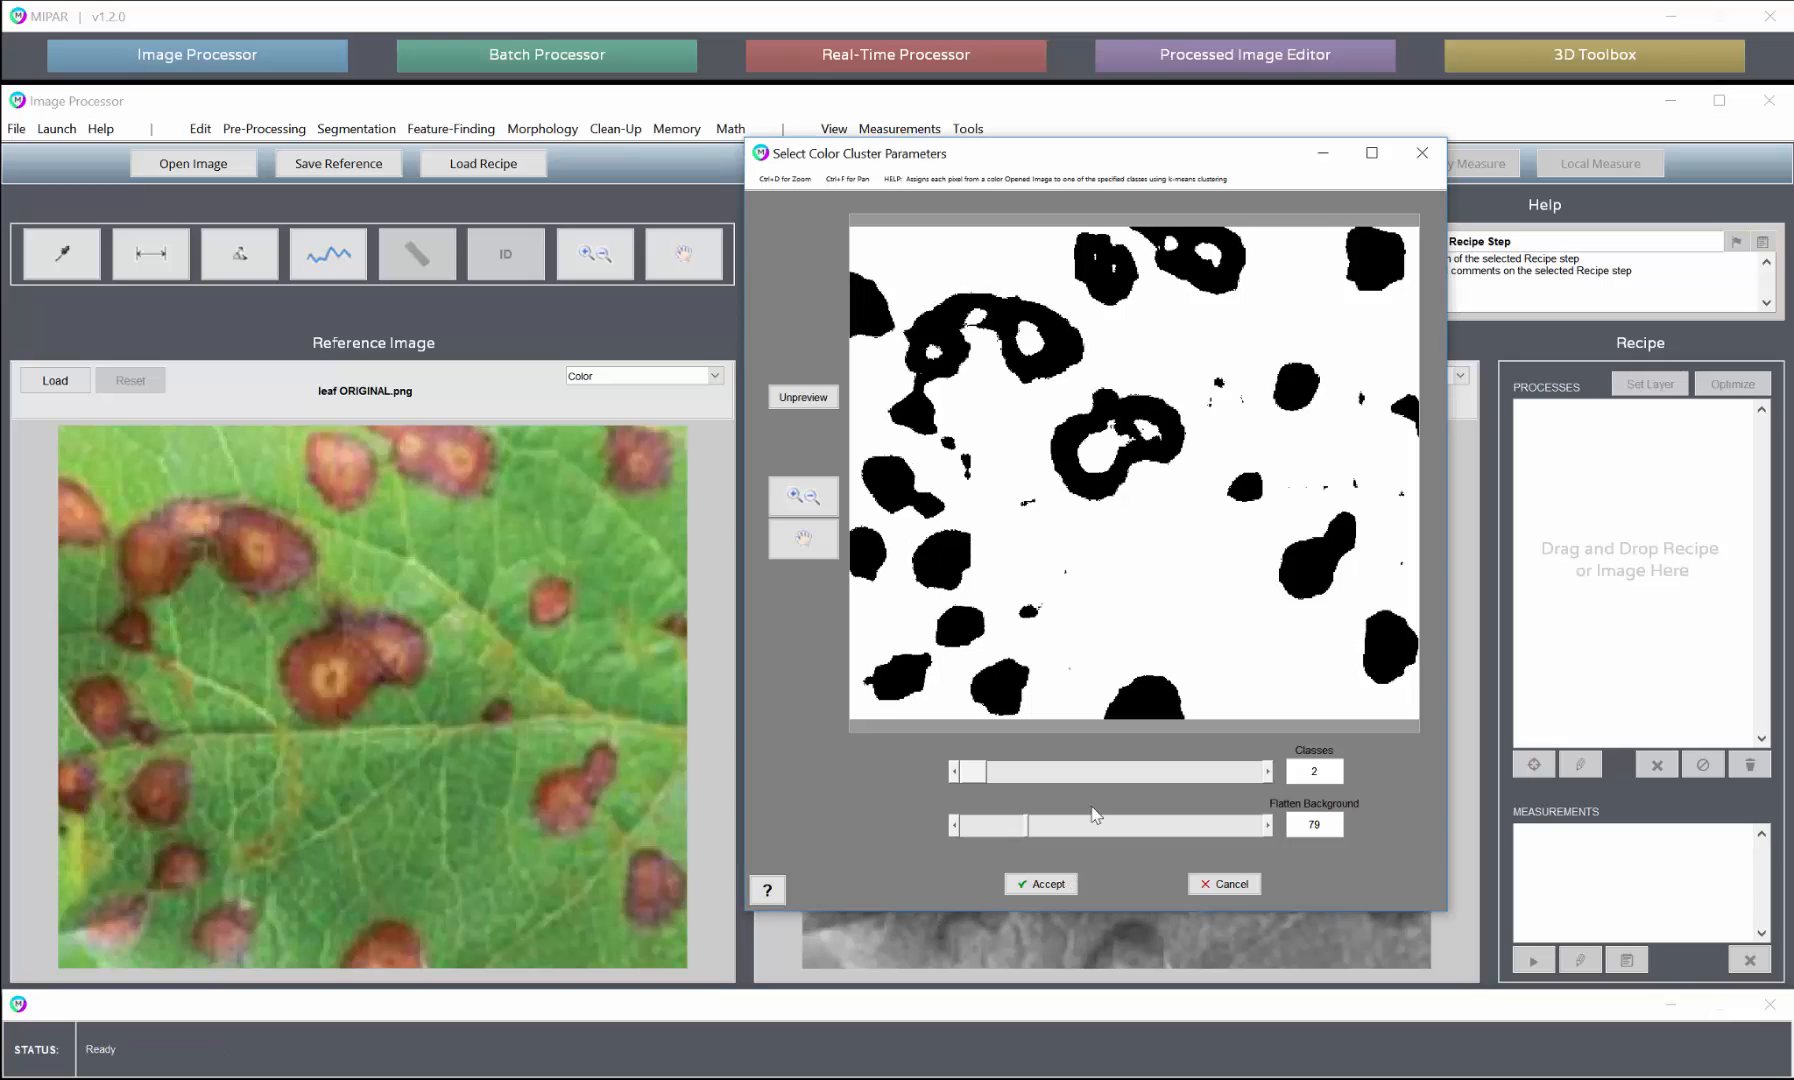
left_click_drag(1024, 824, 944, 824)
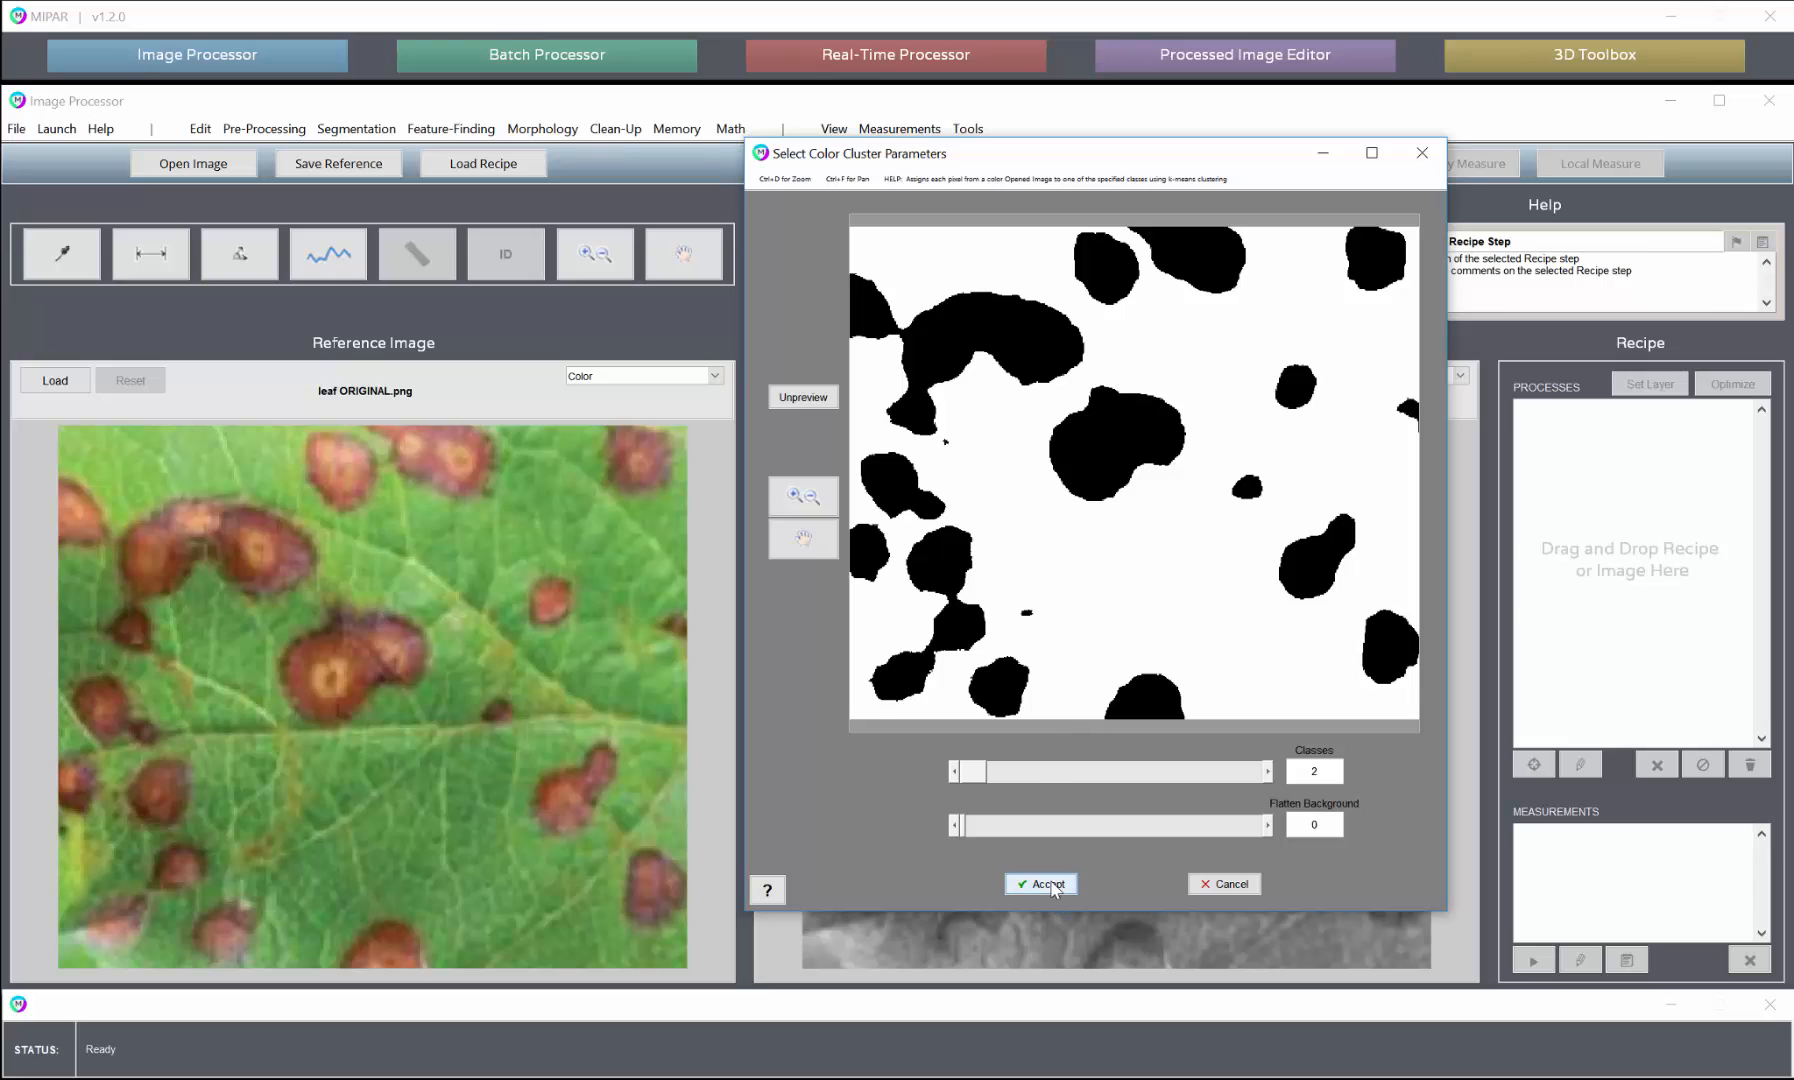
left_click(1038, 884)
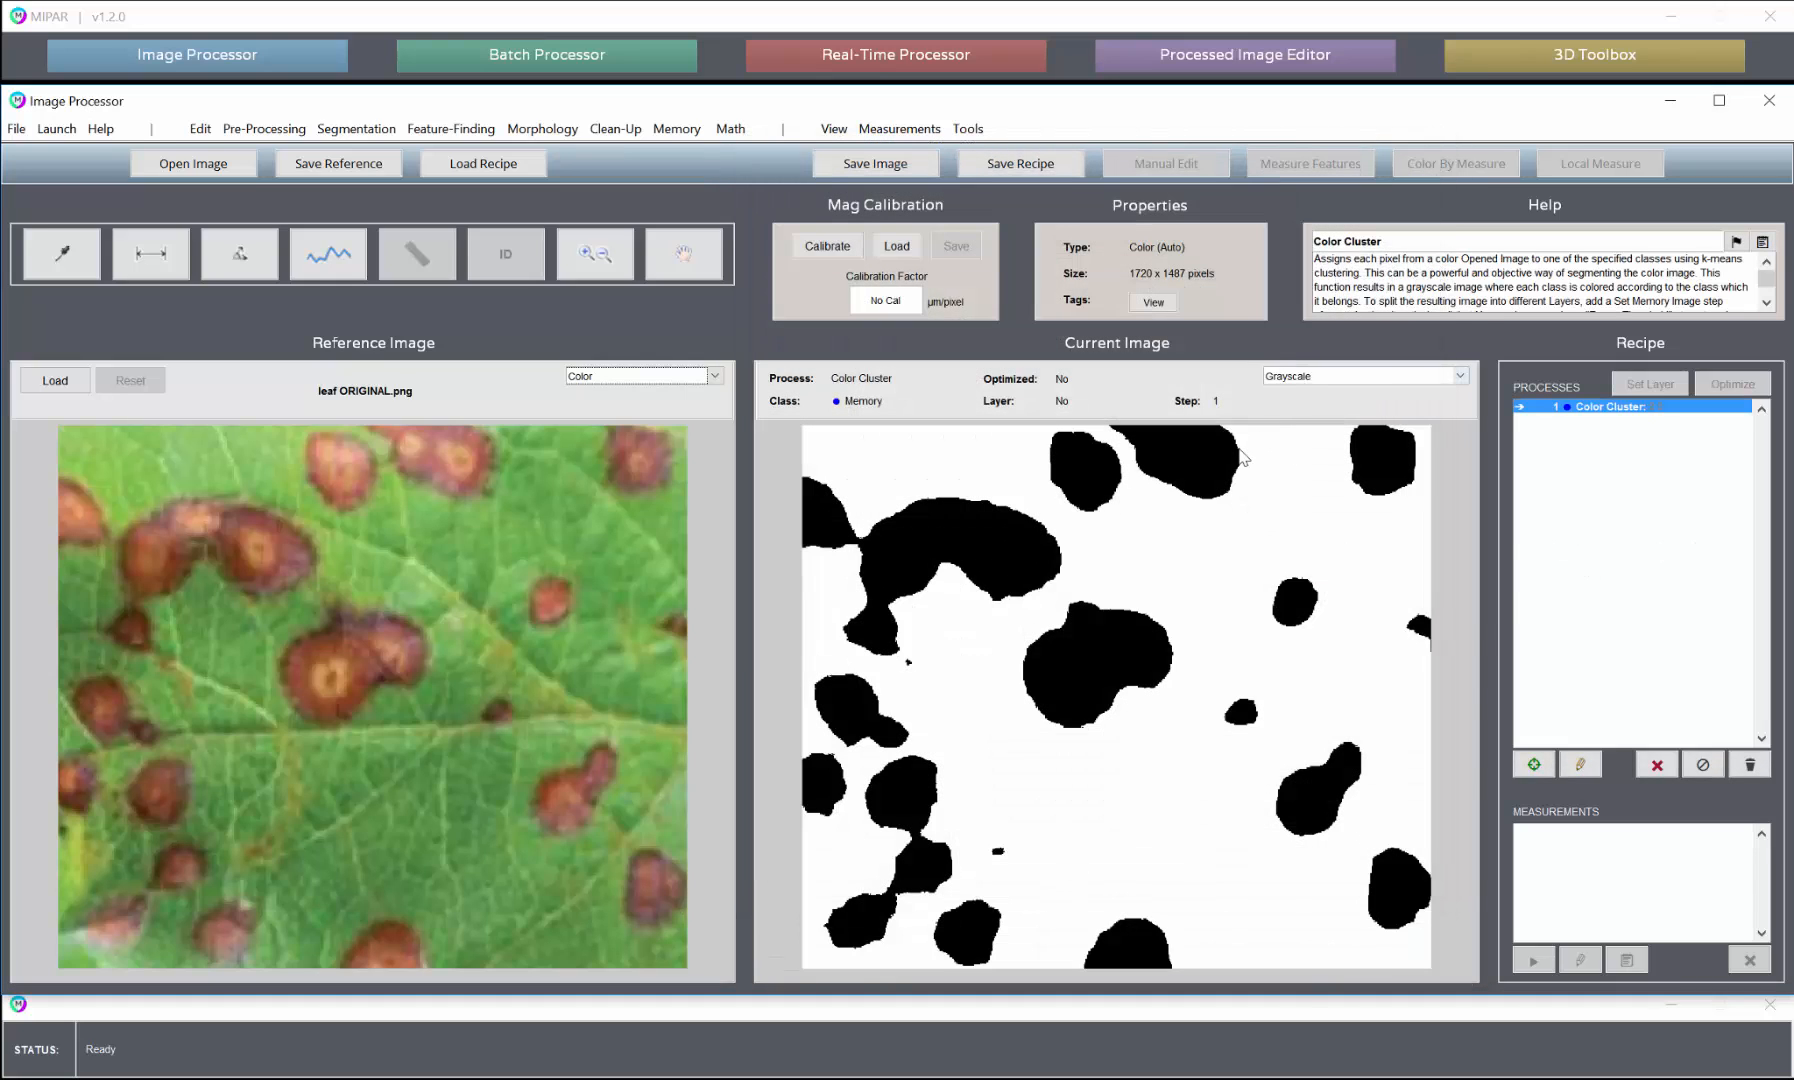
mouse_move(1110, 612)
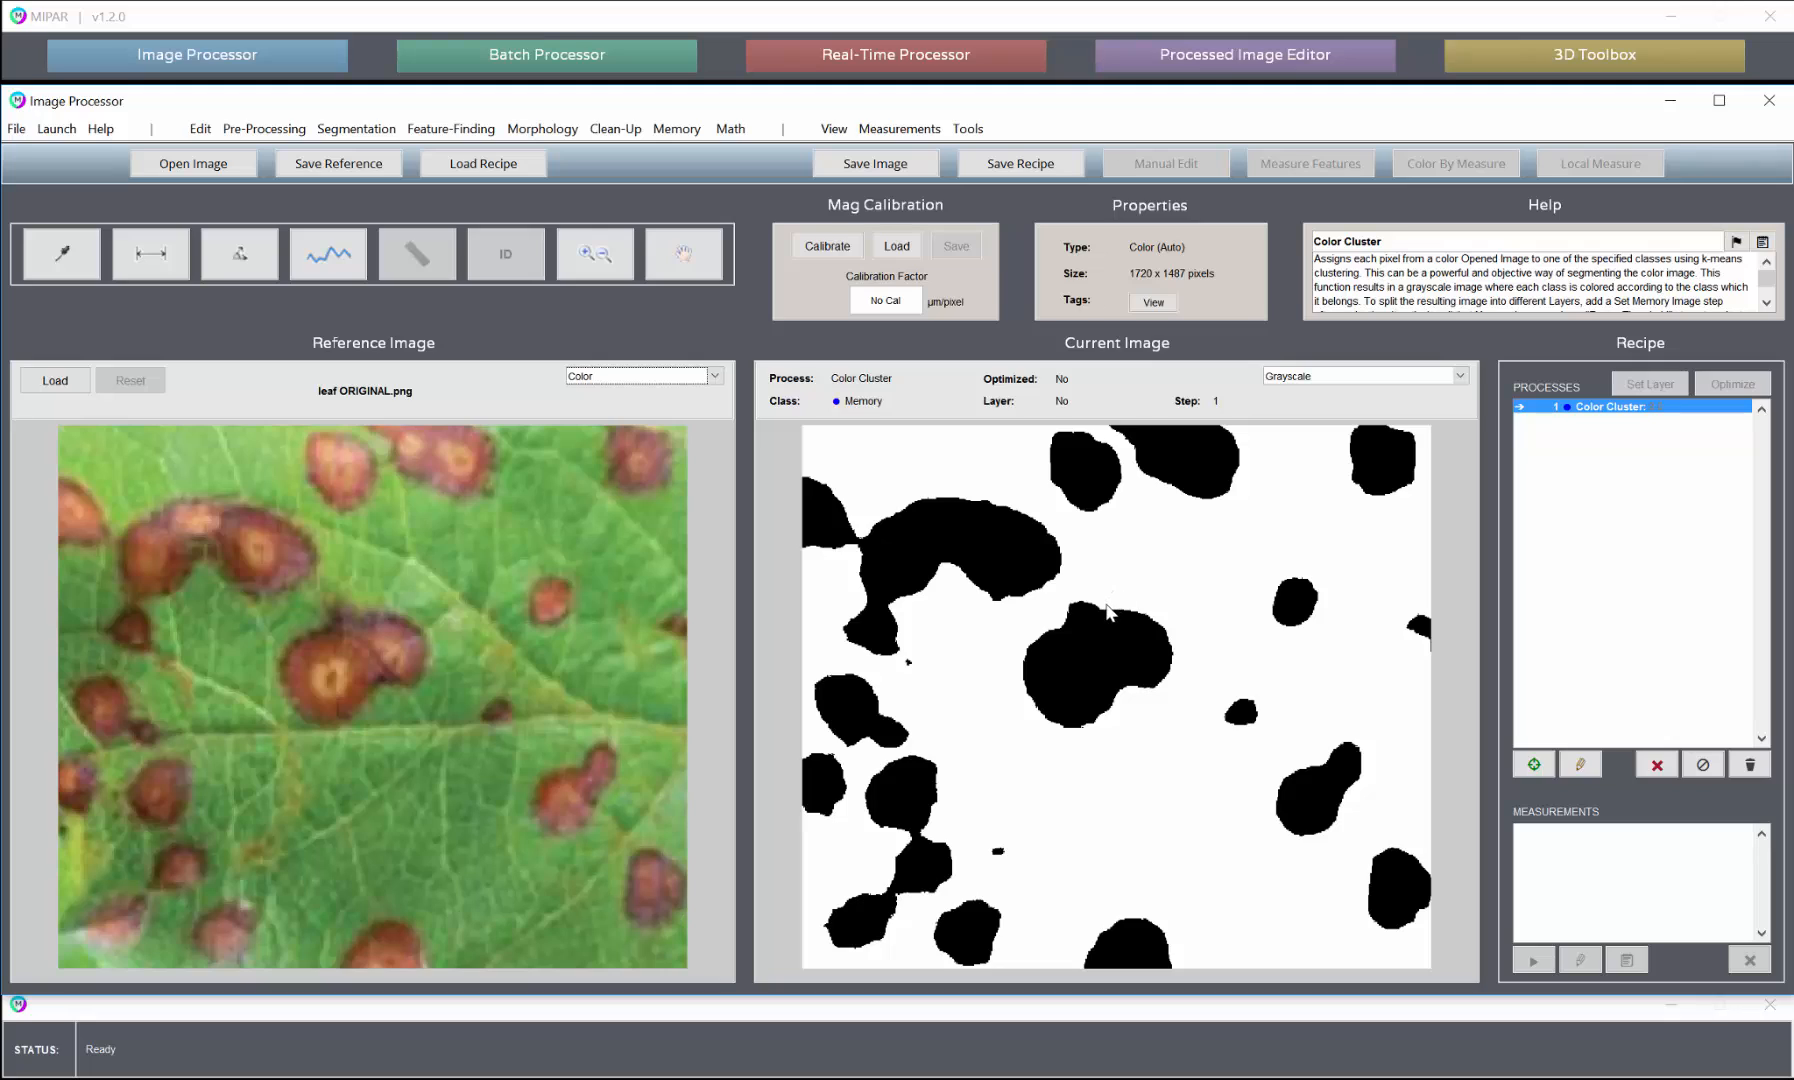
mouse_move(1084, 626)
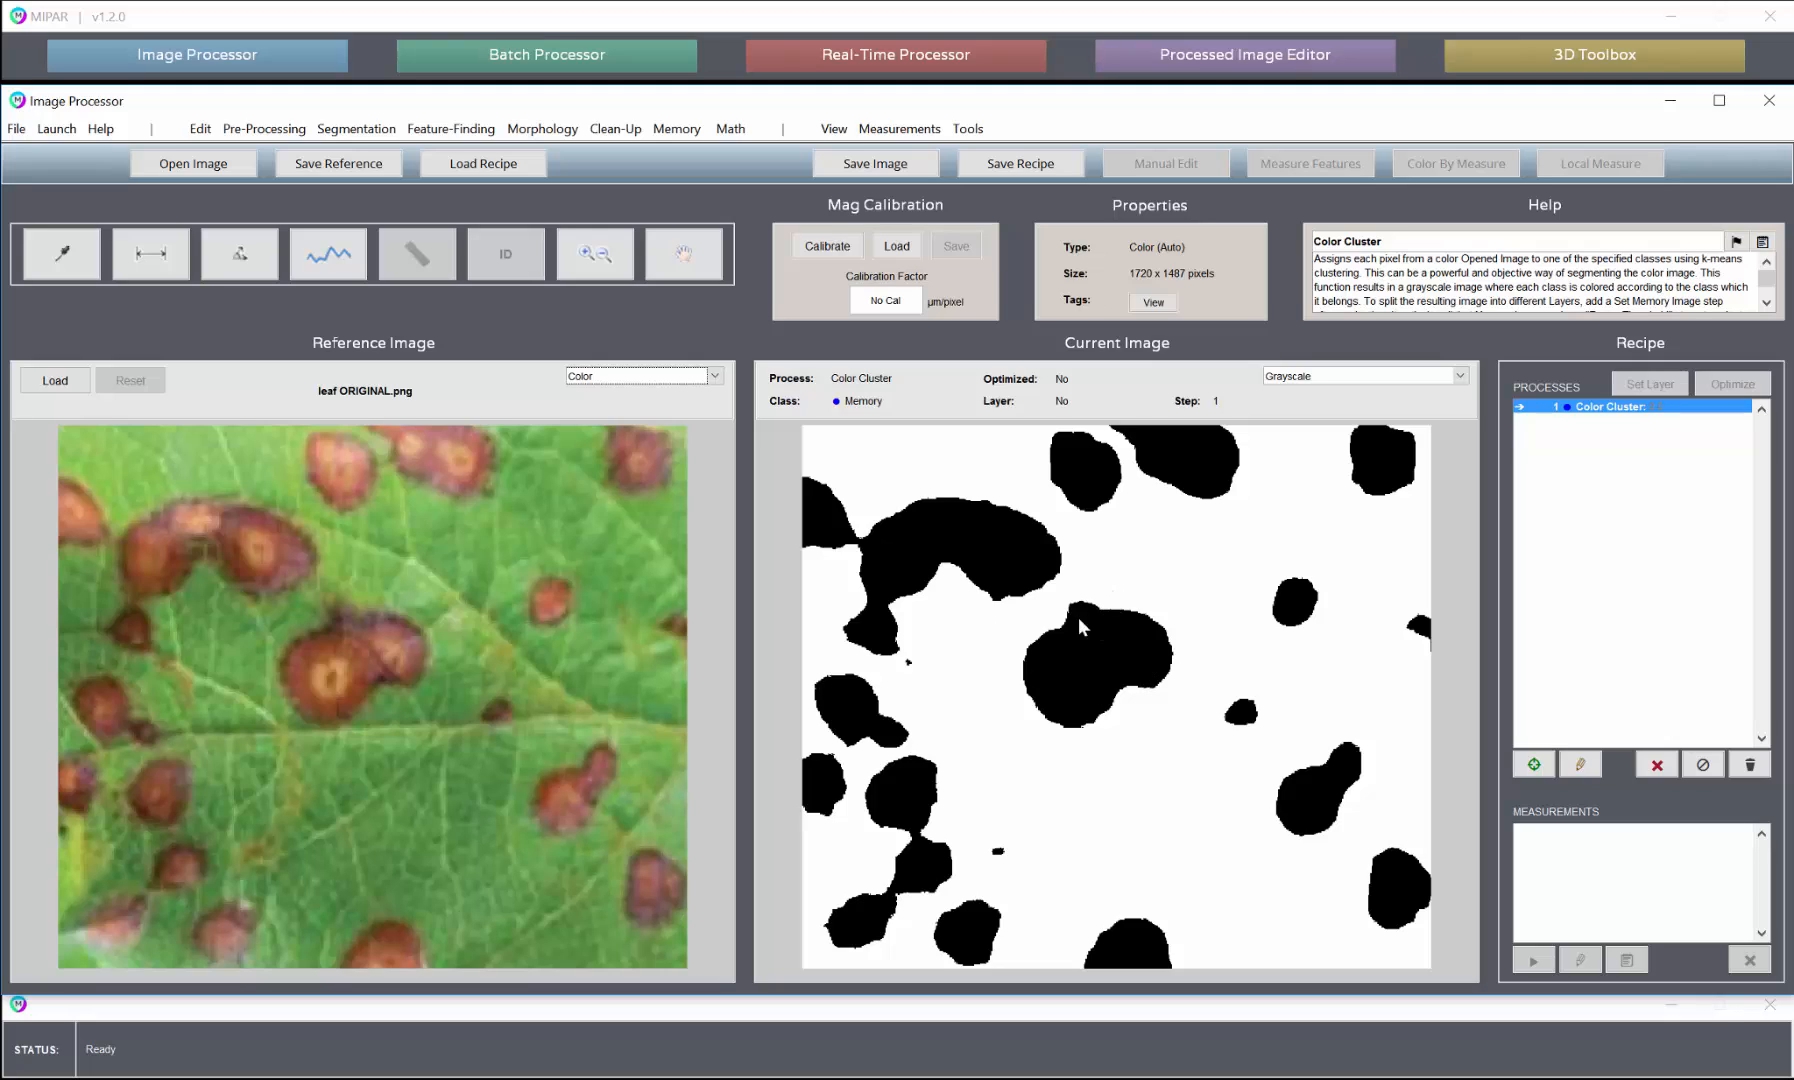
mouse_move(1110, 514)
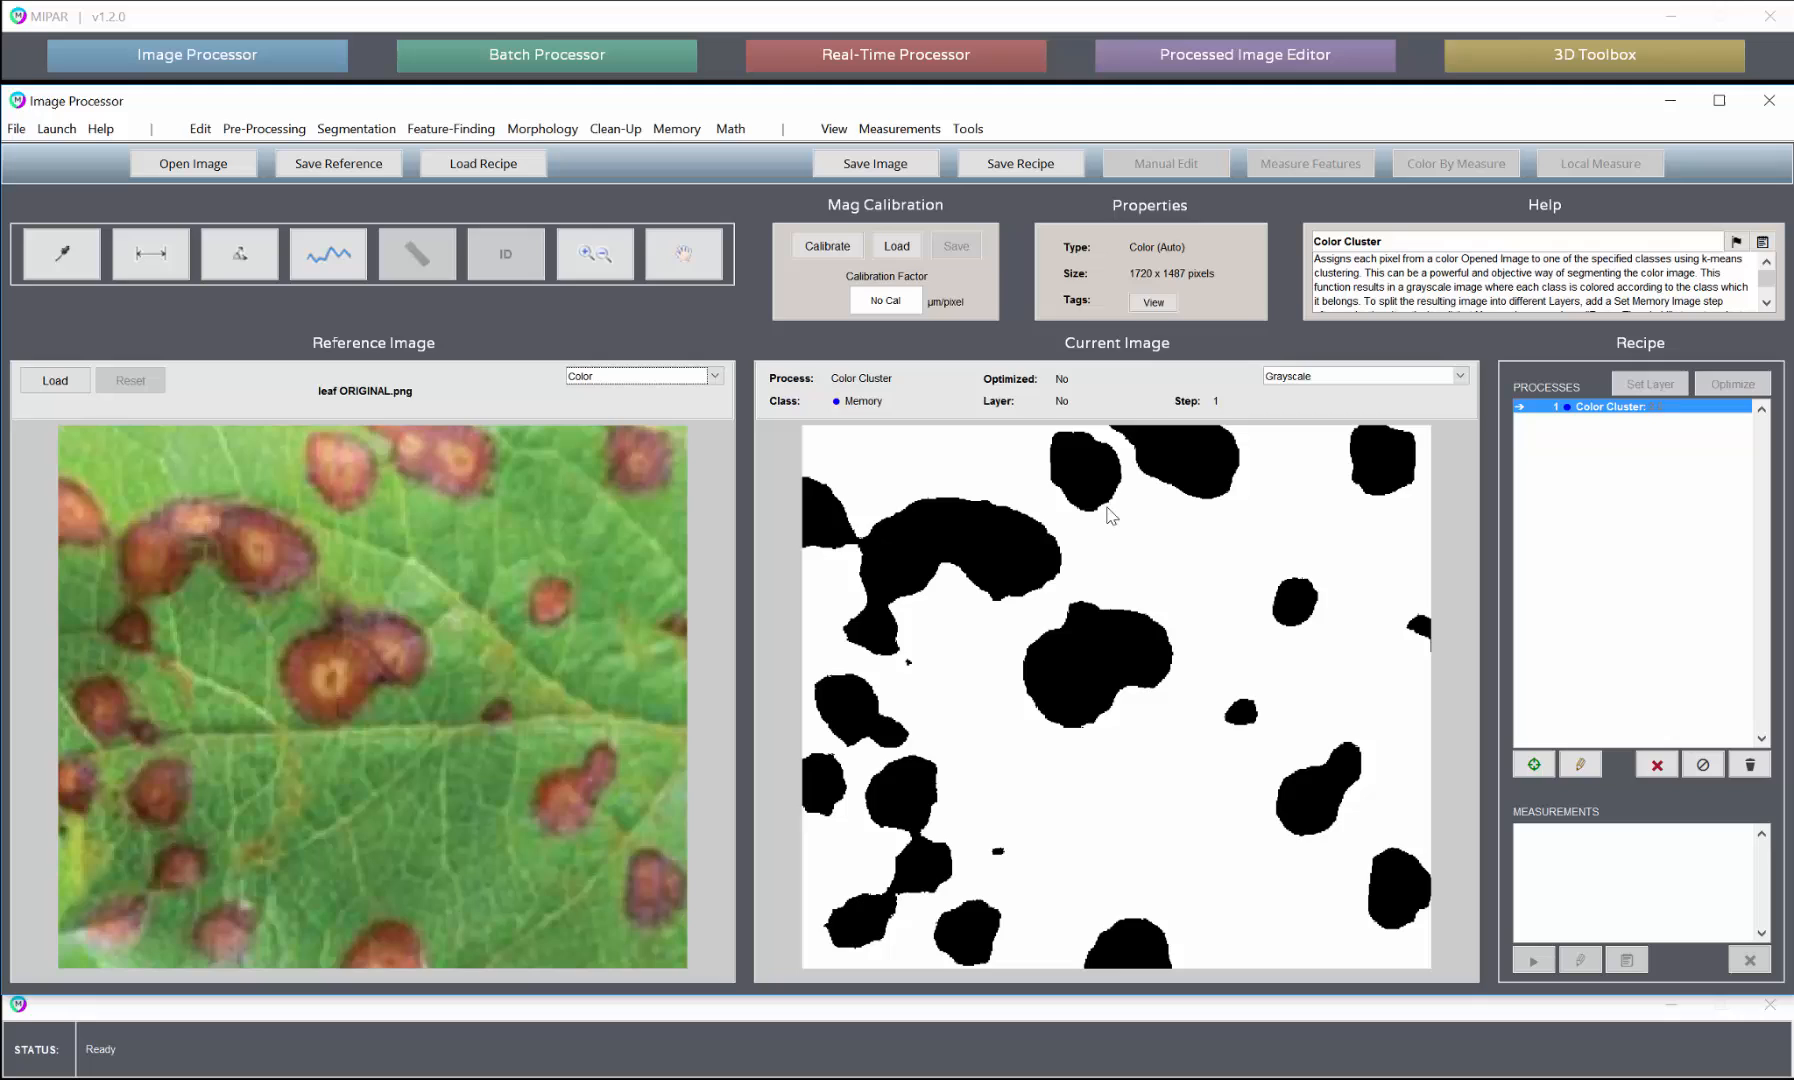
mouse_move(1096, 602)
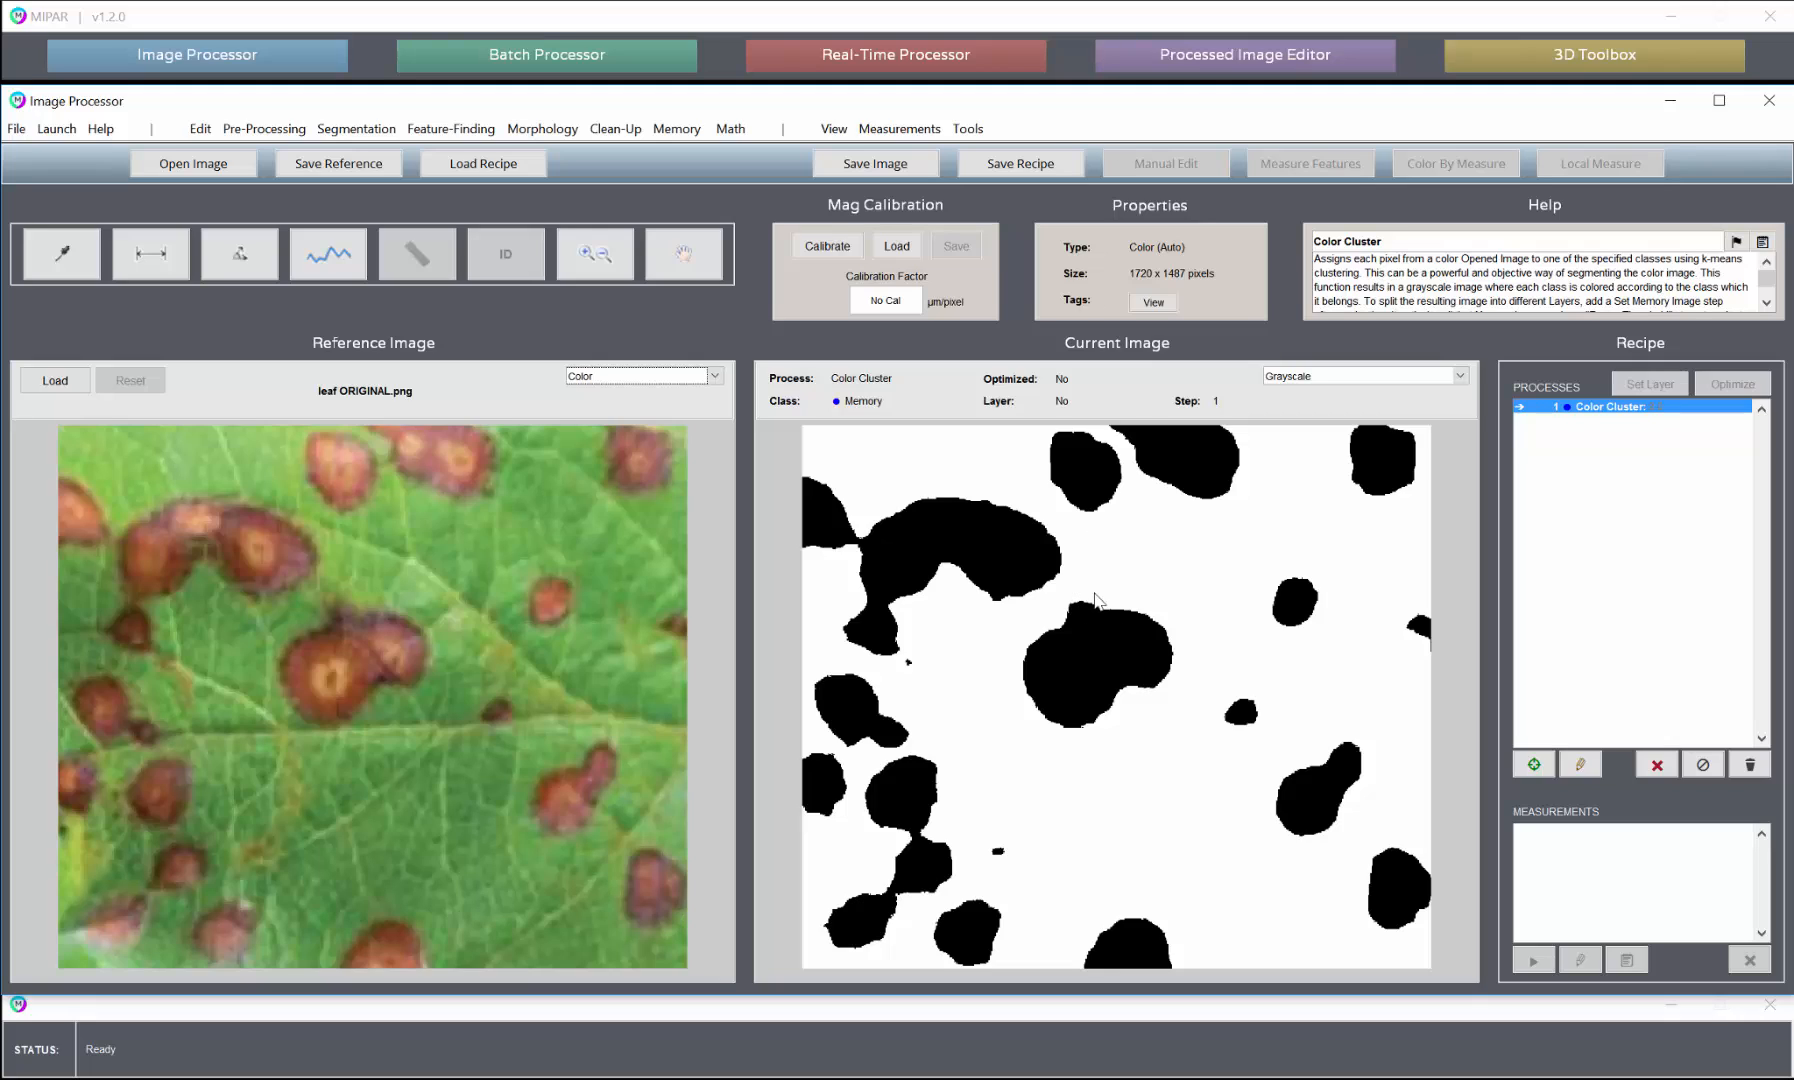
mouse_move(1114, 522)
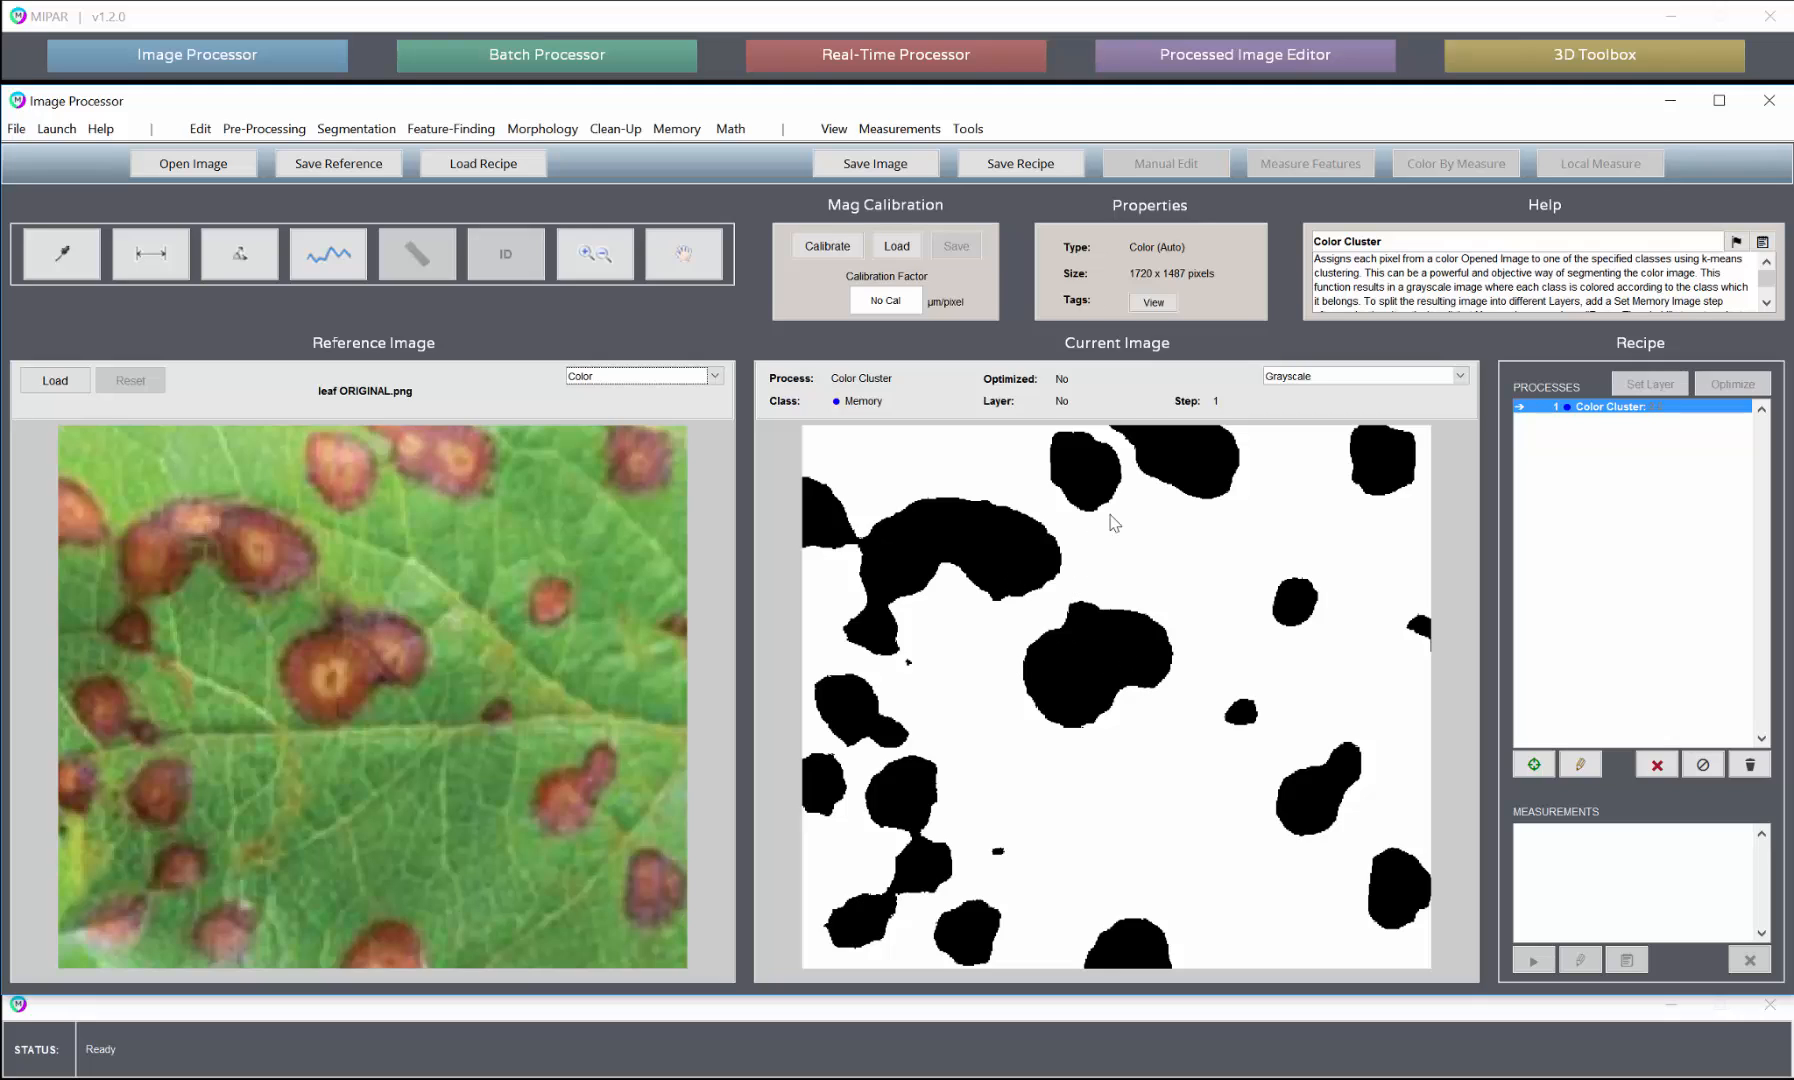
mouse_move(1180, 558)
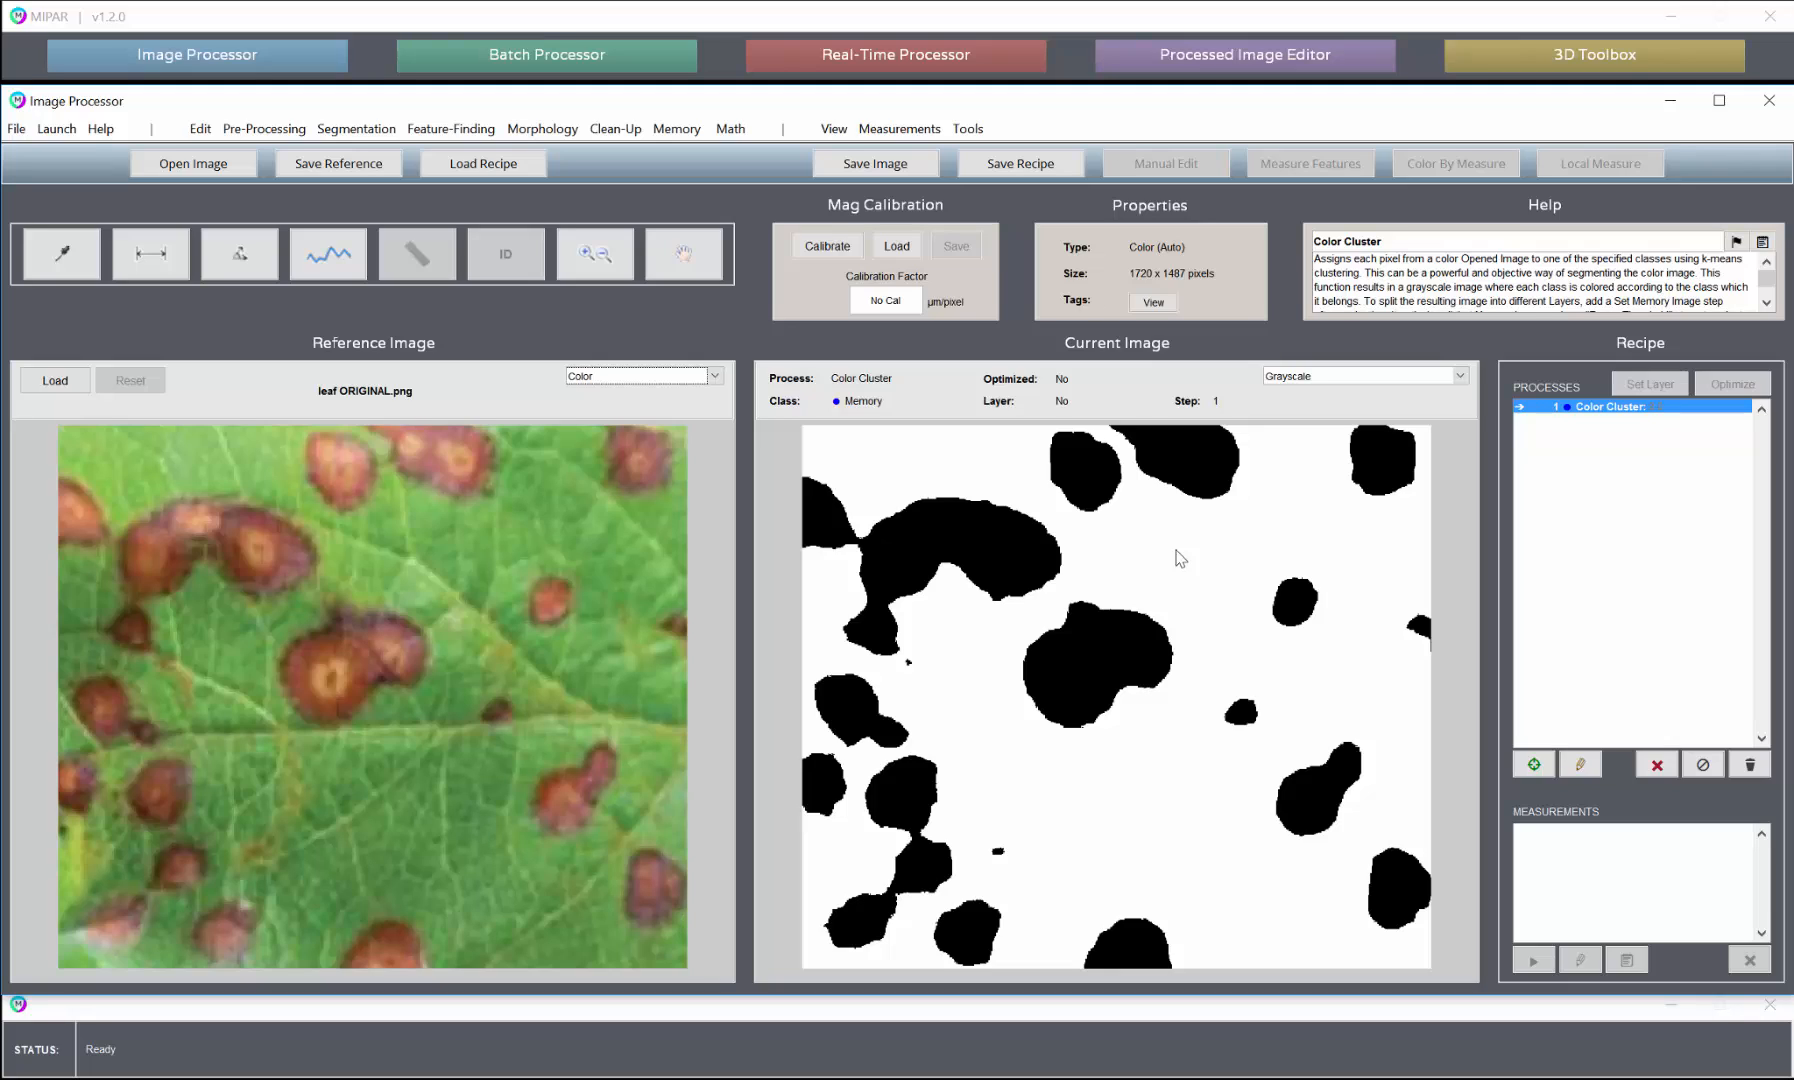
mouse_move(1108, 626)
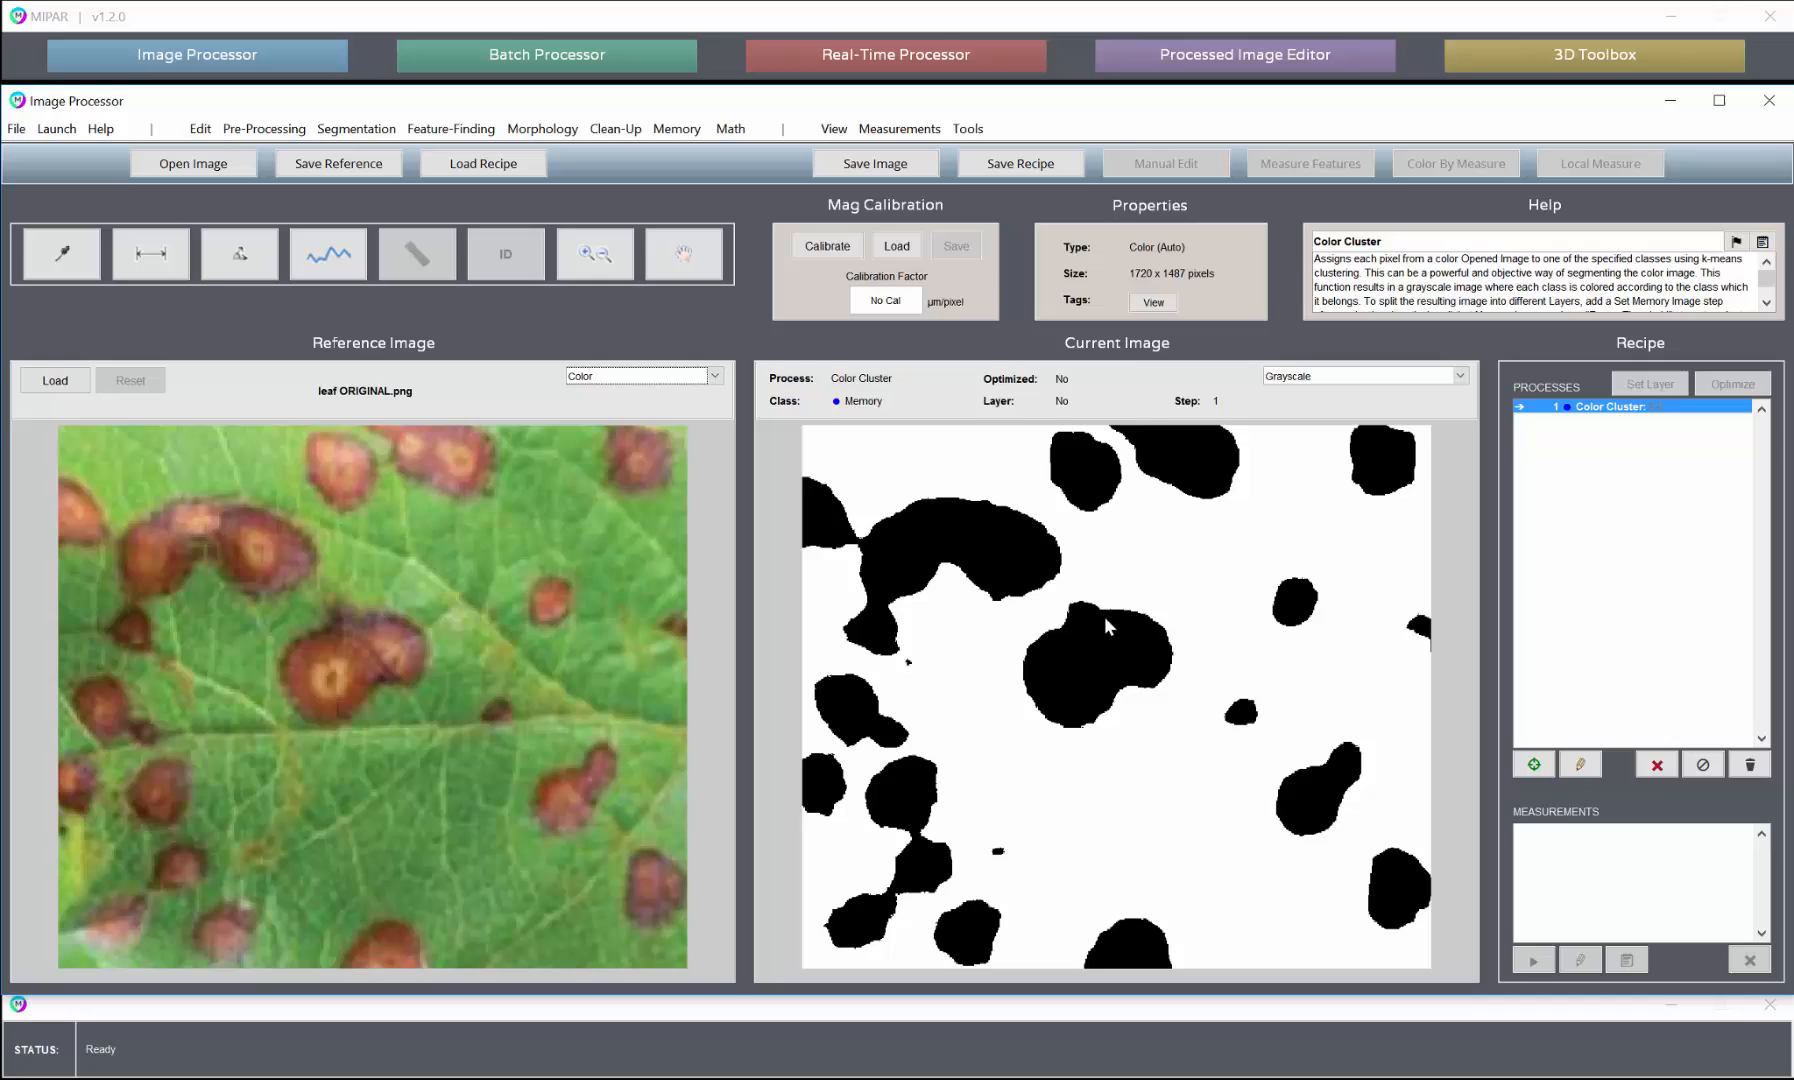
mouse_move(1120, 610)
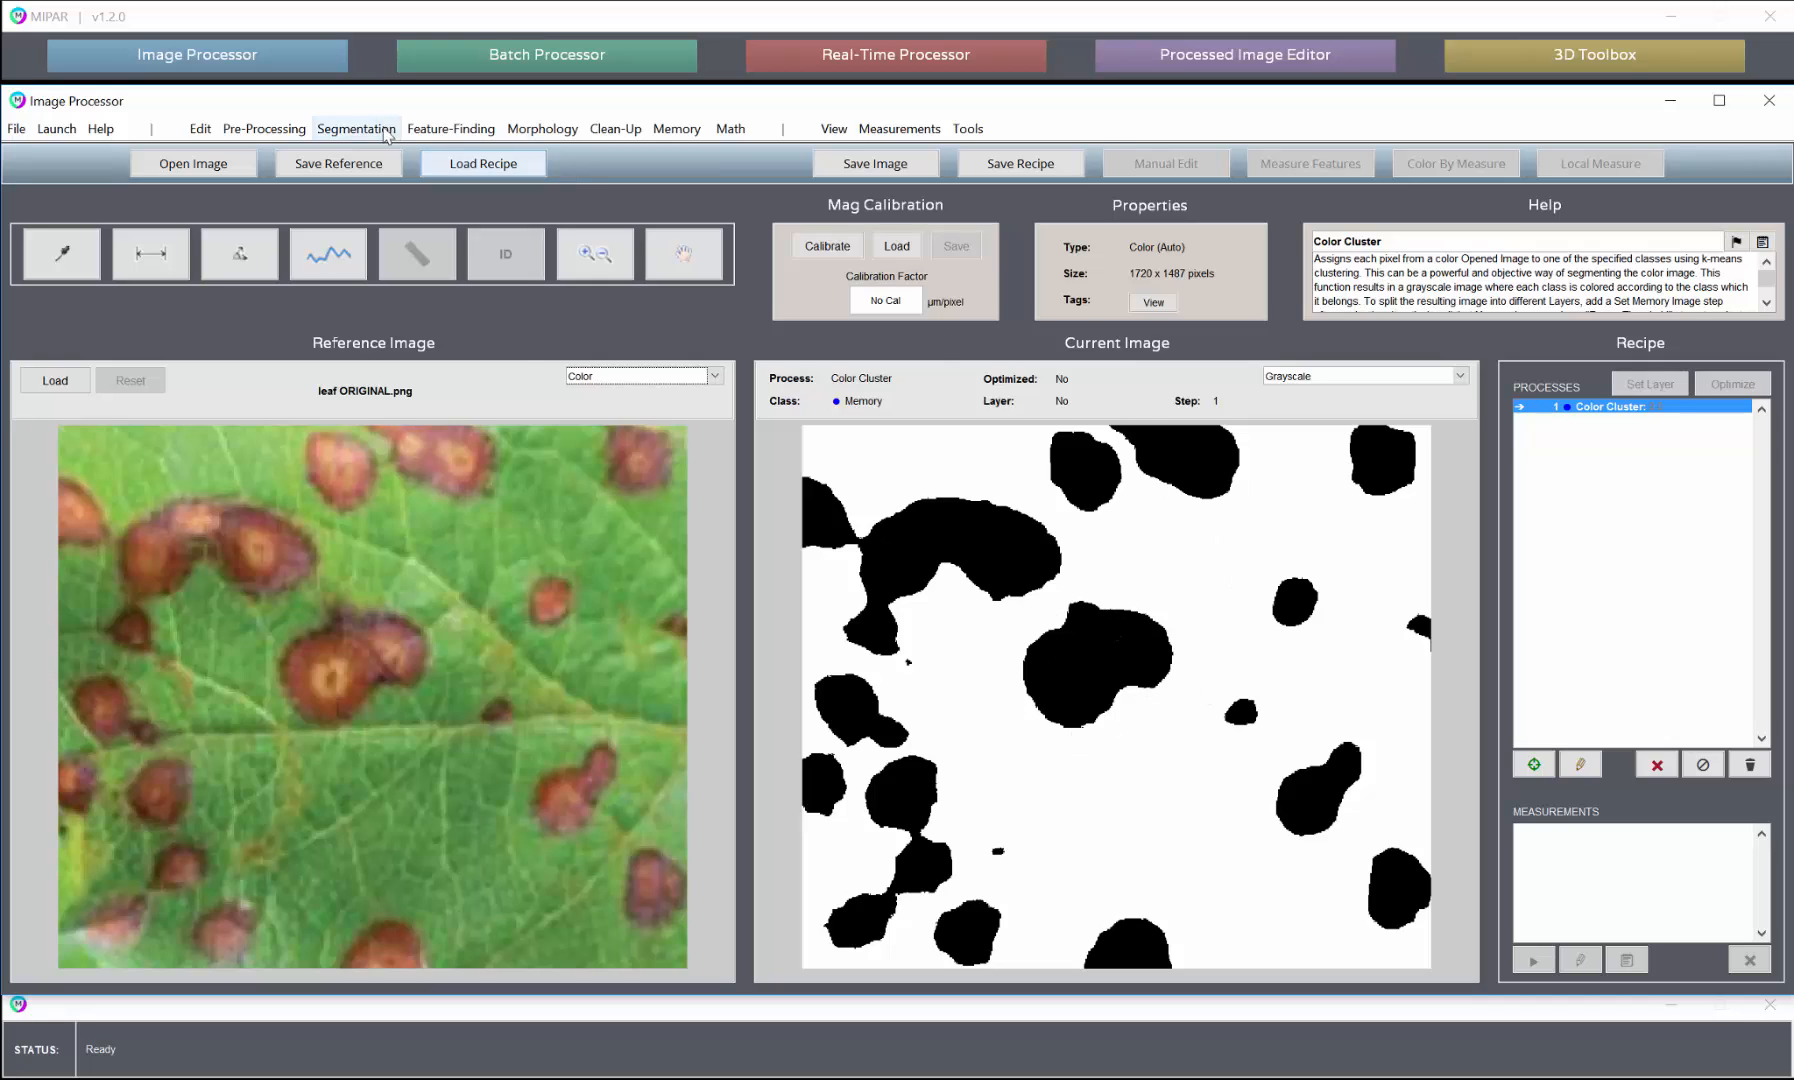
Add a Basic Threshold at 116 so the leaf spots overlay in red
left_click(356, 128)
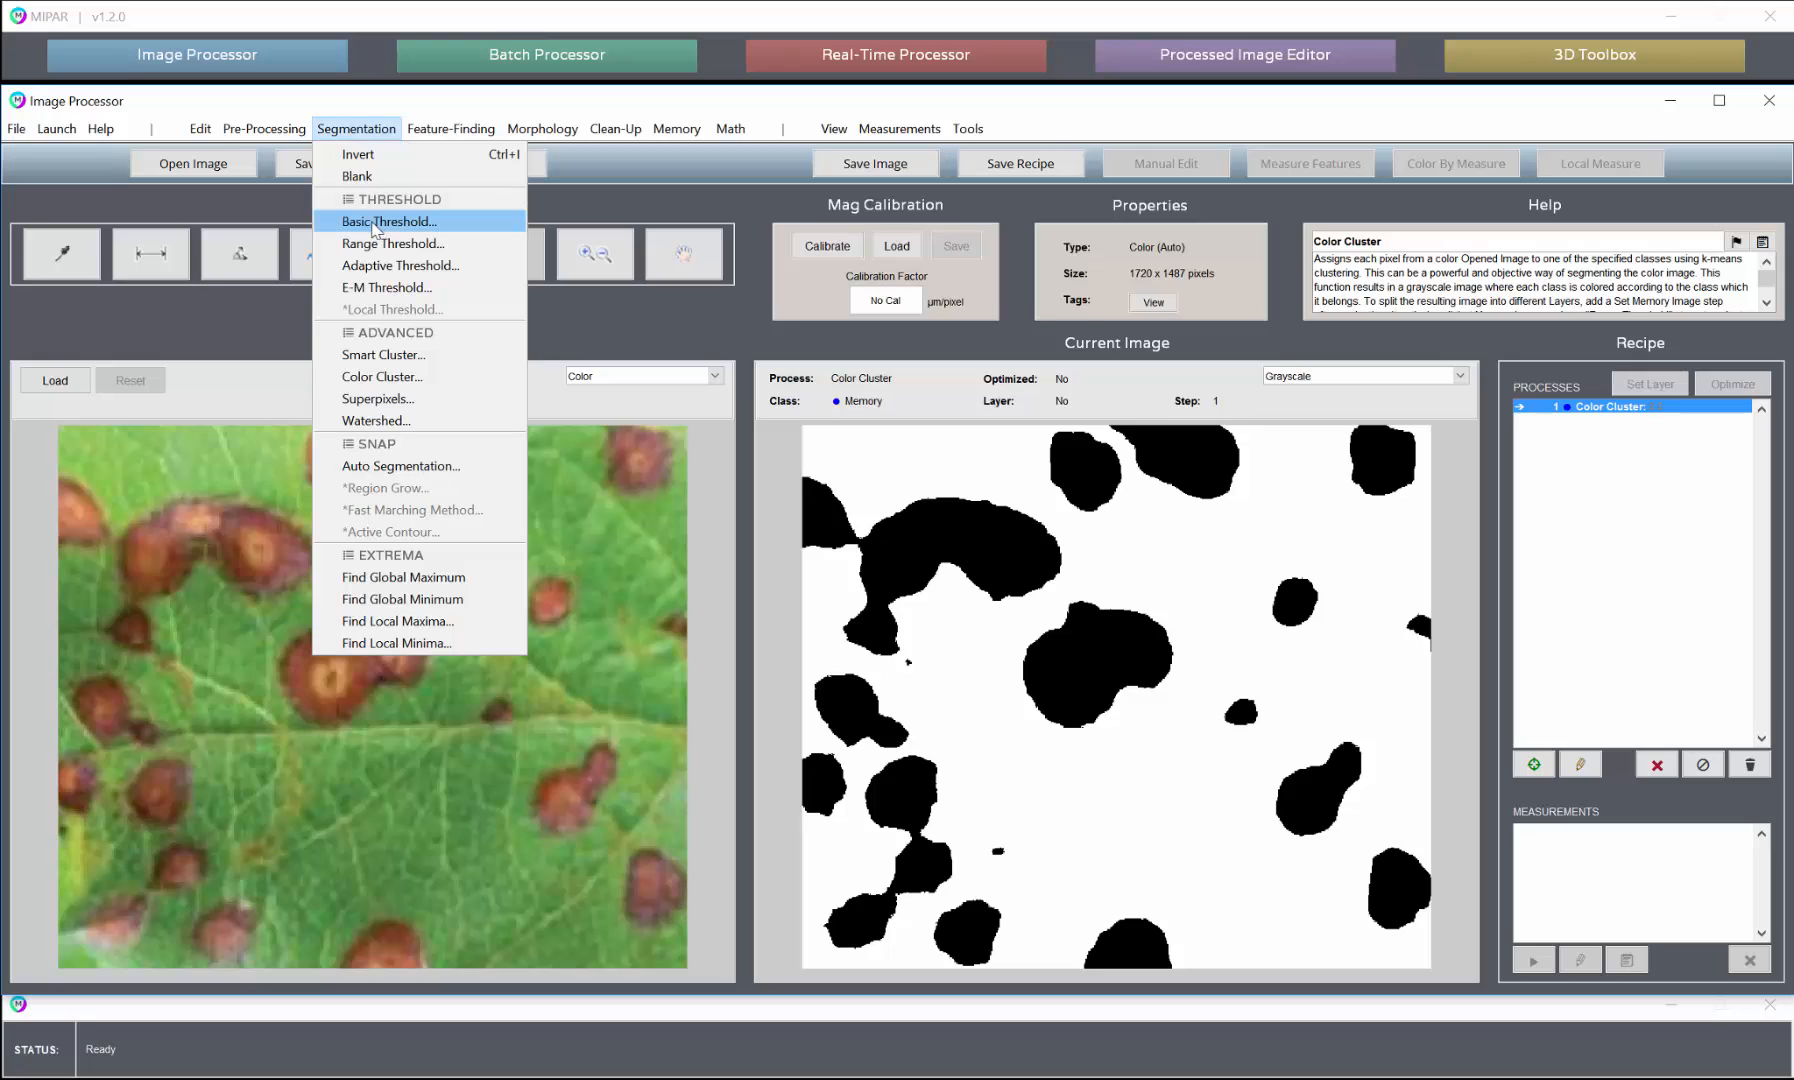
left_click(388, 220)
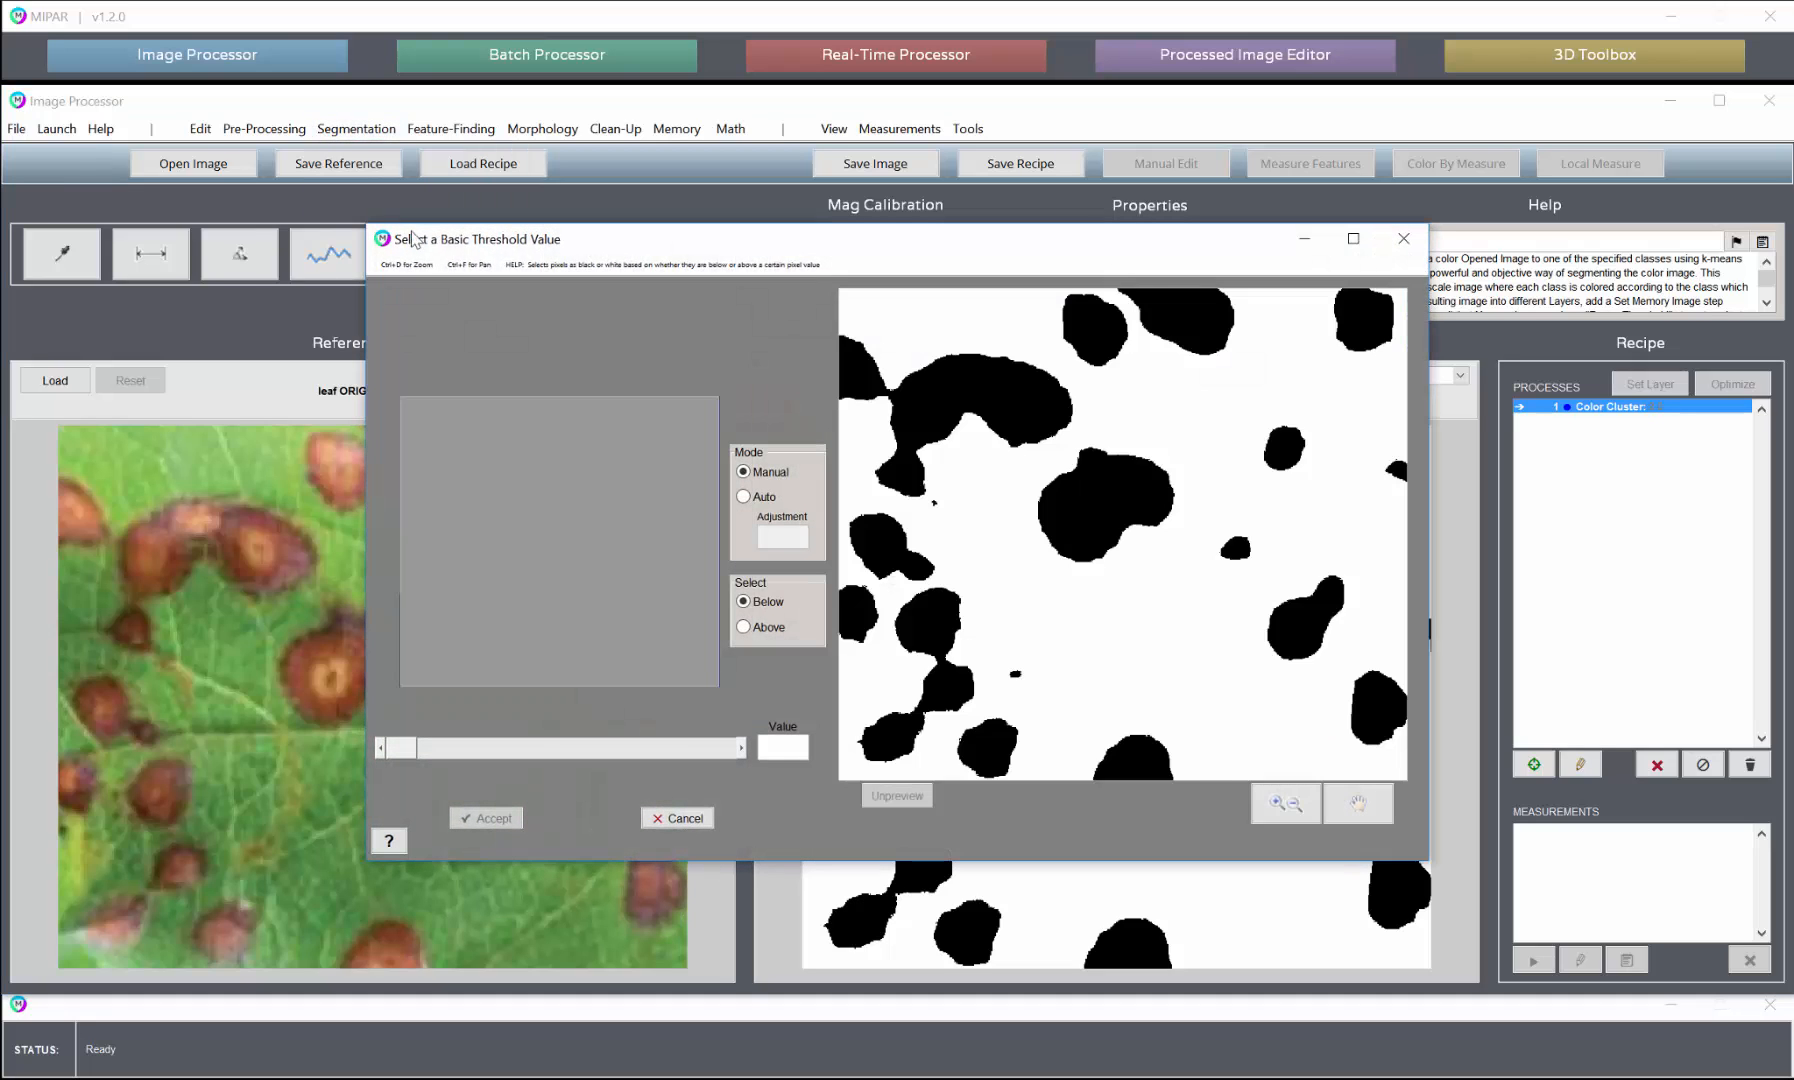
mouse_move(400, 604)
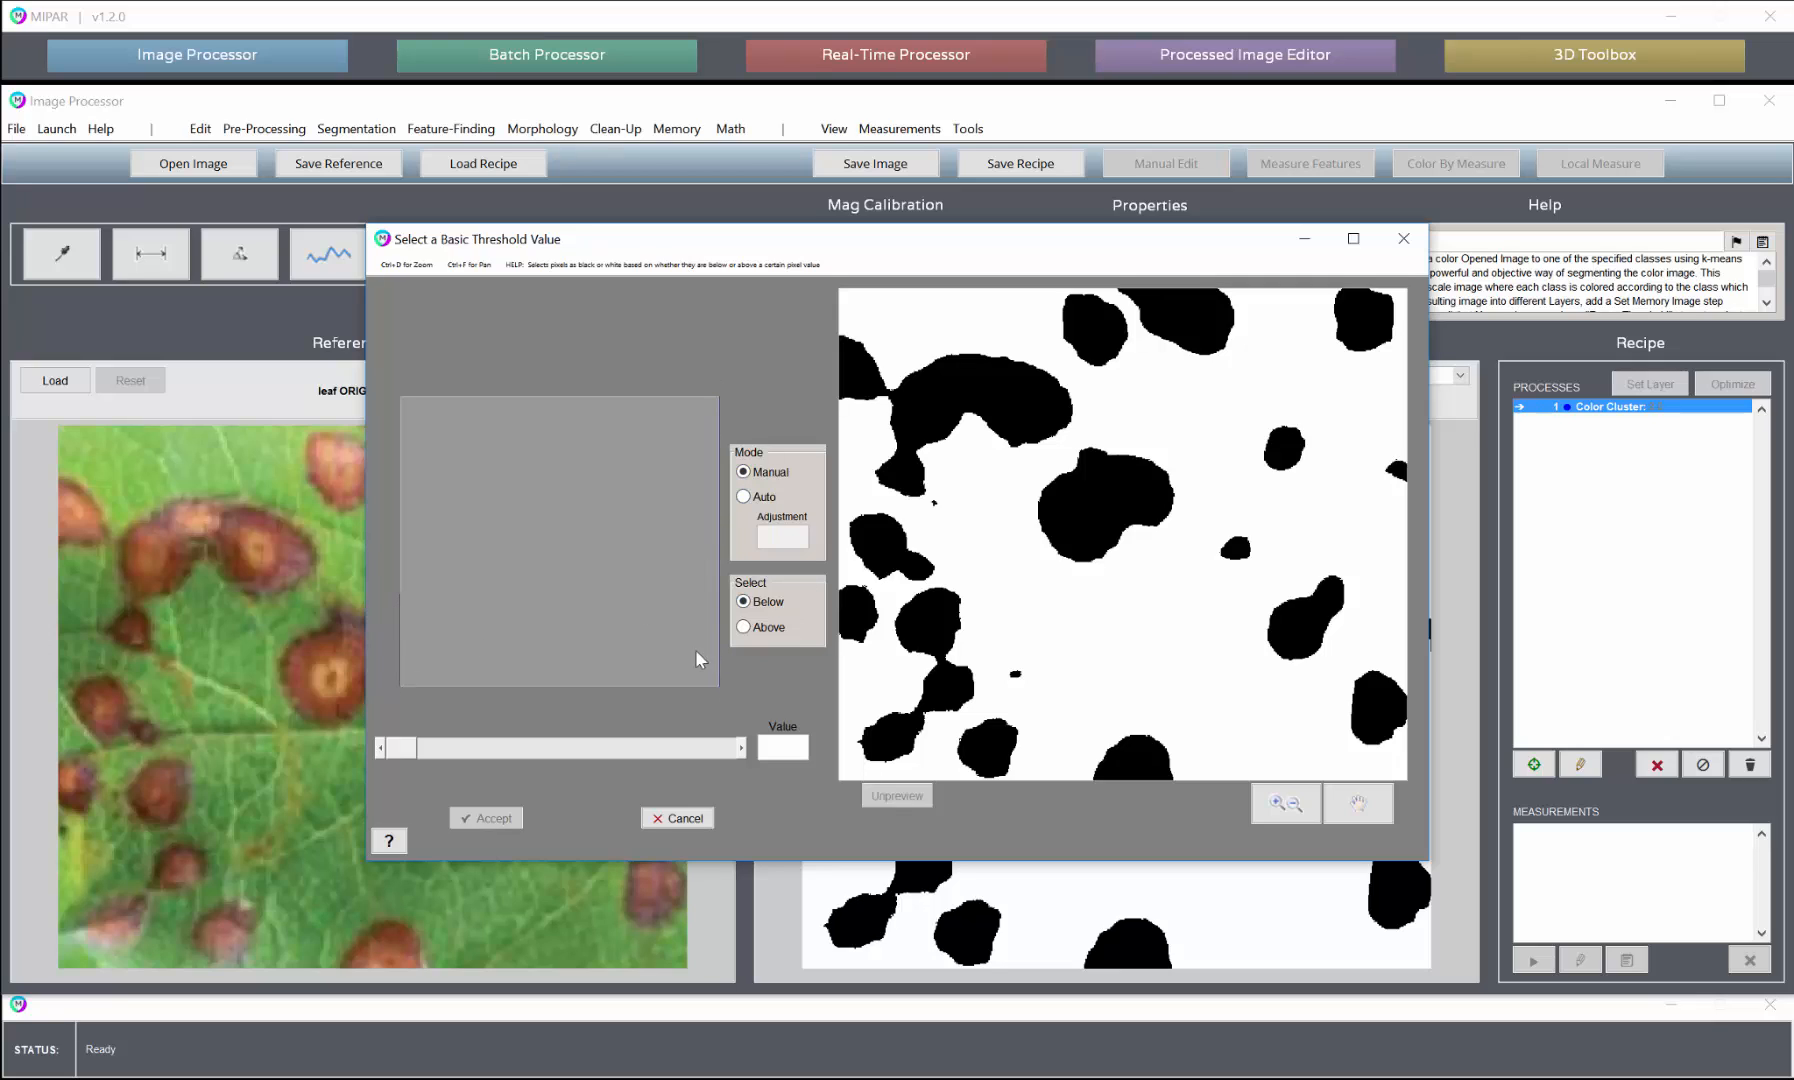
mouse_move(446, 650)
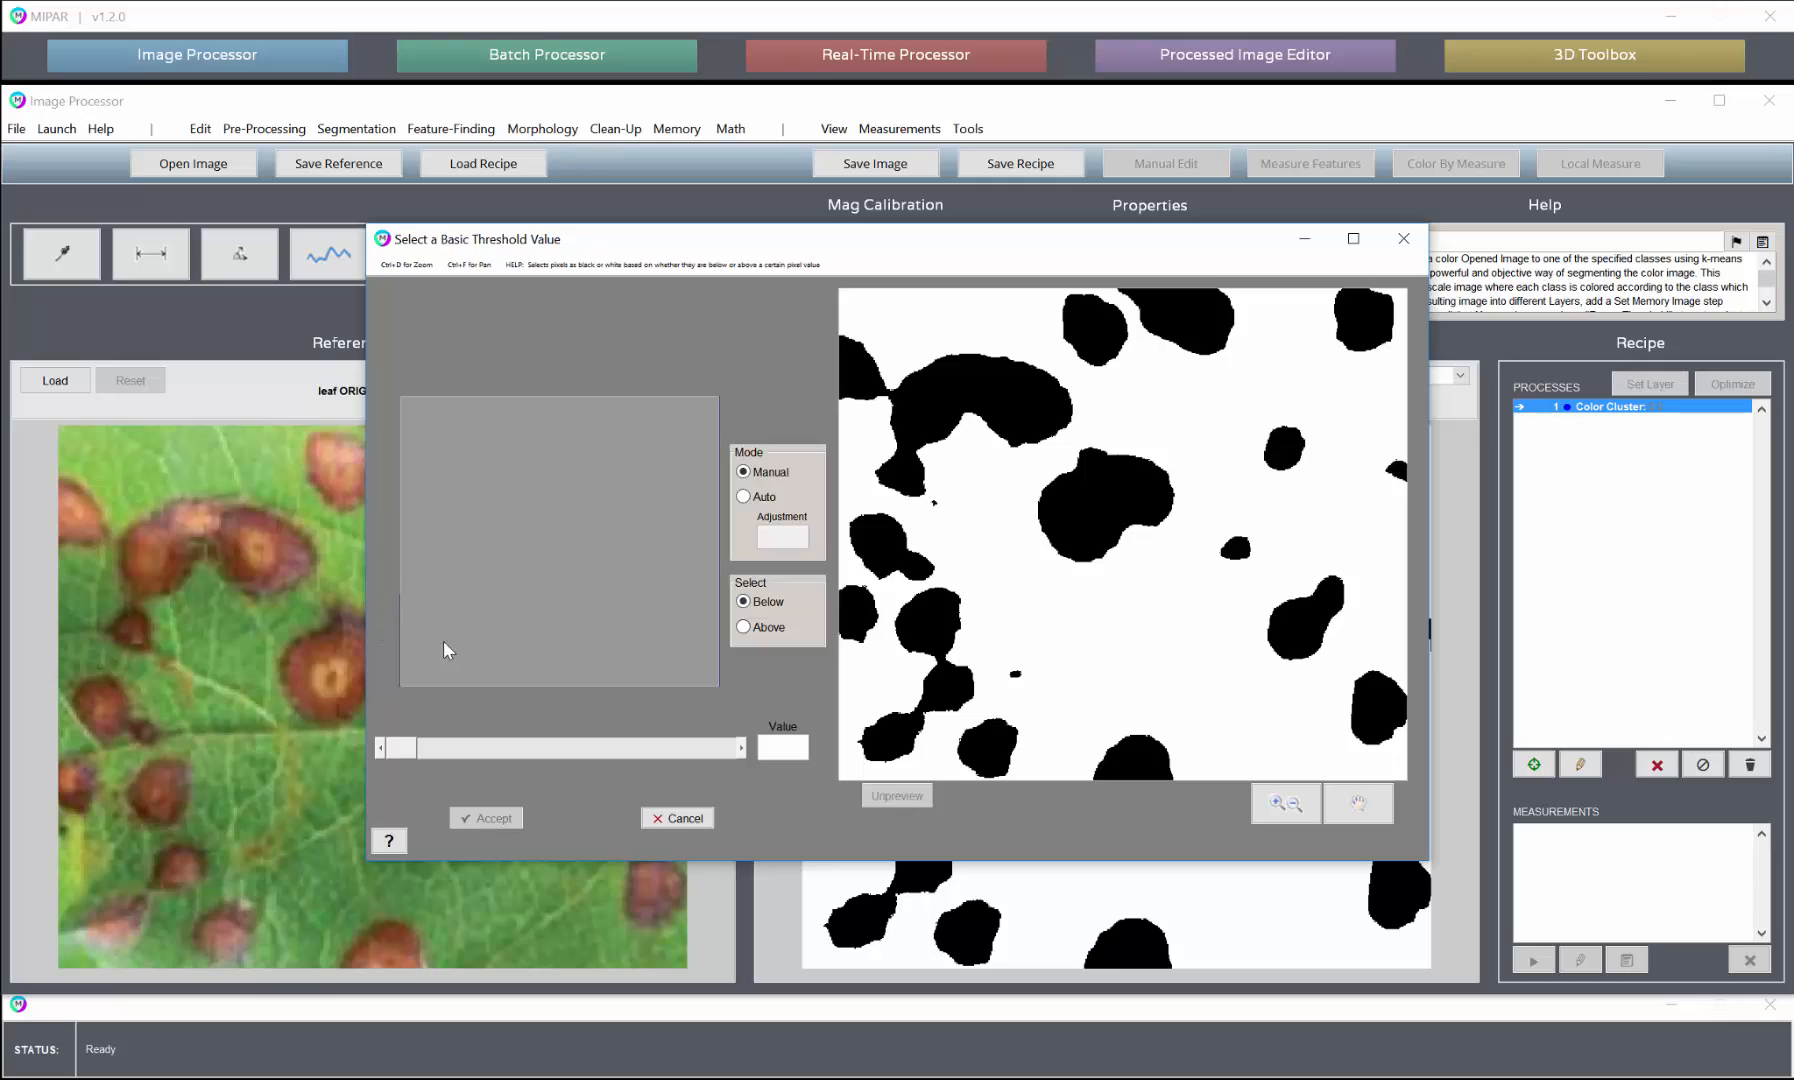
mouse_move(540, 712)
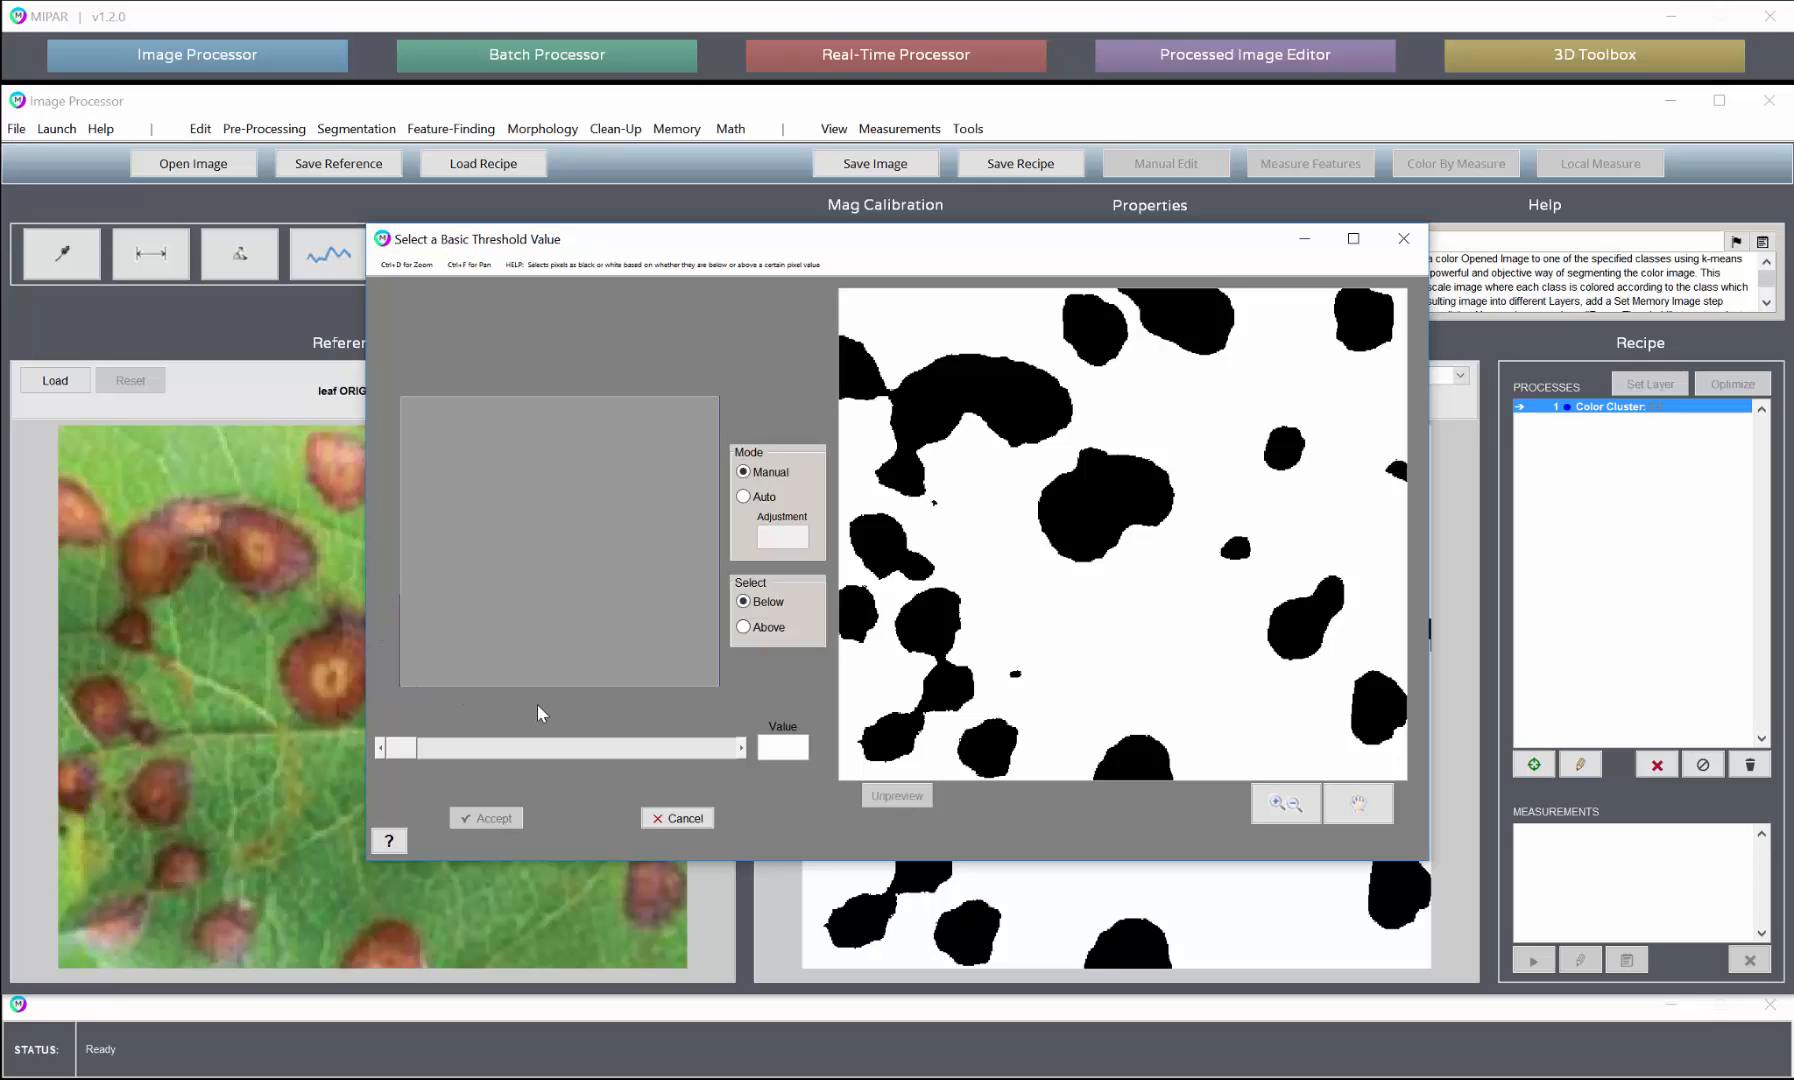
left_click_drag(394, 748, 538, 748)
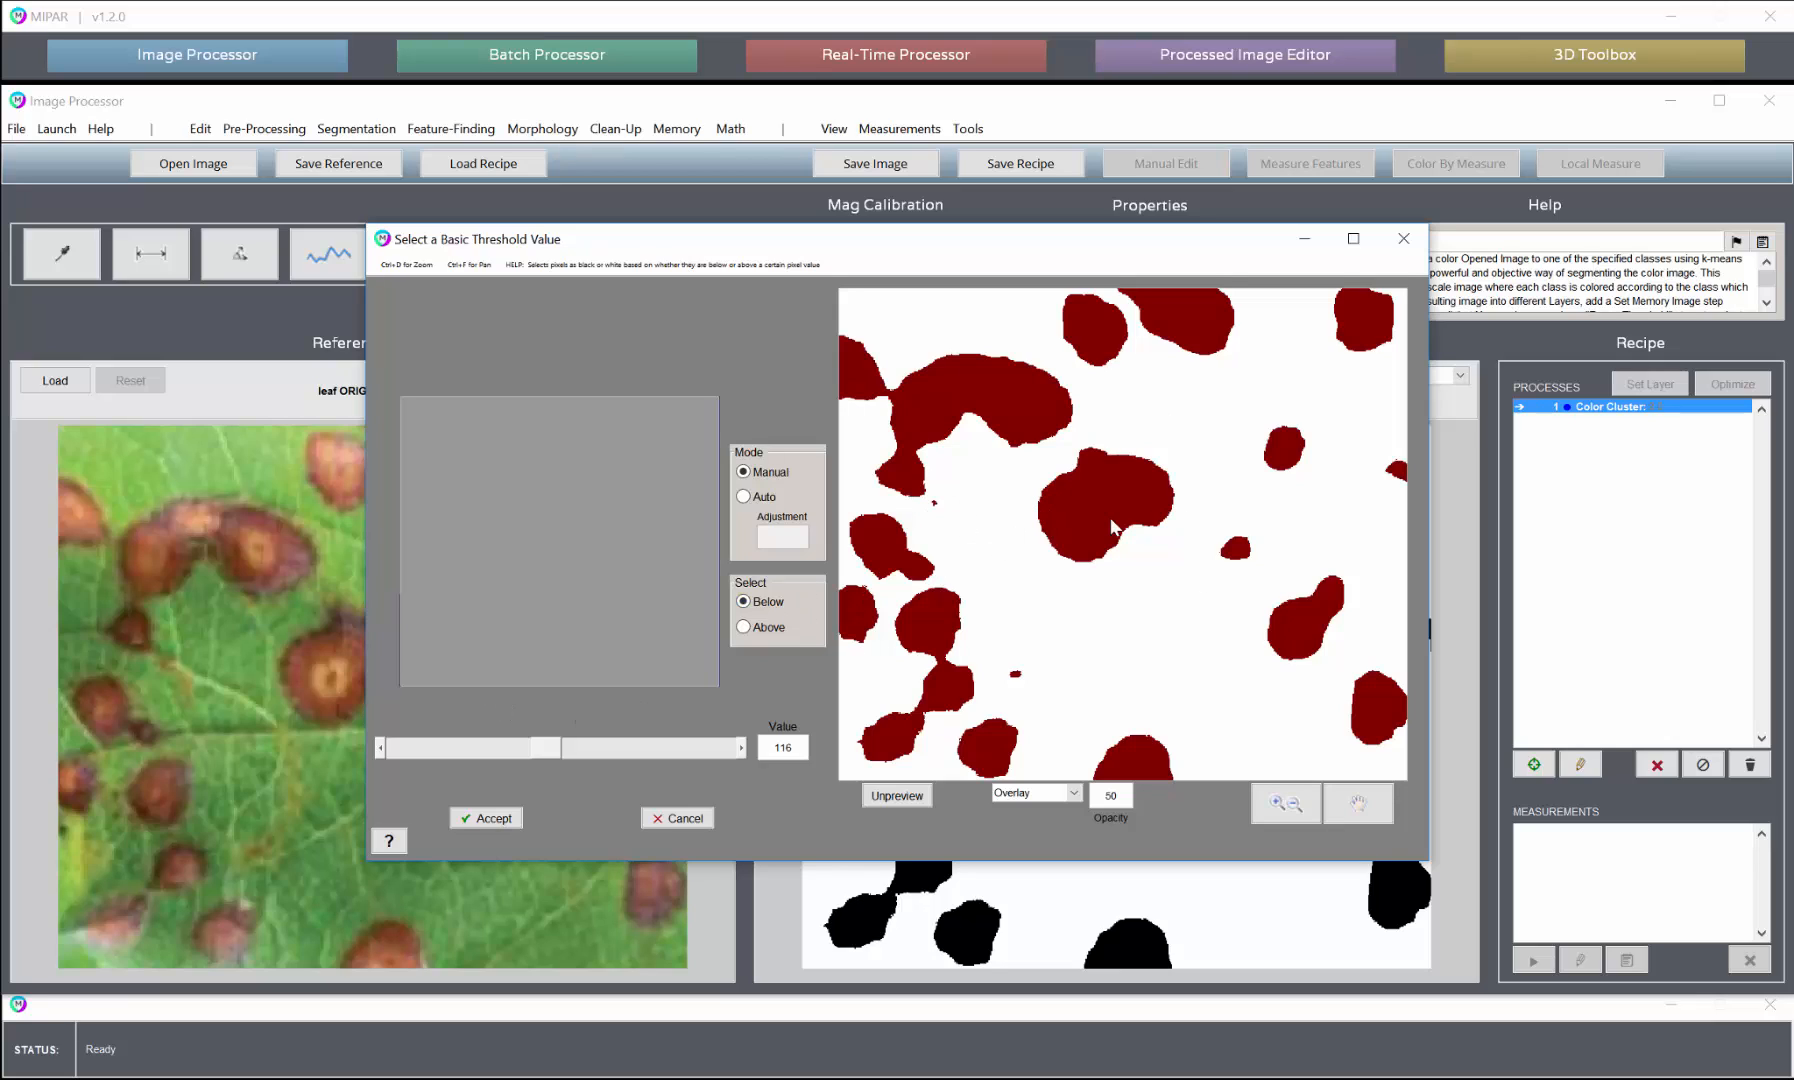
left_click(486, 818)
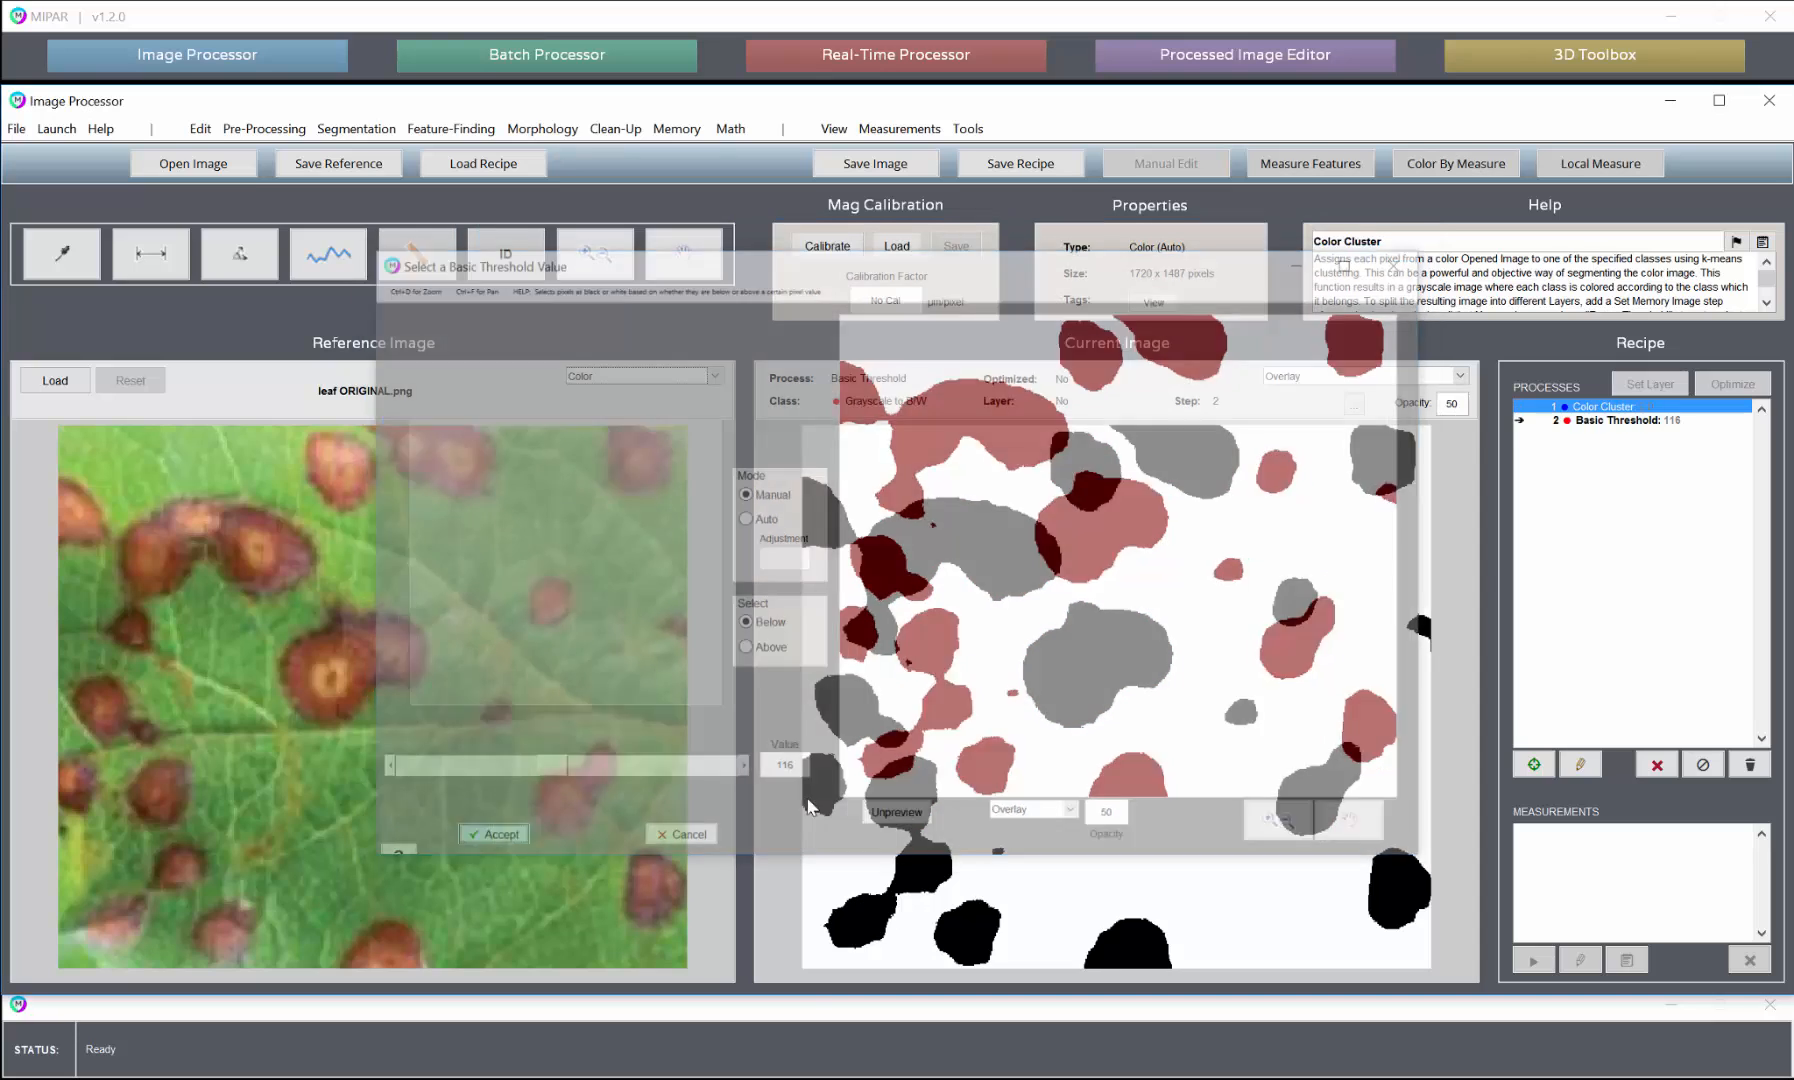
left_click(492, 832)
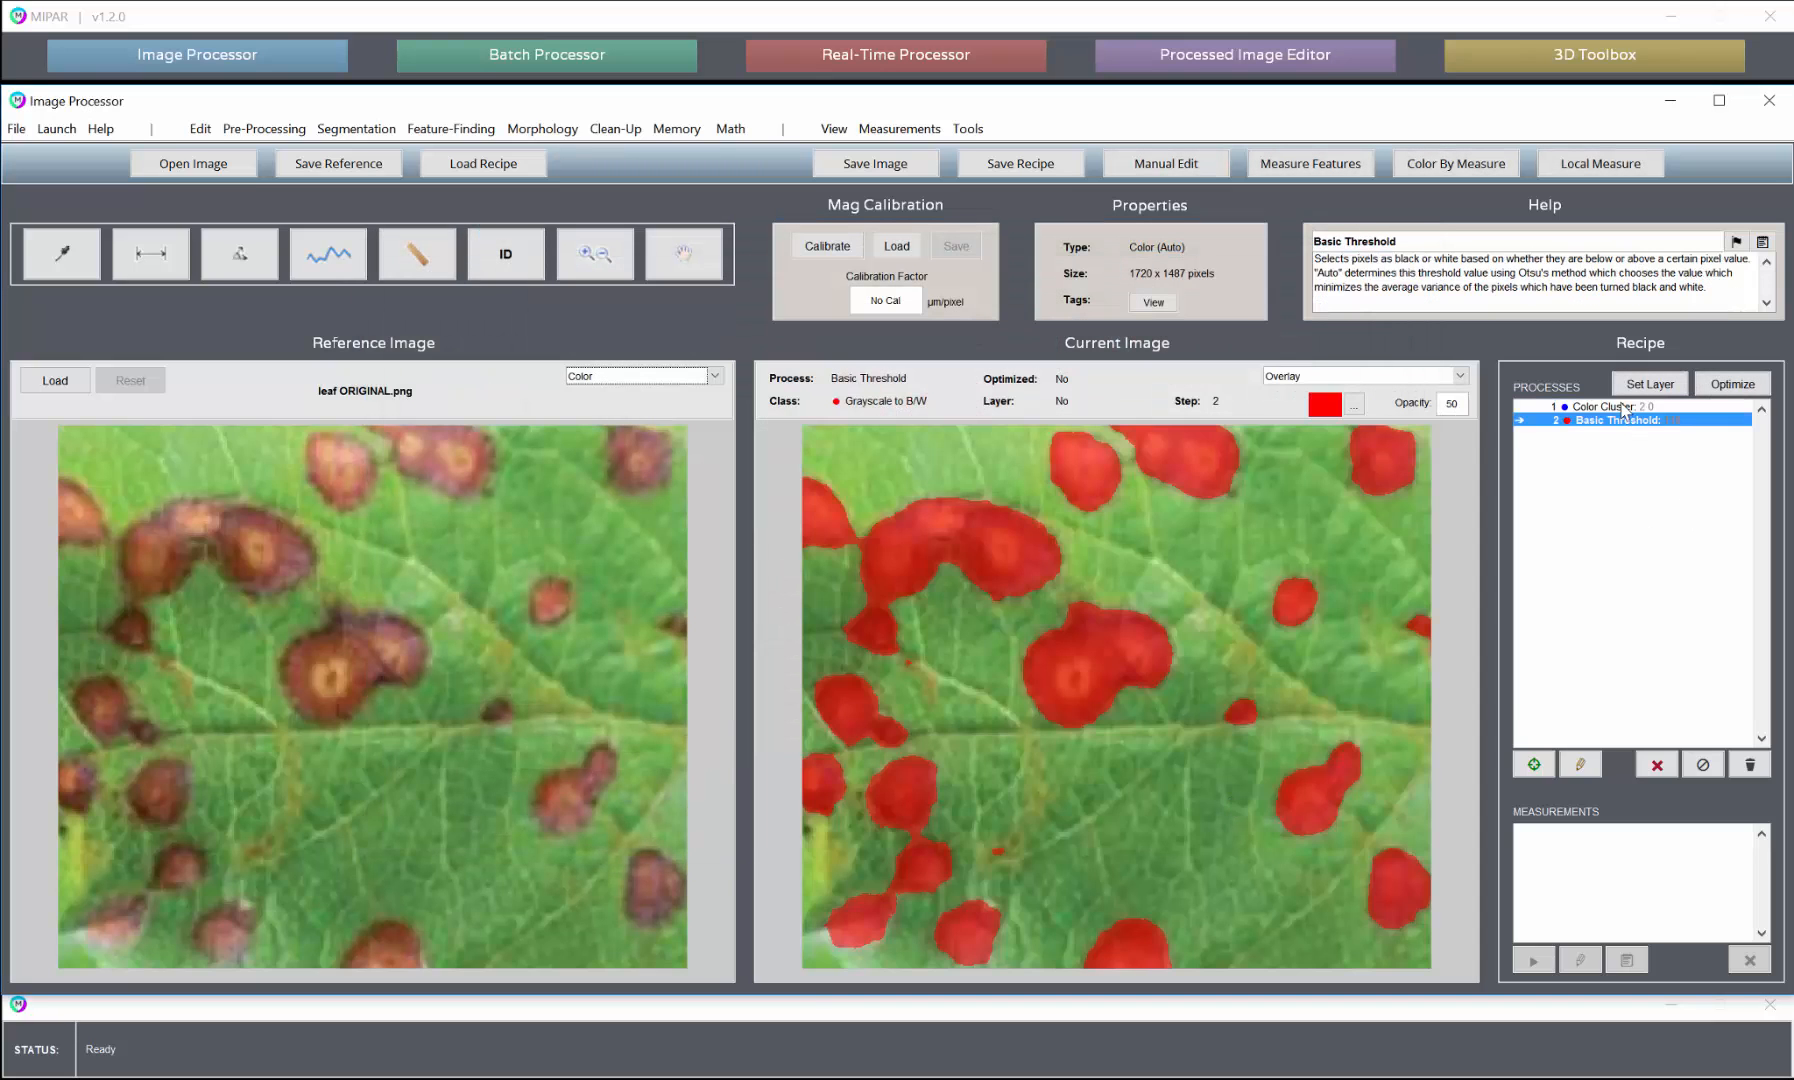
Review the cluster and threshold step results, try an Invert step and remove it
left_click(1608, 406)
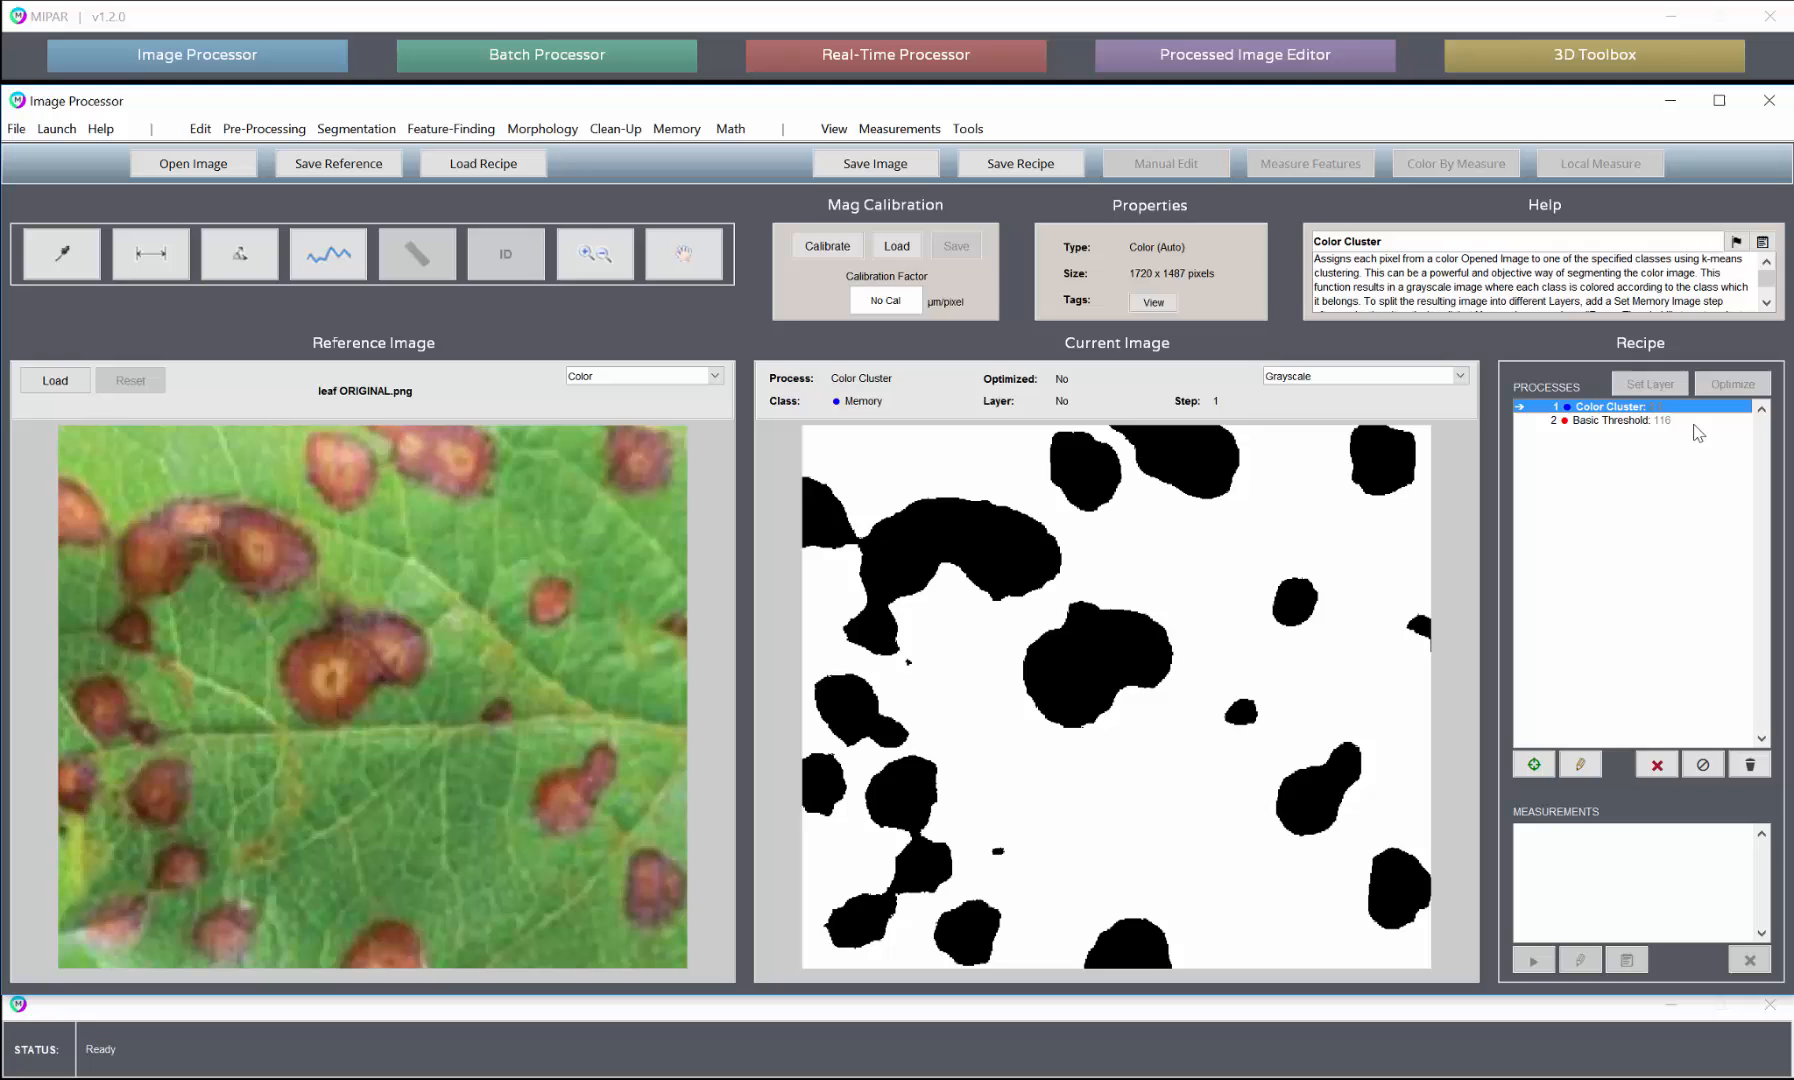
left_click(1618, 420)
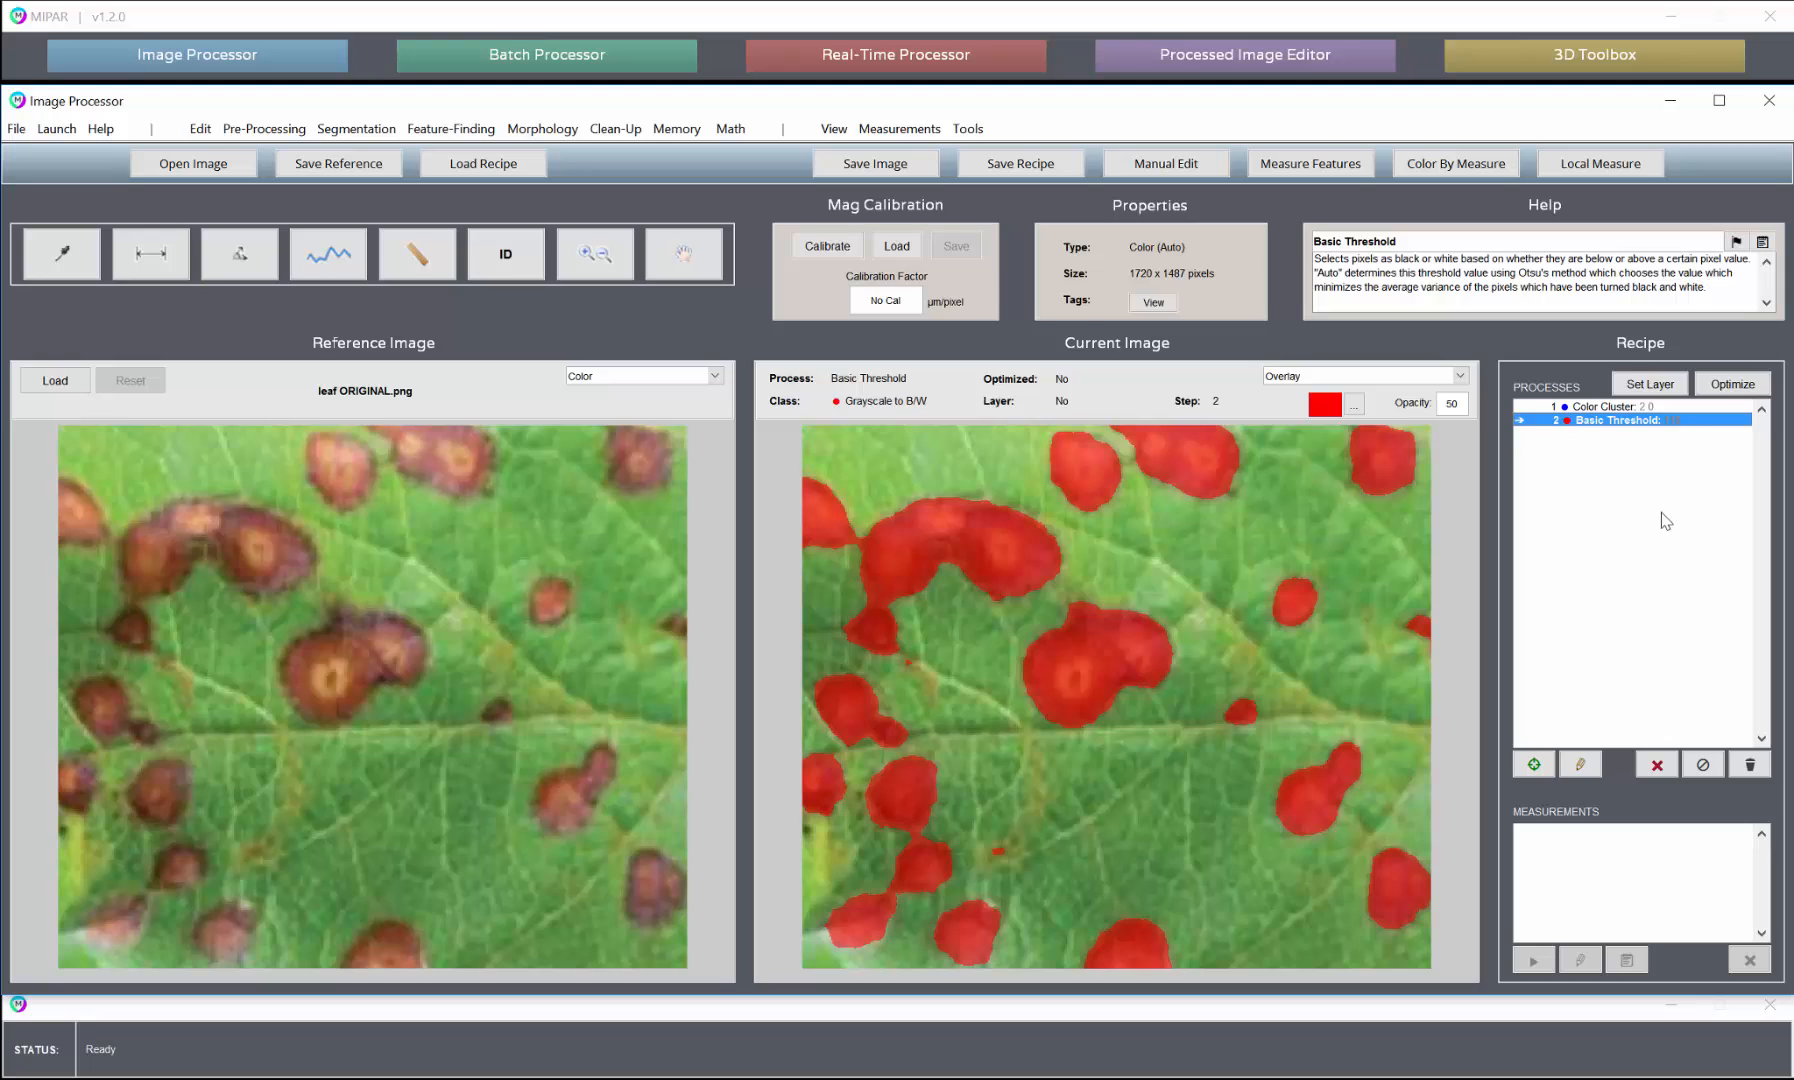
left_click(594, 252)
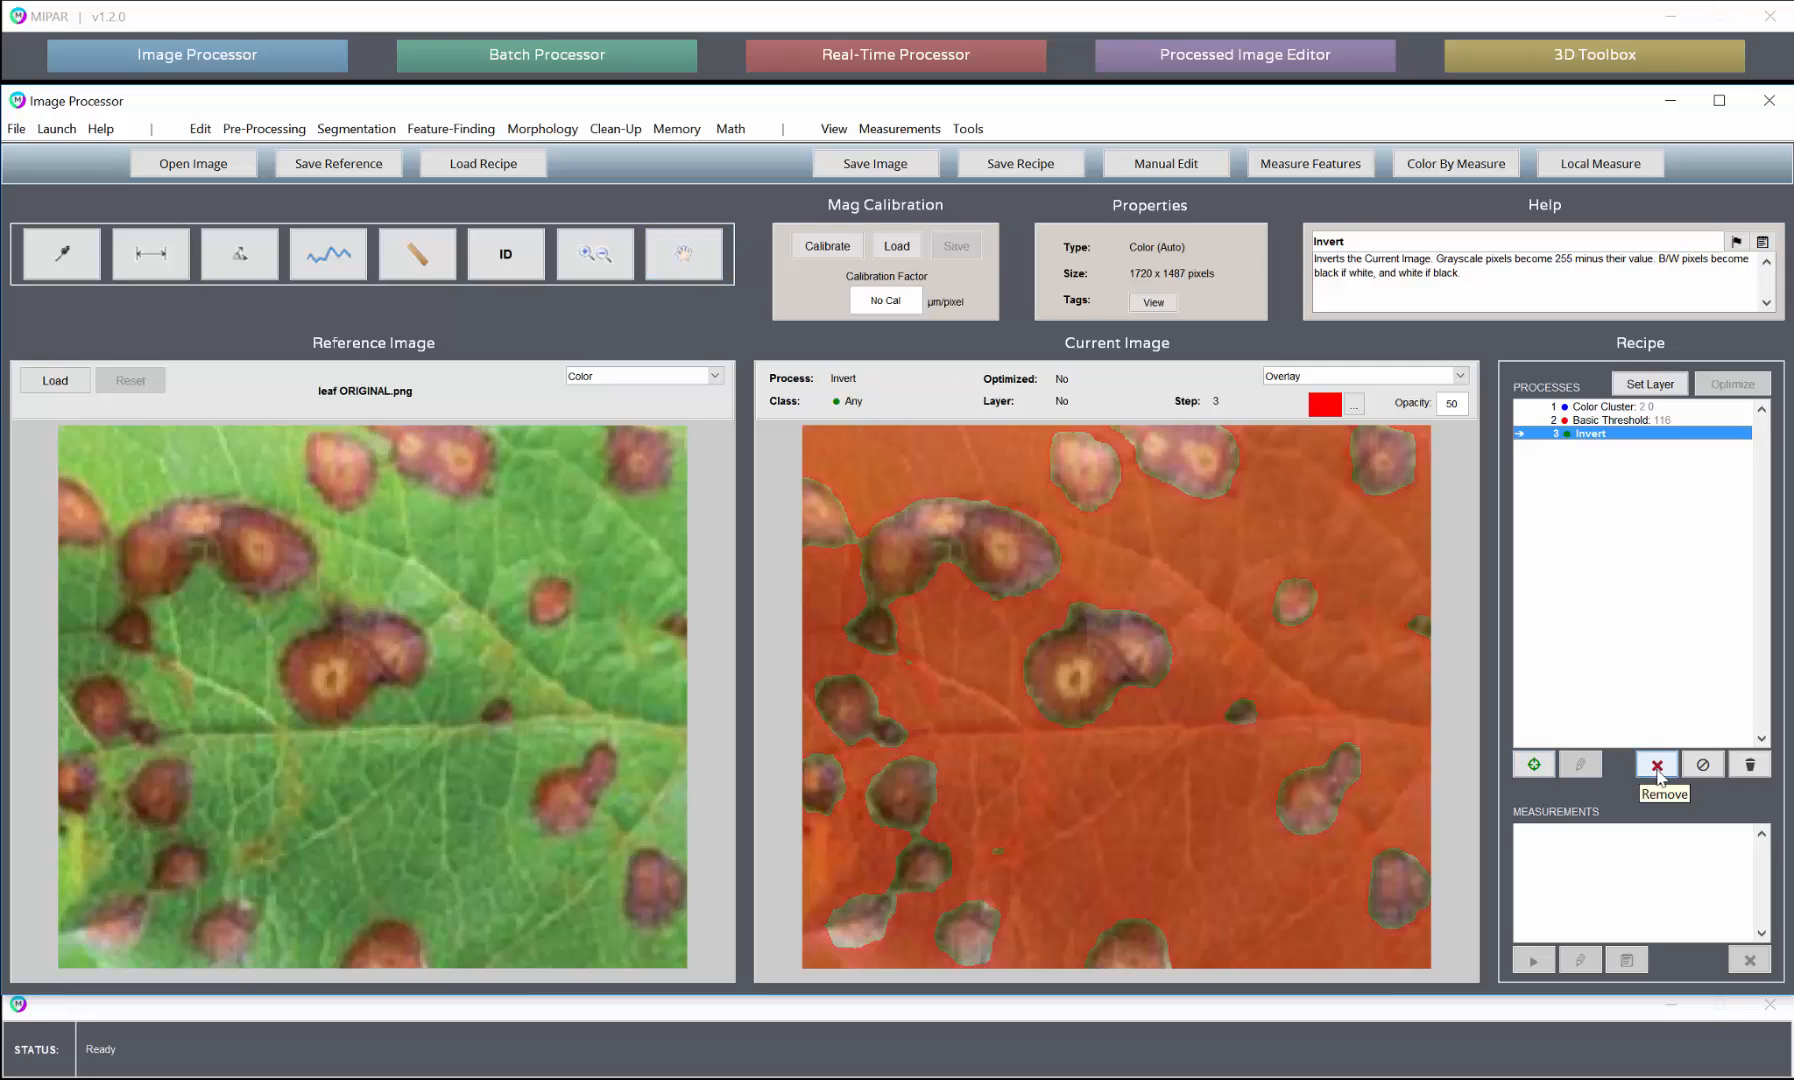
left_click(1654, 764)
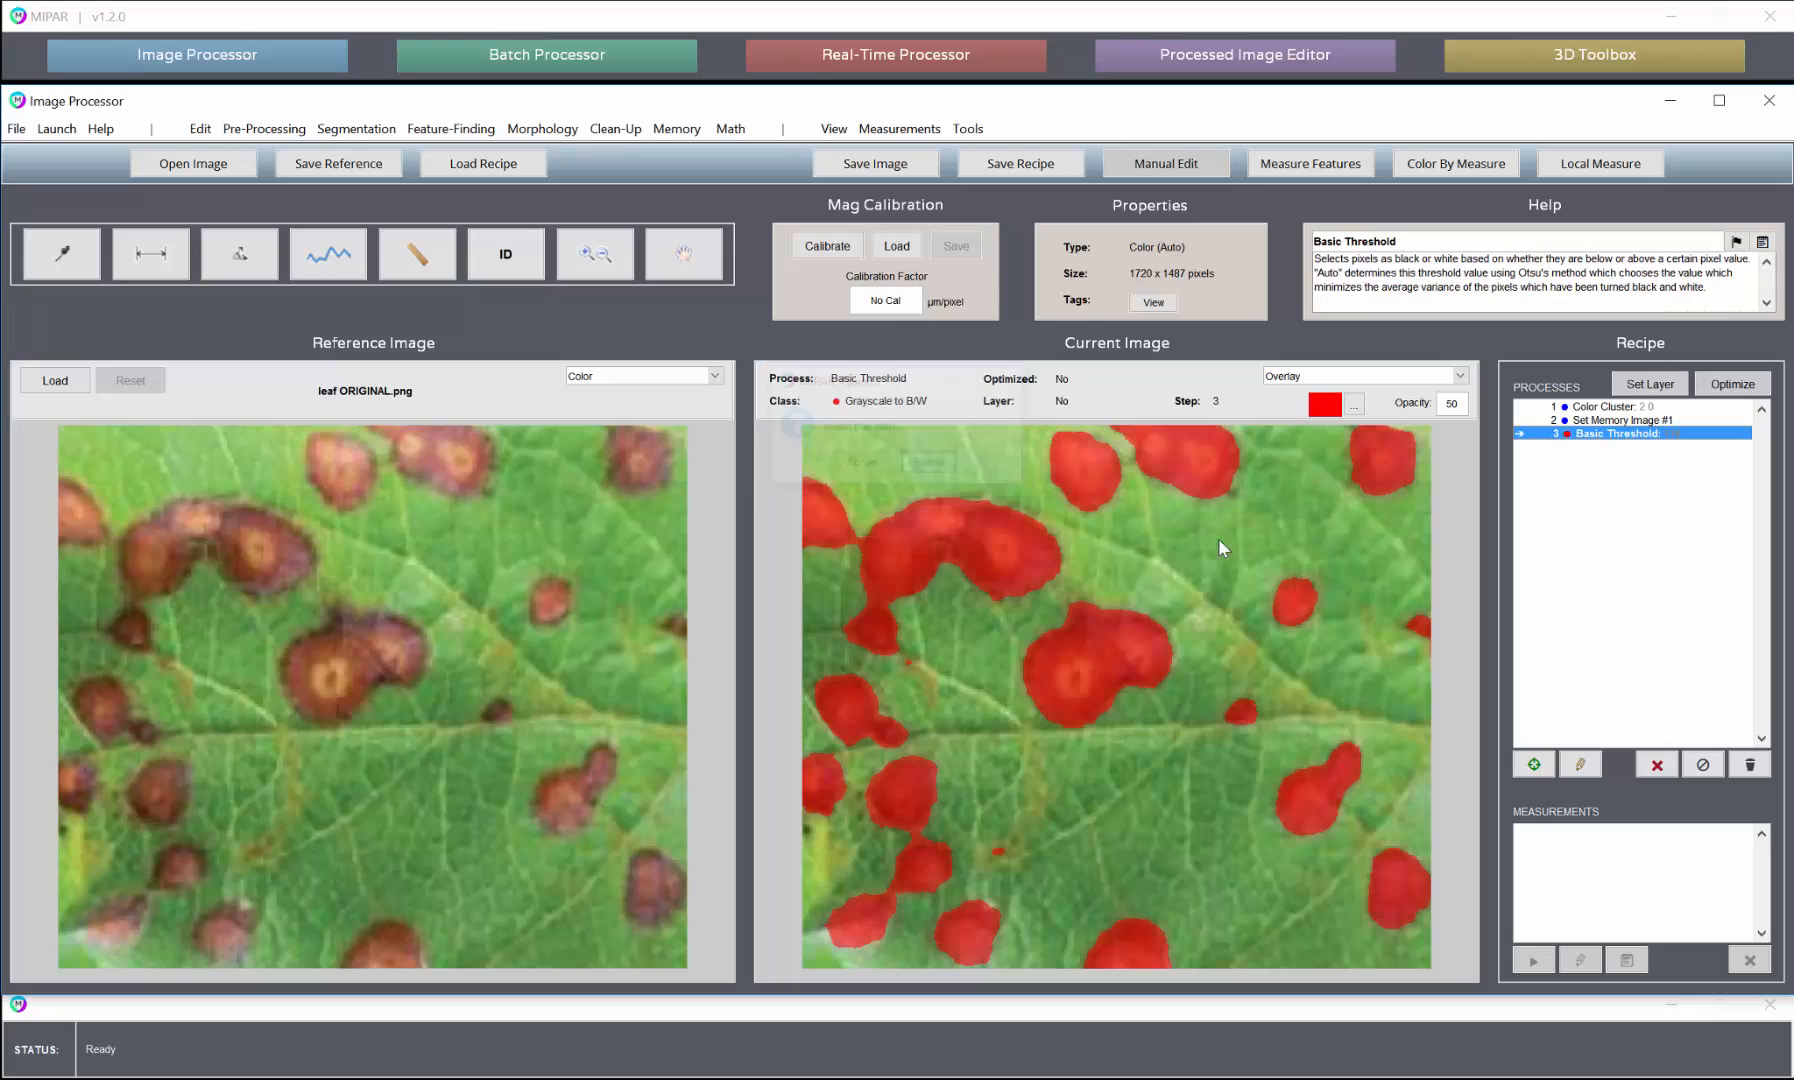
Add a Call Memory Image #1 step to recall the cluster mask
left_click(676, 128)
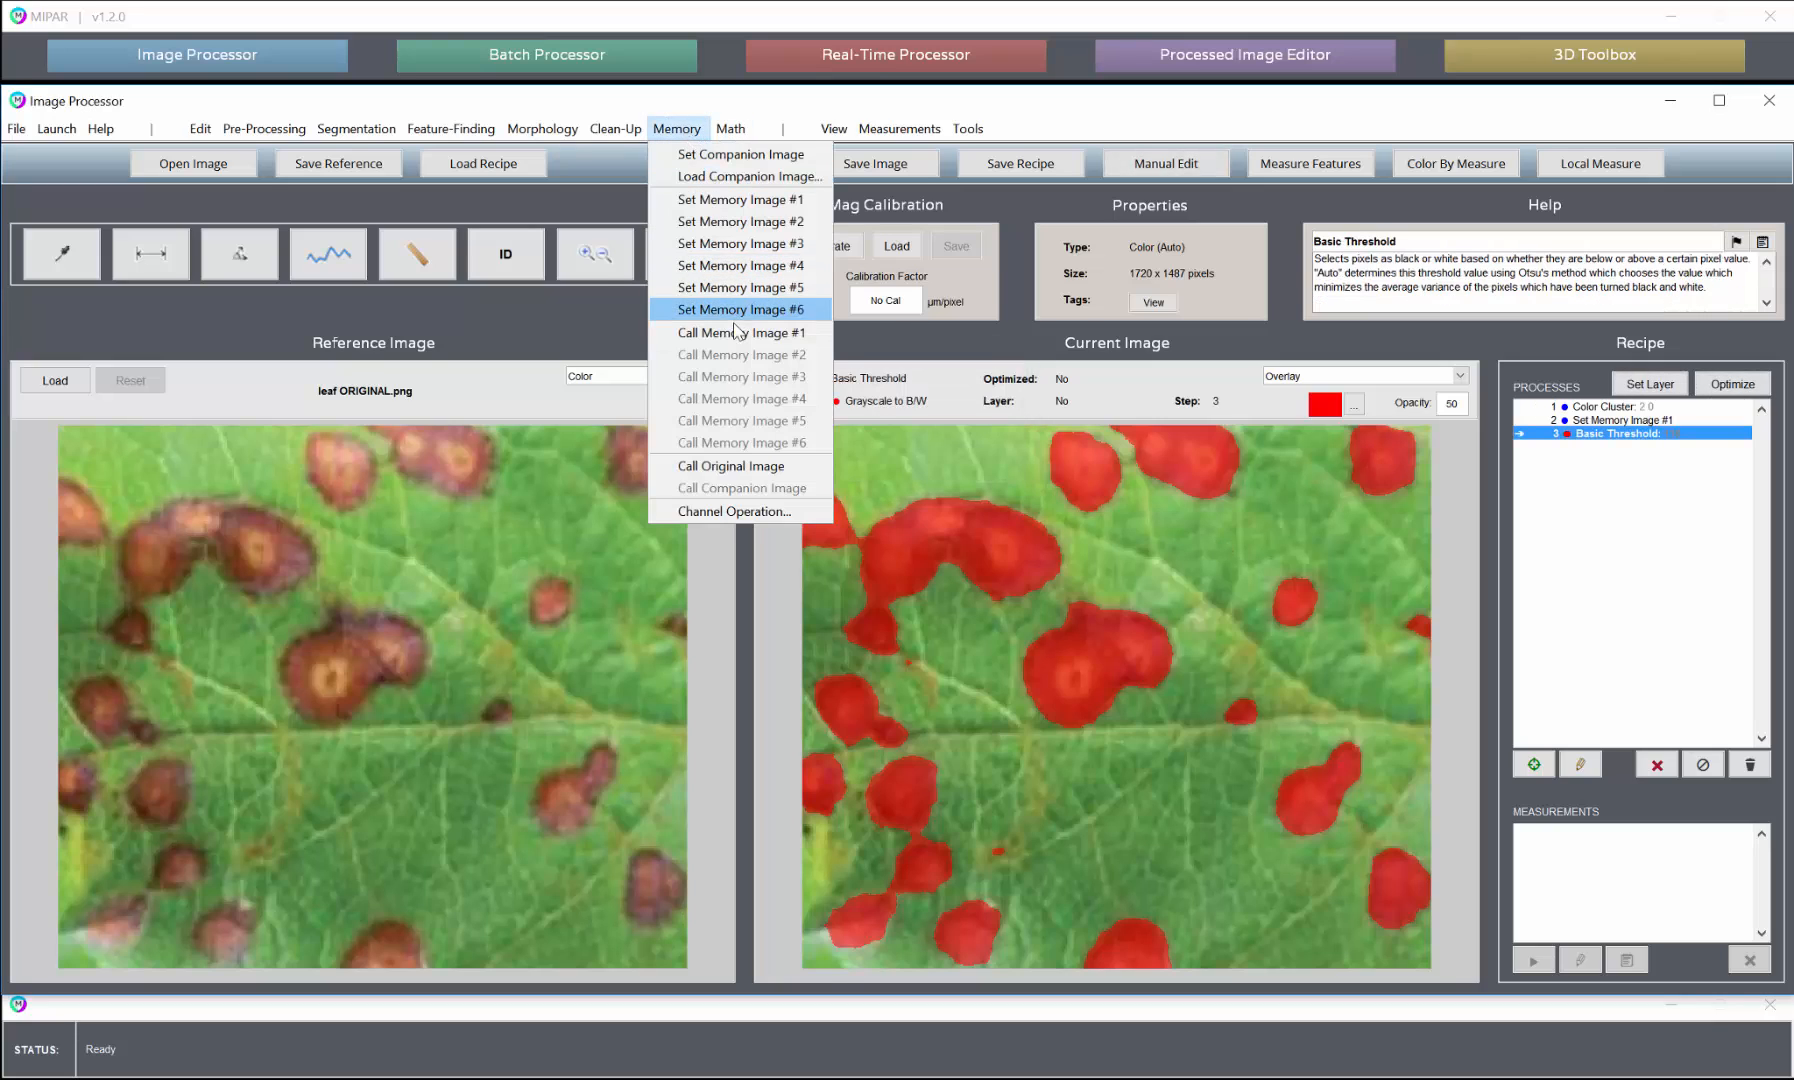
left_click(742, 332)
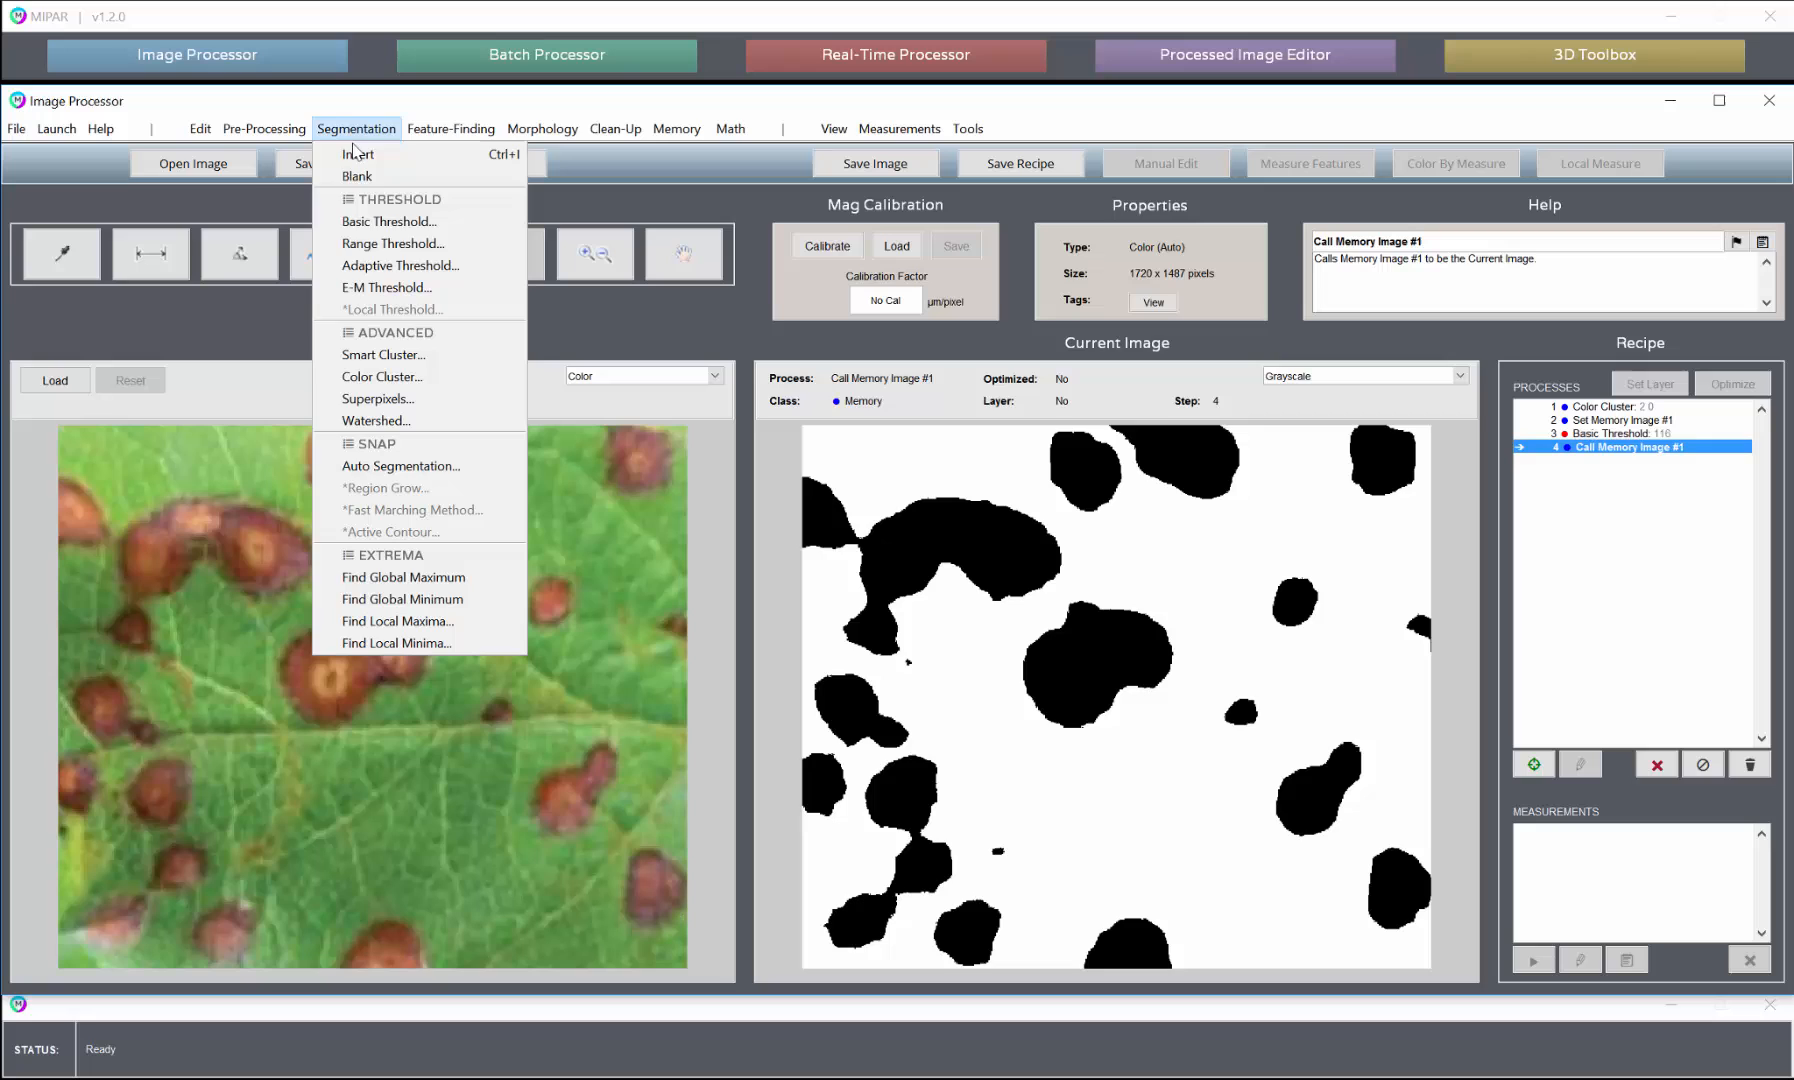
Add a Basic Threshold keeping pixels above 142 to highlight the healthy leaf area
left_click(390, 220)
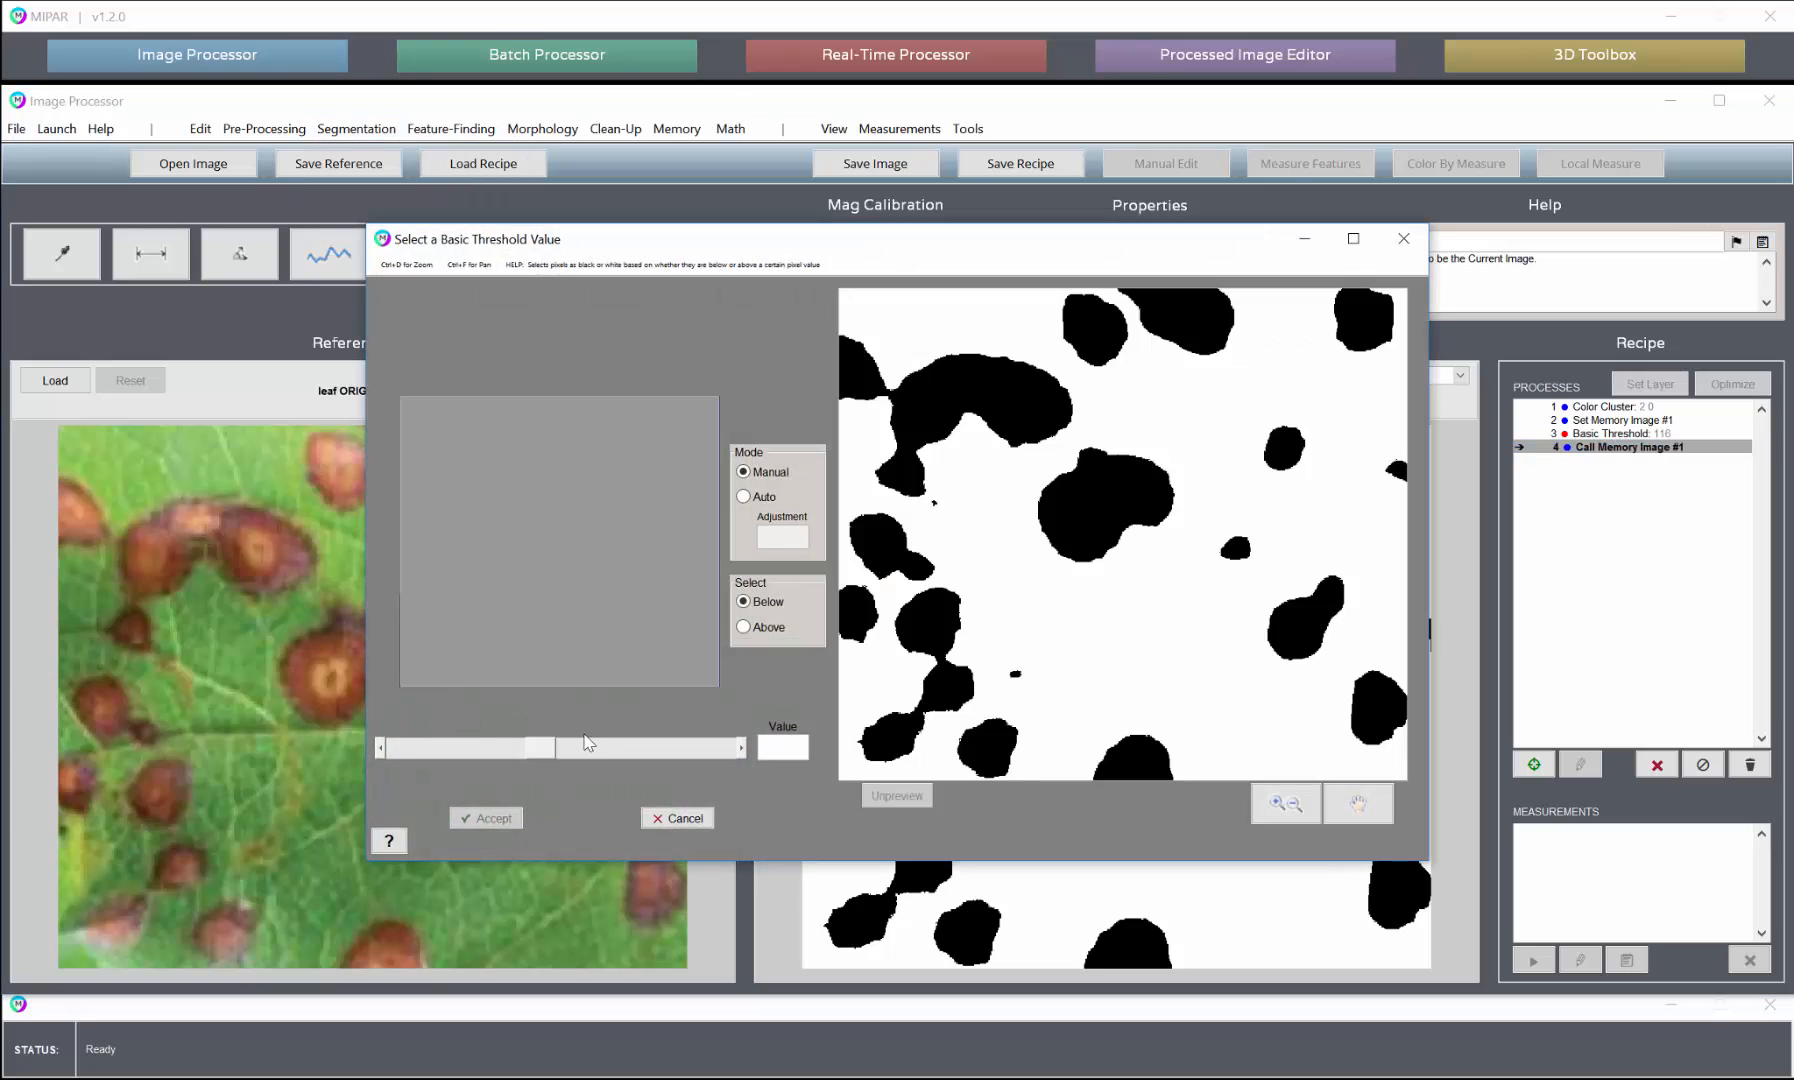
left_click(744, 626)
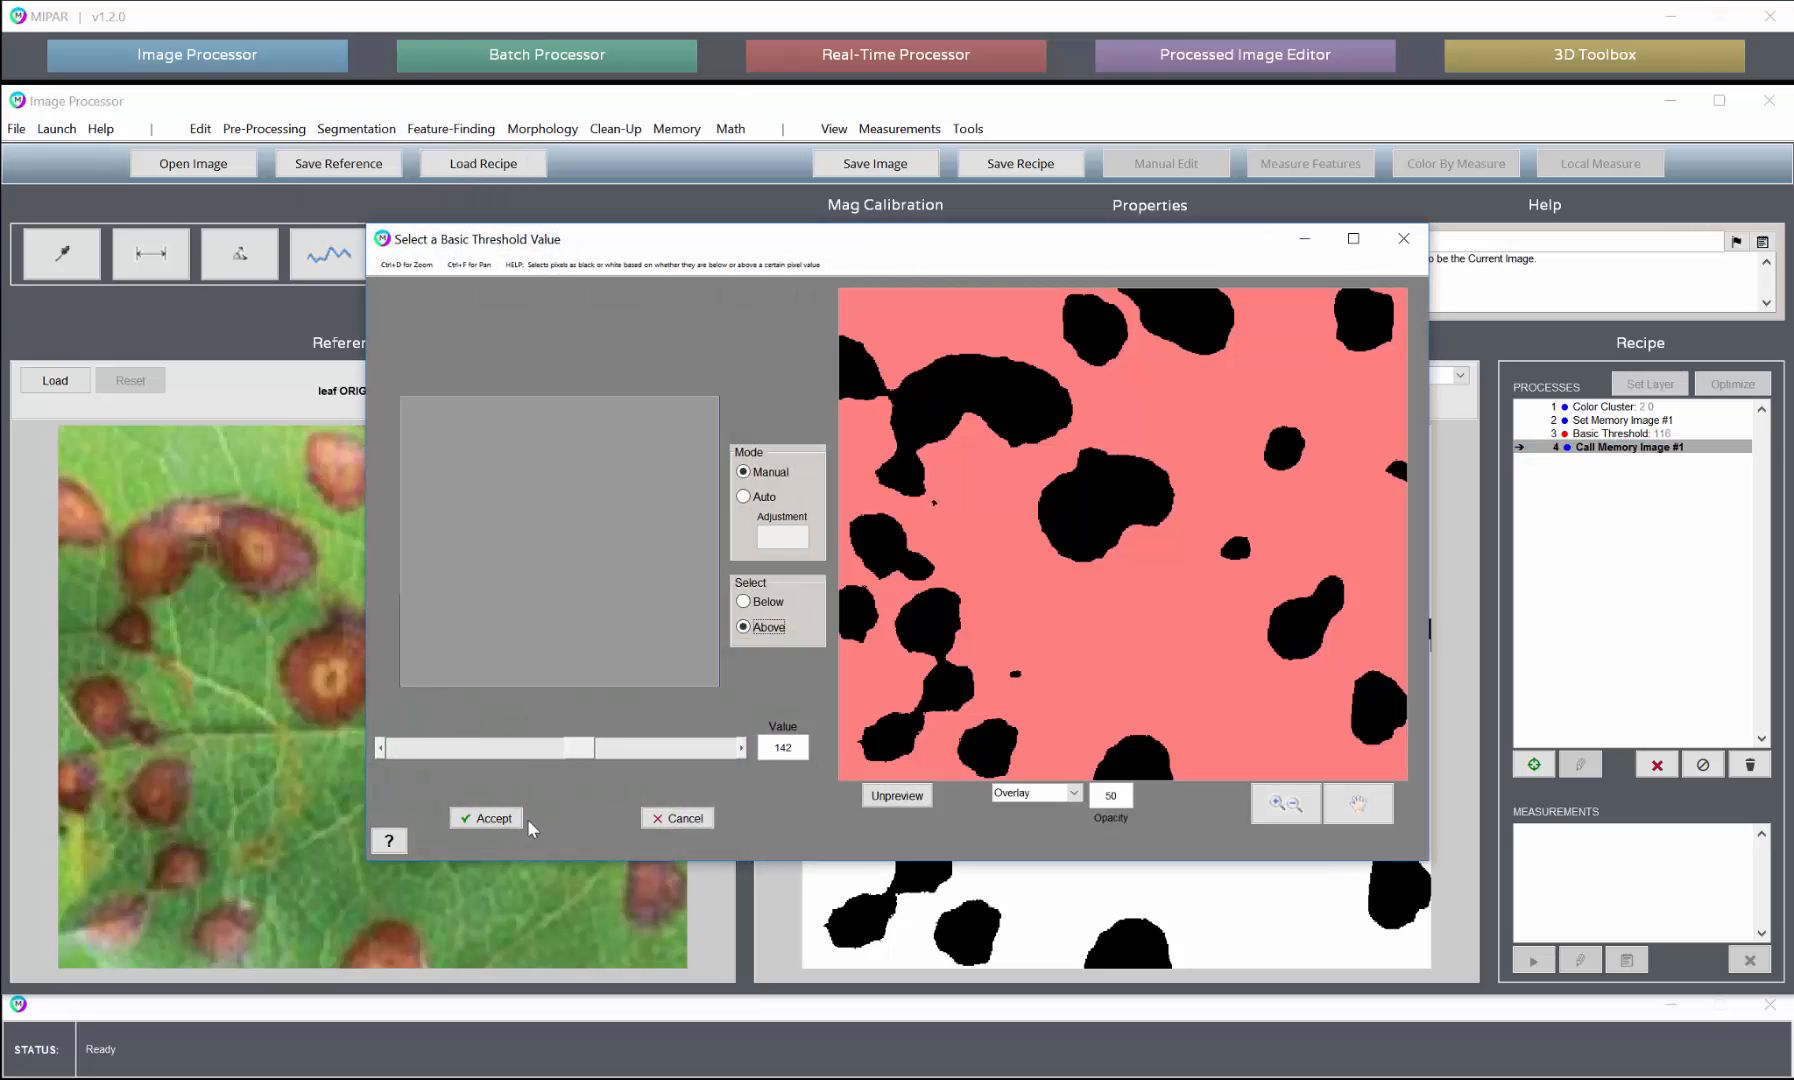
left_click(490, 818)
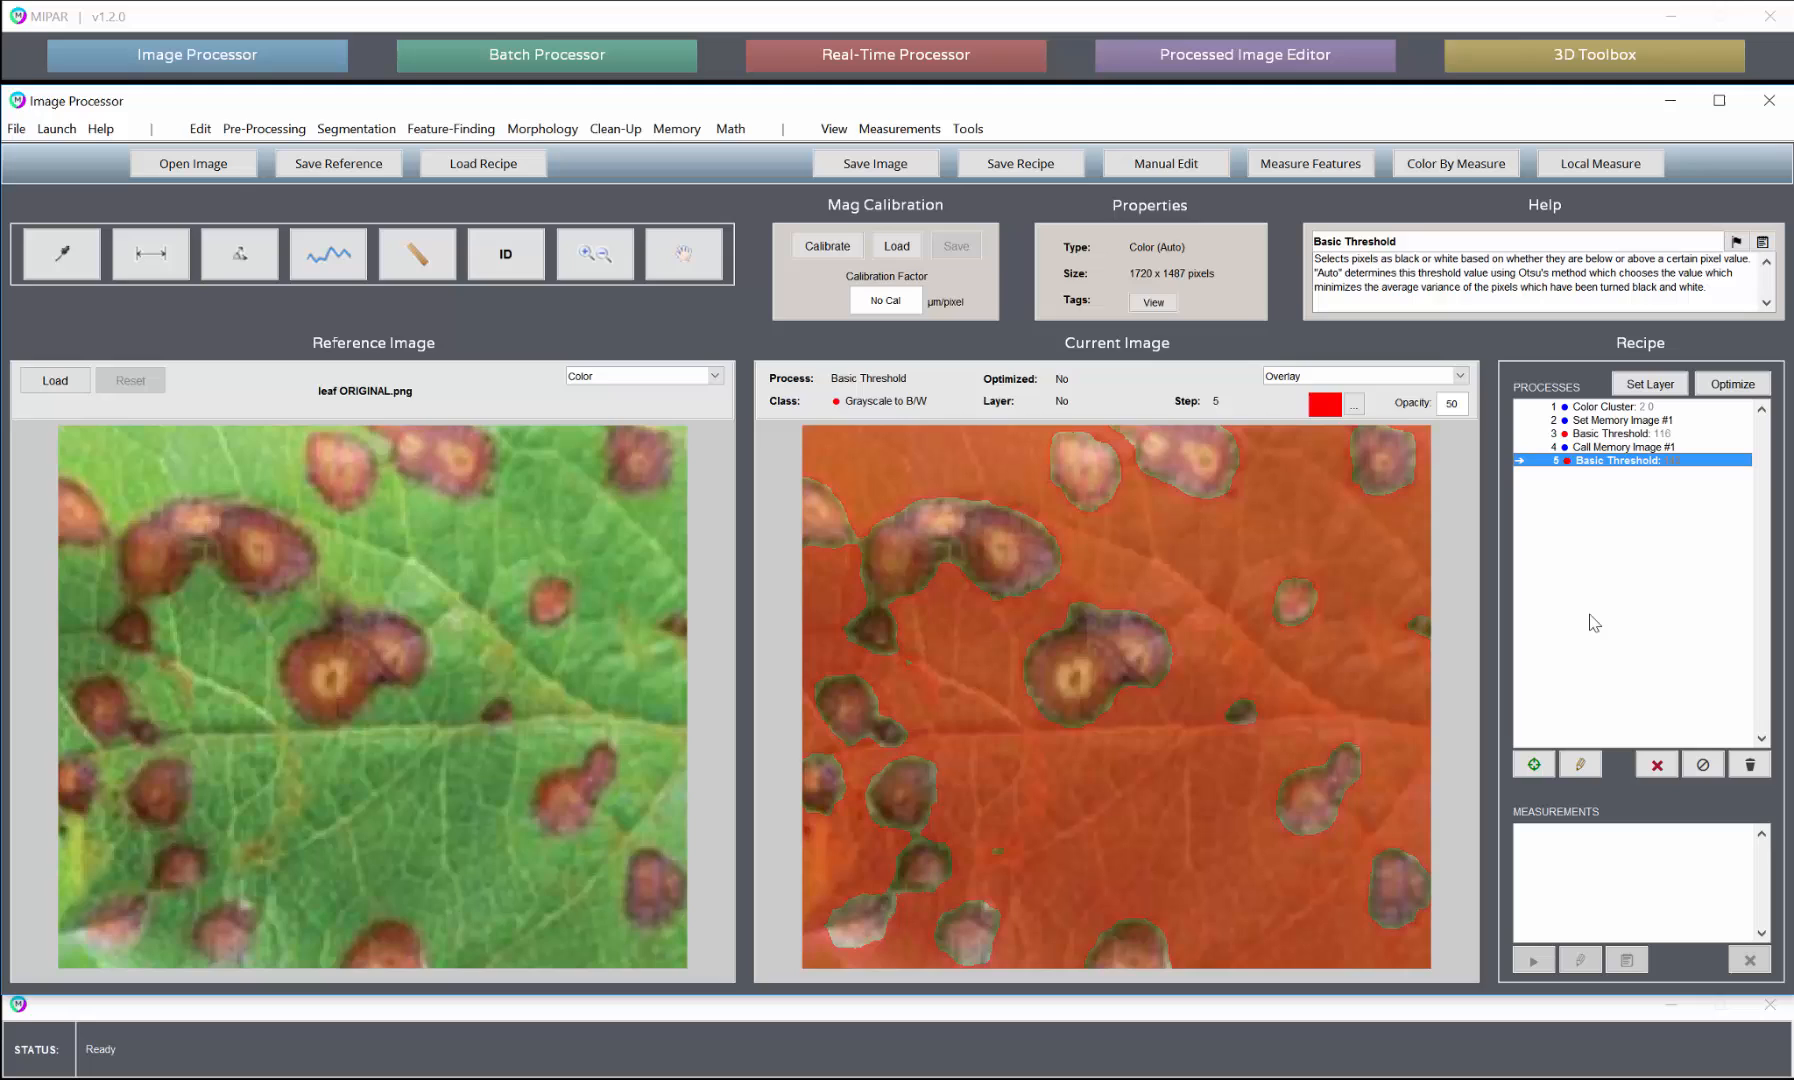
mouse_move(1648, 750)
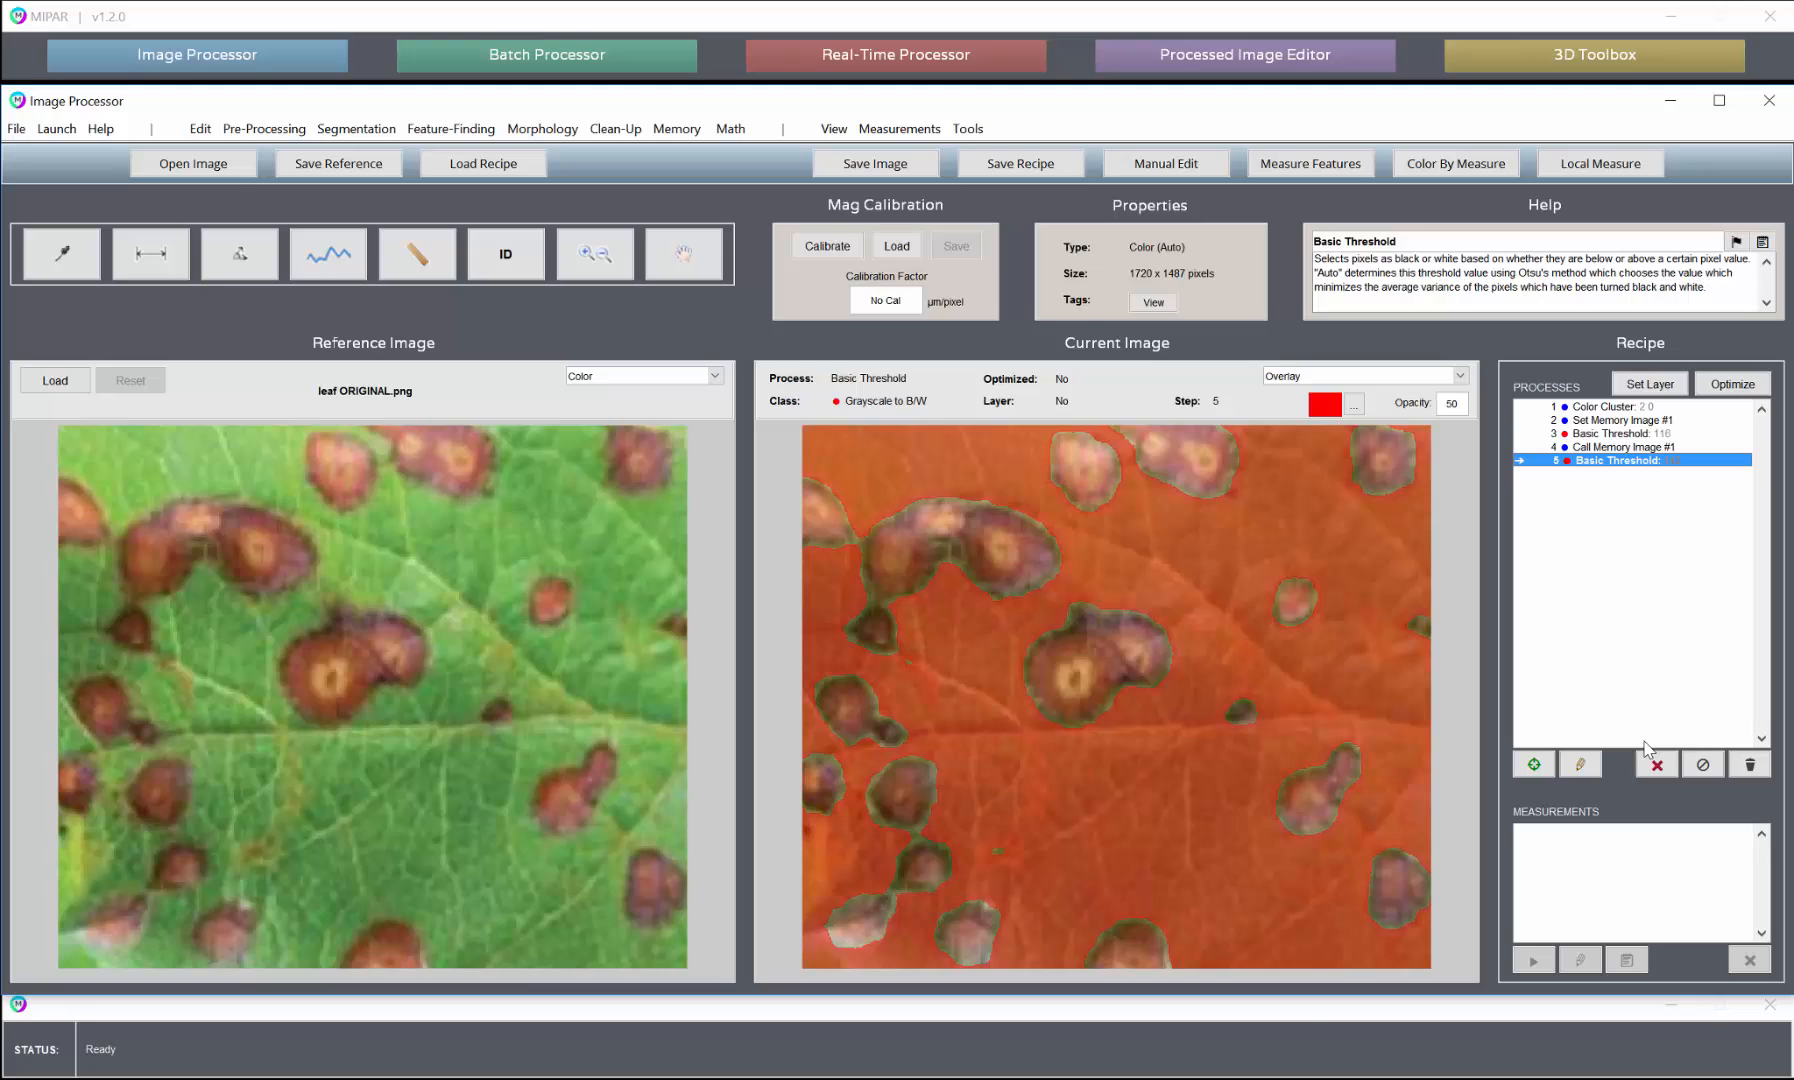
mouse_move(846, 392)
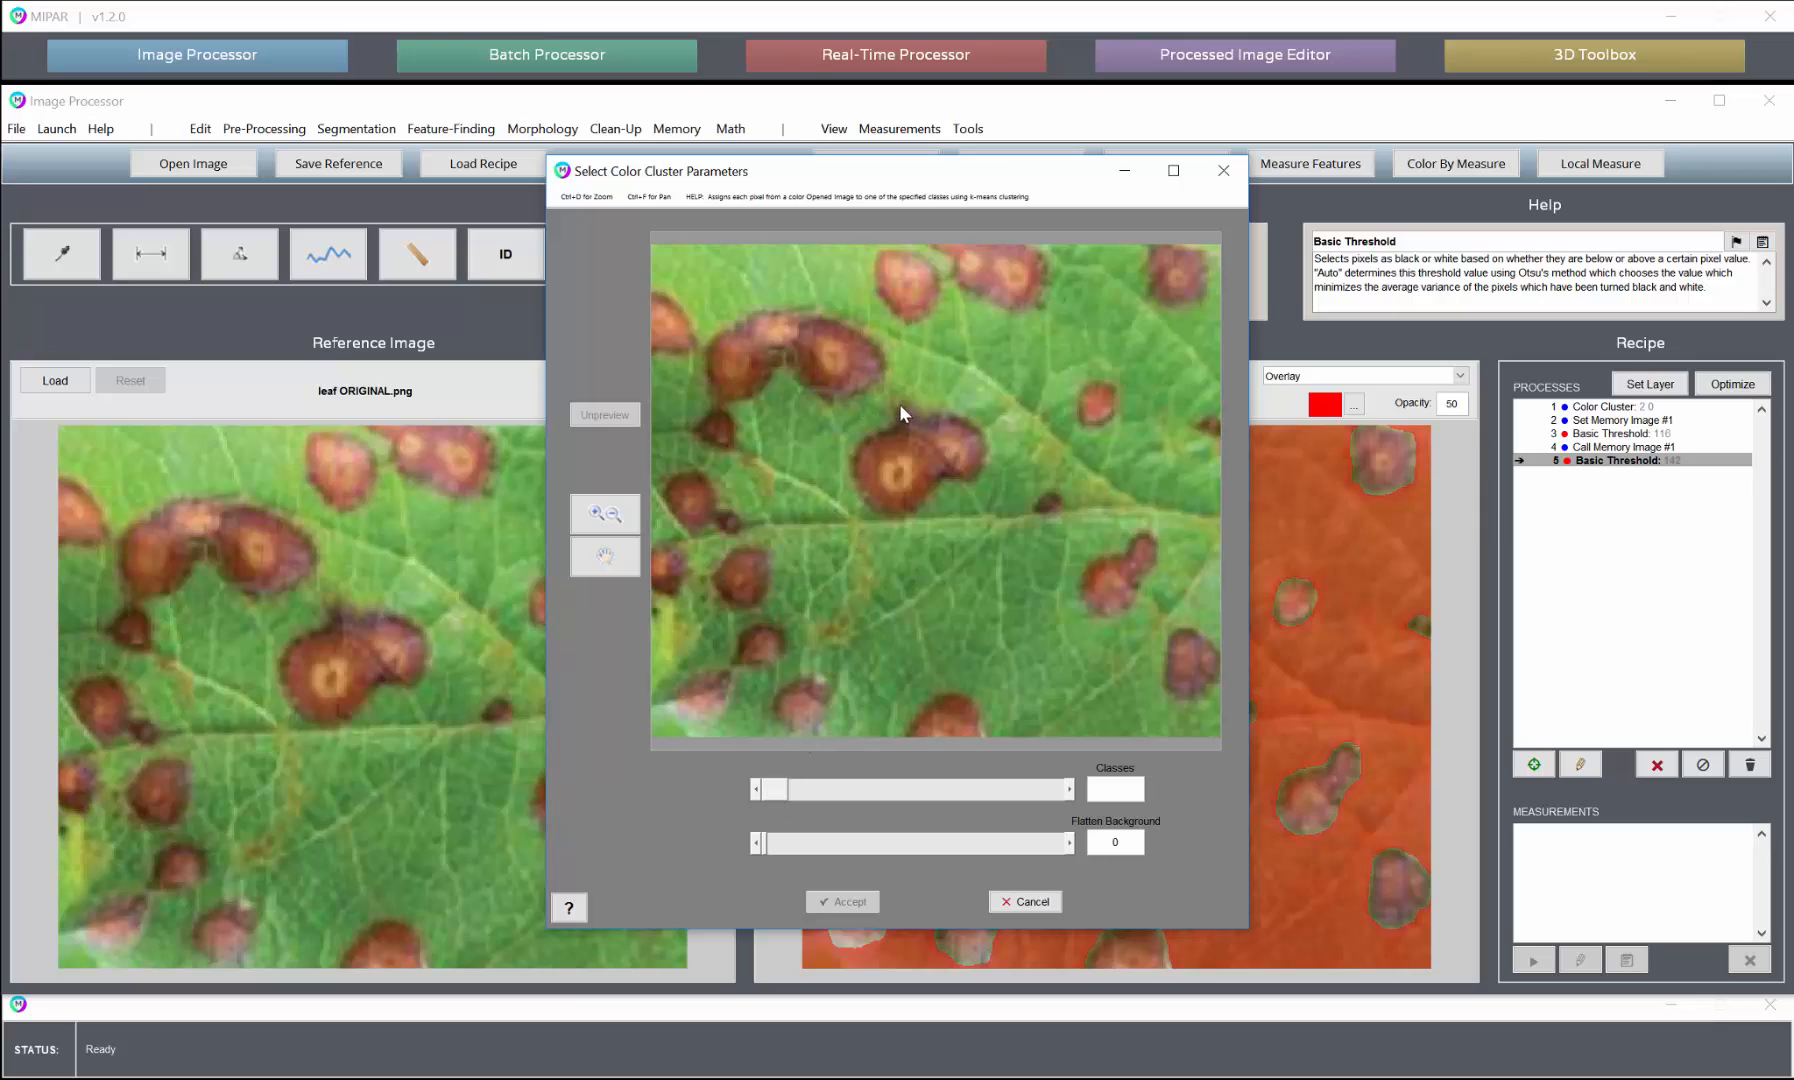
mouse_move(958, 258)
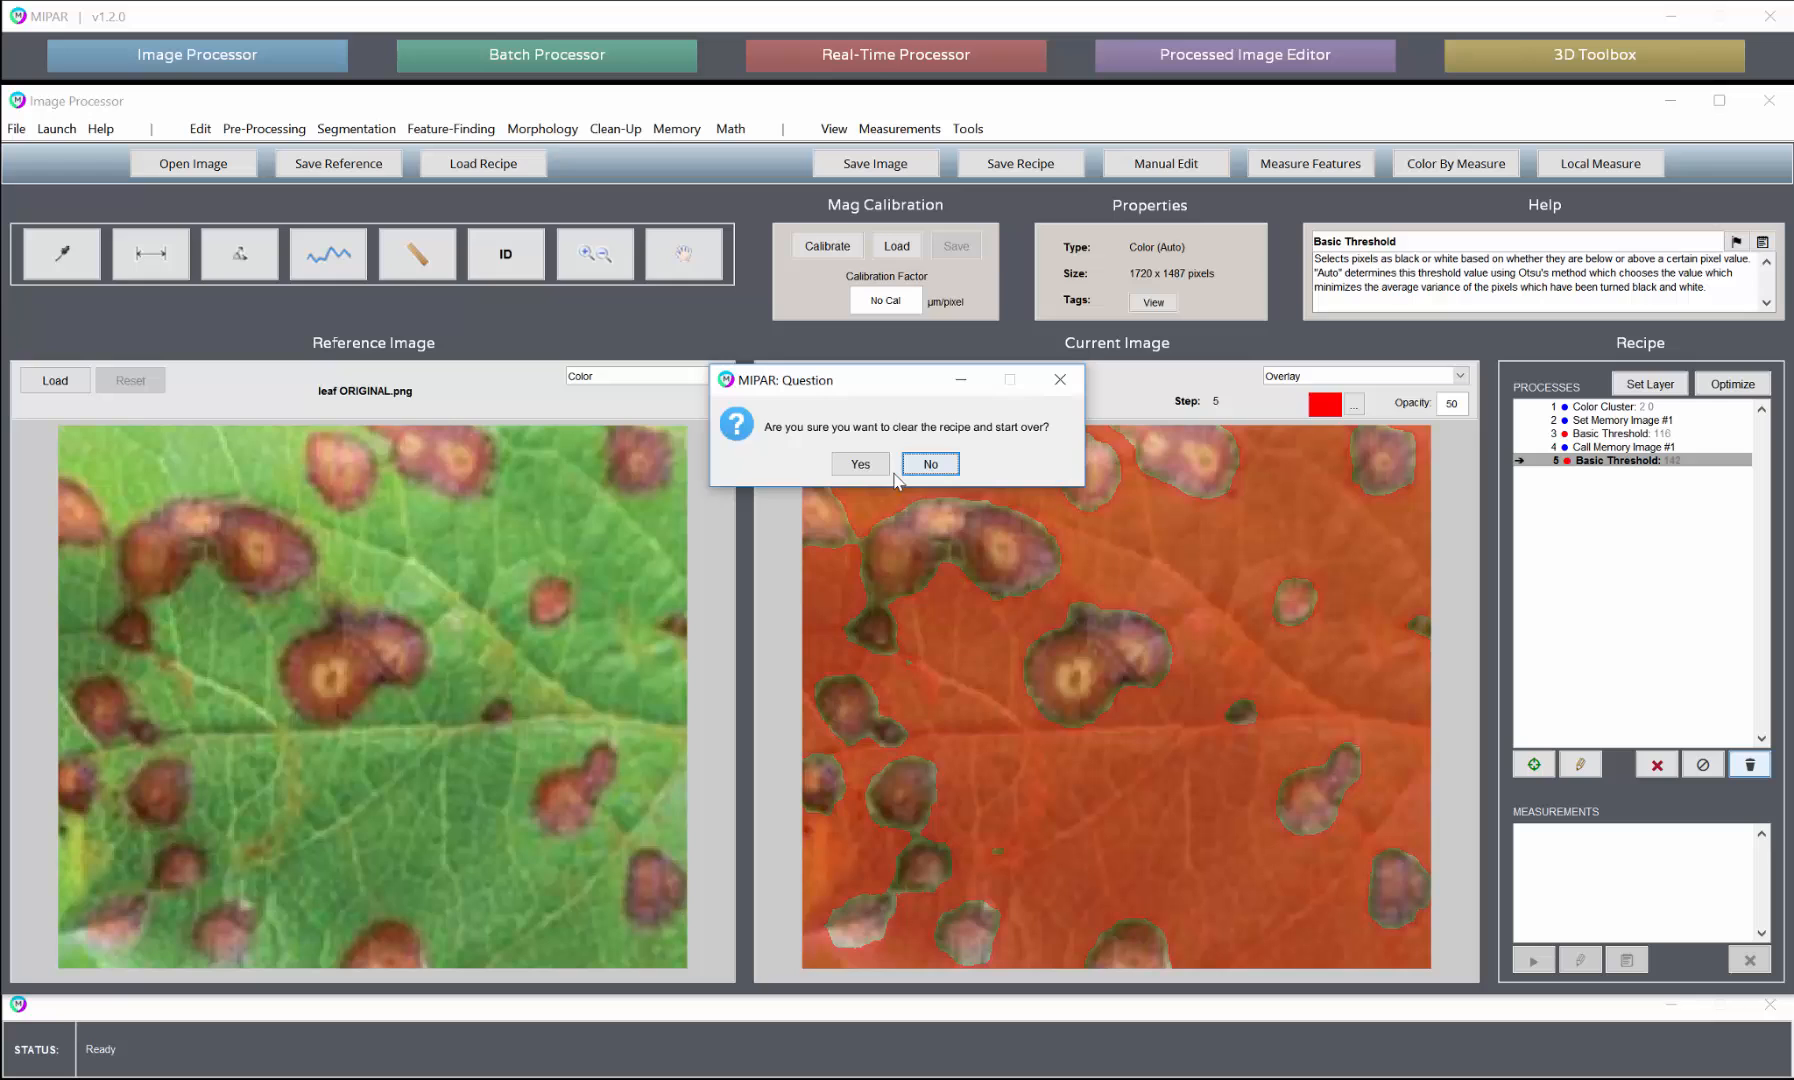
Clear the recipe and load the original strawberry photo from the Recipe Store
left_click(860, 464)
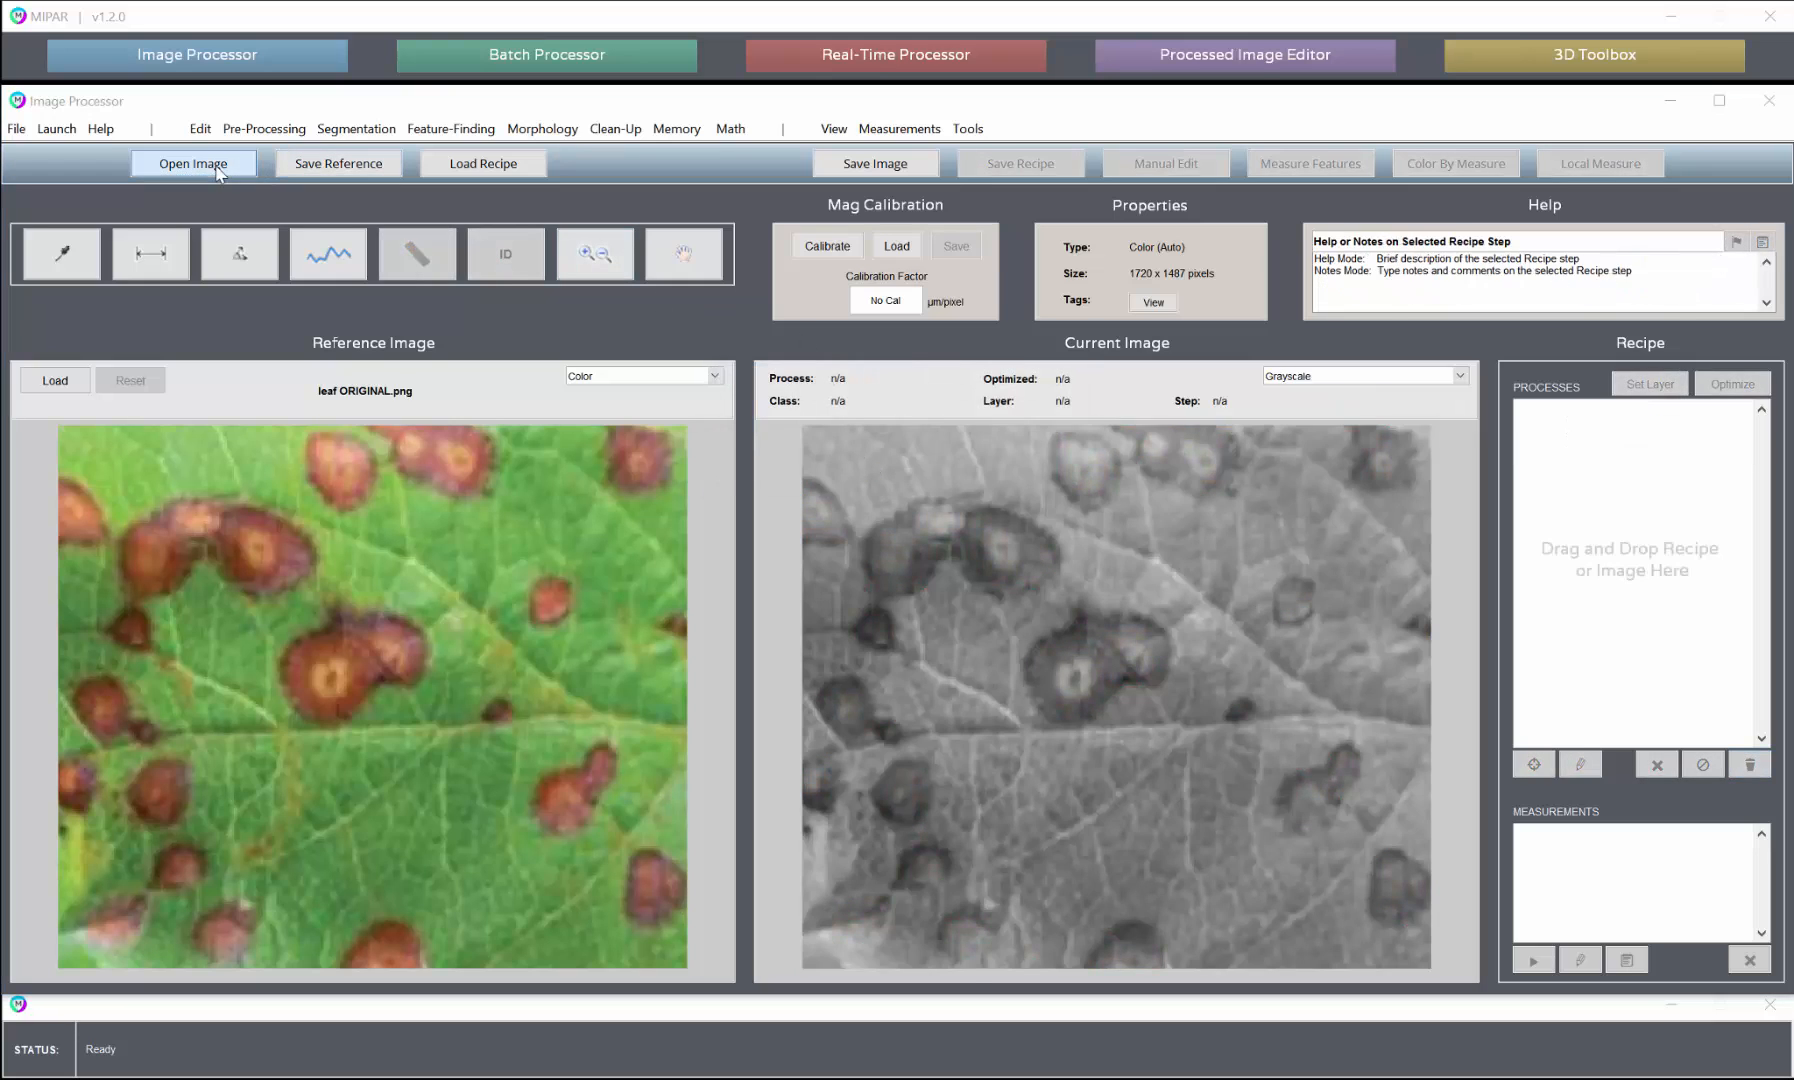
left_click(192, 162)
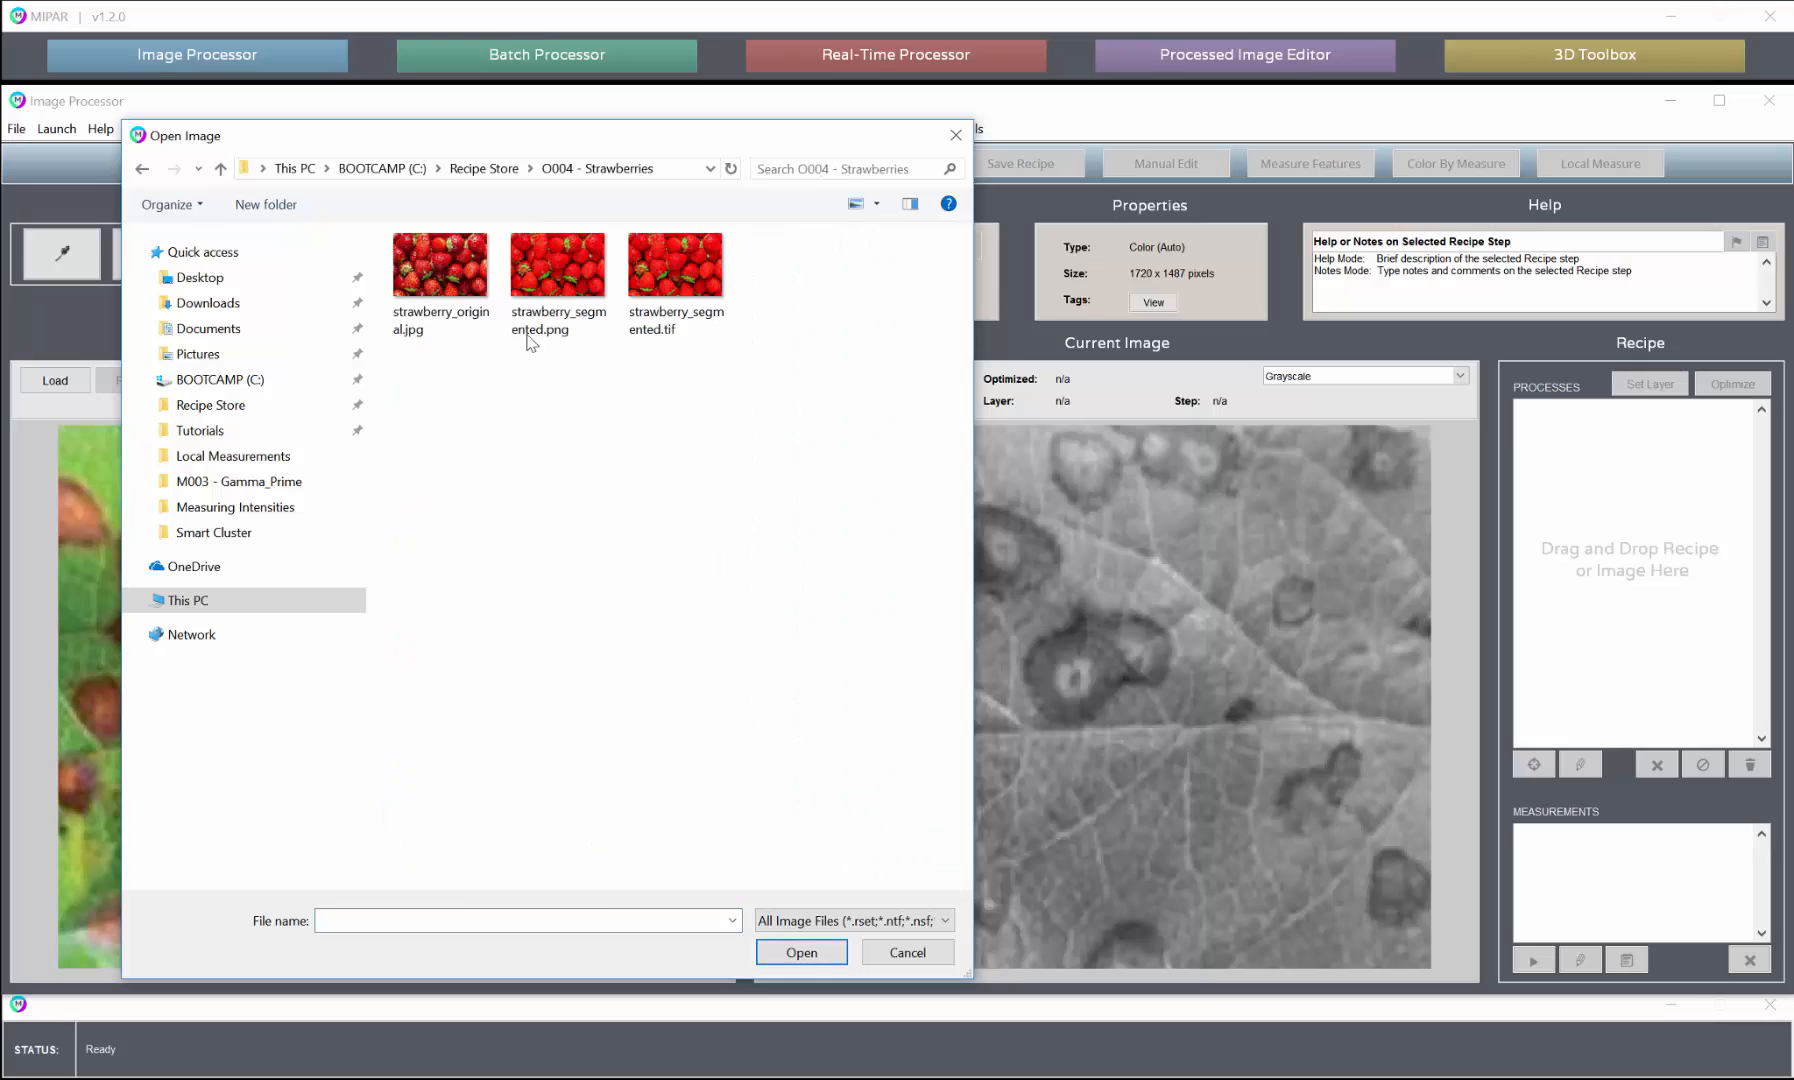
left_click(800, 952)
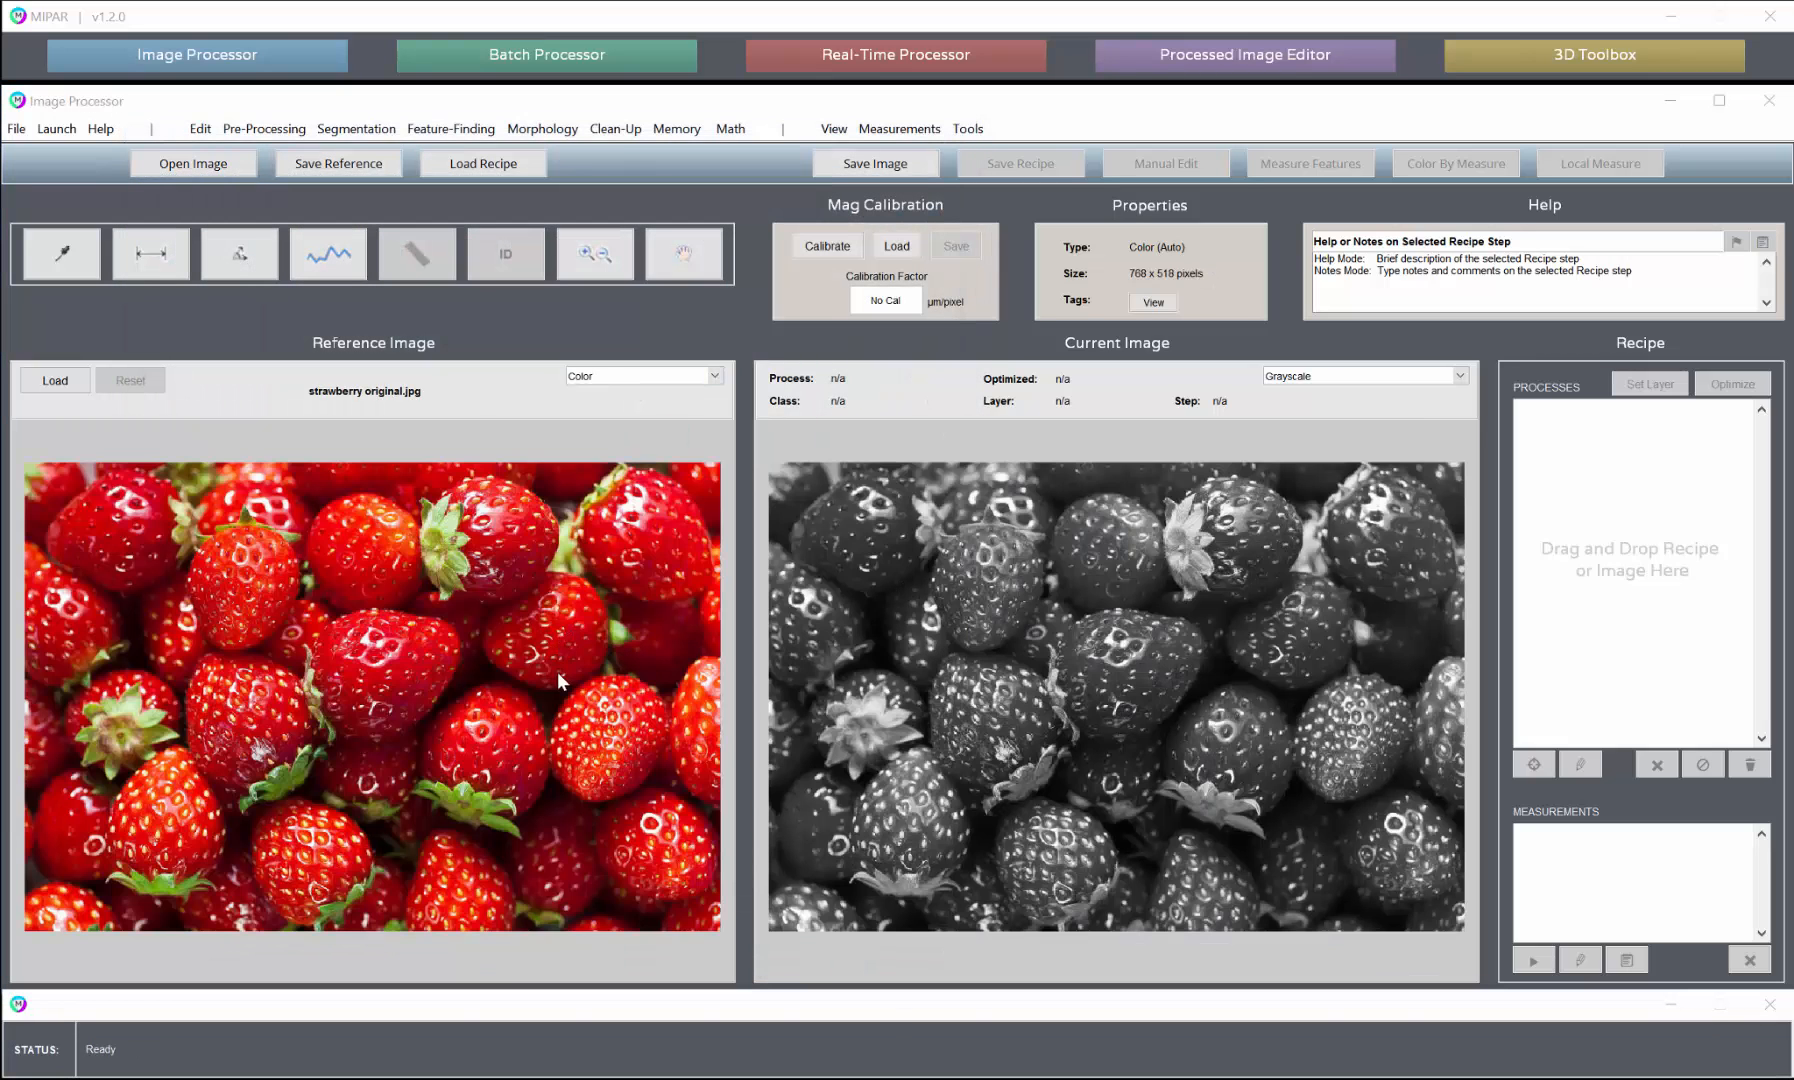
mouse_move(432, 528)
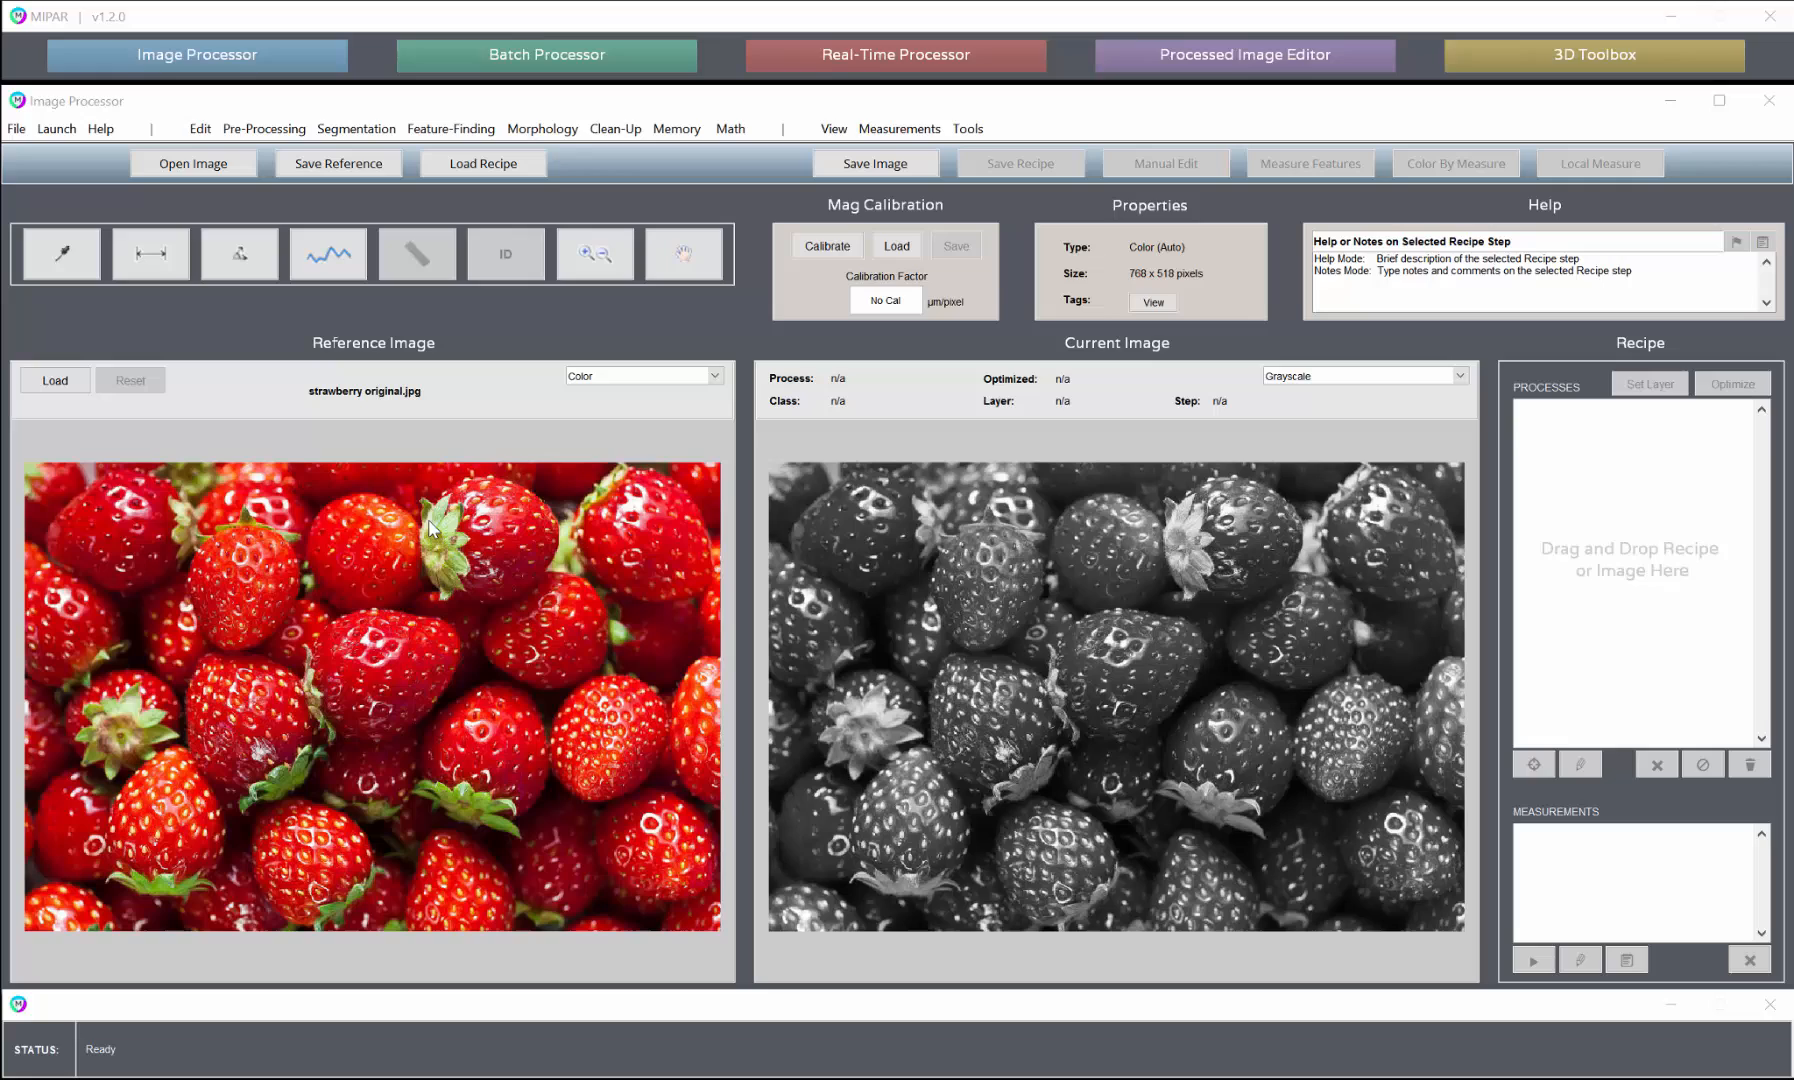
mouse_move(588, 744)
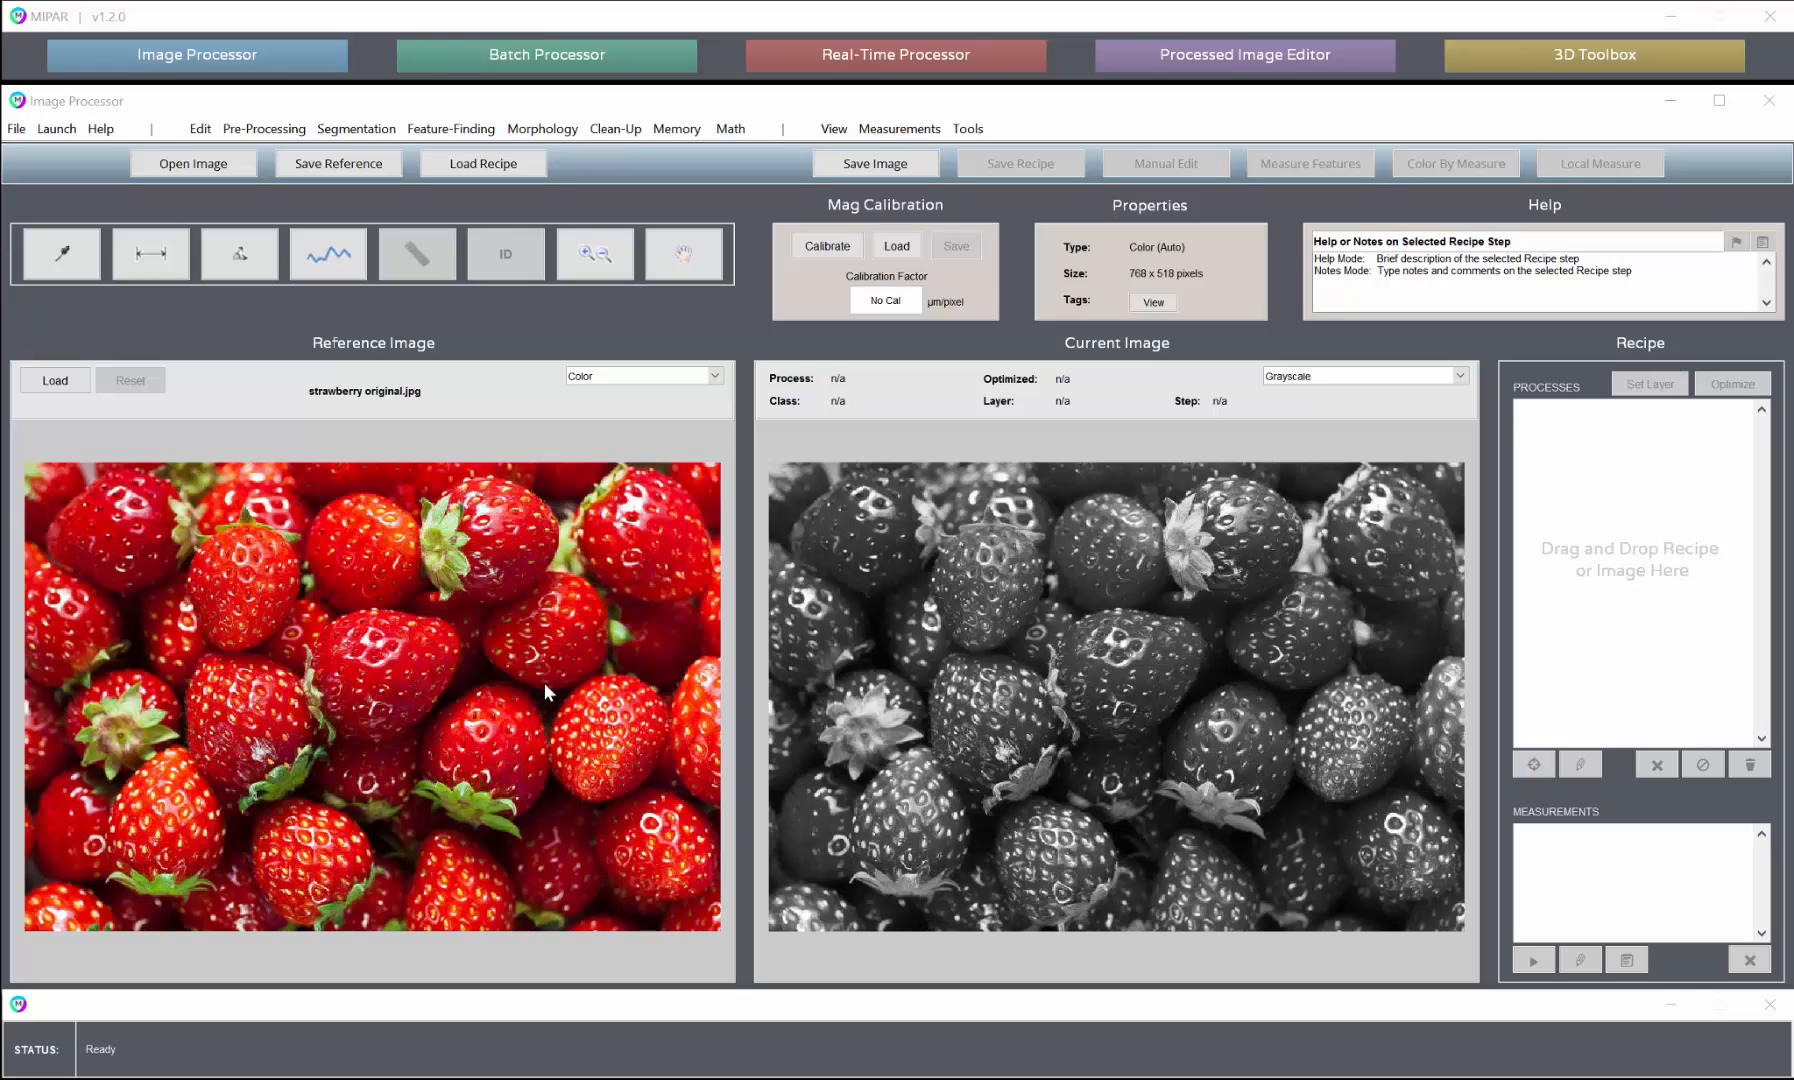
mouse_move(478, 518)
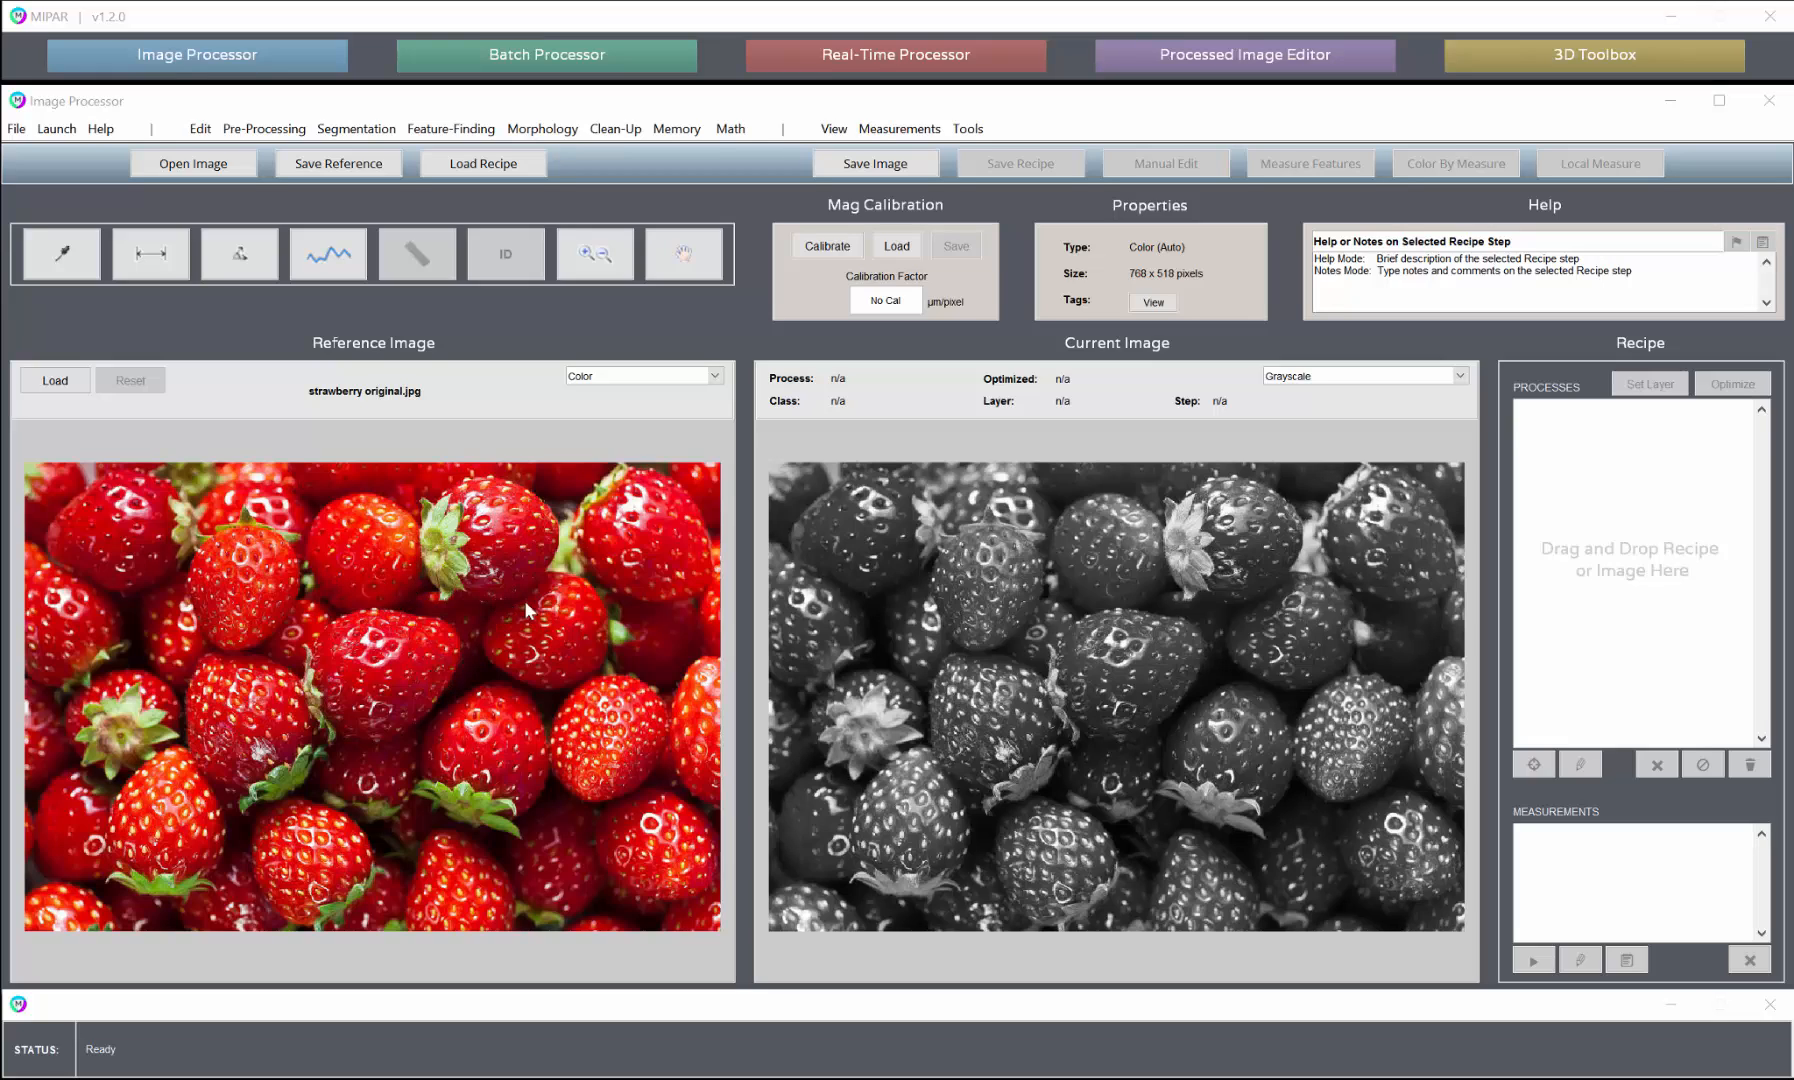
left_click(356, 128)
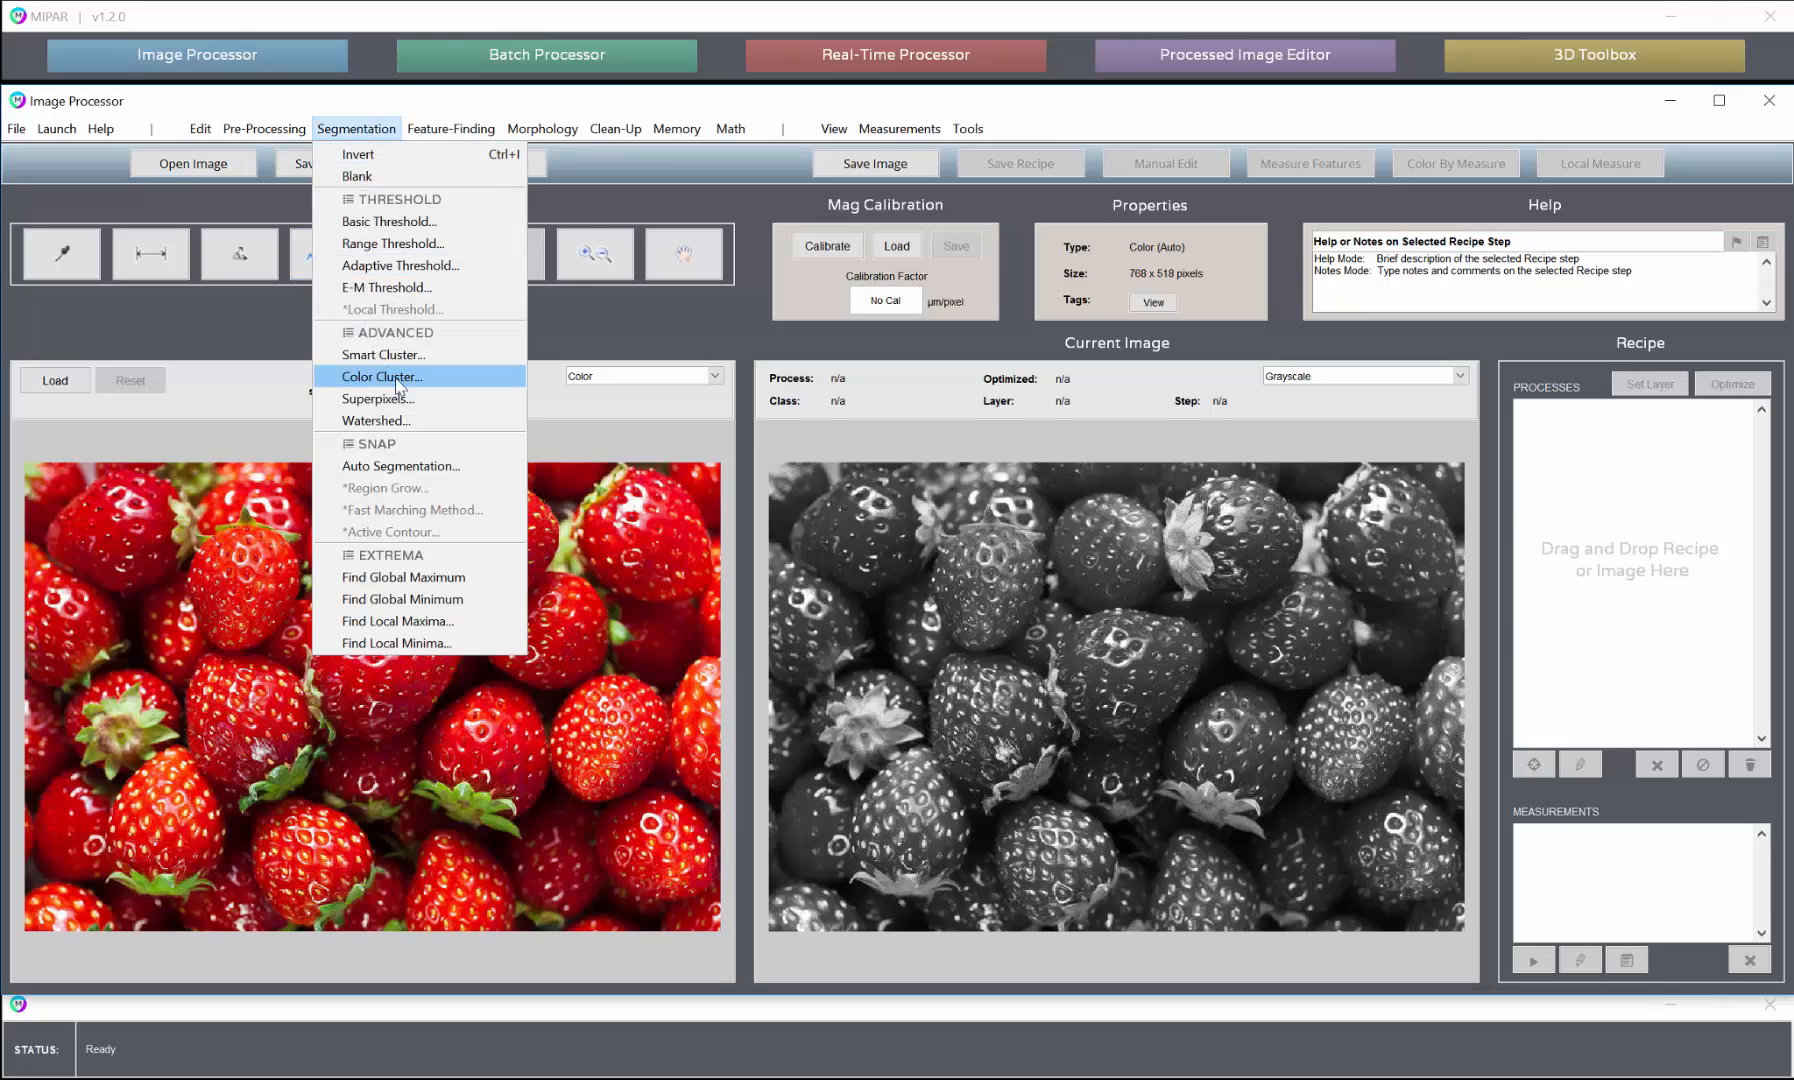
Accept a 3-class Color Cluster segmentation of the strawberries as the first recipe step
left_click(380, 378)
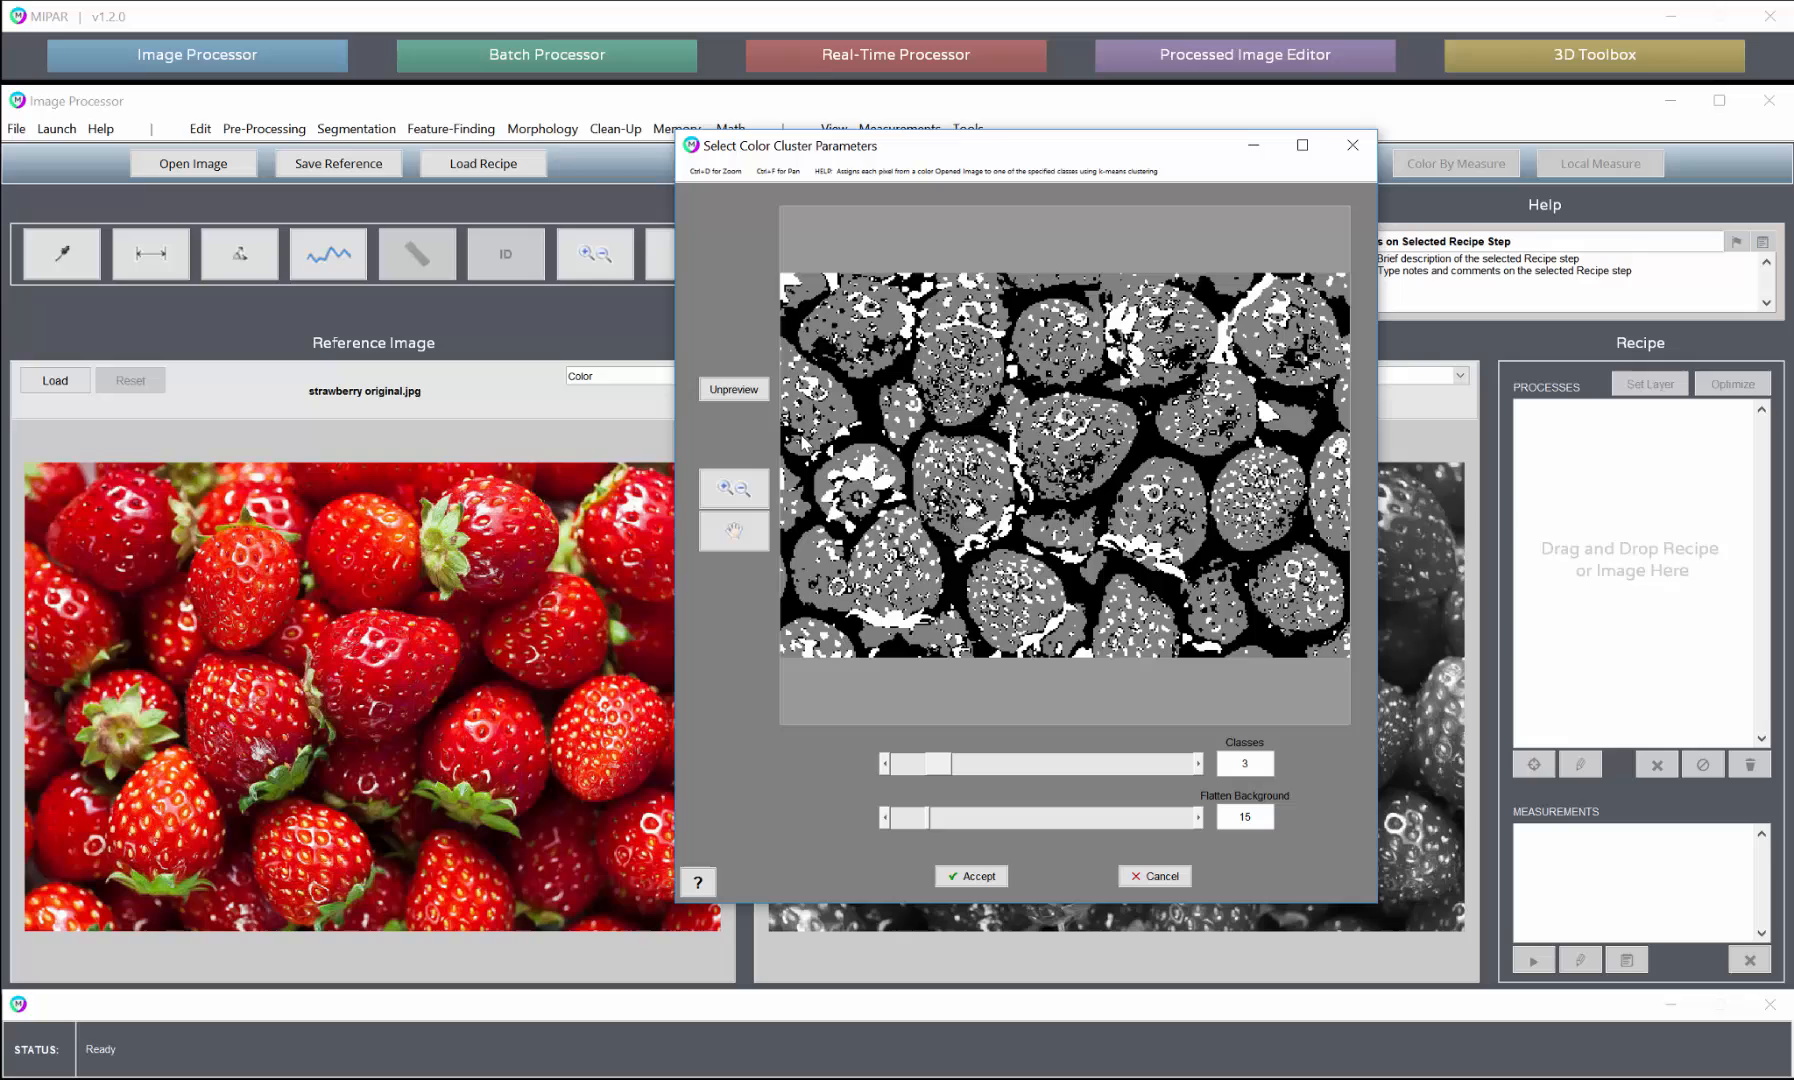
left_click(732, 388)
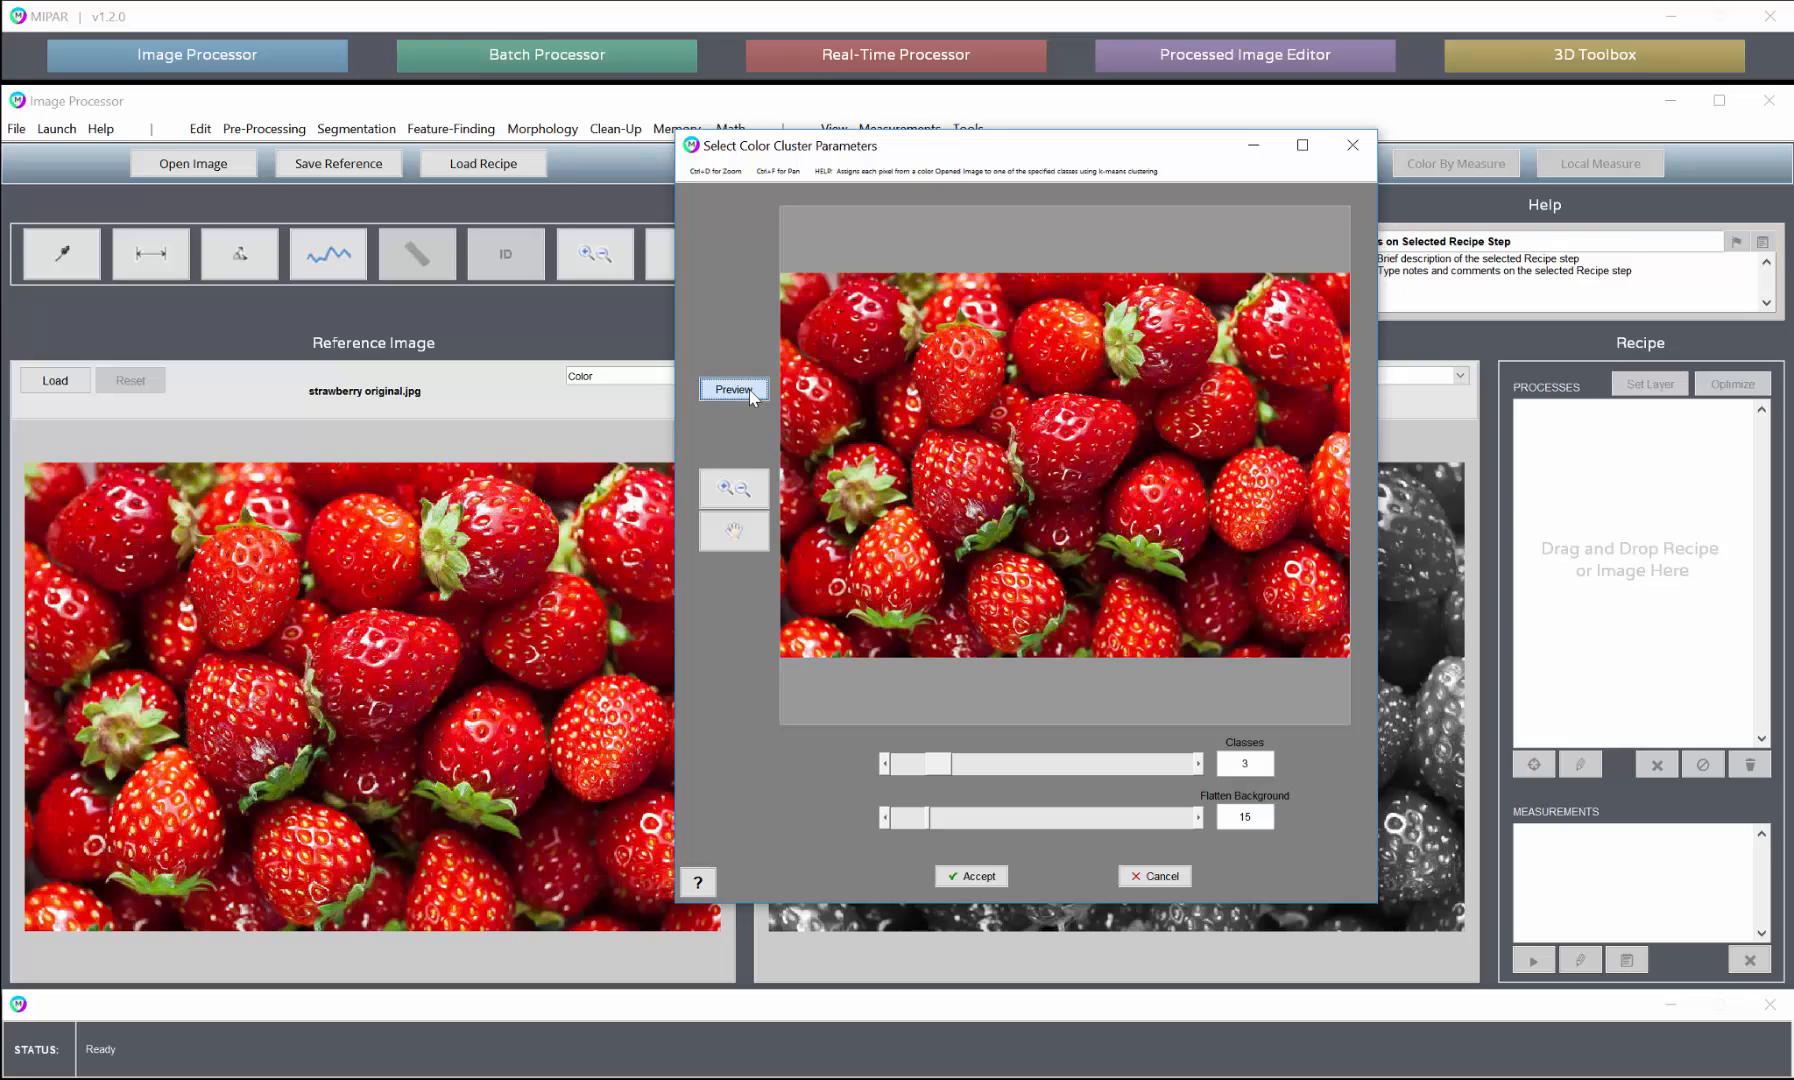
left_click(732, 388)
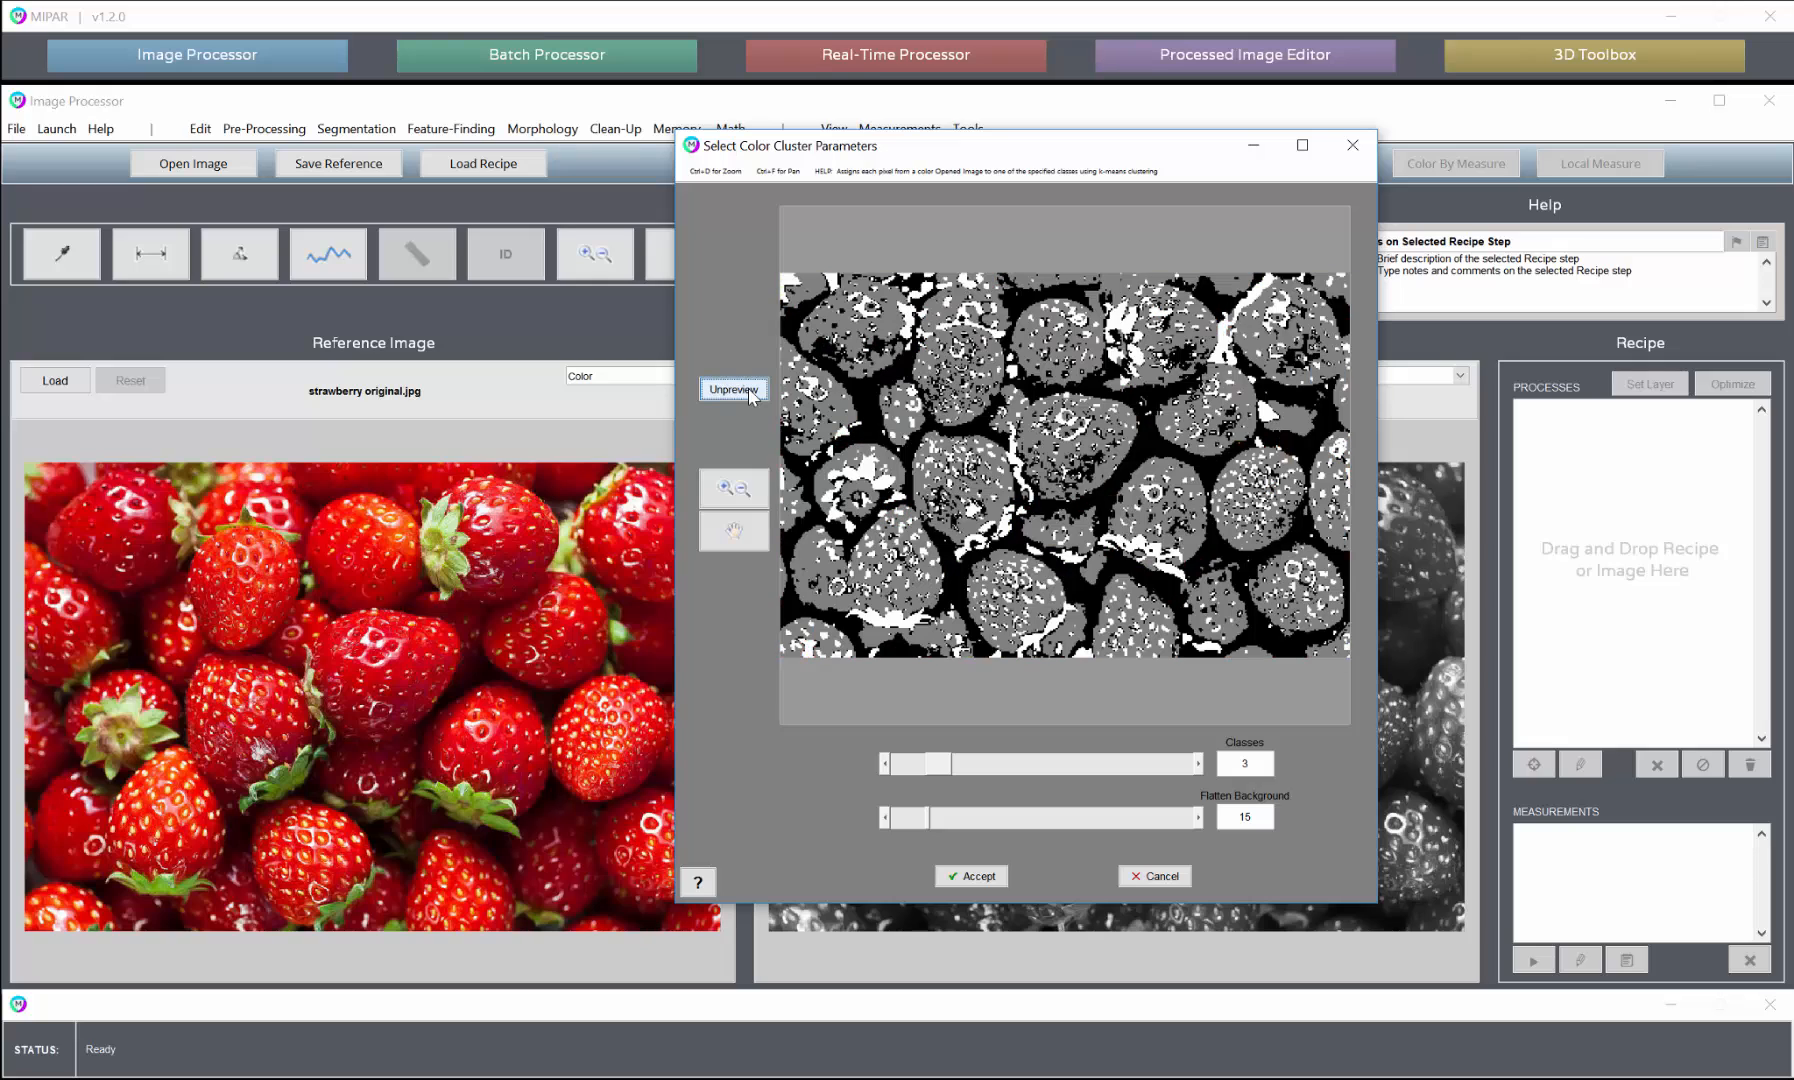
mouse_move(434, 664)
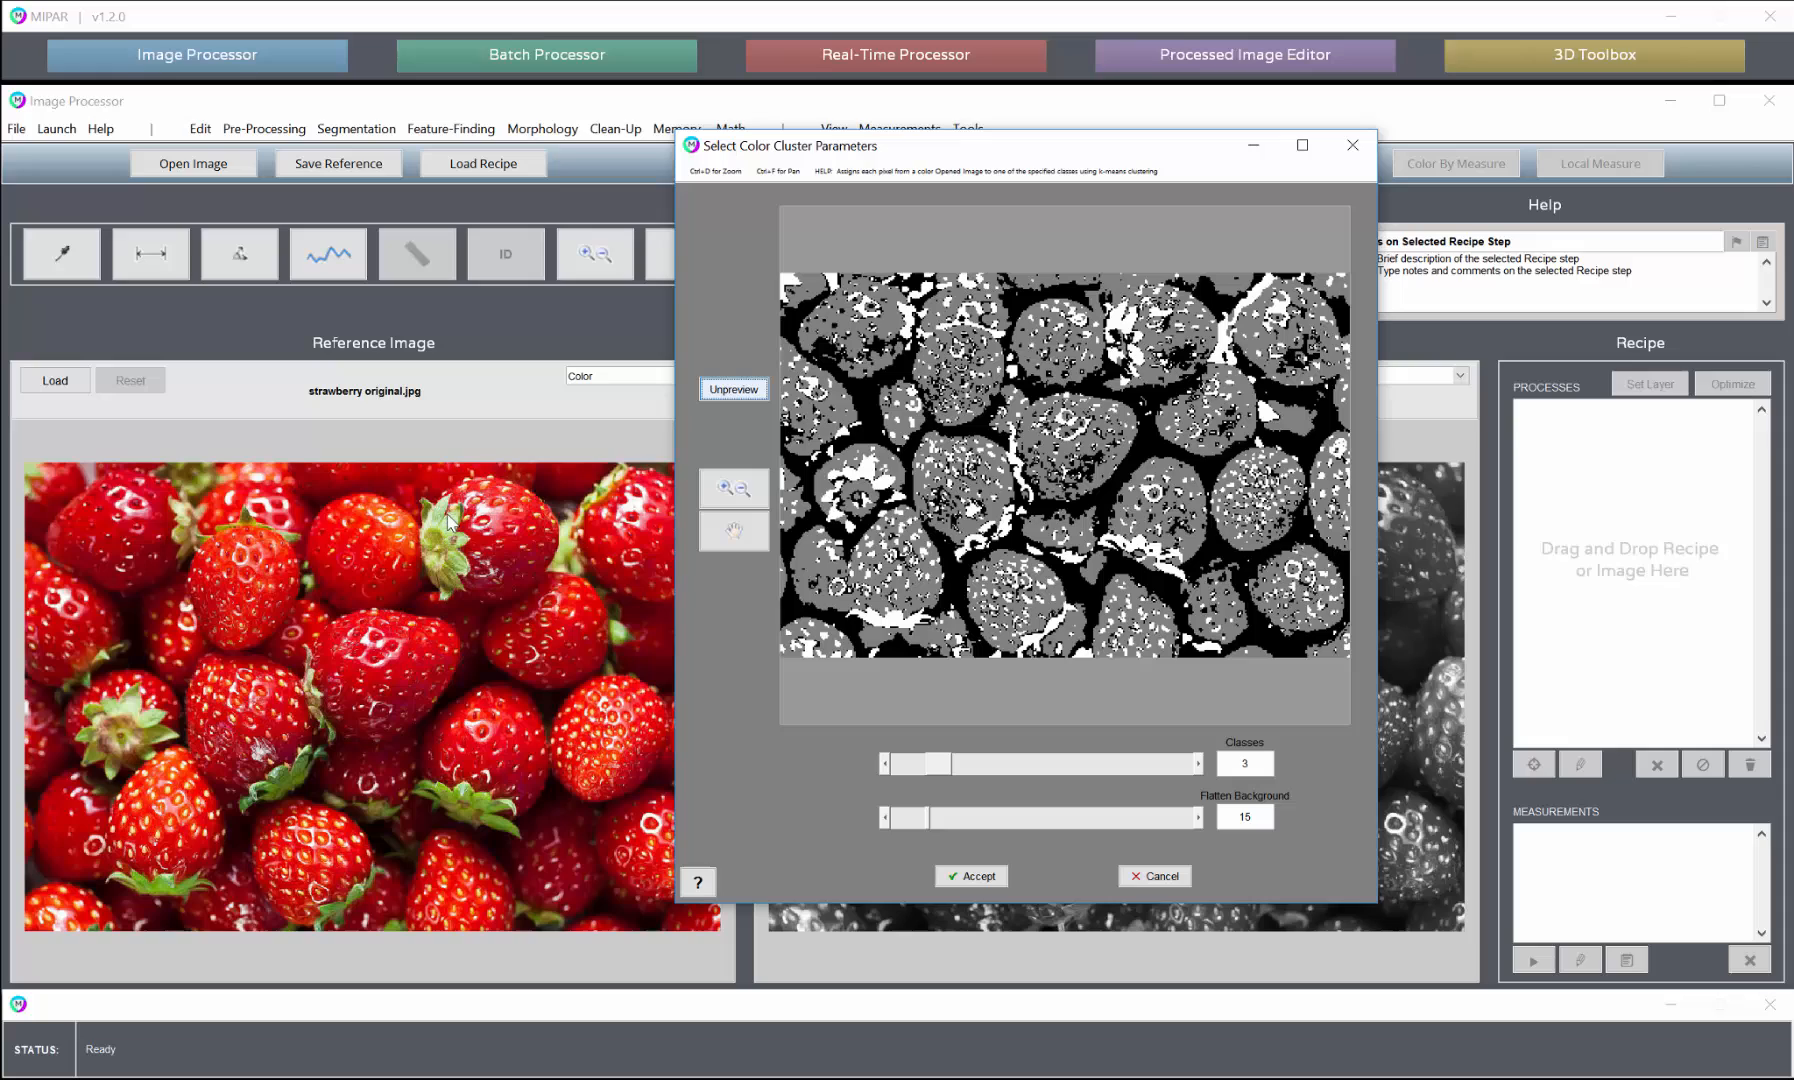
left_click(972, 876)
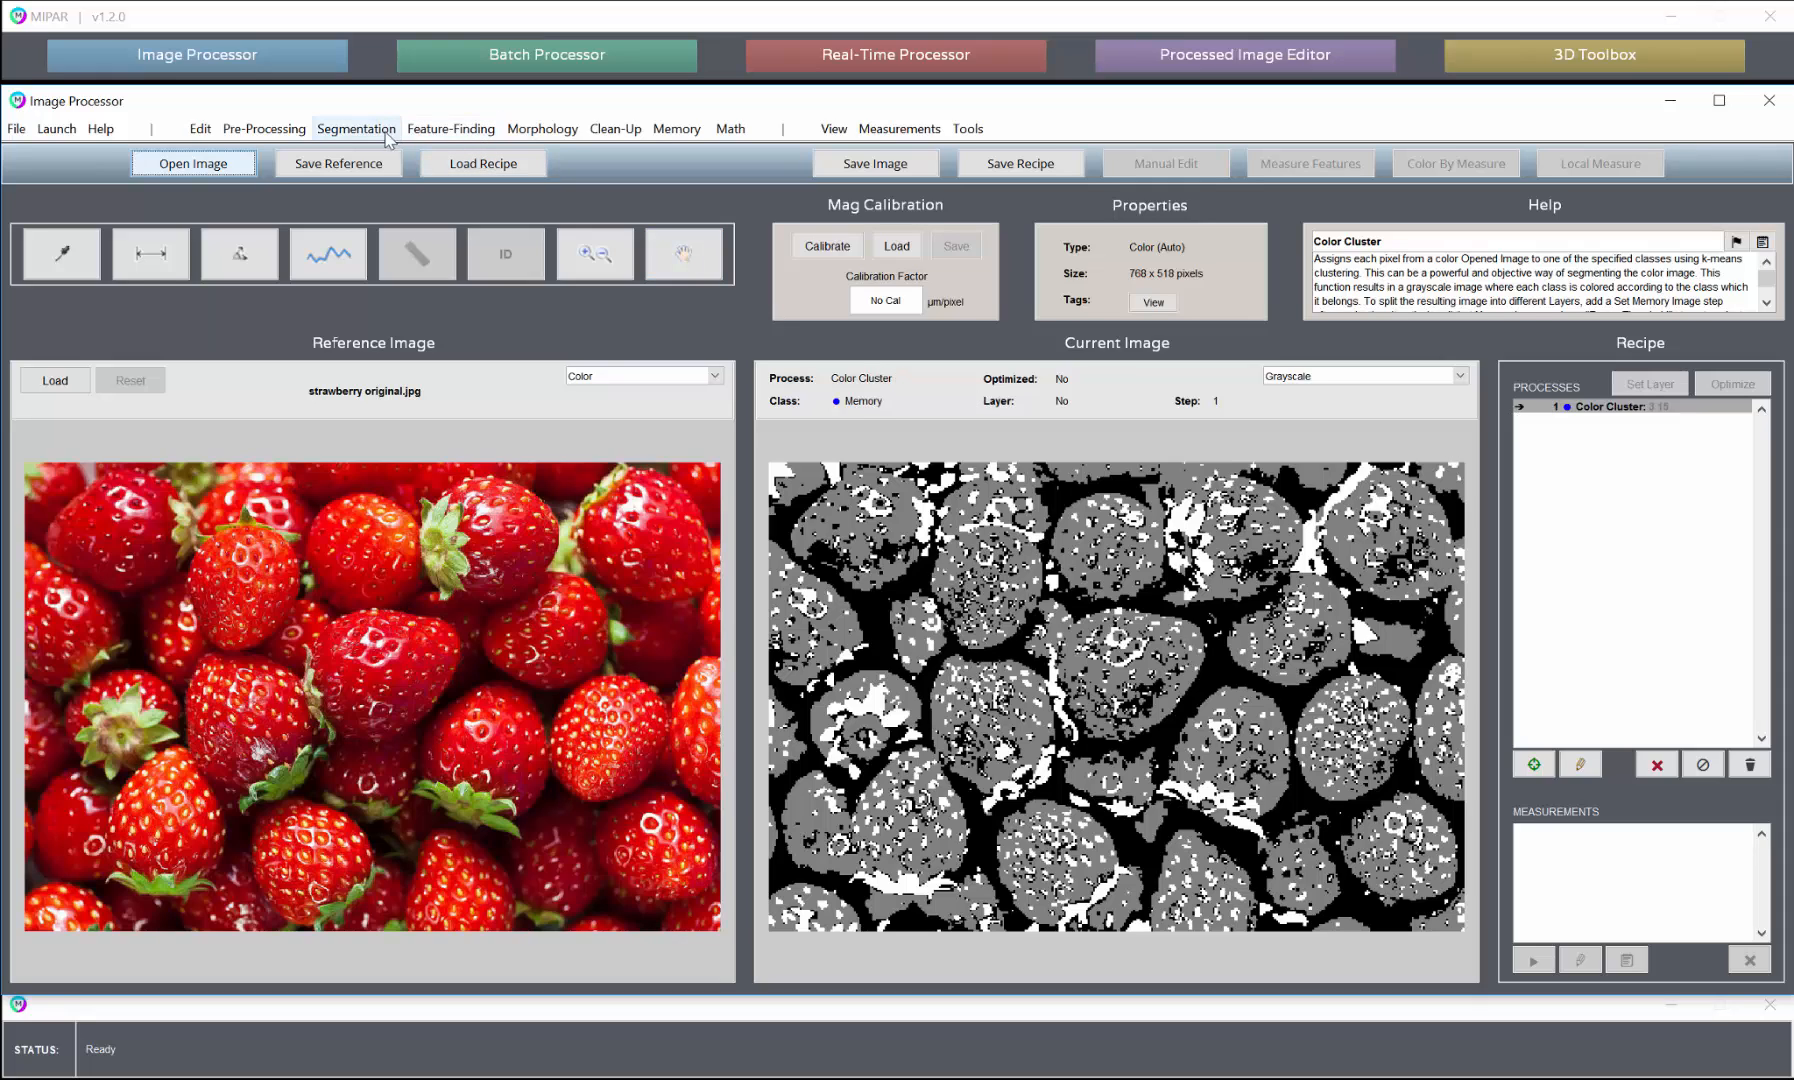
Add a Range Threshold of 53–194 and show the result in black and white
left_click(356, 128)
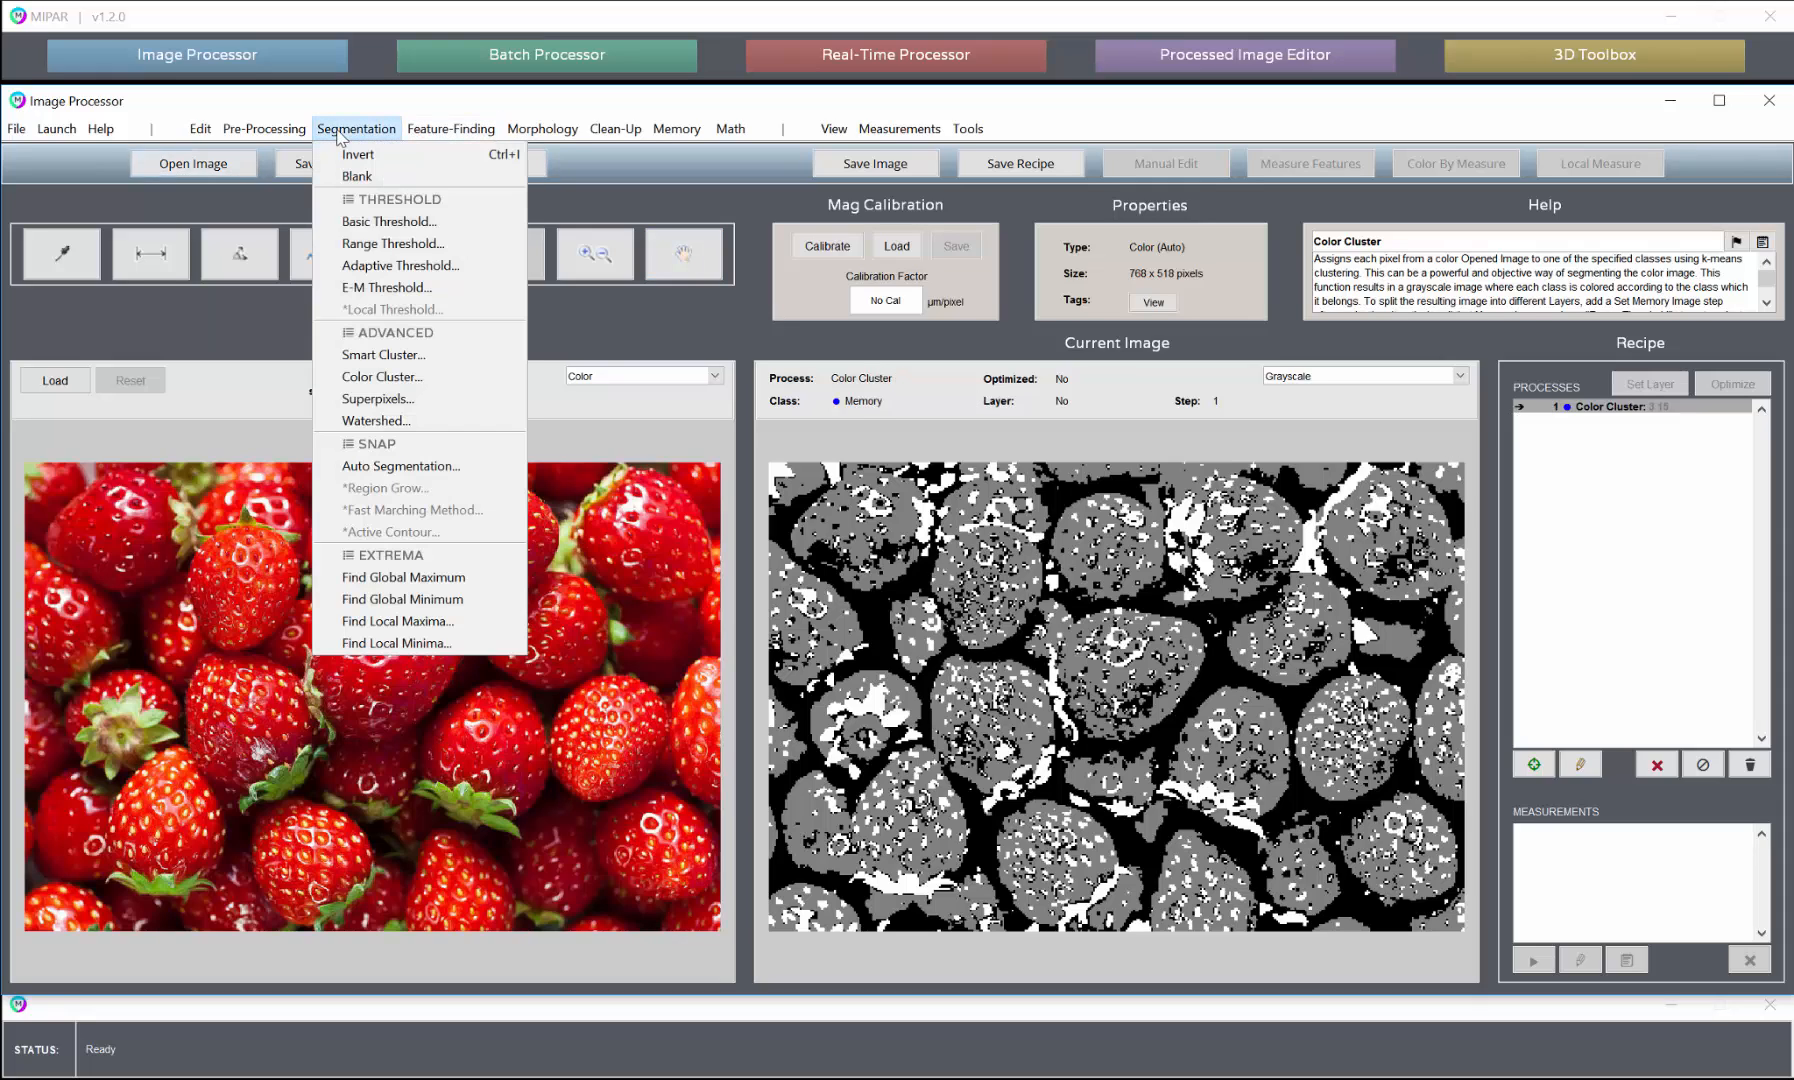
mouse_move(400, 264)
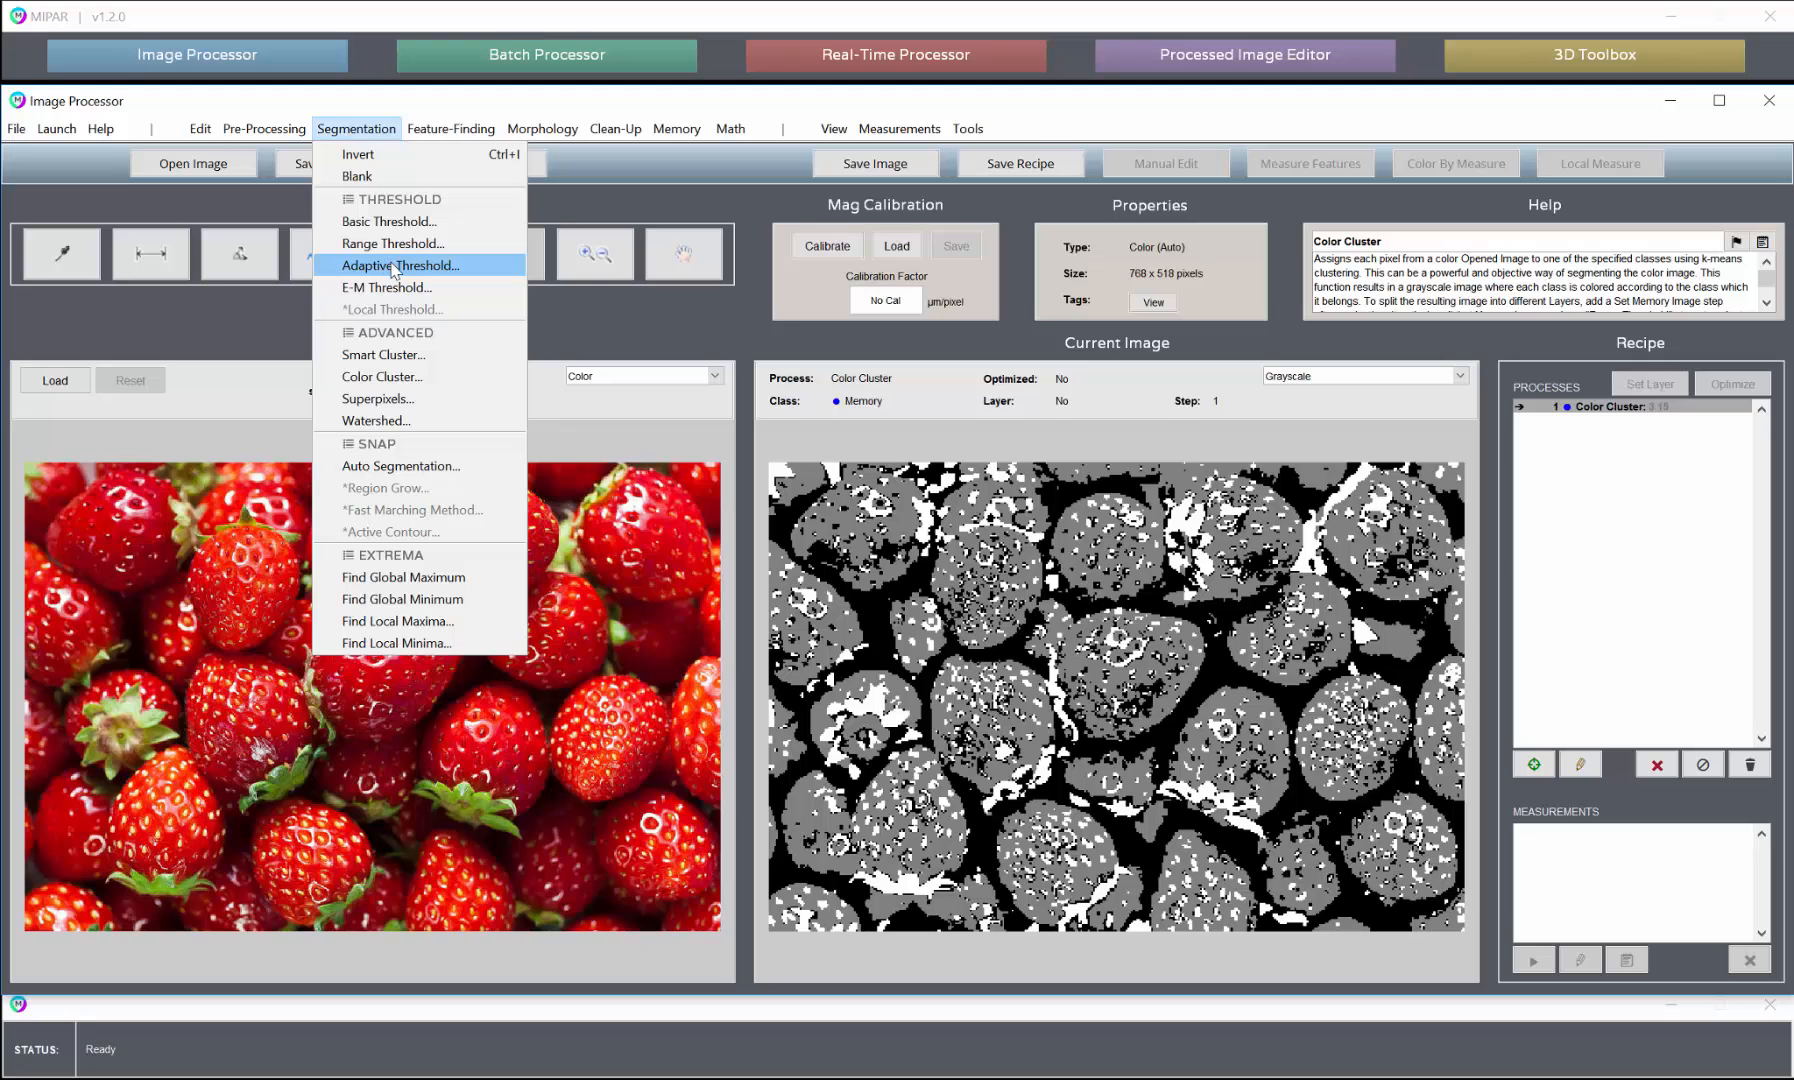
mouse_move(392, 242)
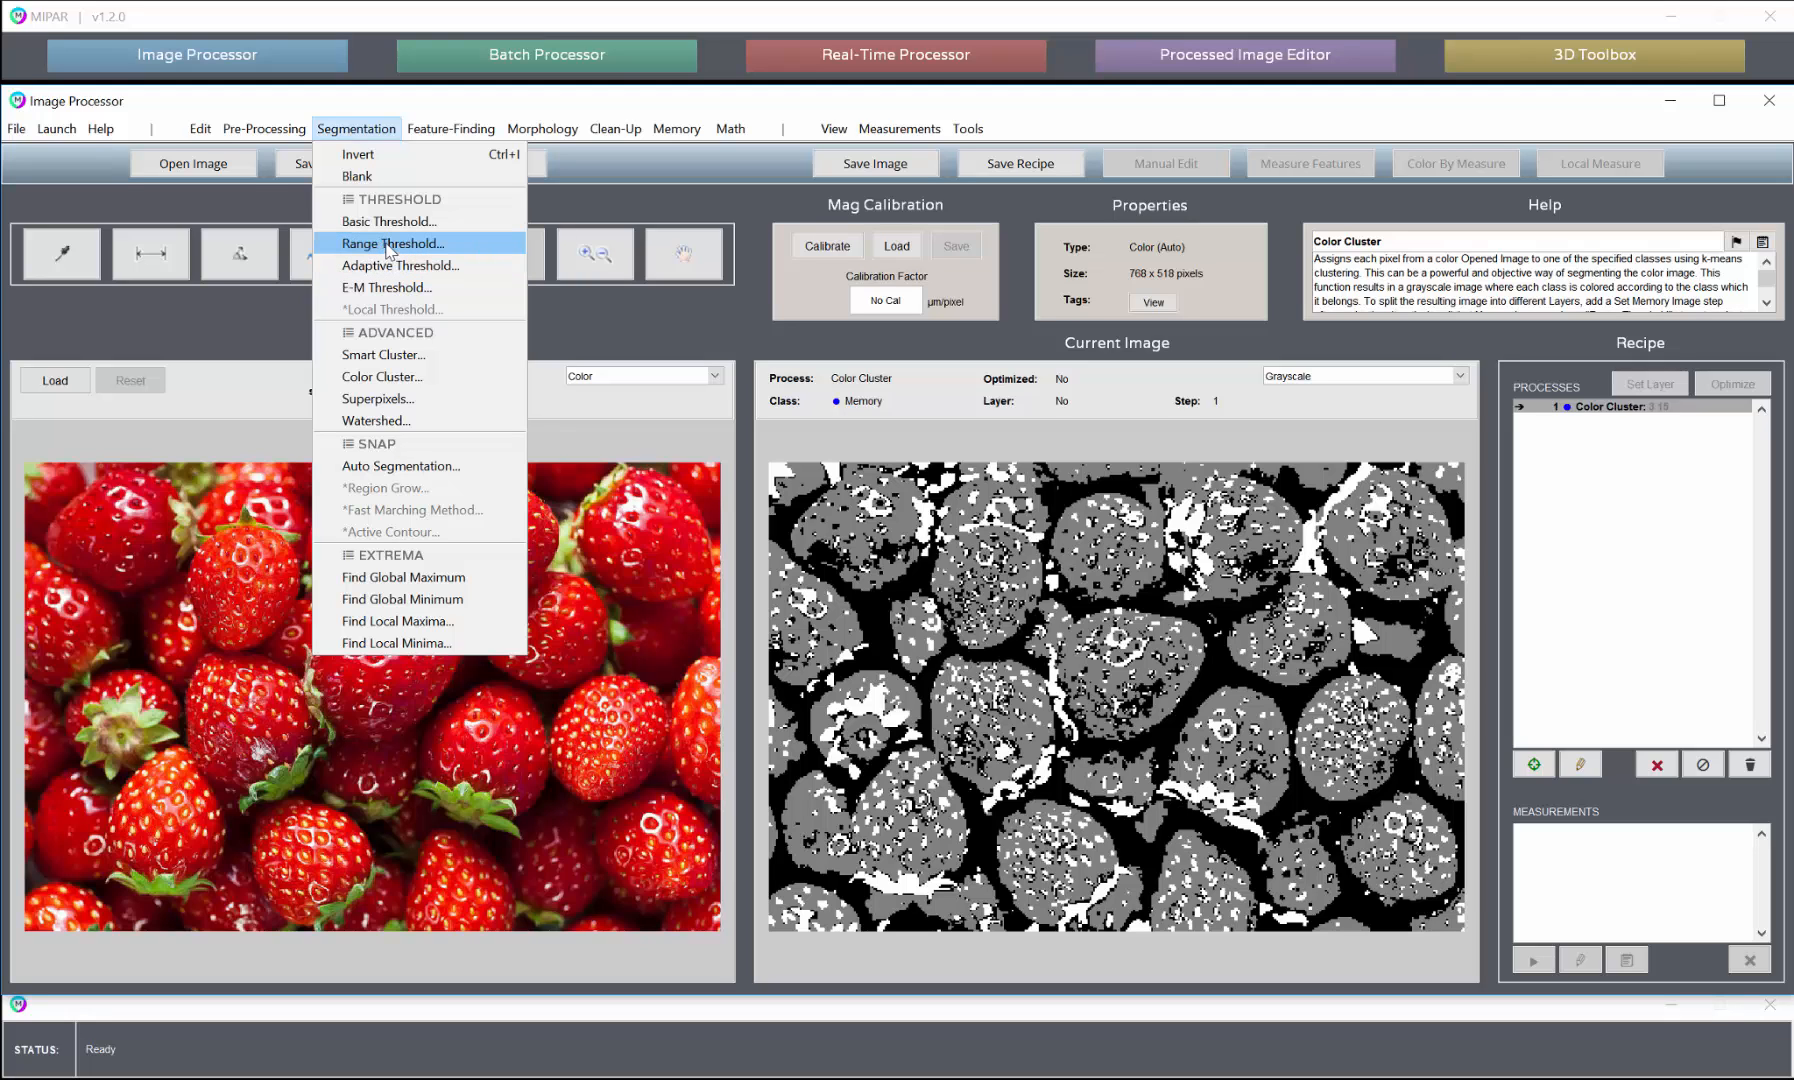
left_click(392, 242)
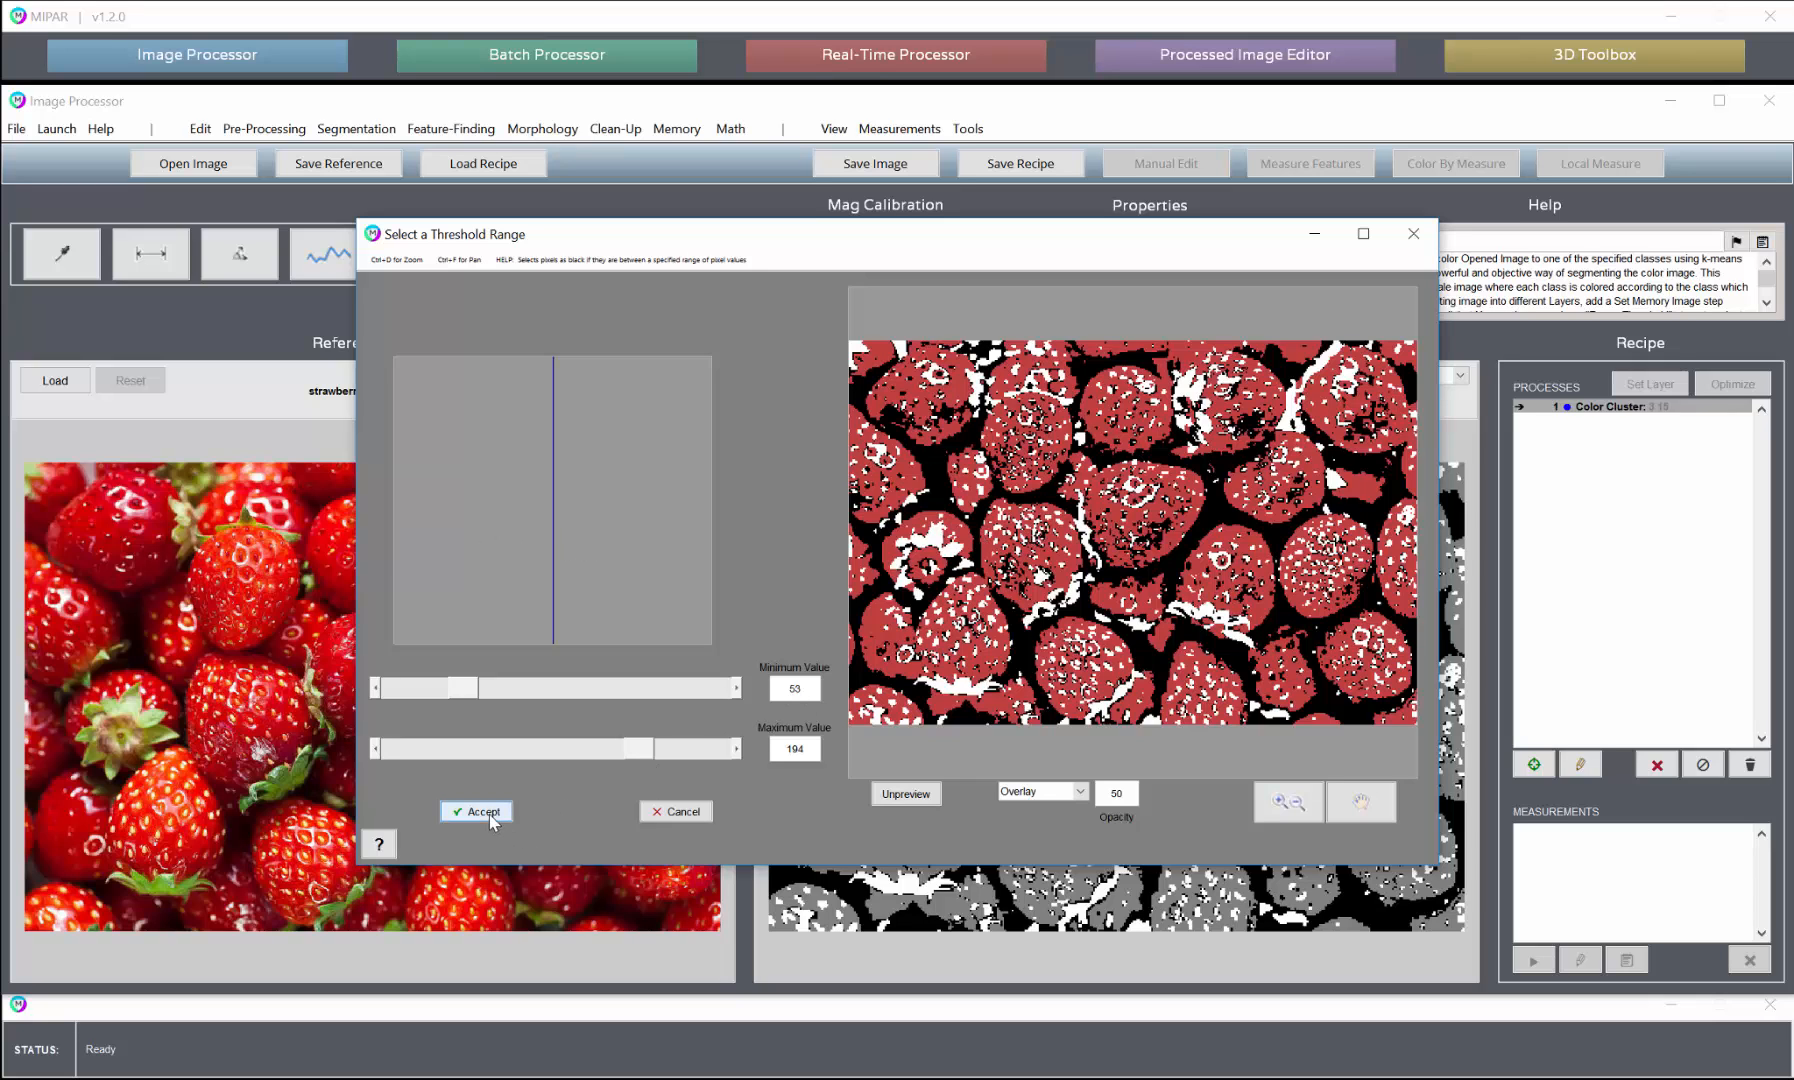
left_click(482, 812)
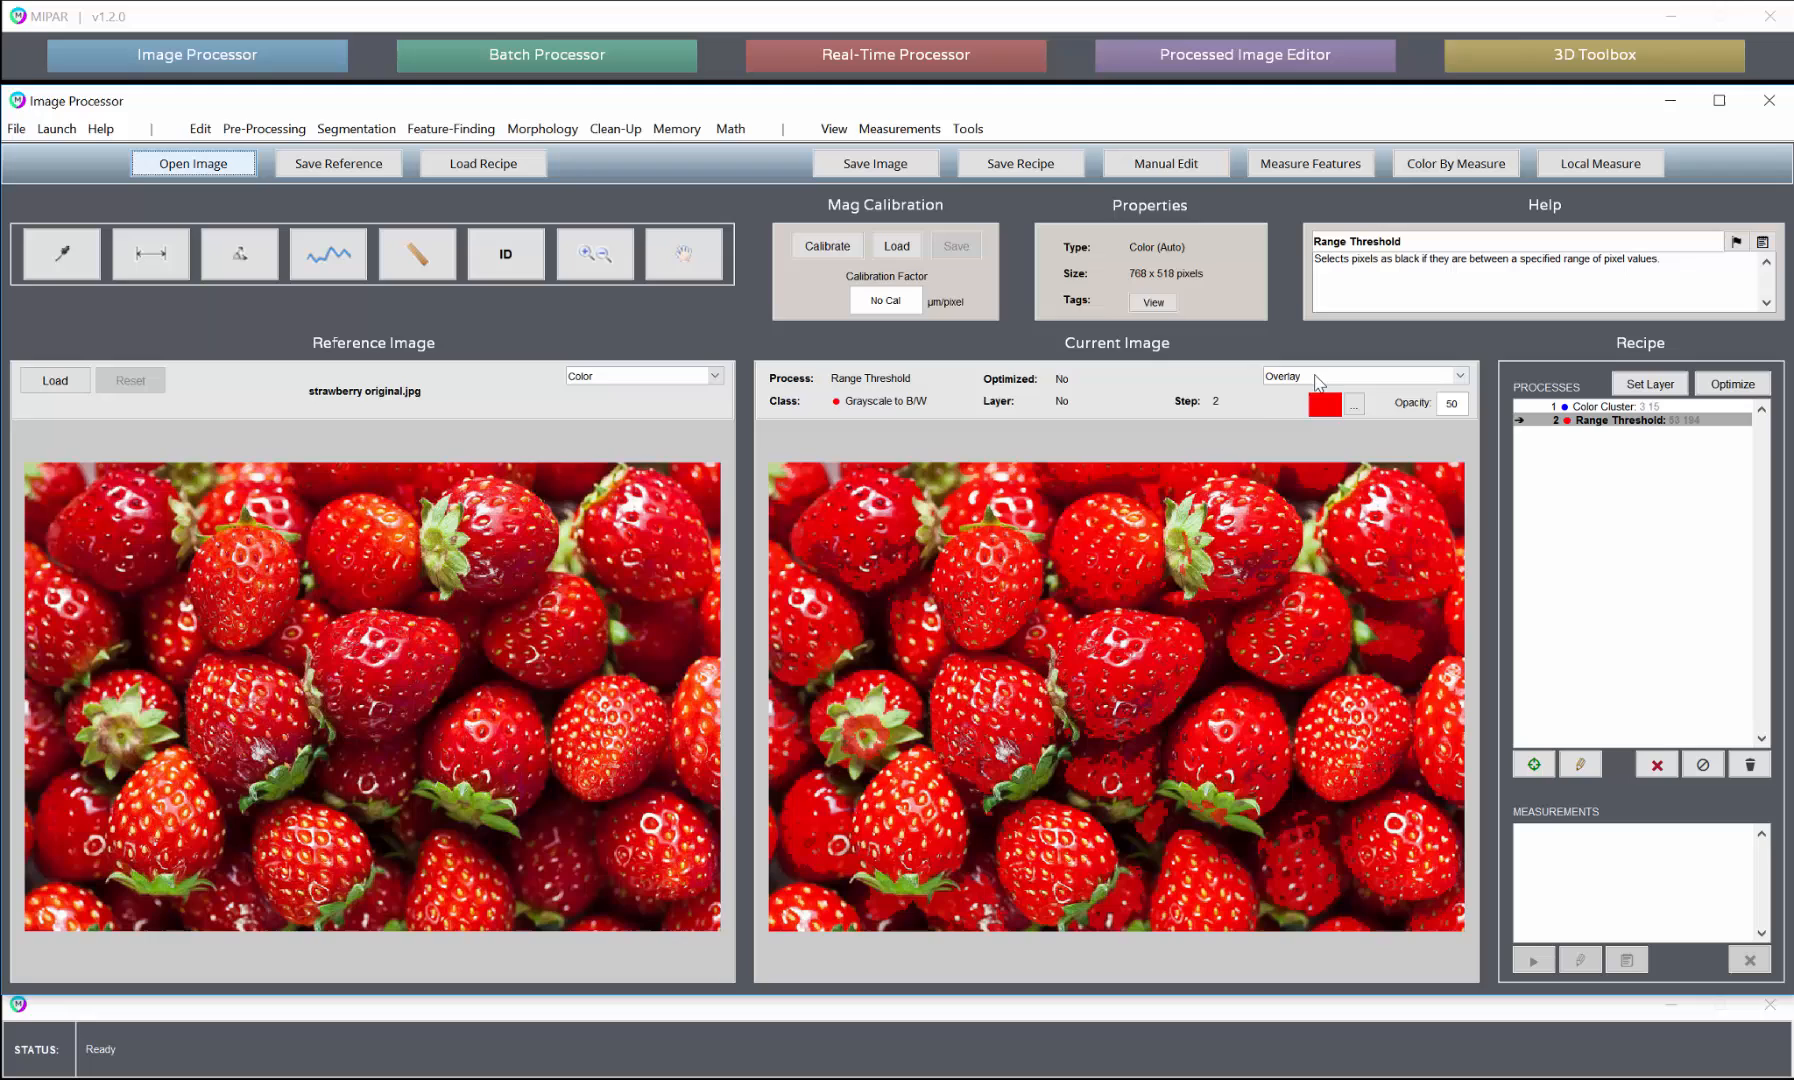
left_click(1362, 376)
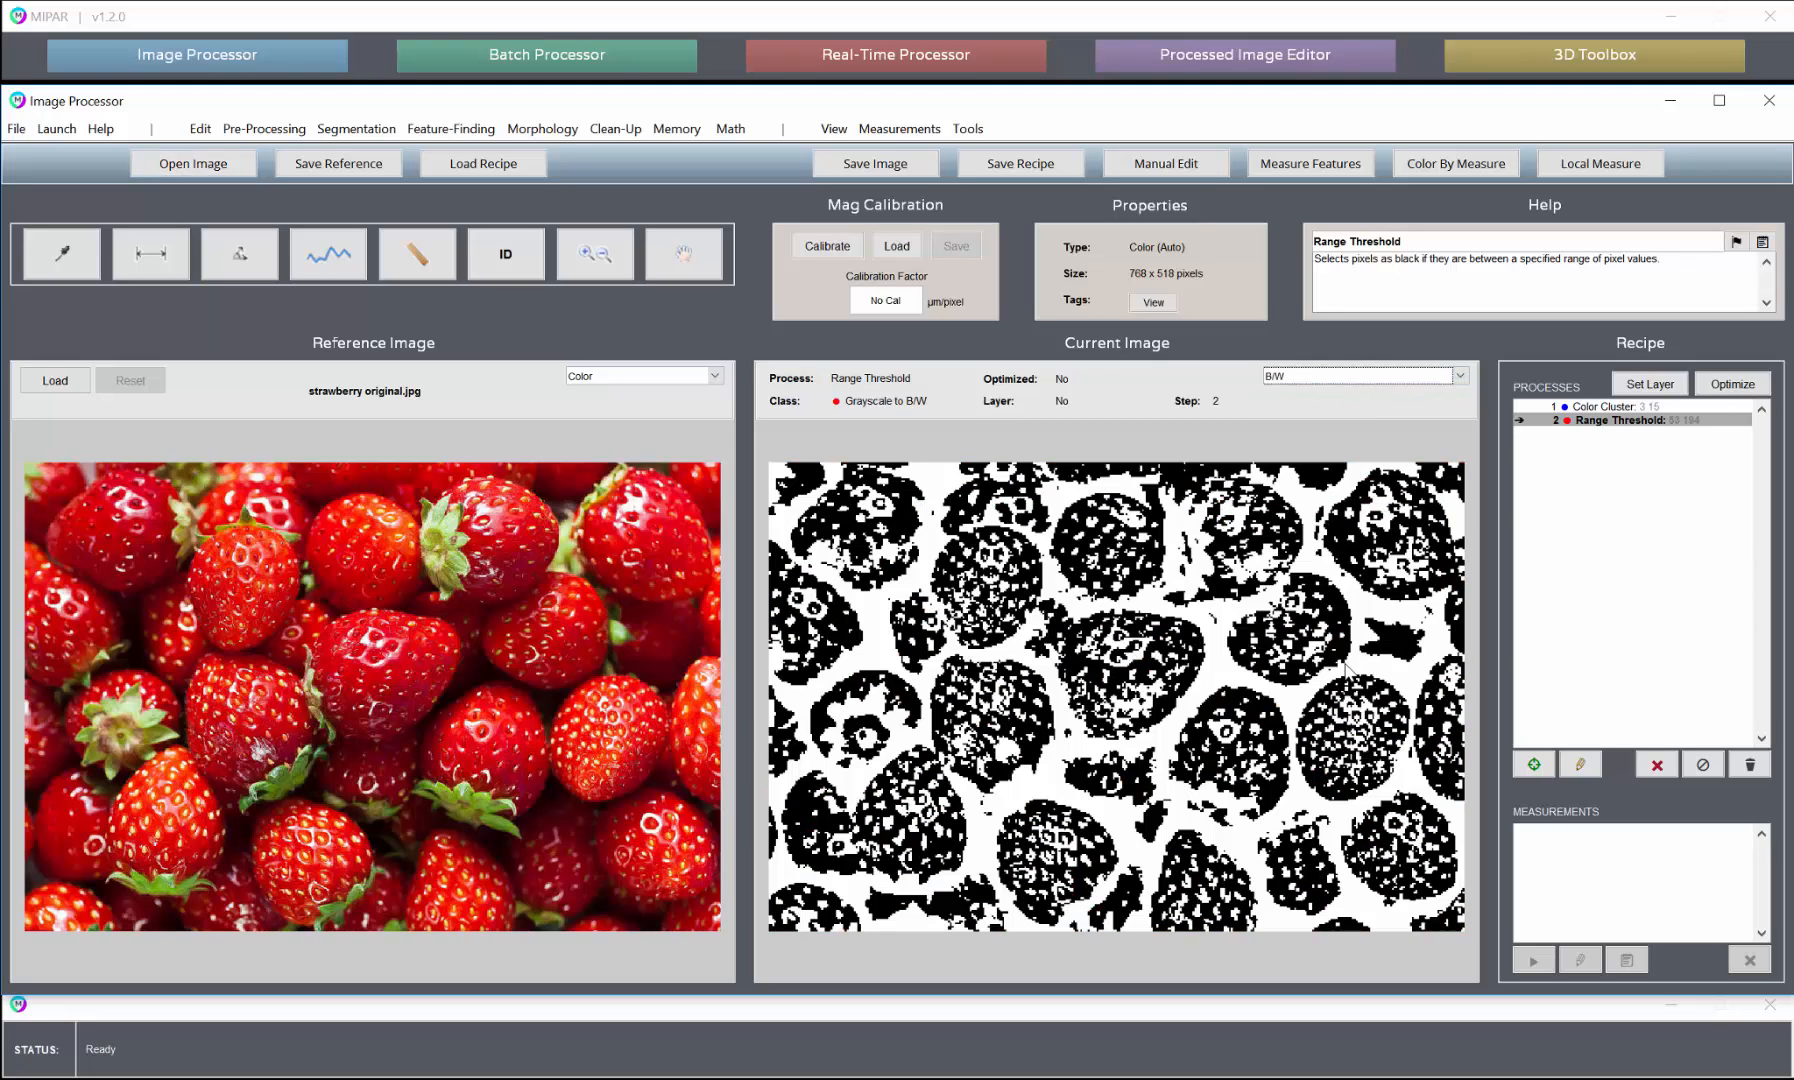
Dilate the black berry regions uniformly by depth 2
left_click(542, 128)
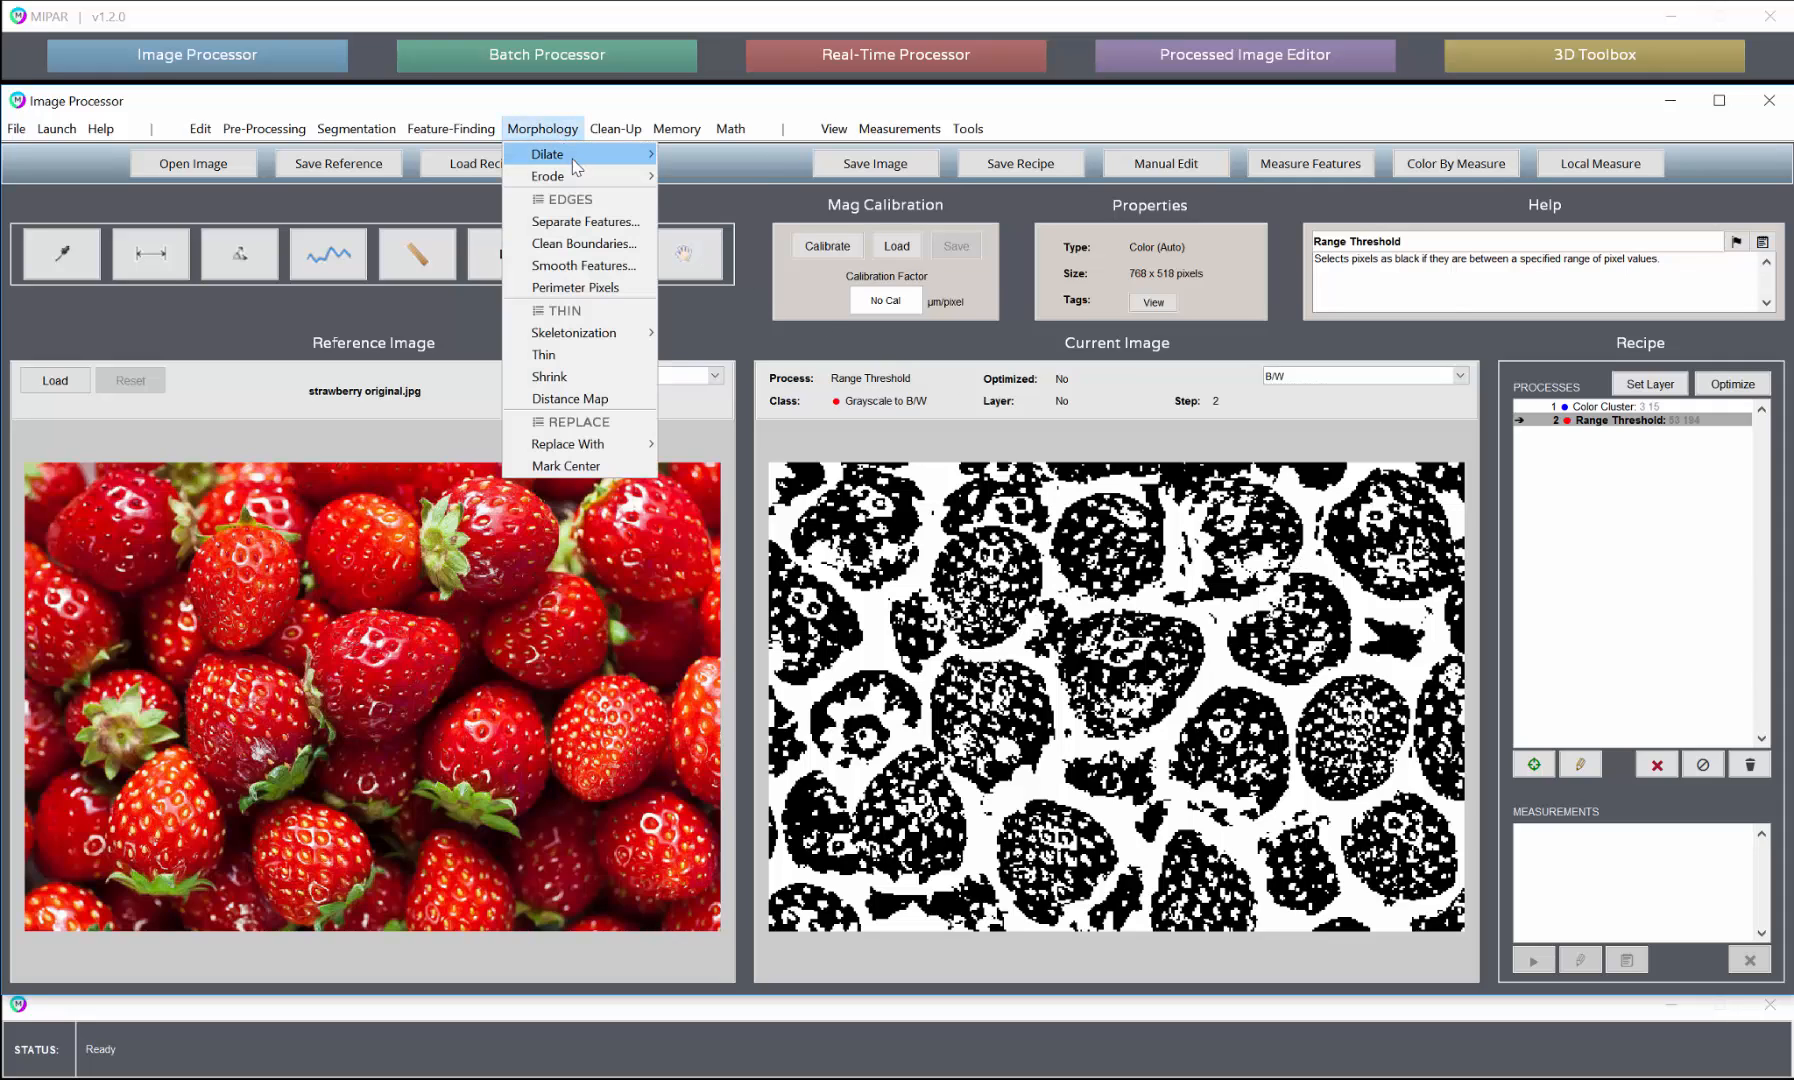
mouse_move(546, 154)
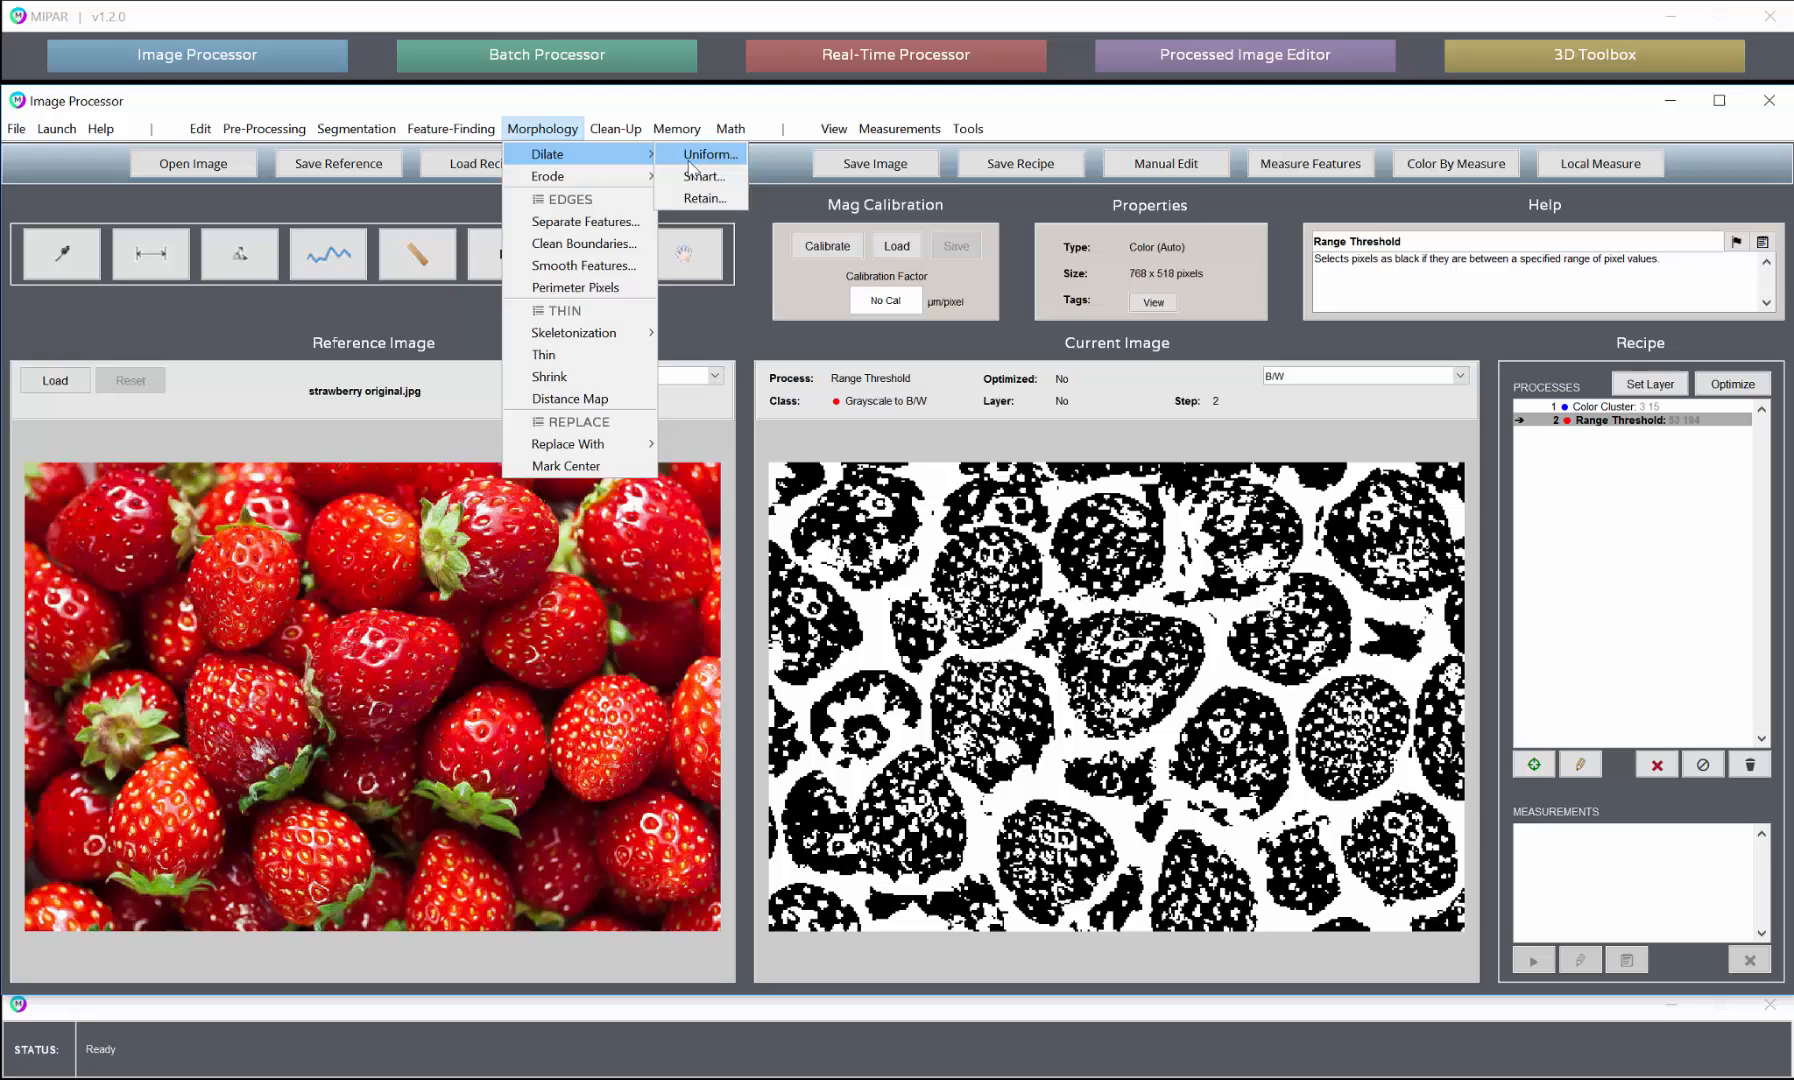
left_click(708, 154)
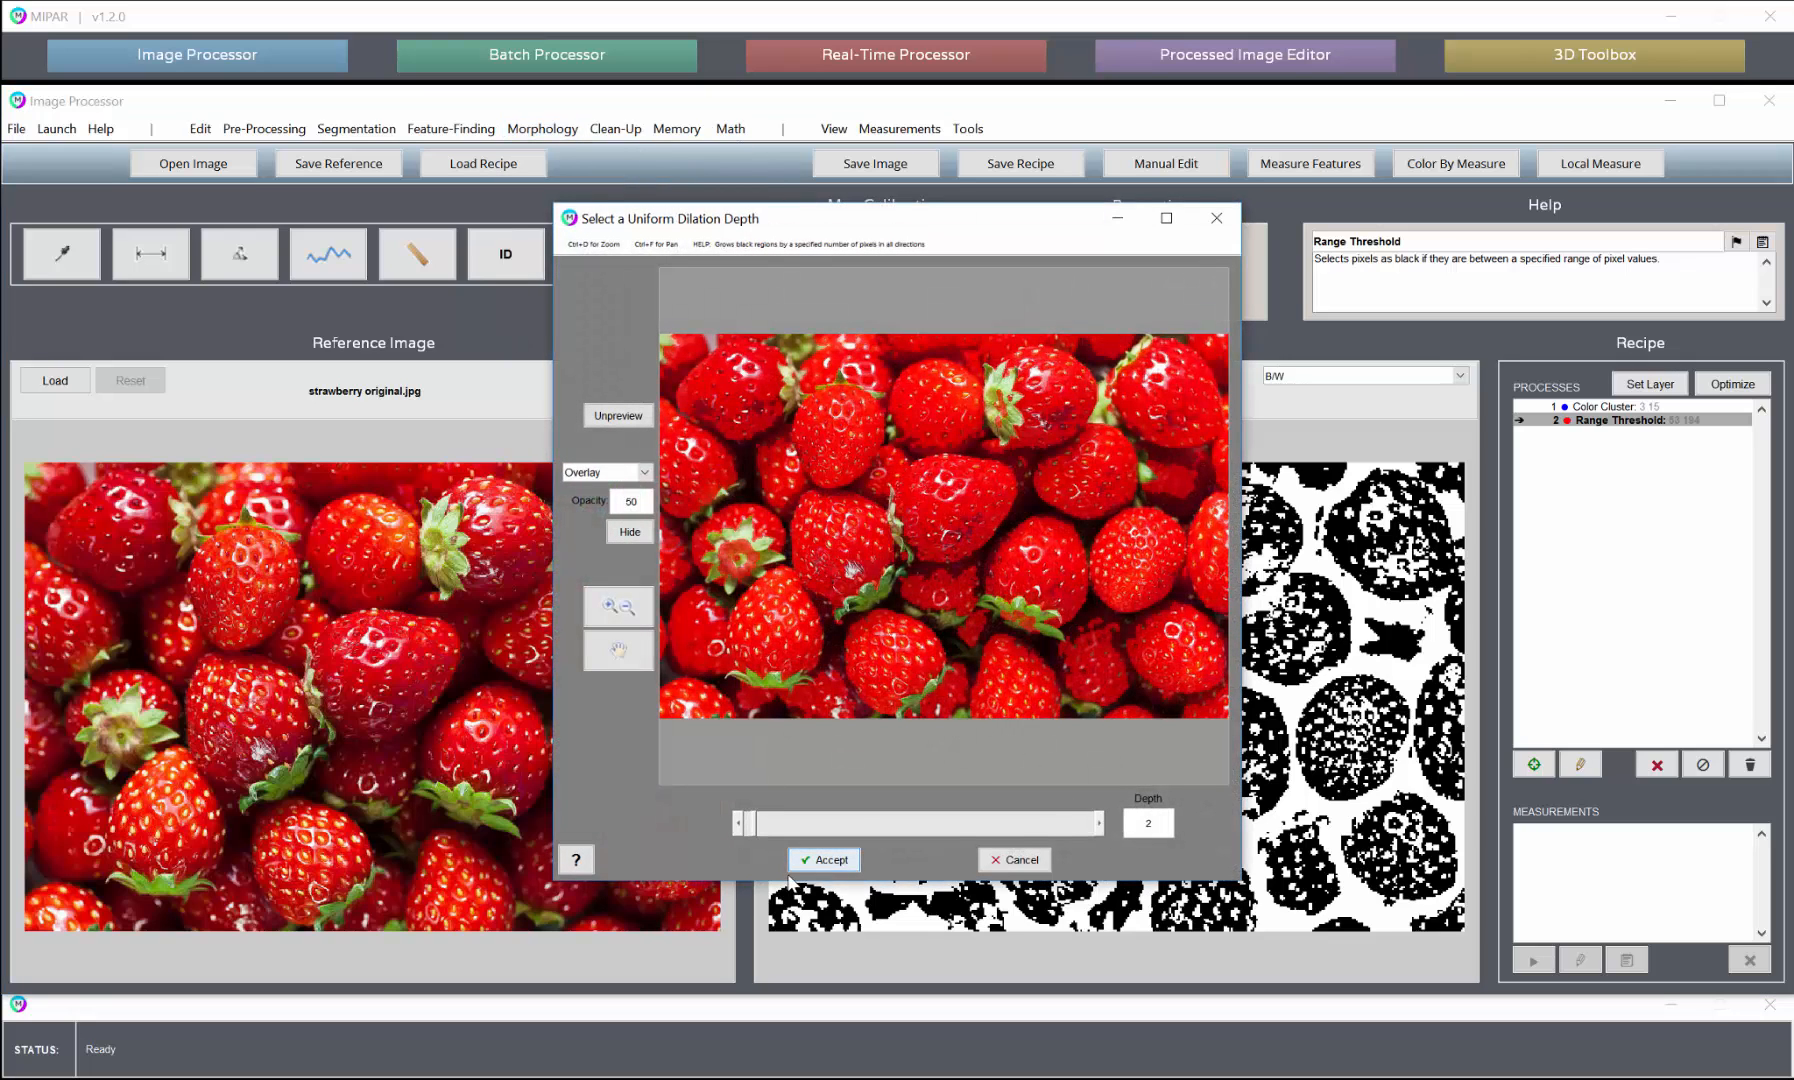
left_click(824, 860)
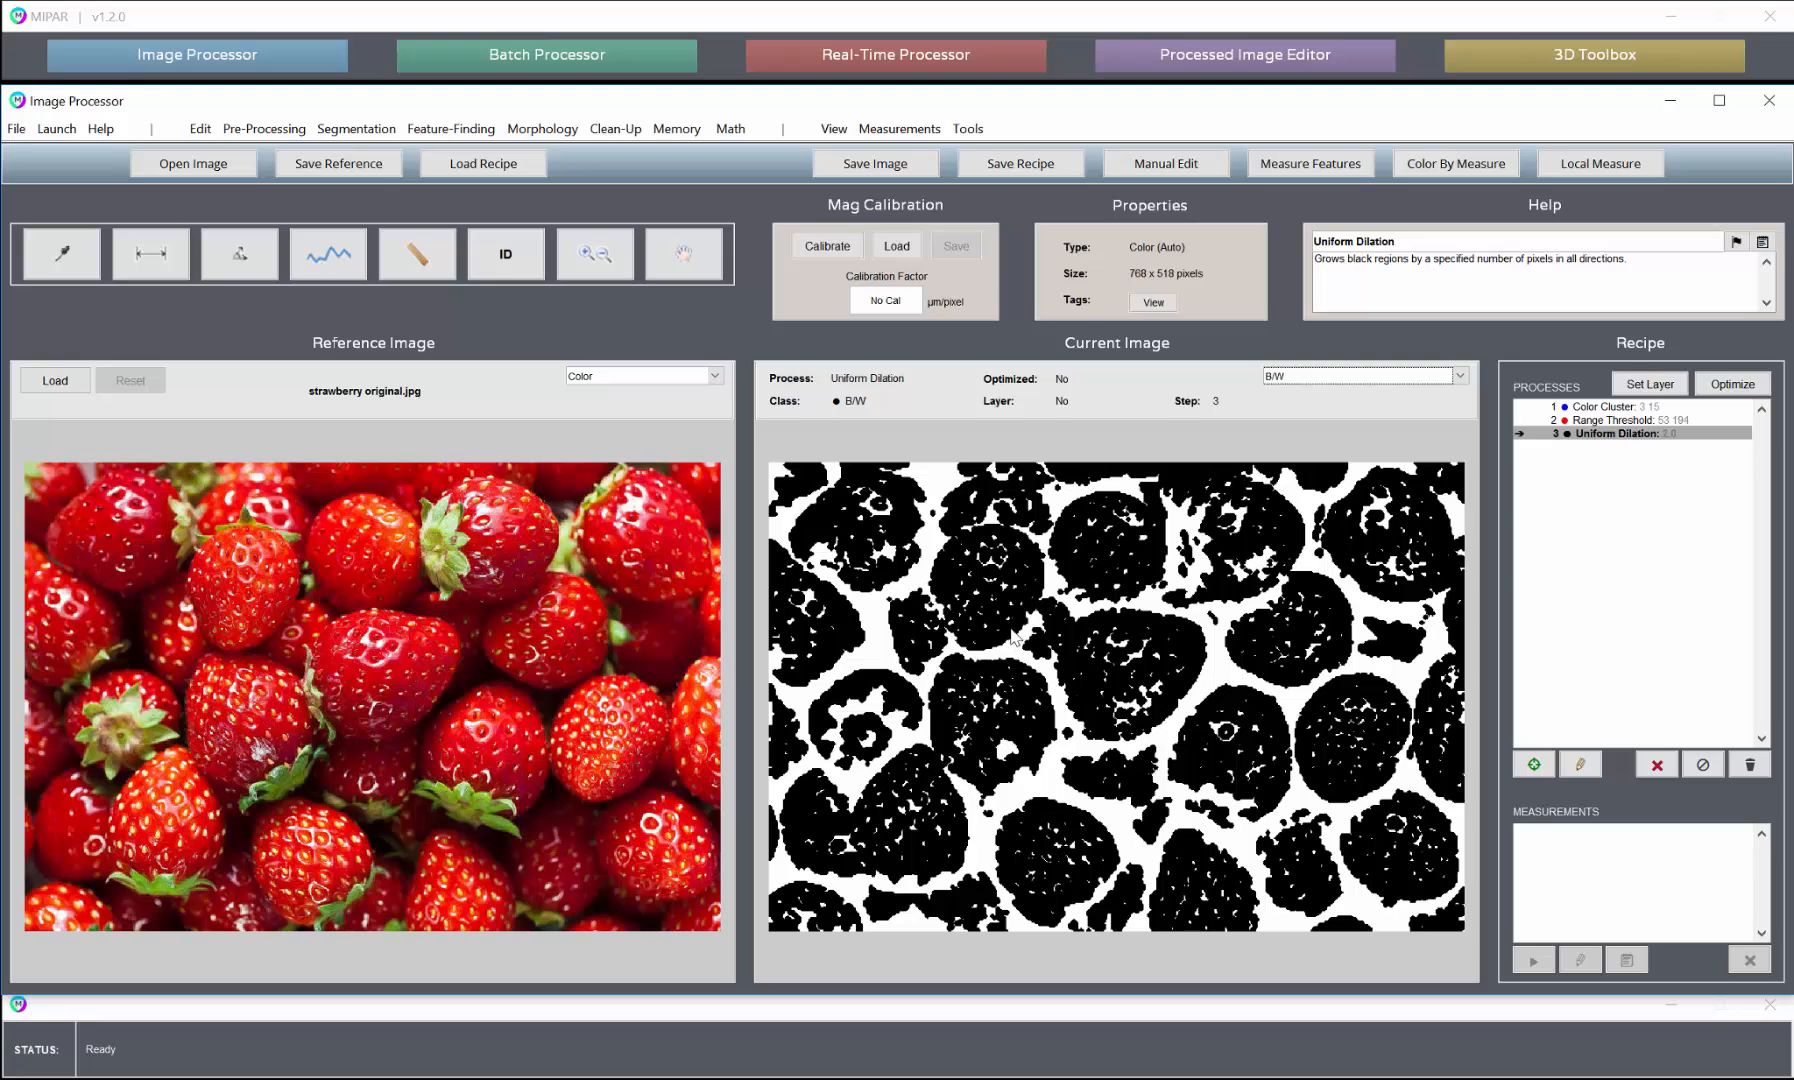
left_click(614, 128)
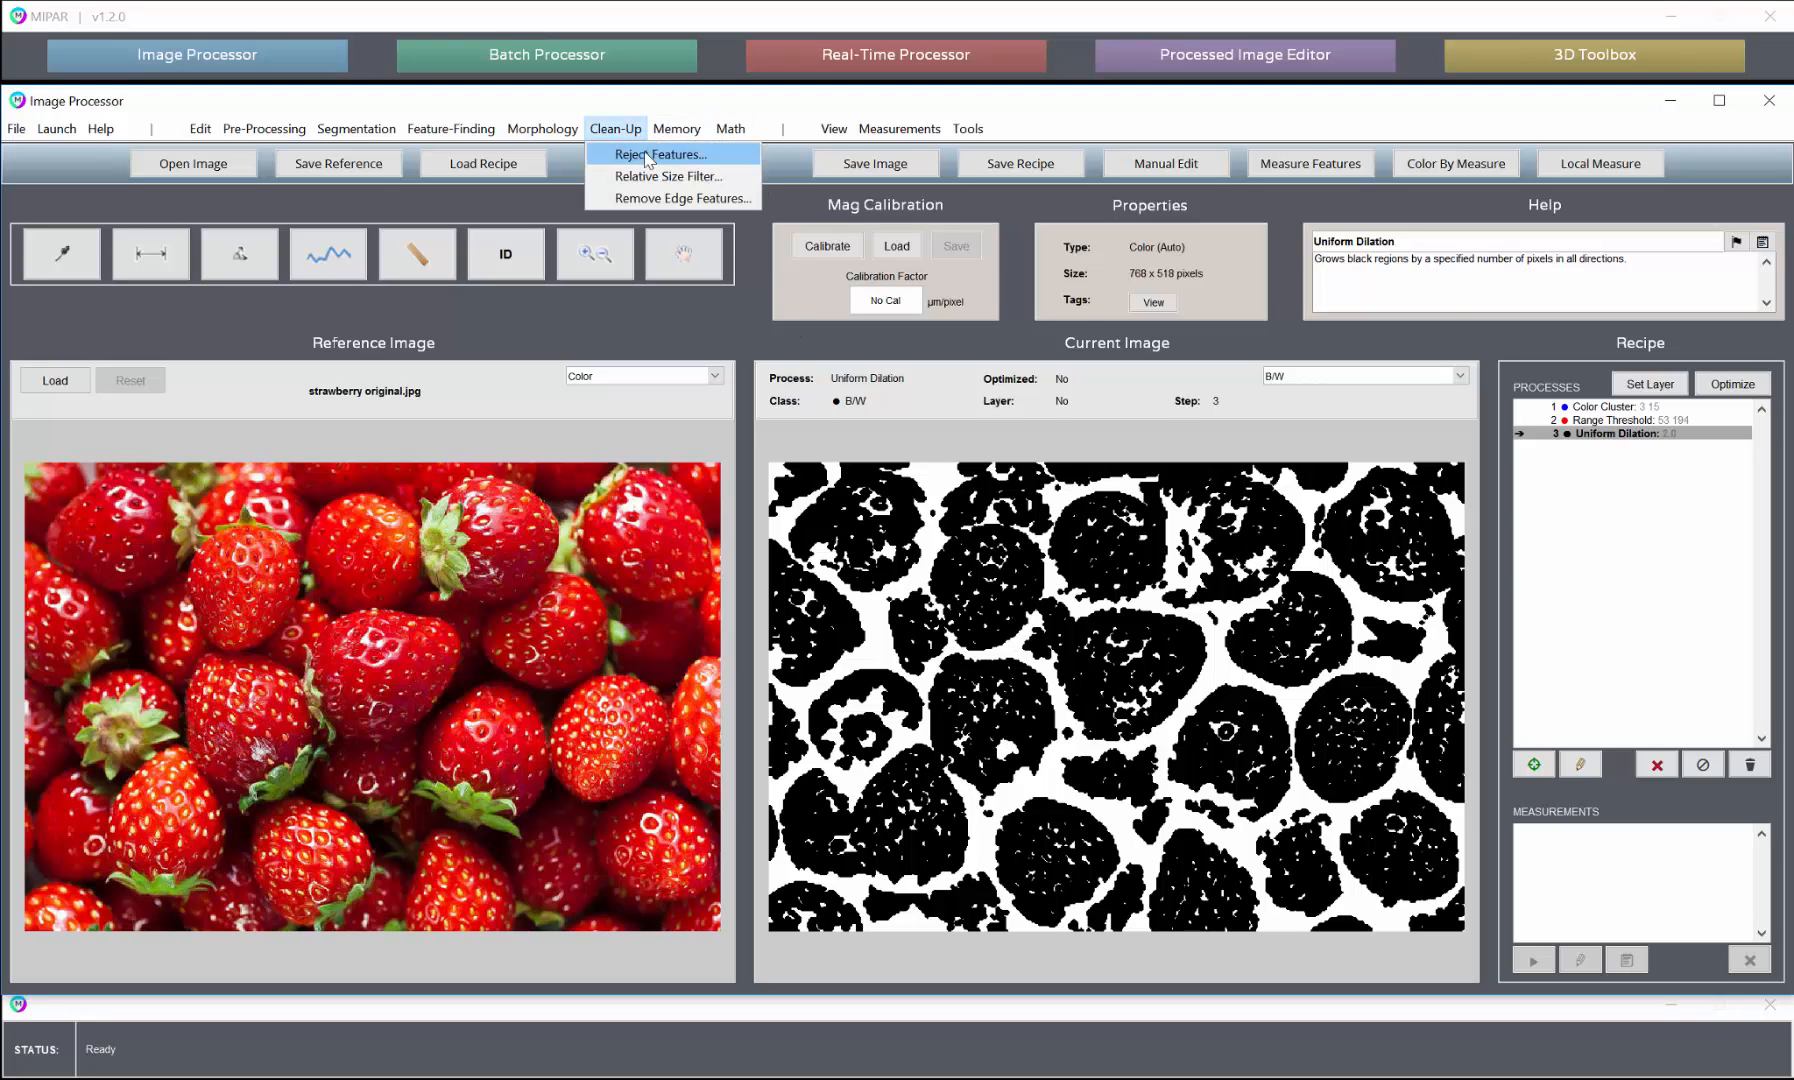
Reject white features under 600 pixels area so each berry becomes a solid black region
left_click(662, 154)
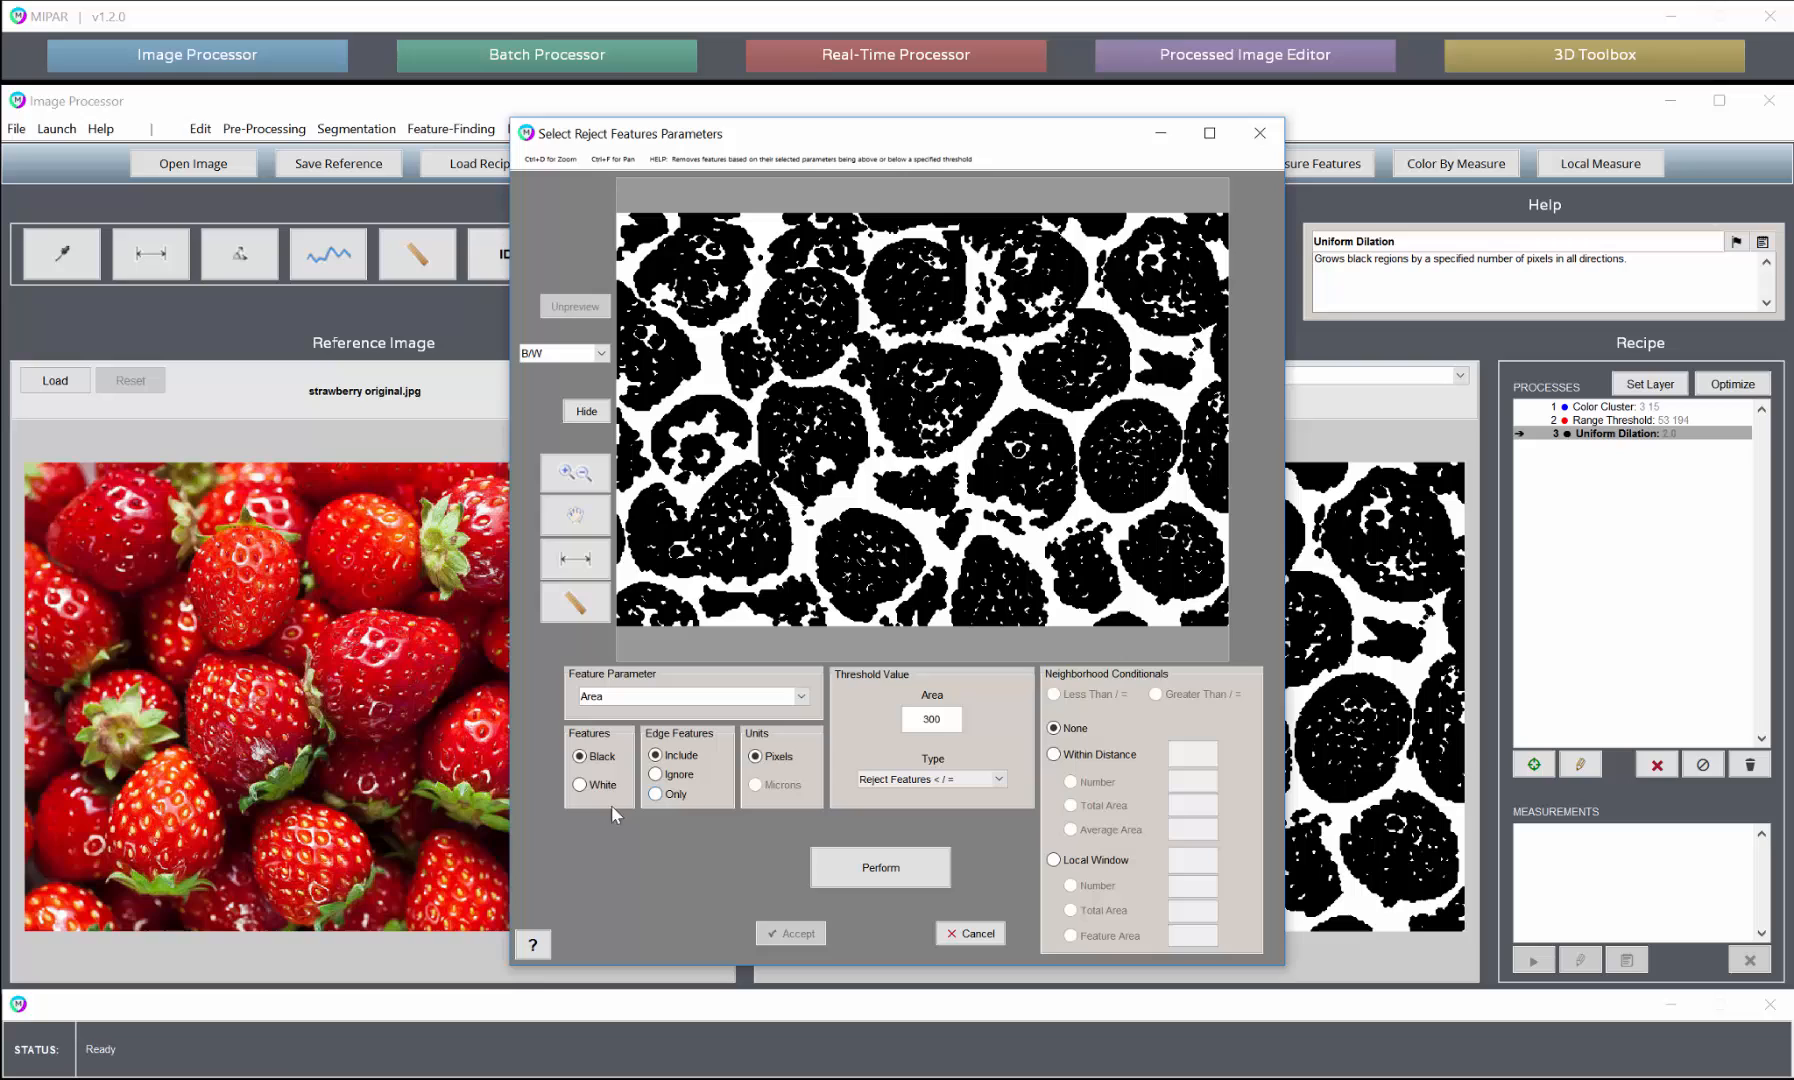
left_click(580, 786)
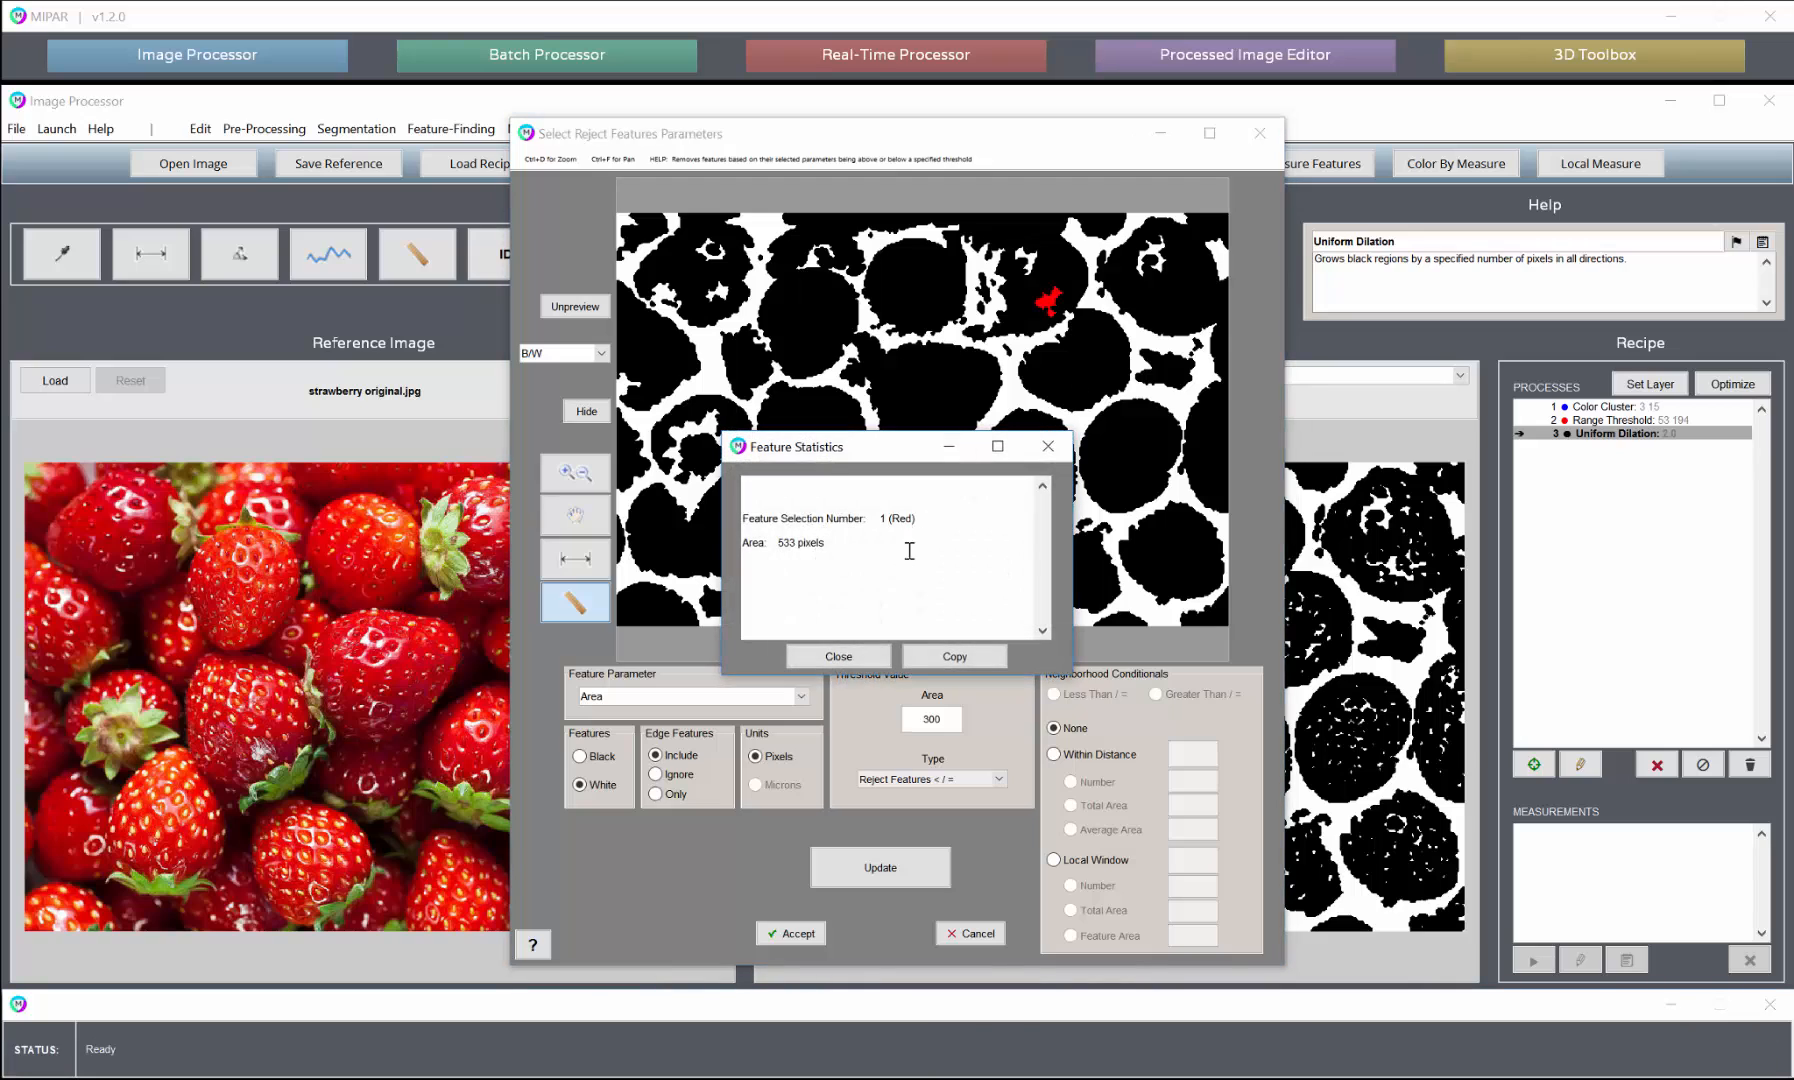
left_click(836, 656)
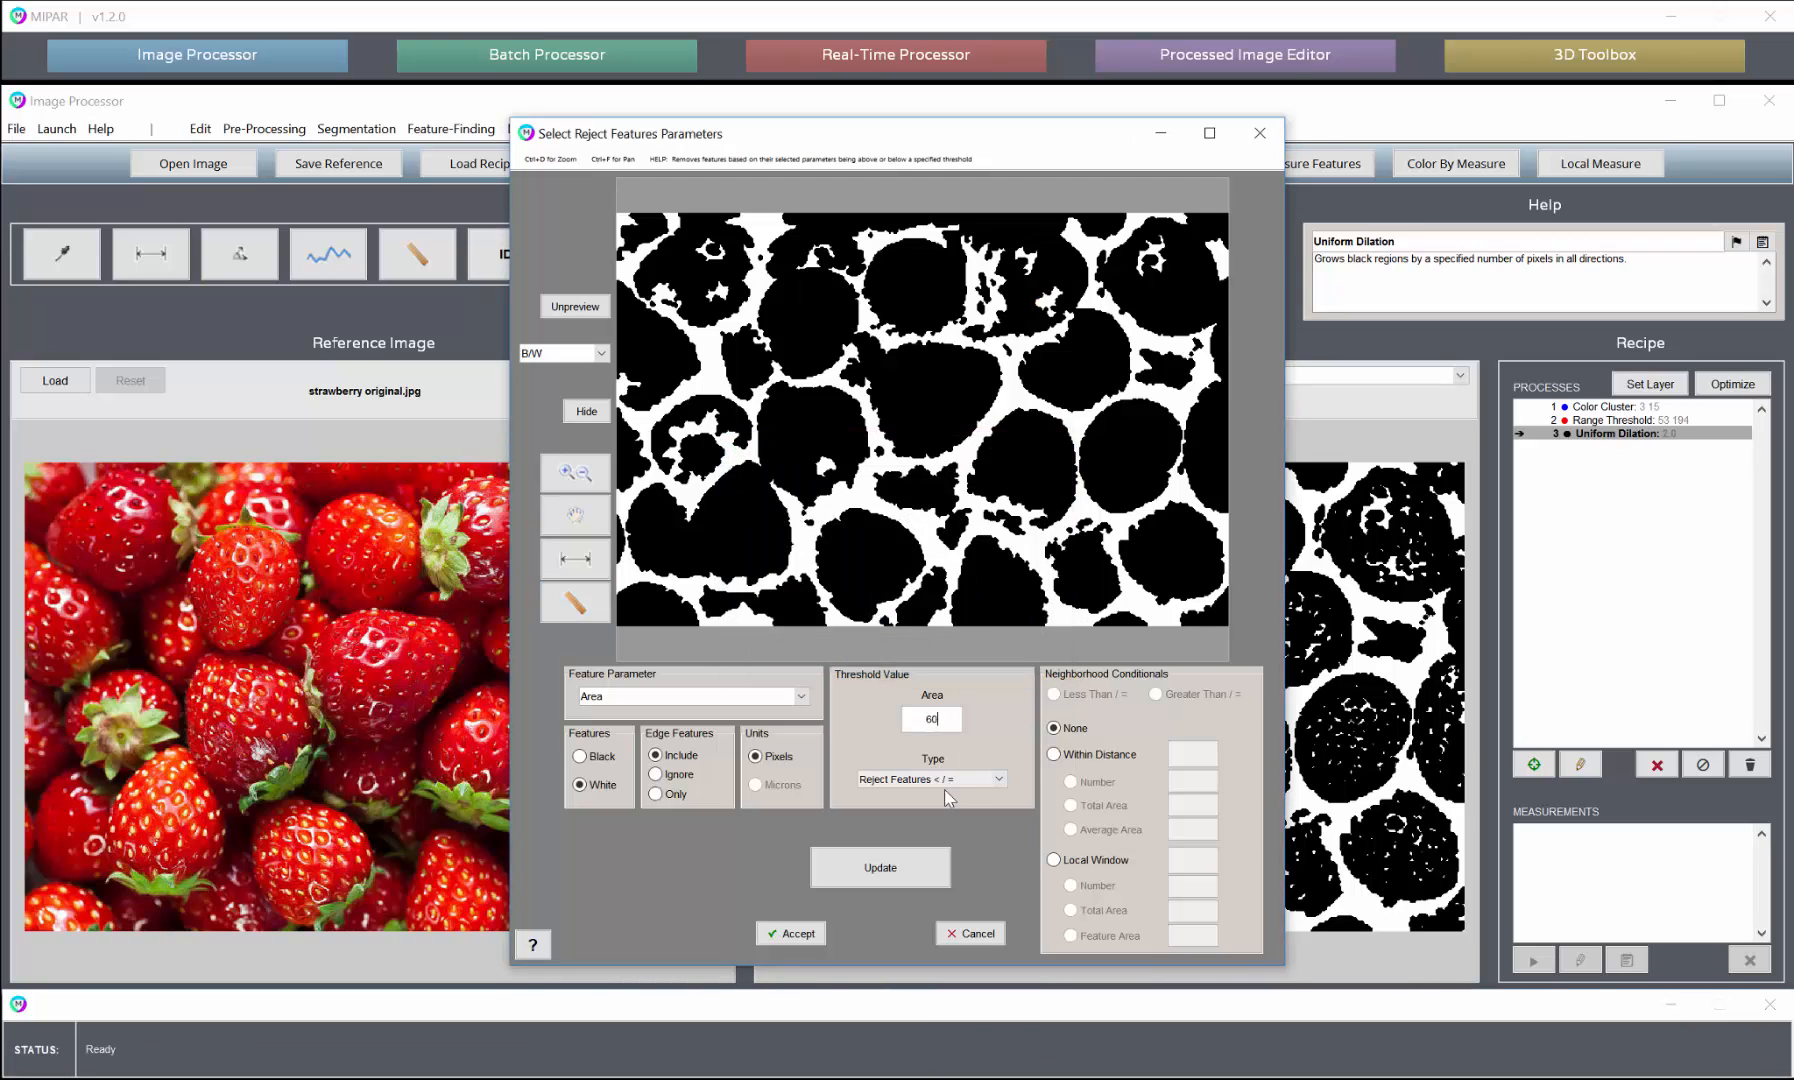
left_click(878, 868)
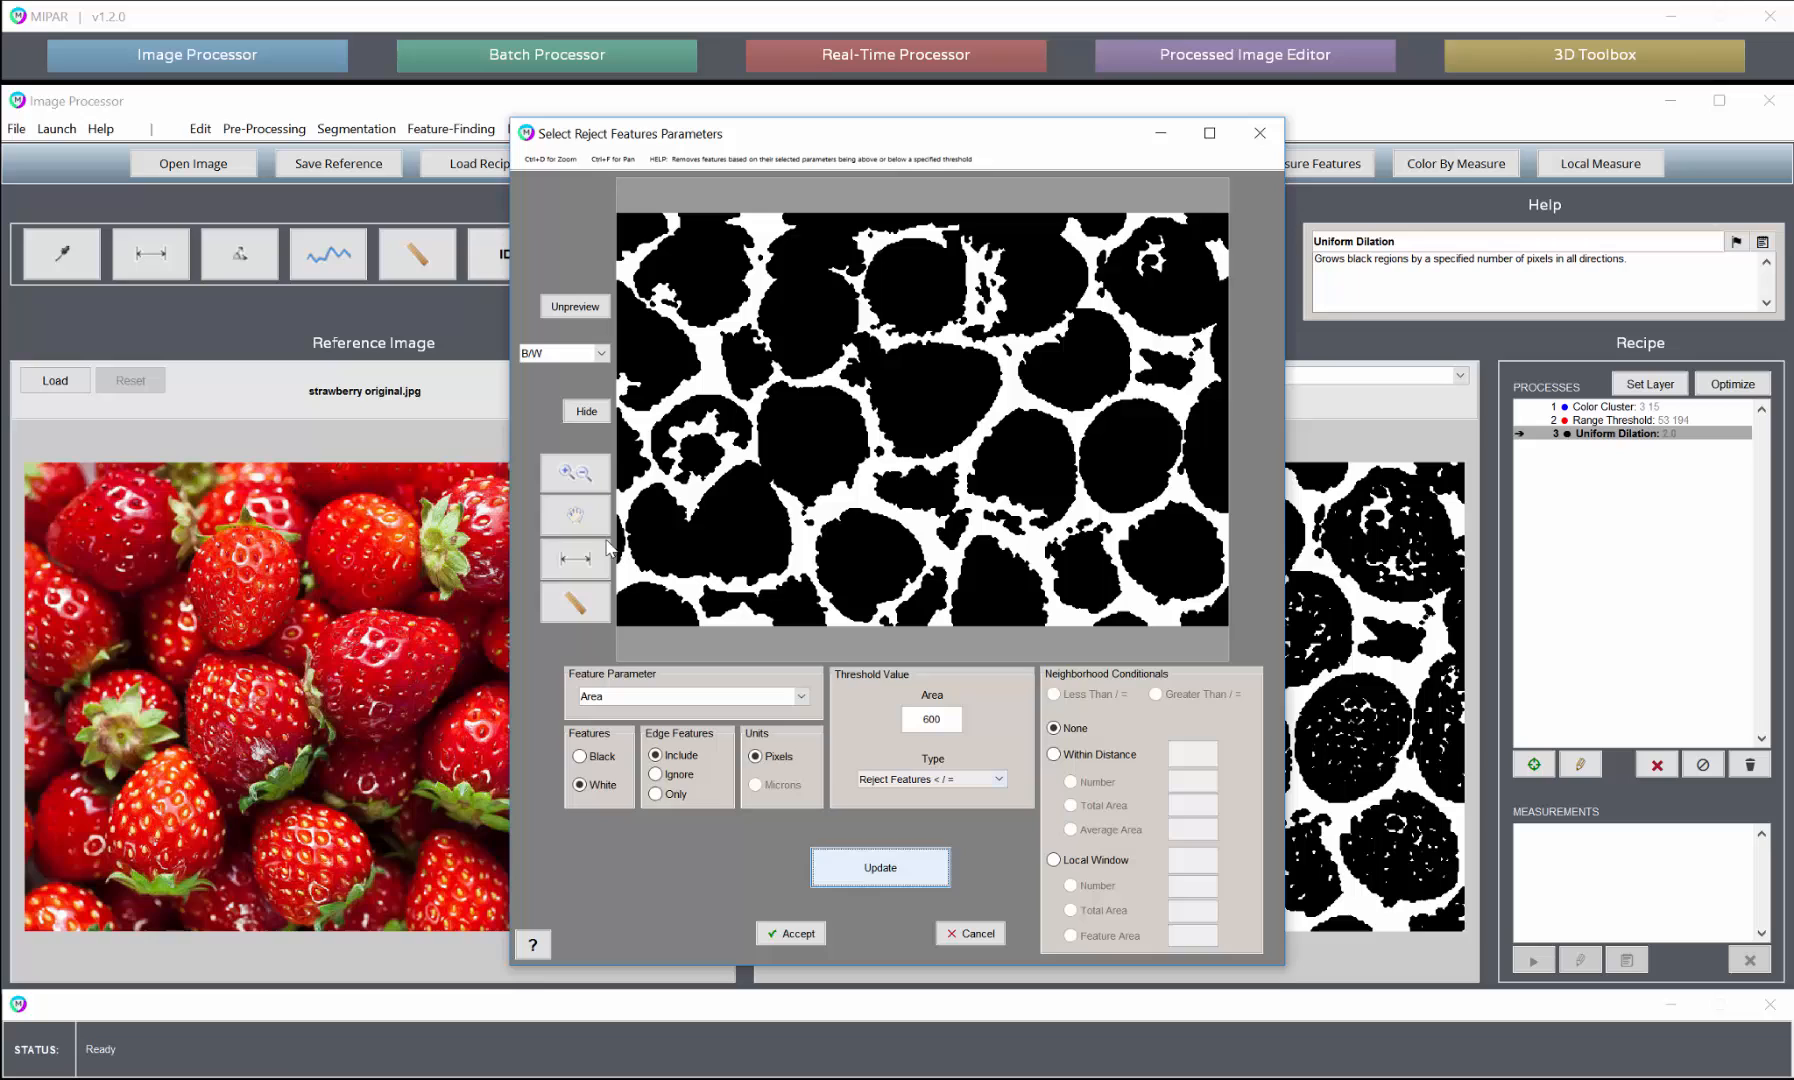
left_click(576, 602)
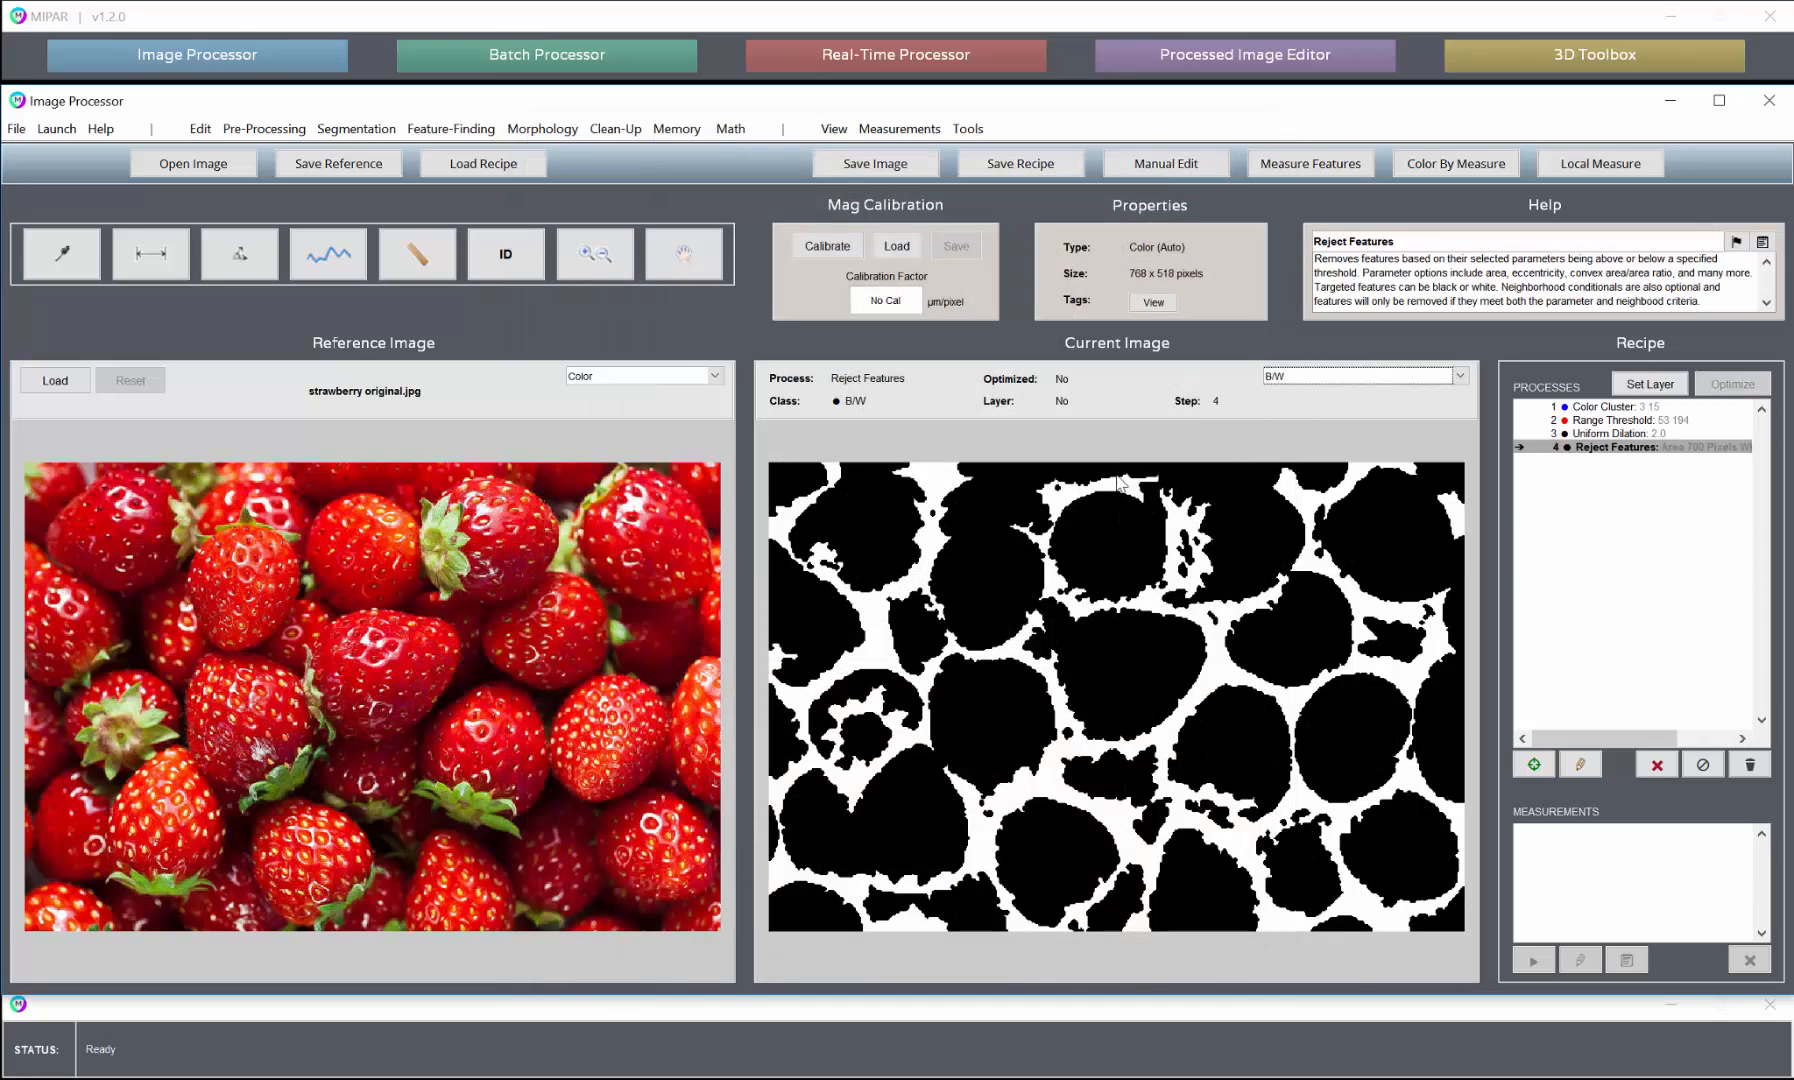
left_click(542, 128)
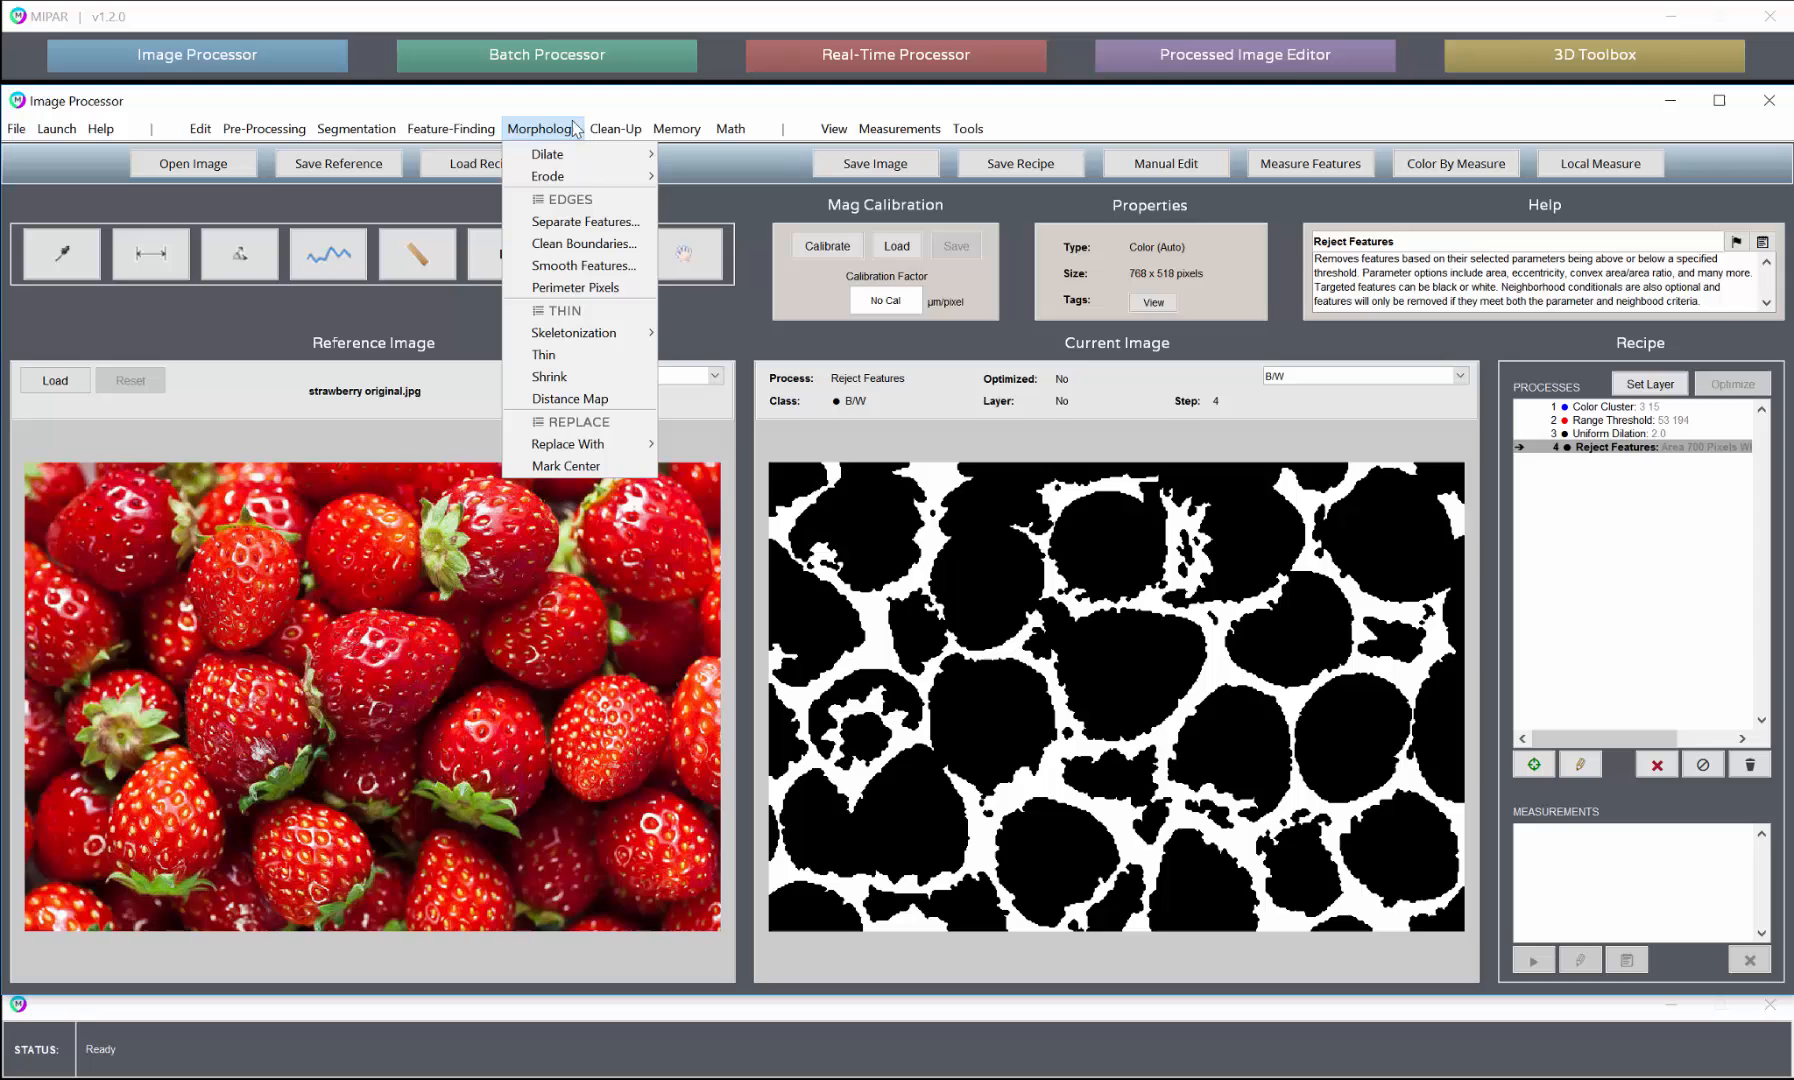
Add a Separate Features step with Weakness 6 and Thickness 1 to cut touching berries apart
left_click(584, 222)
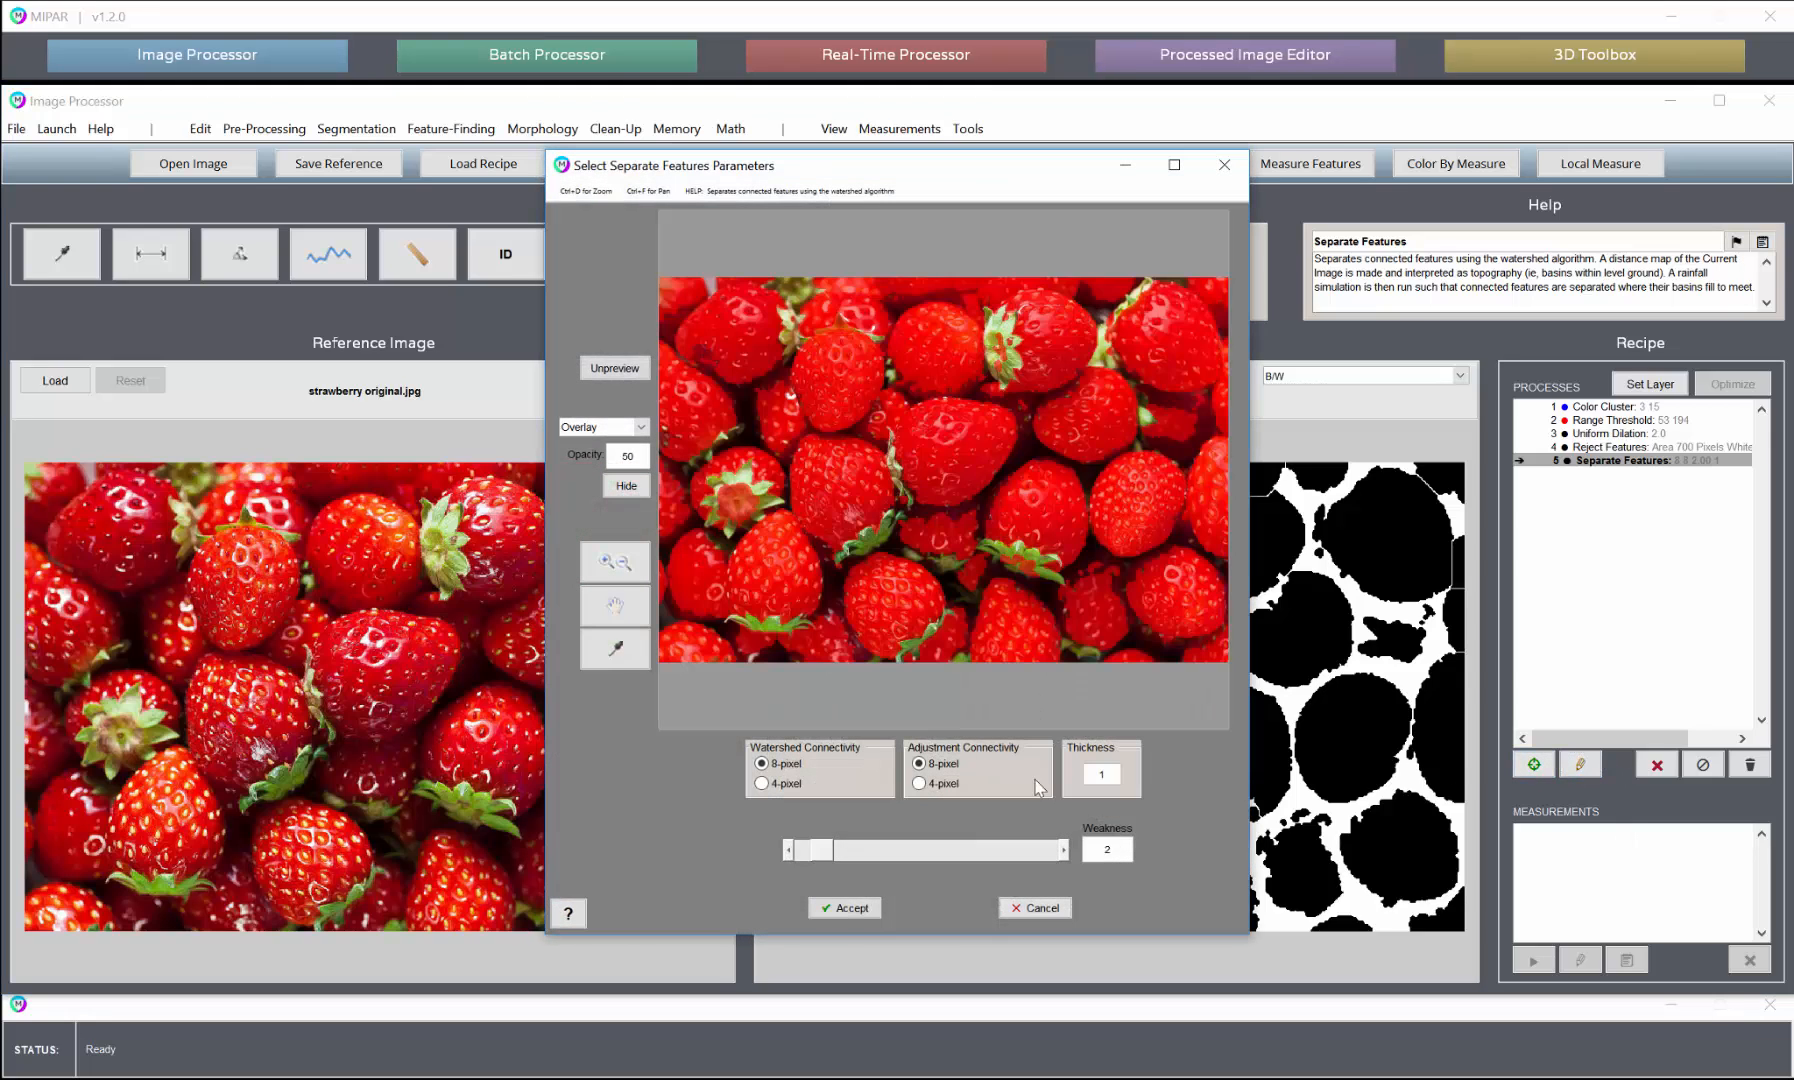
left_click_drag(804, 850, 826, 850)
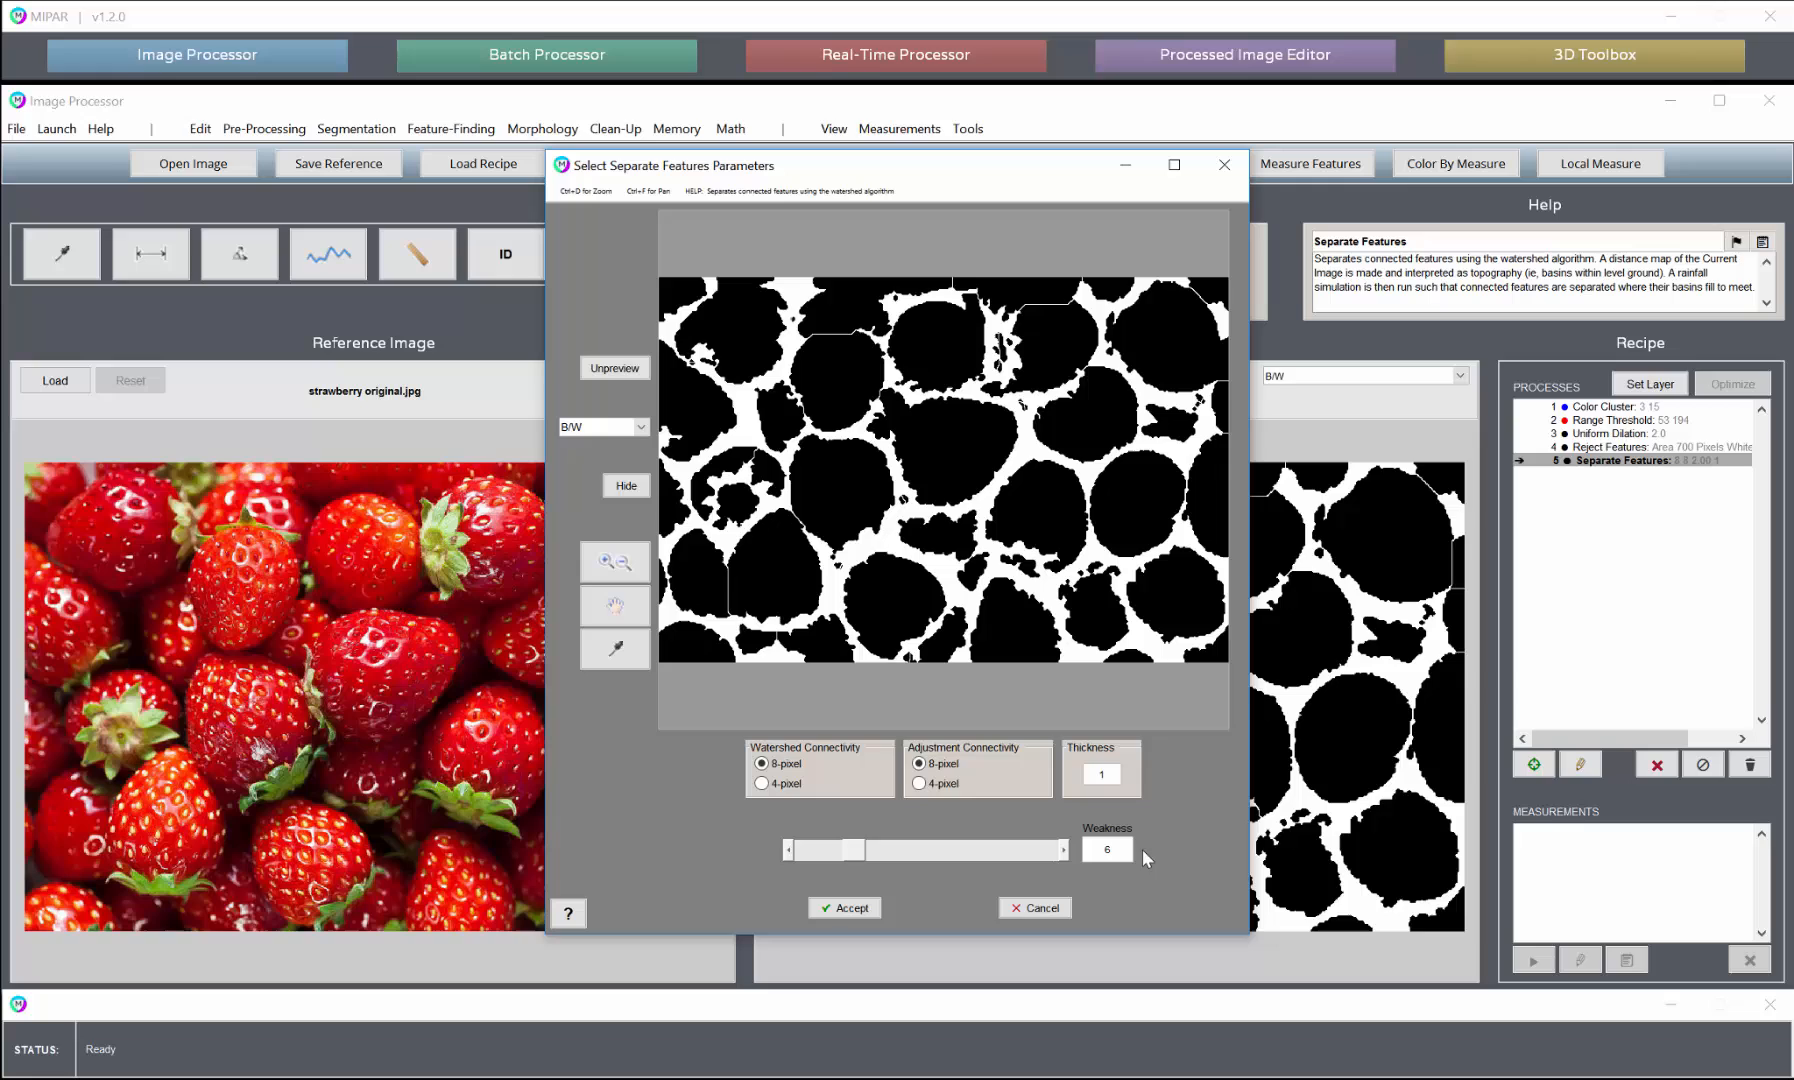
mouse_move(910, 500)
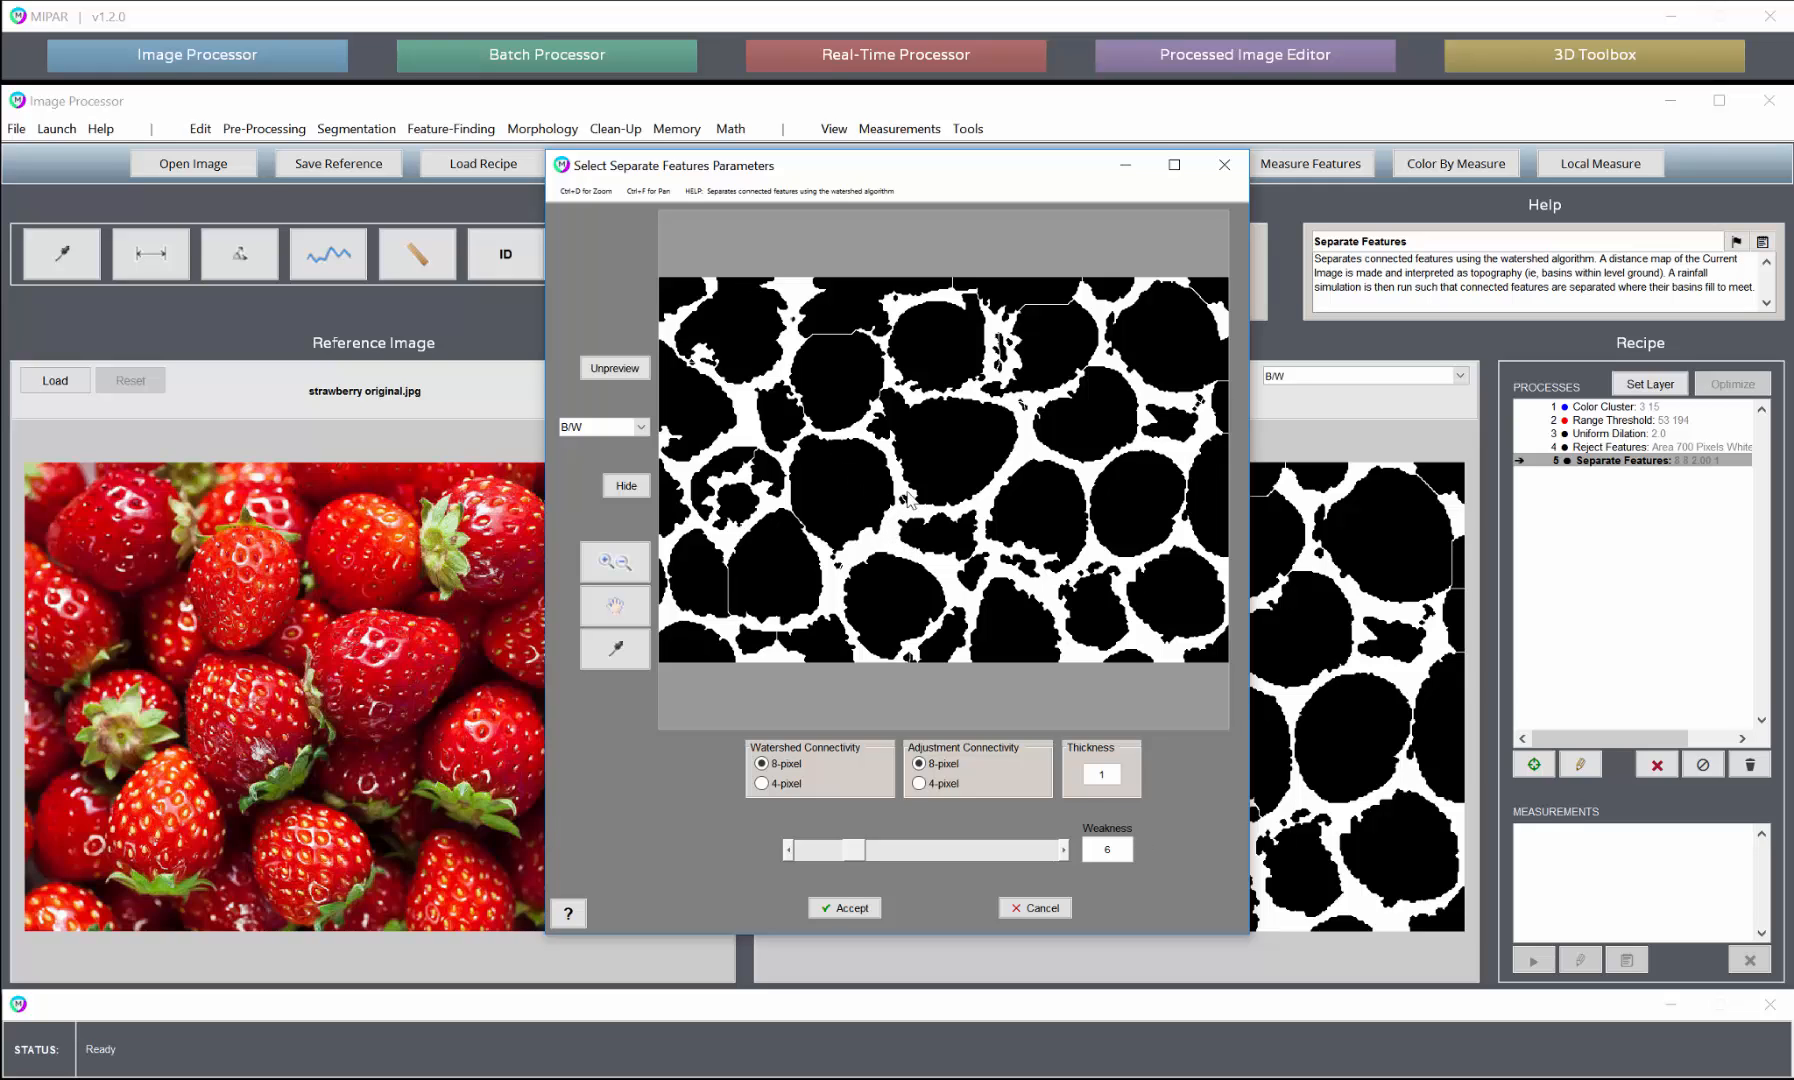
left_click(844, 908)
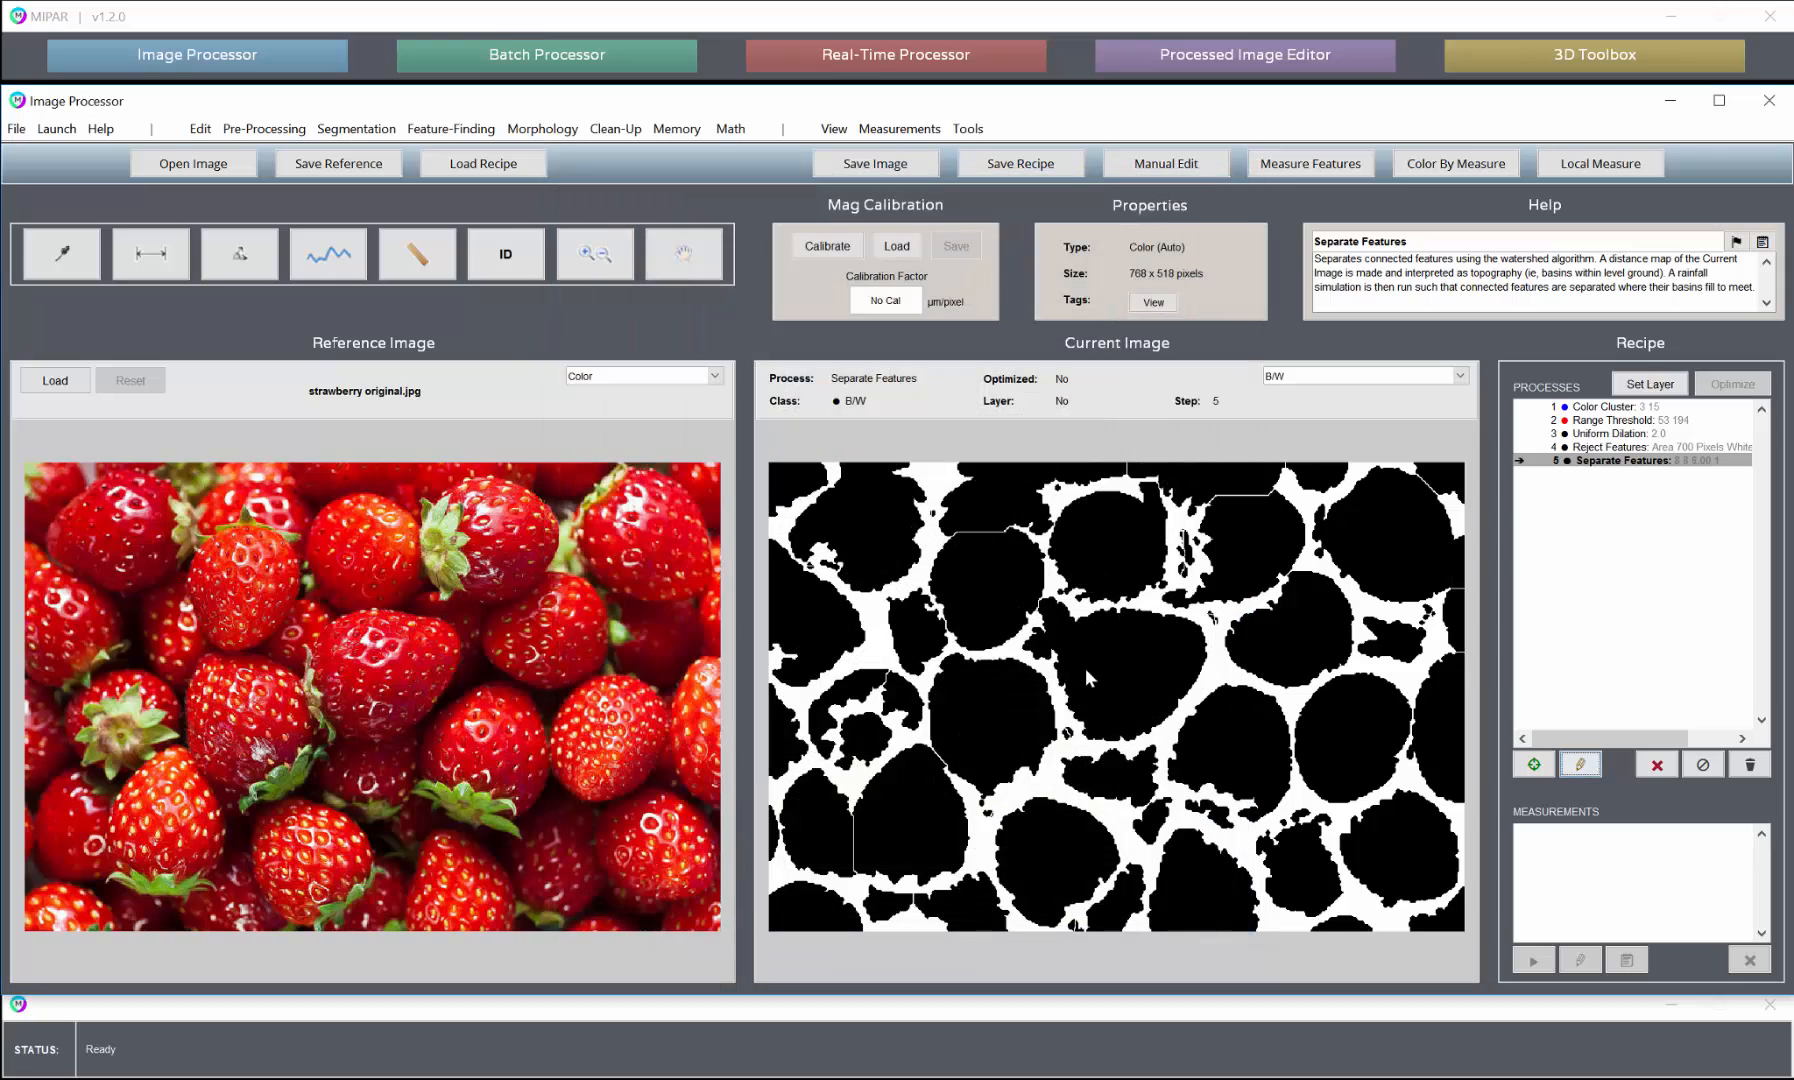
mouse_move(988, 476)
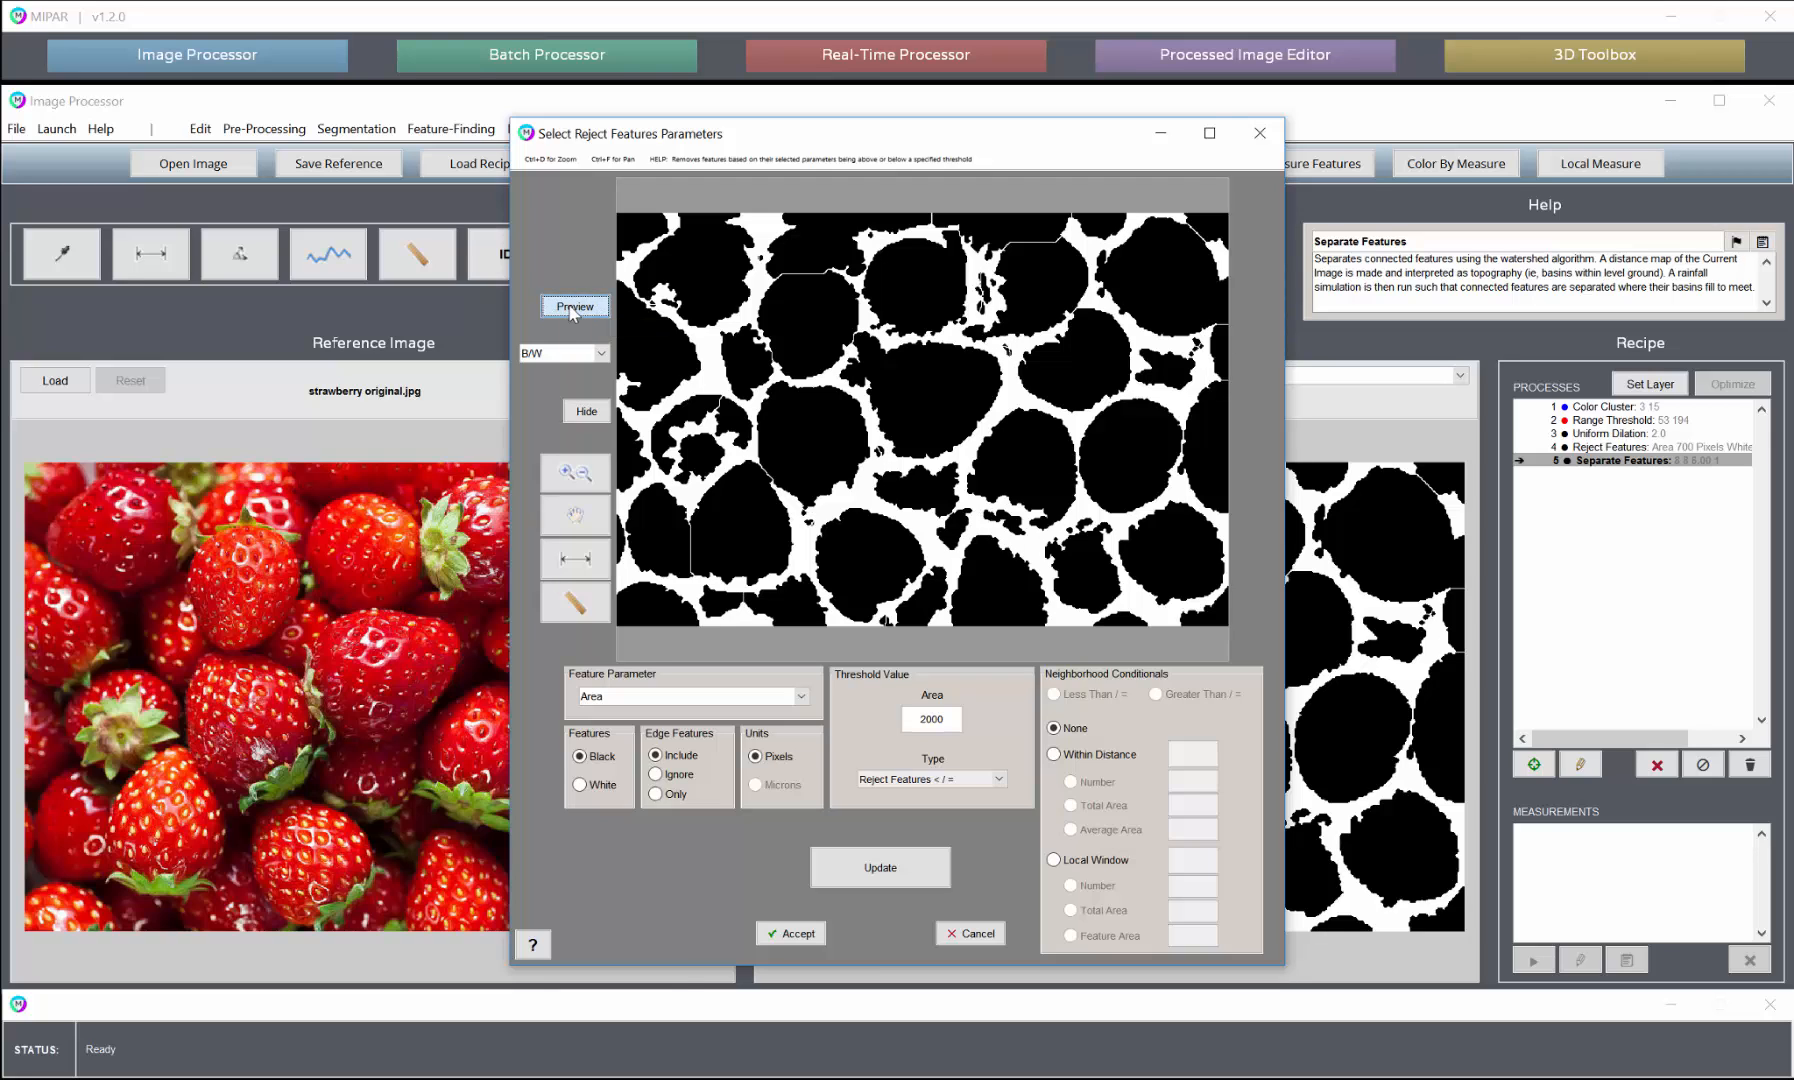
Preview and accept Reject Features removing black features under 2000 pixels in area
left_click(574, 306)
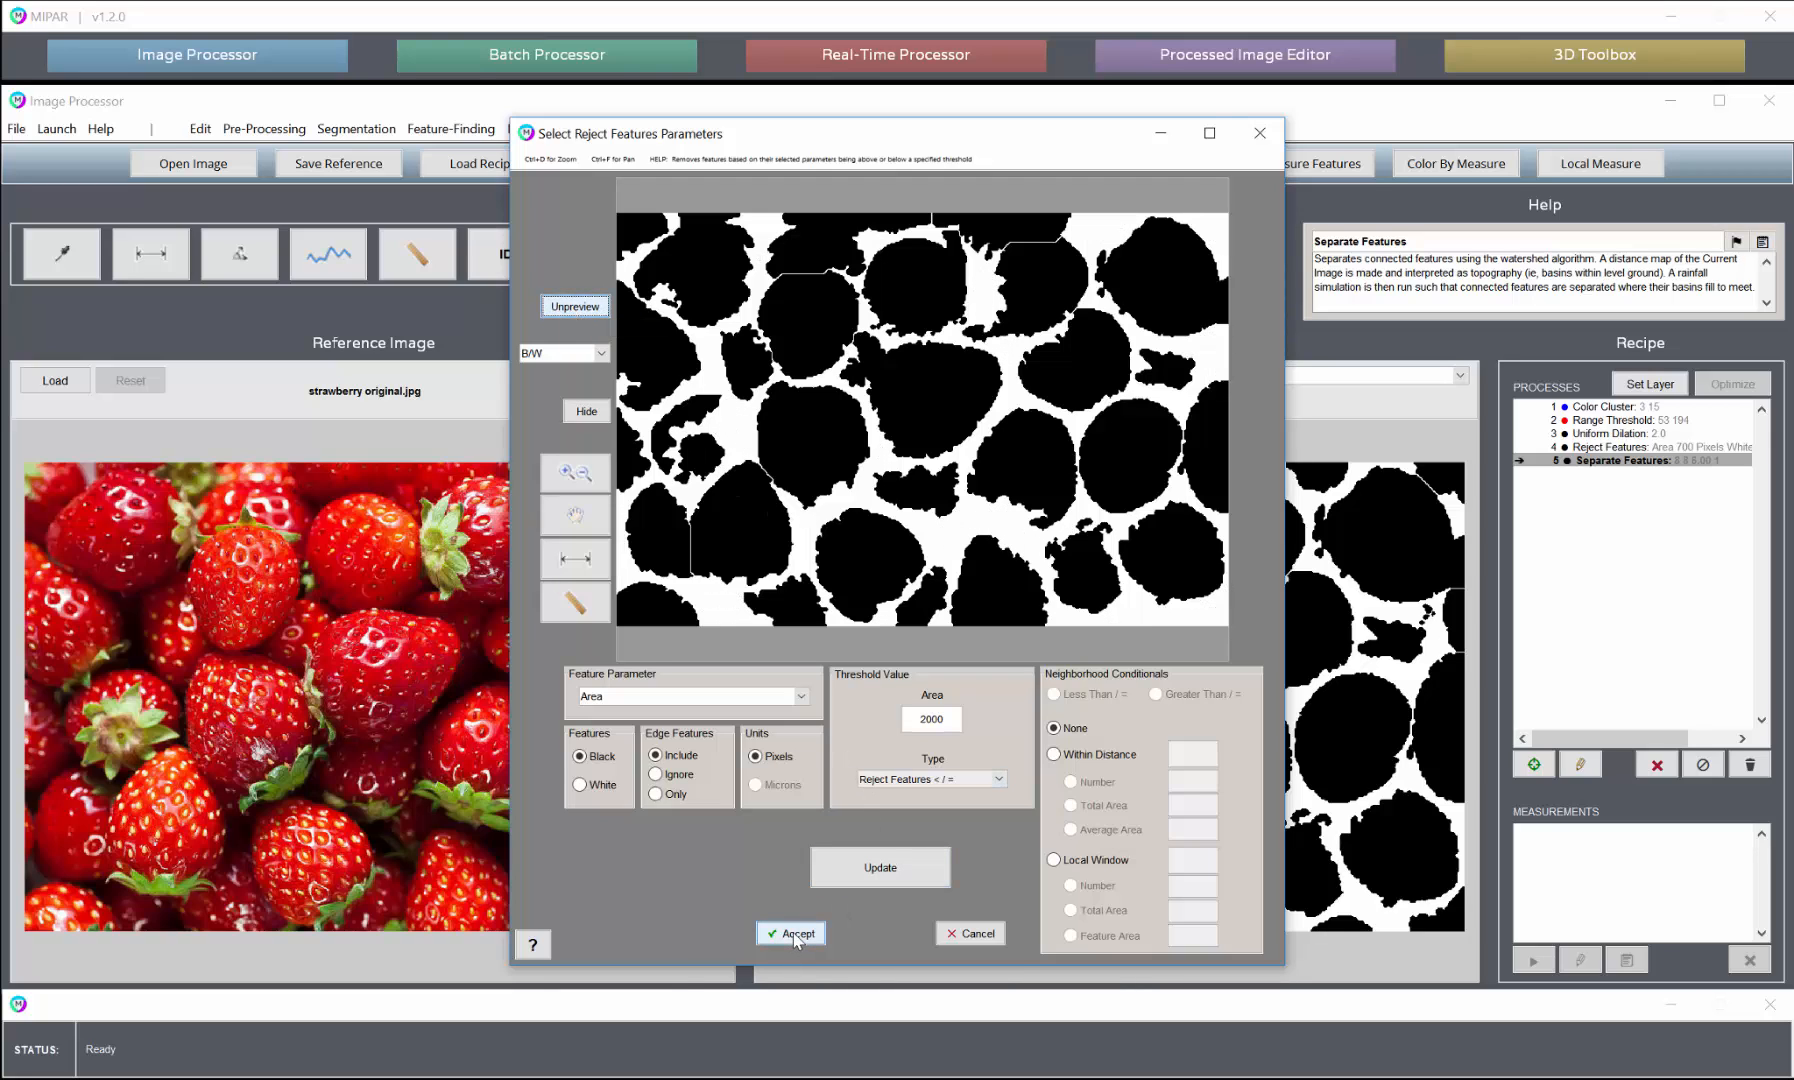
left_click(796, 934)
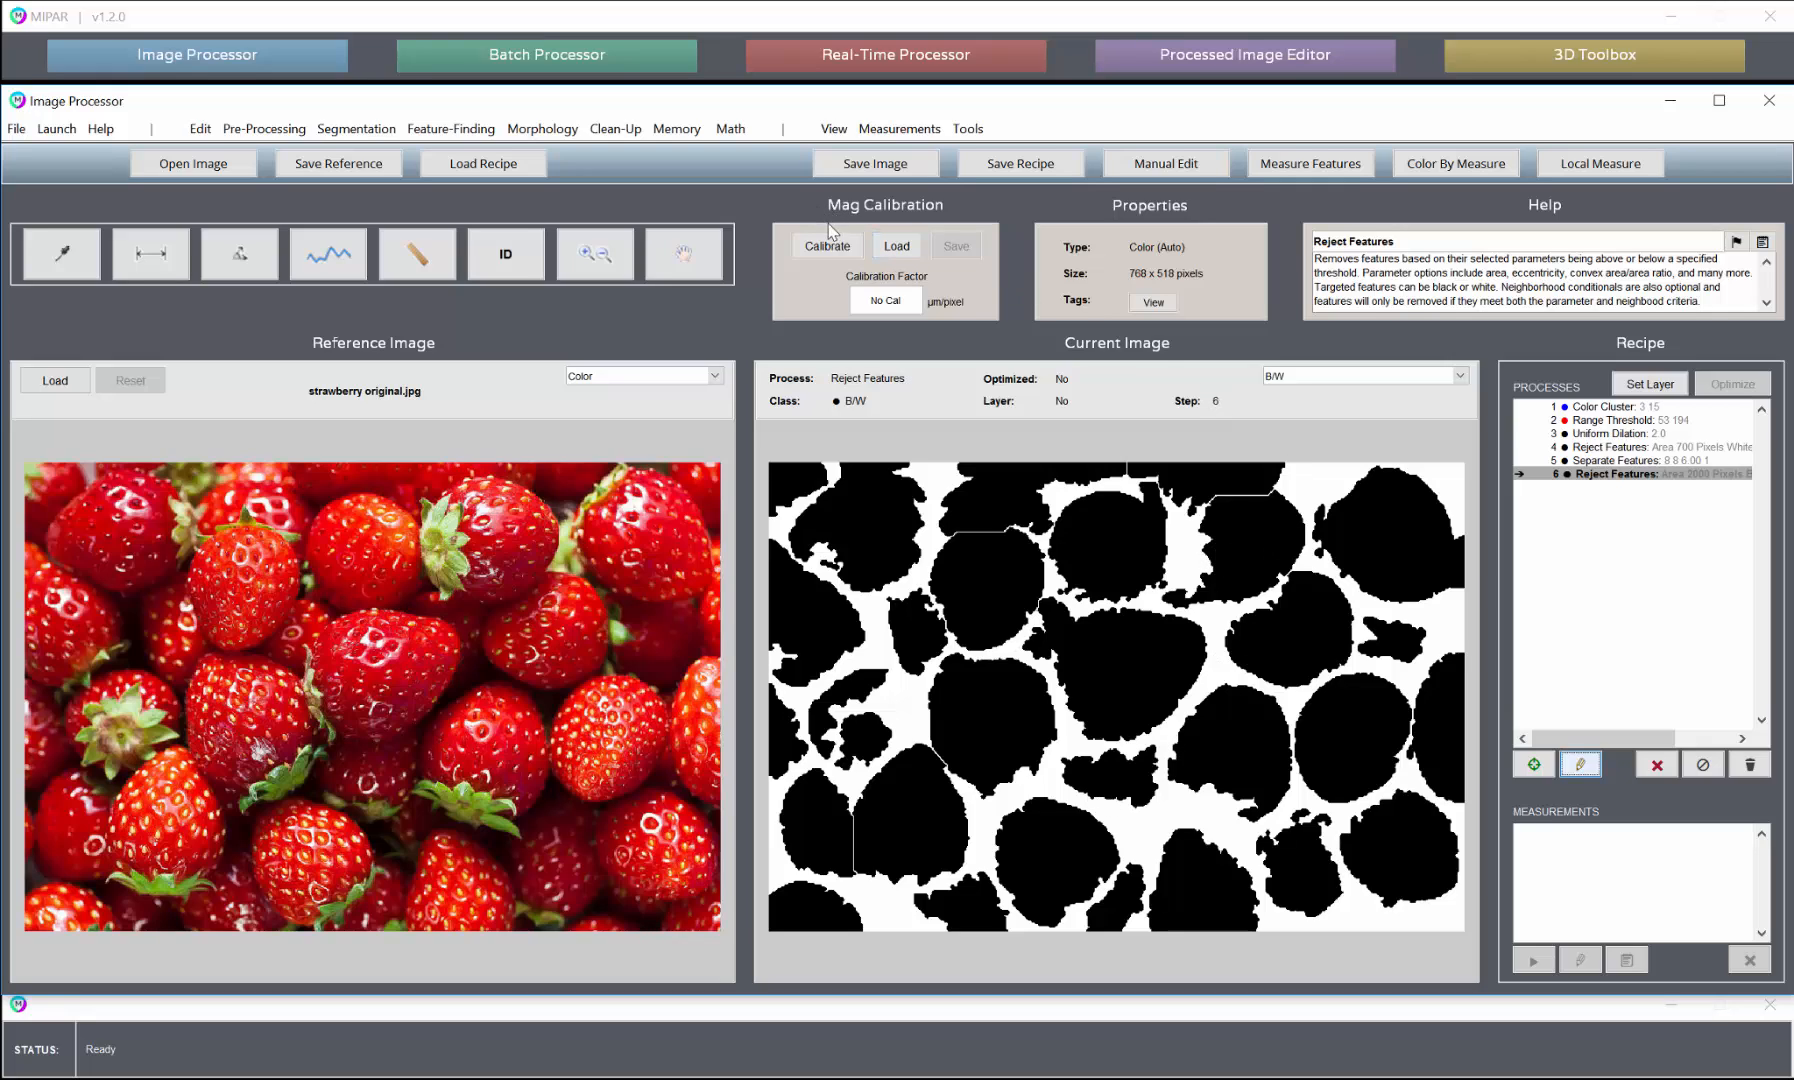
mouse_move(1076, 268)
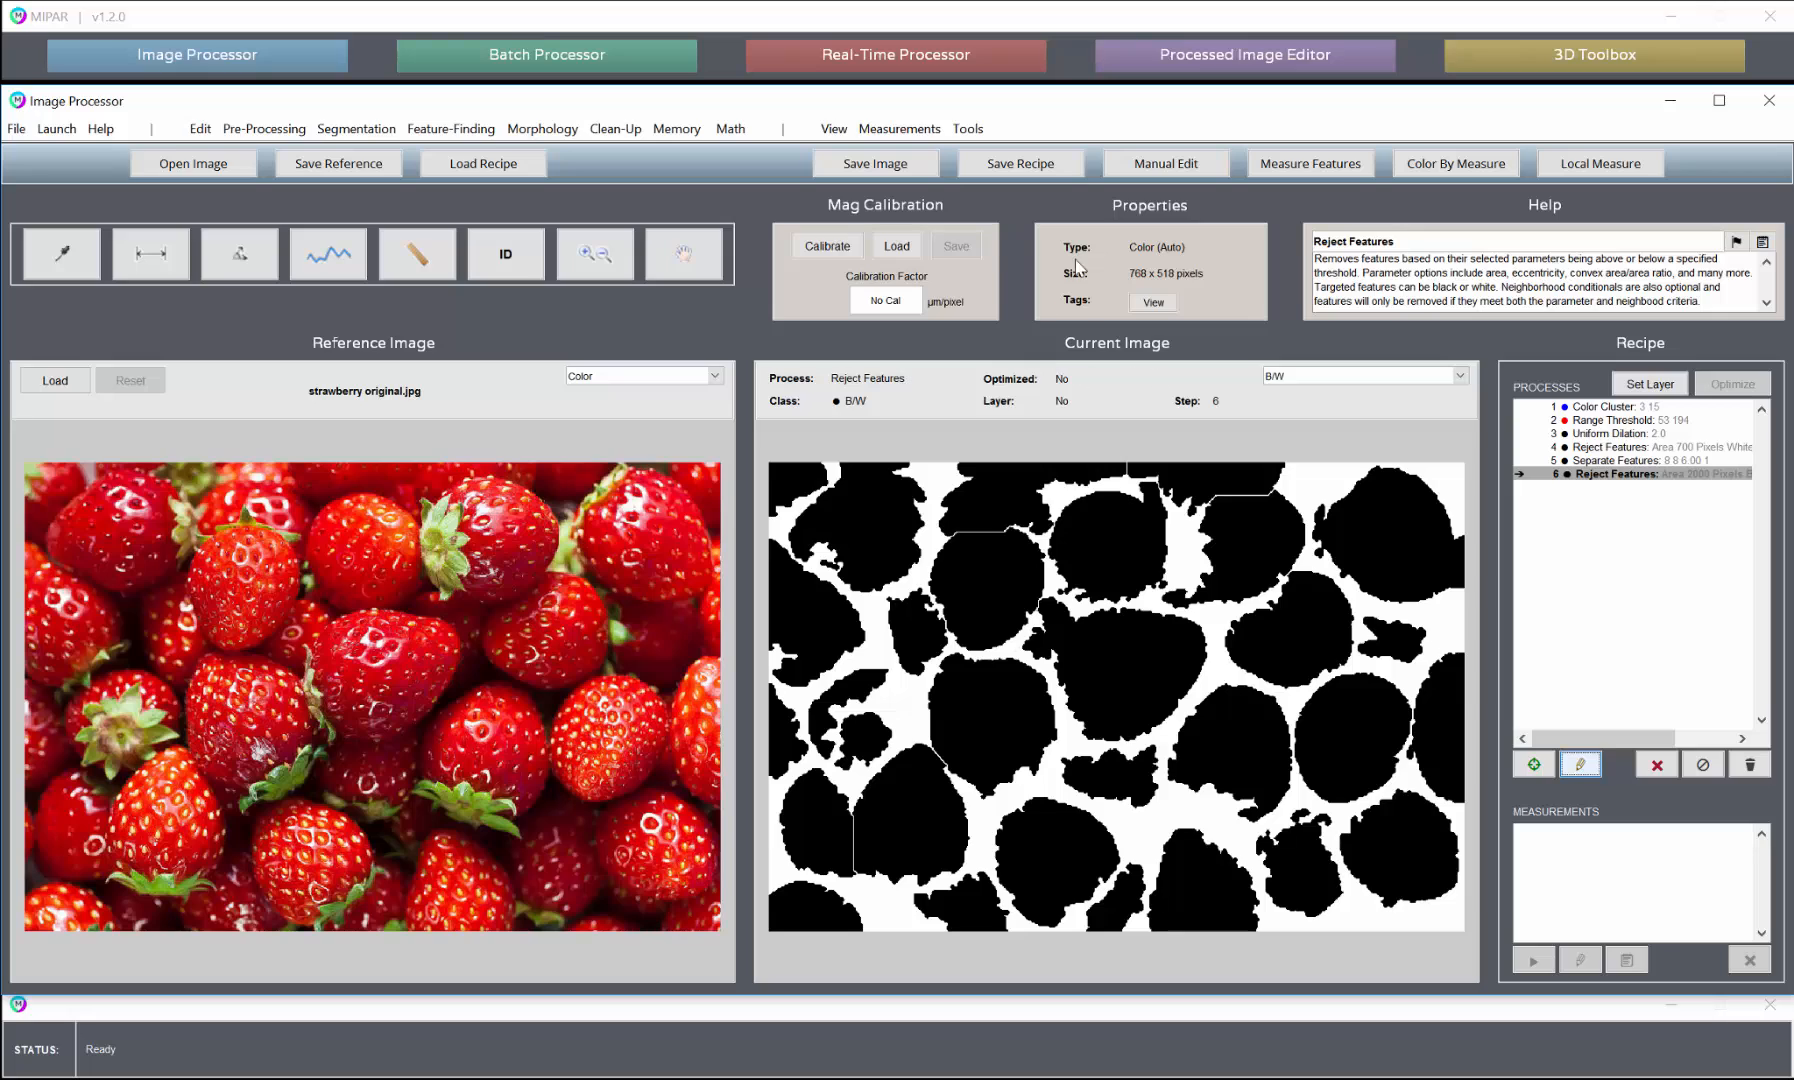
Switch the Current Image view to Overlay and choose cyan as the overlay colour
left_click(1360, 376)
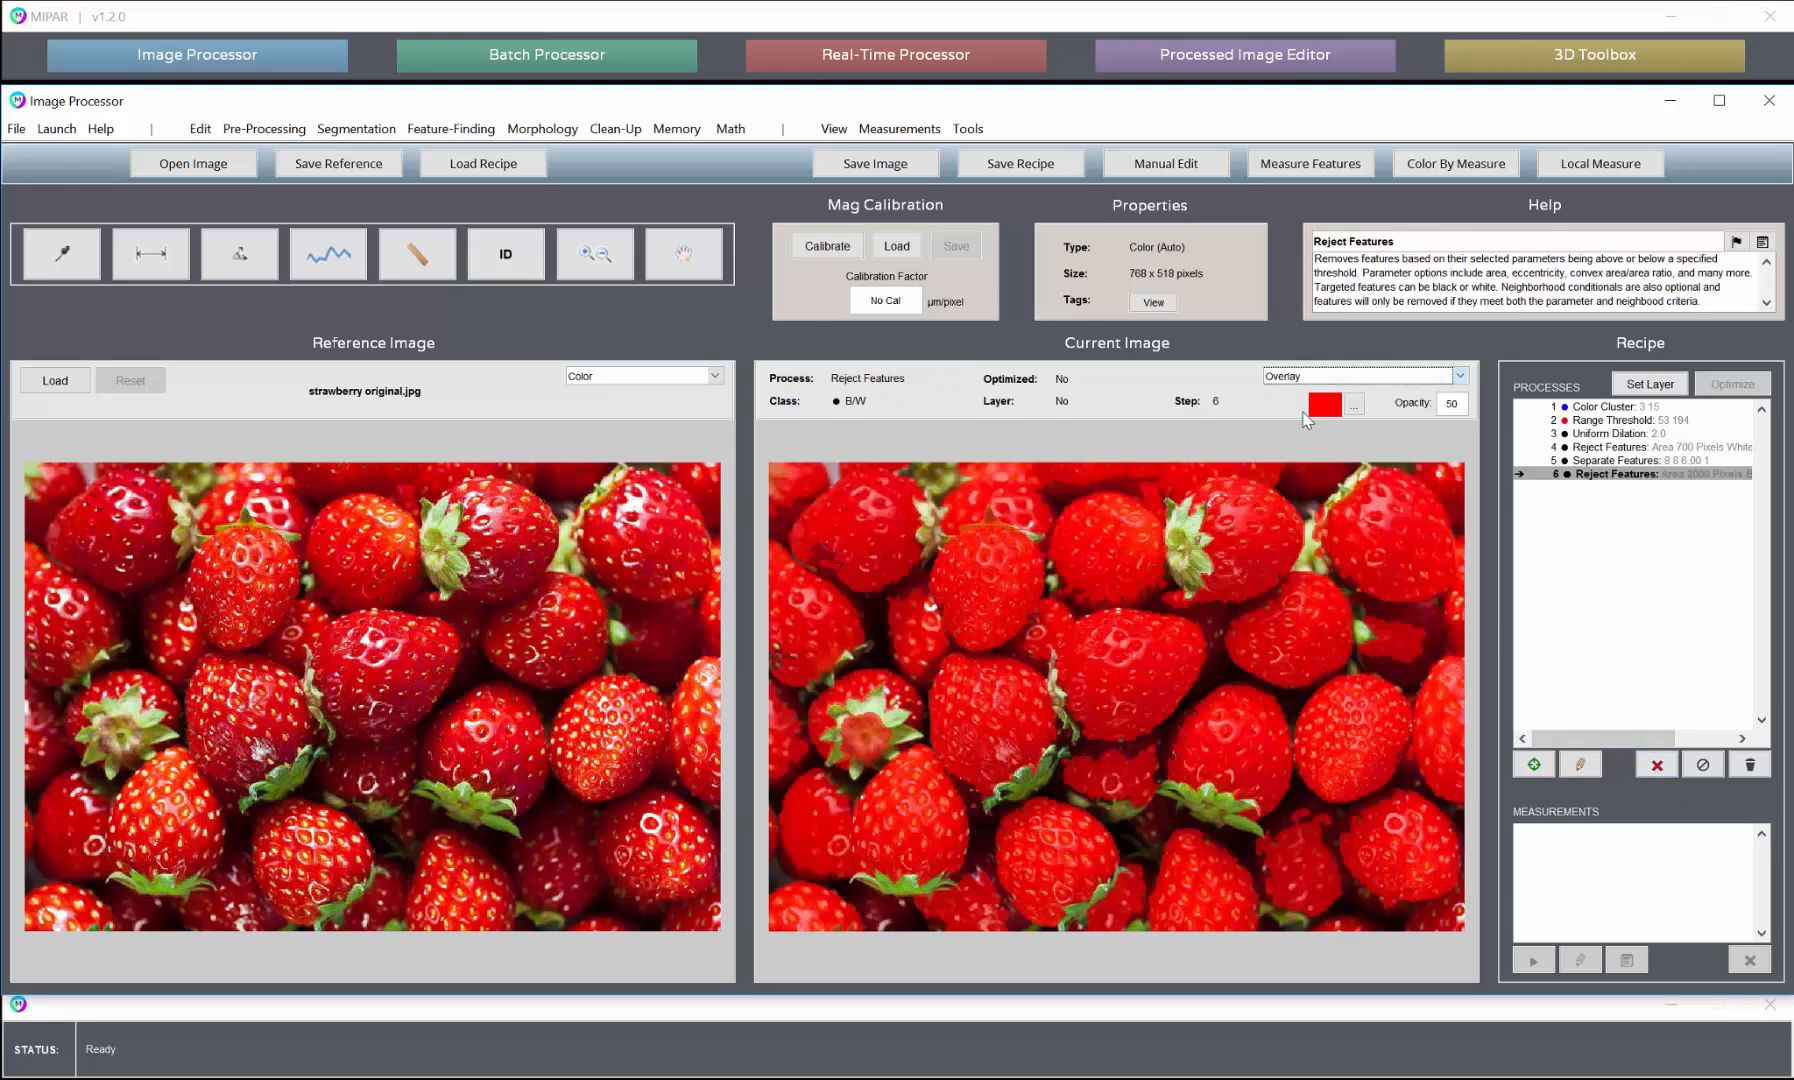
left_click(1322, 402)
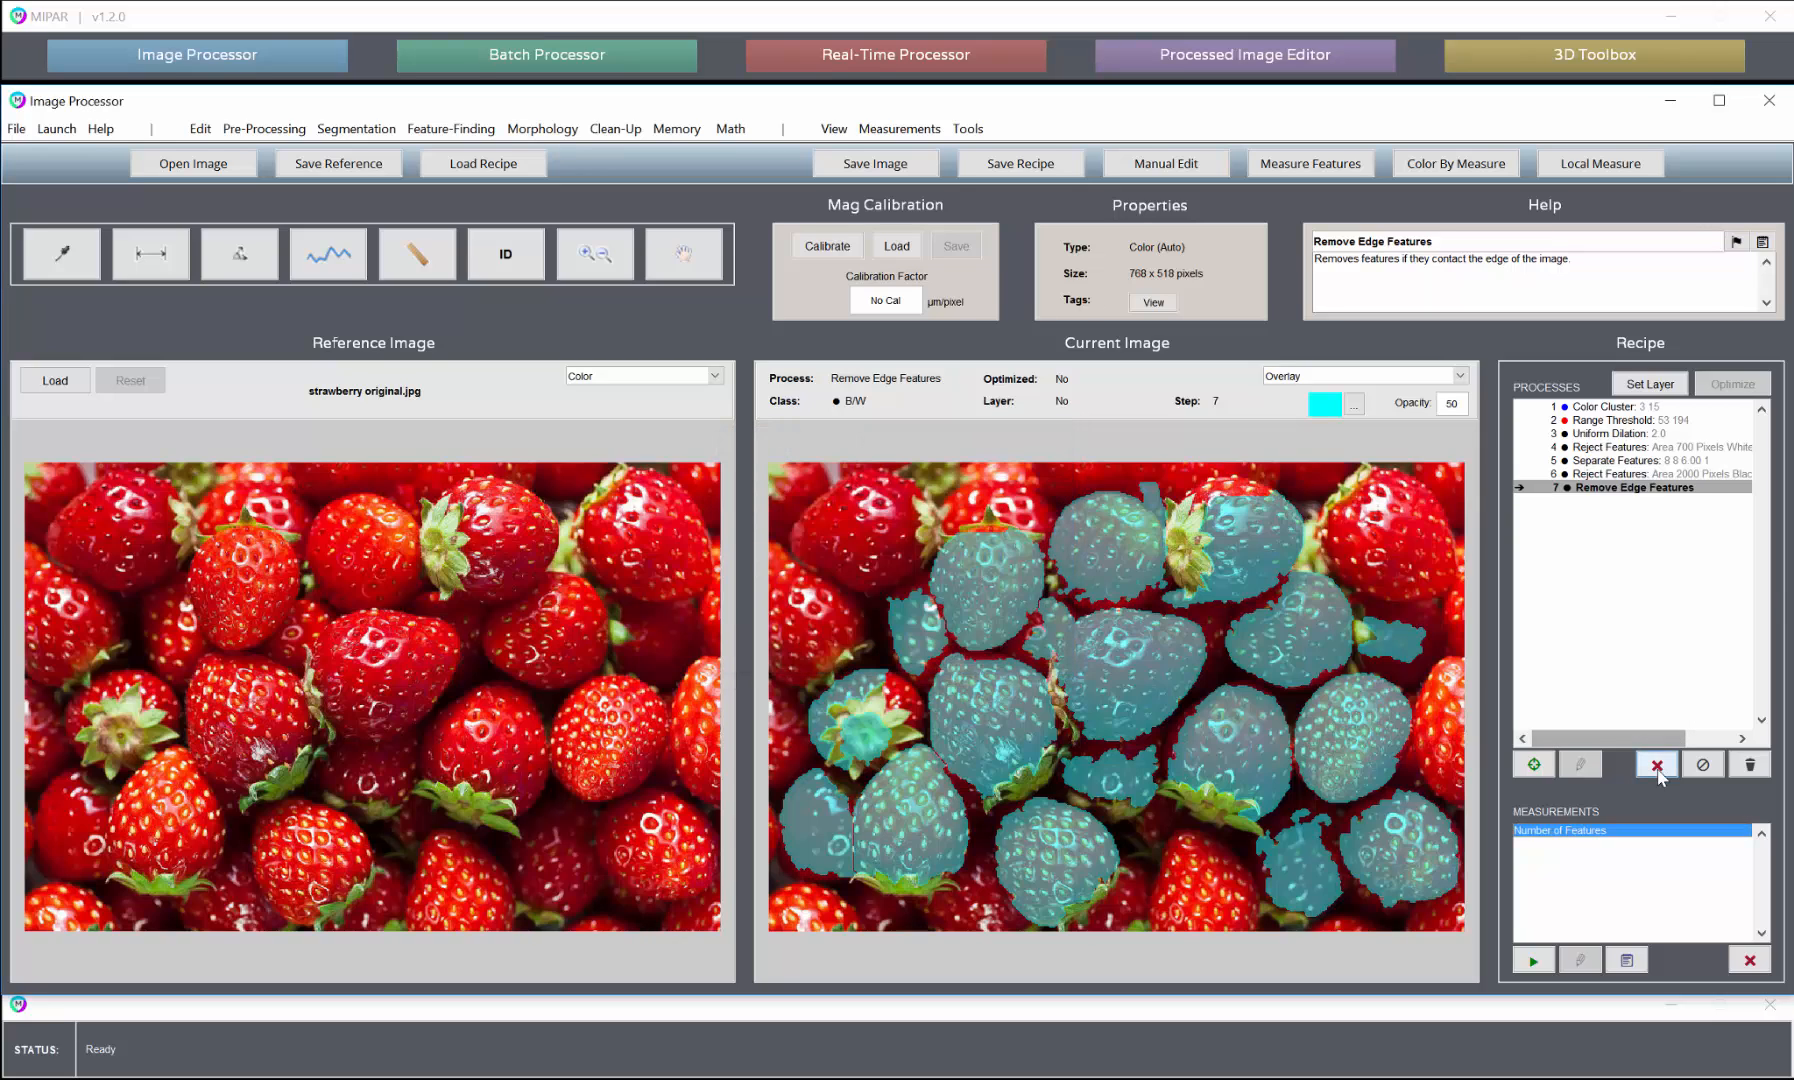
Delete the Remove Edge Features step and reopen the Reject Features settings in black-and-white preview
left_click(1654, 764)
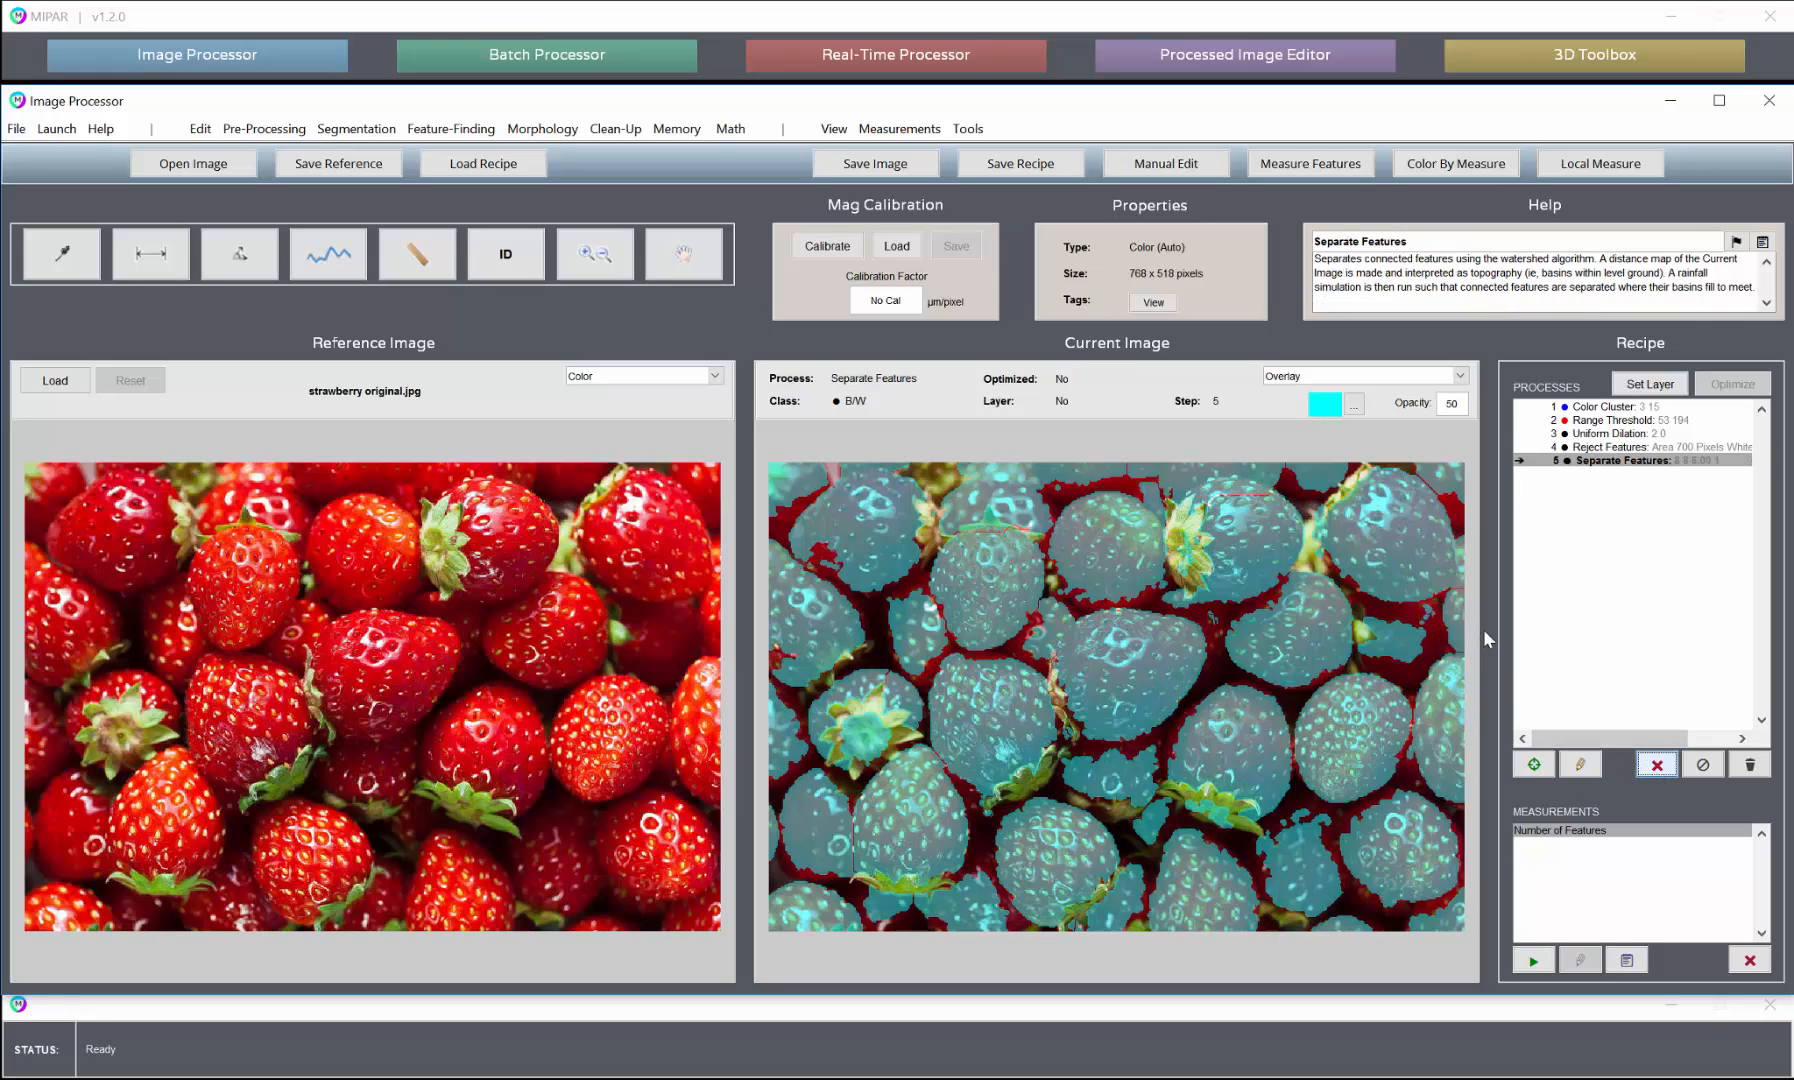
mouse_move(1376, 656)
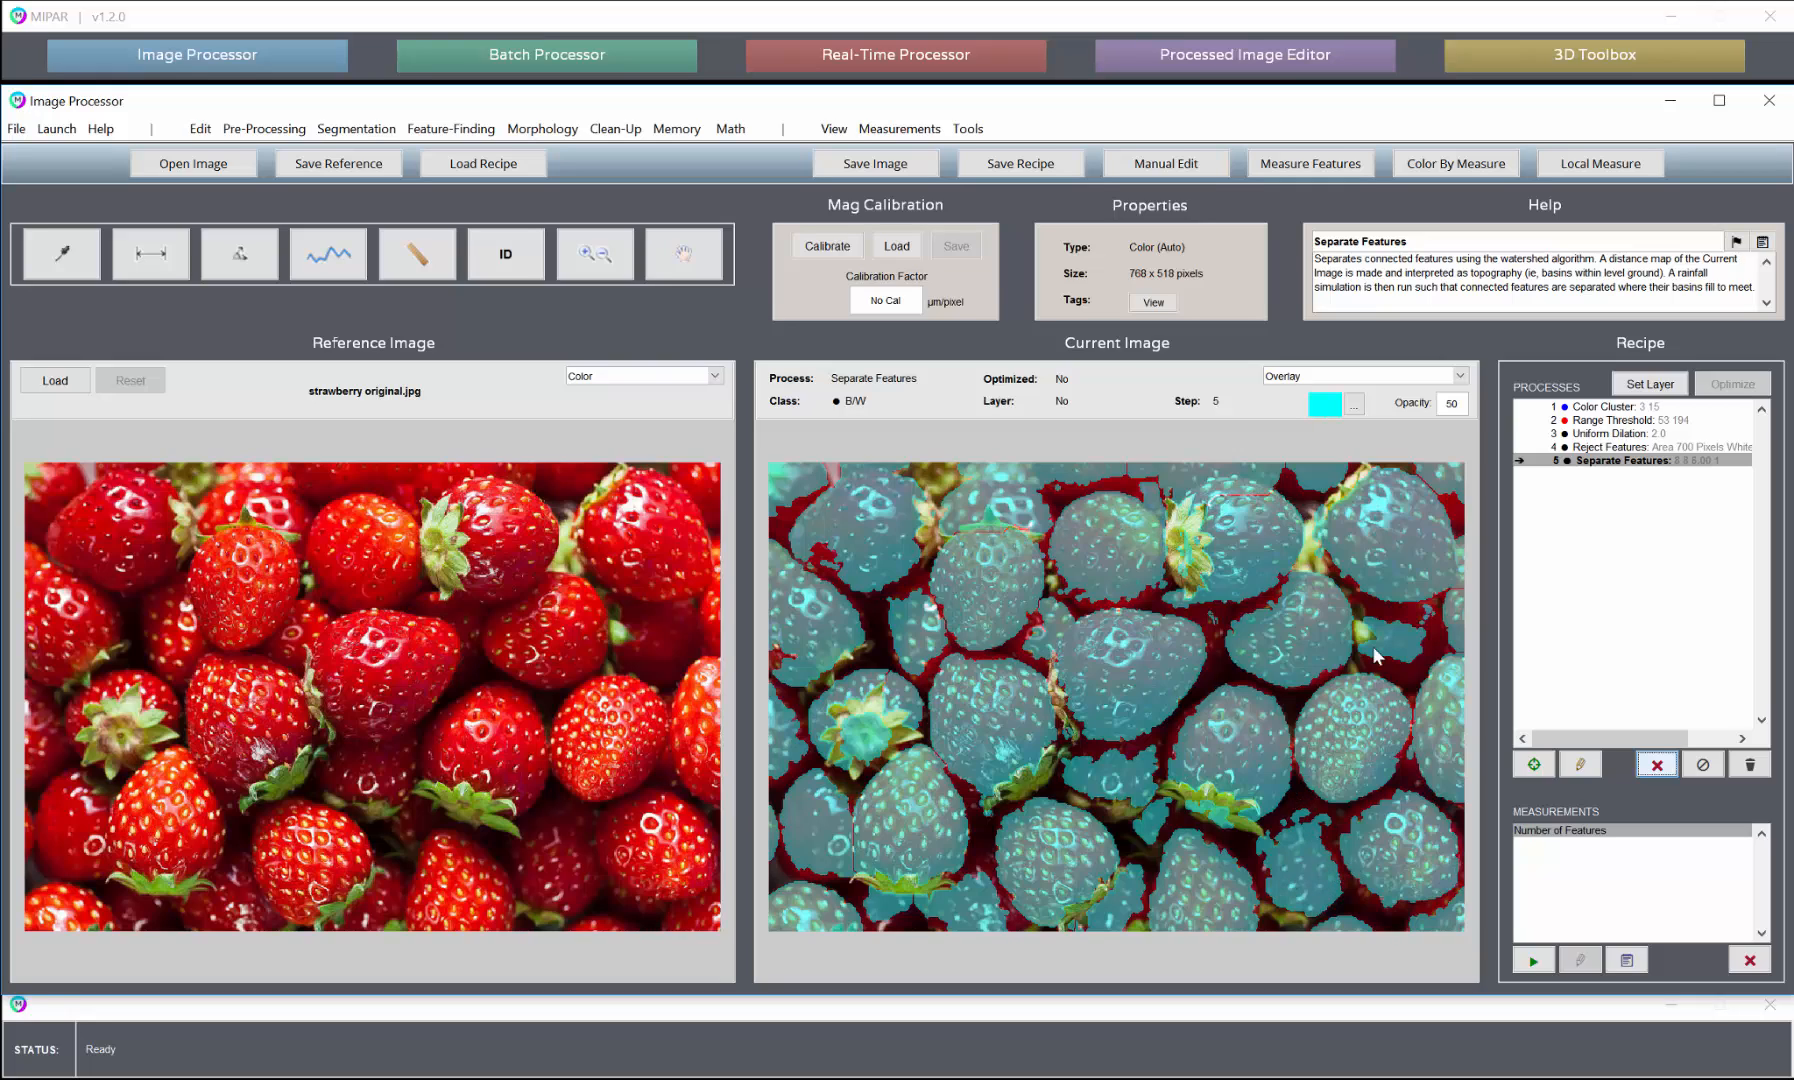
double_click(1624, 446)
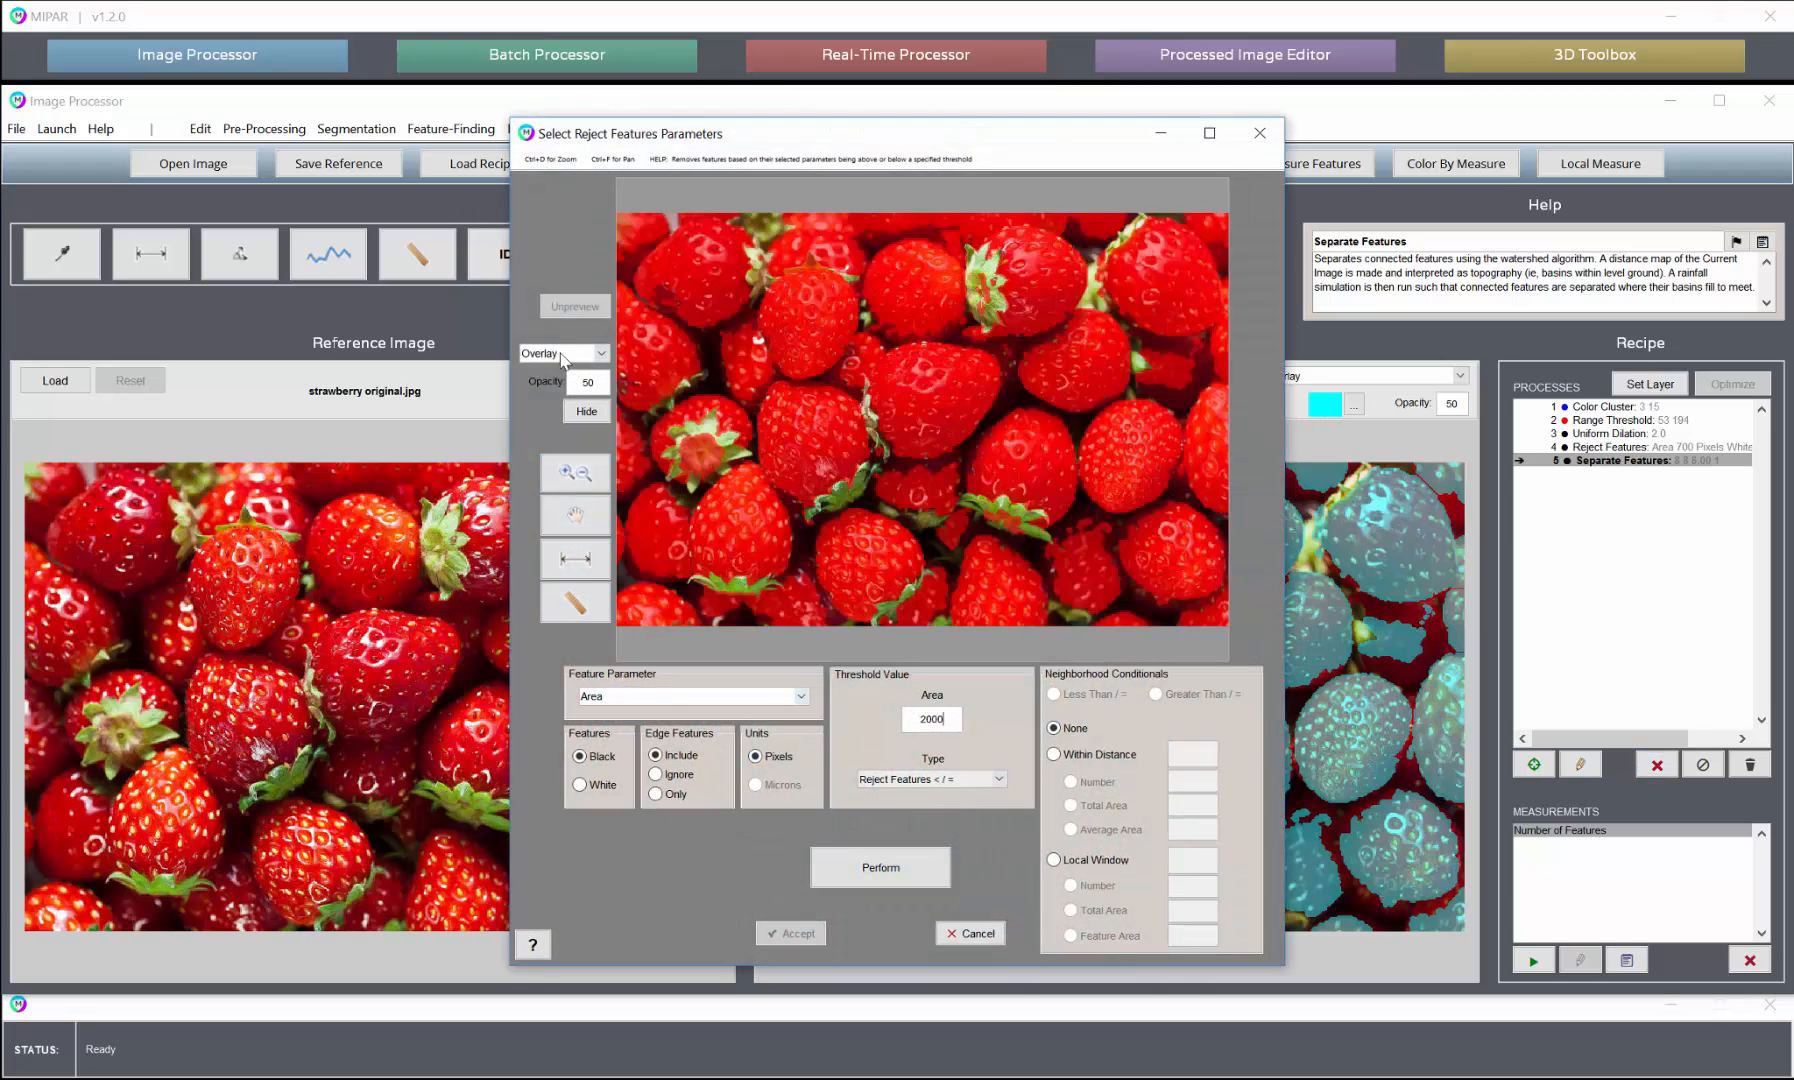
left_click(880, 868)
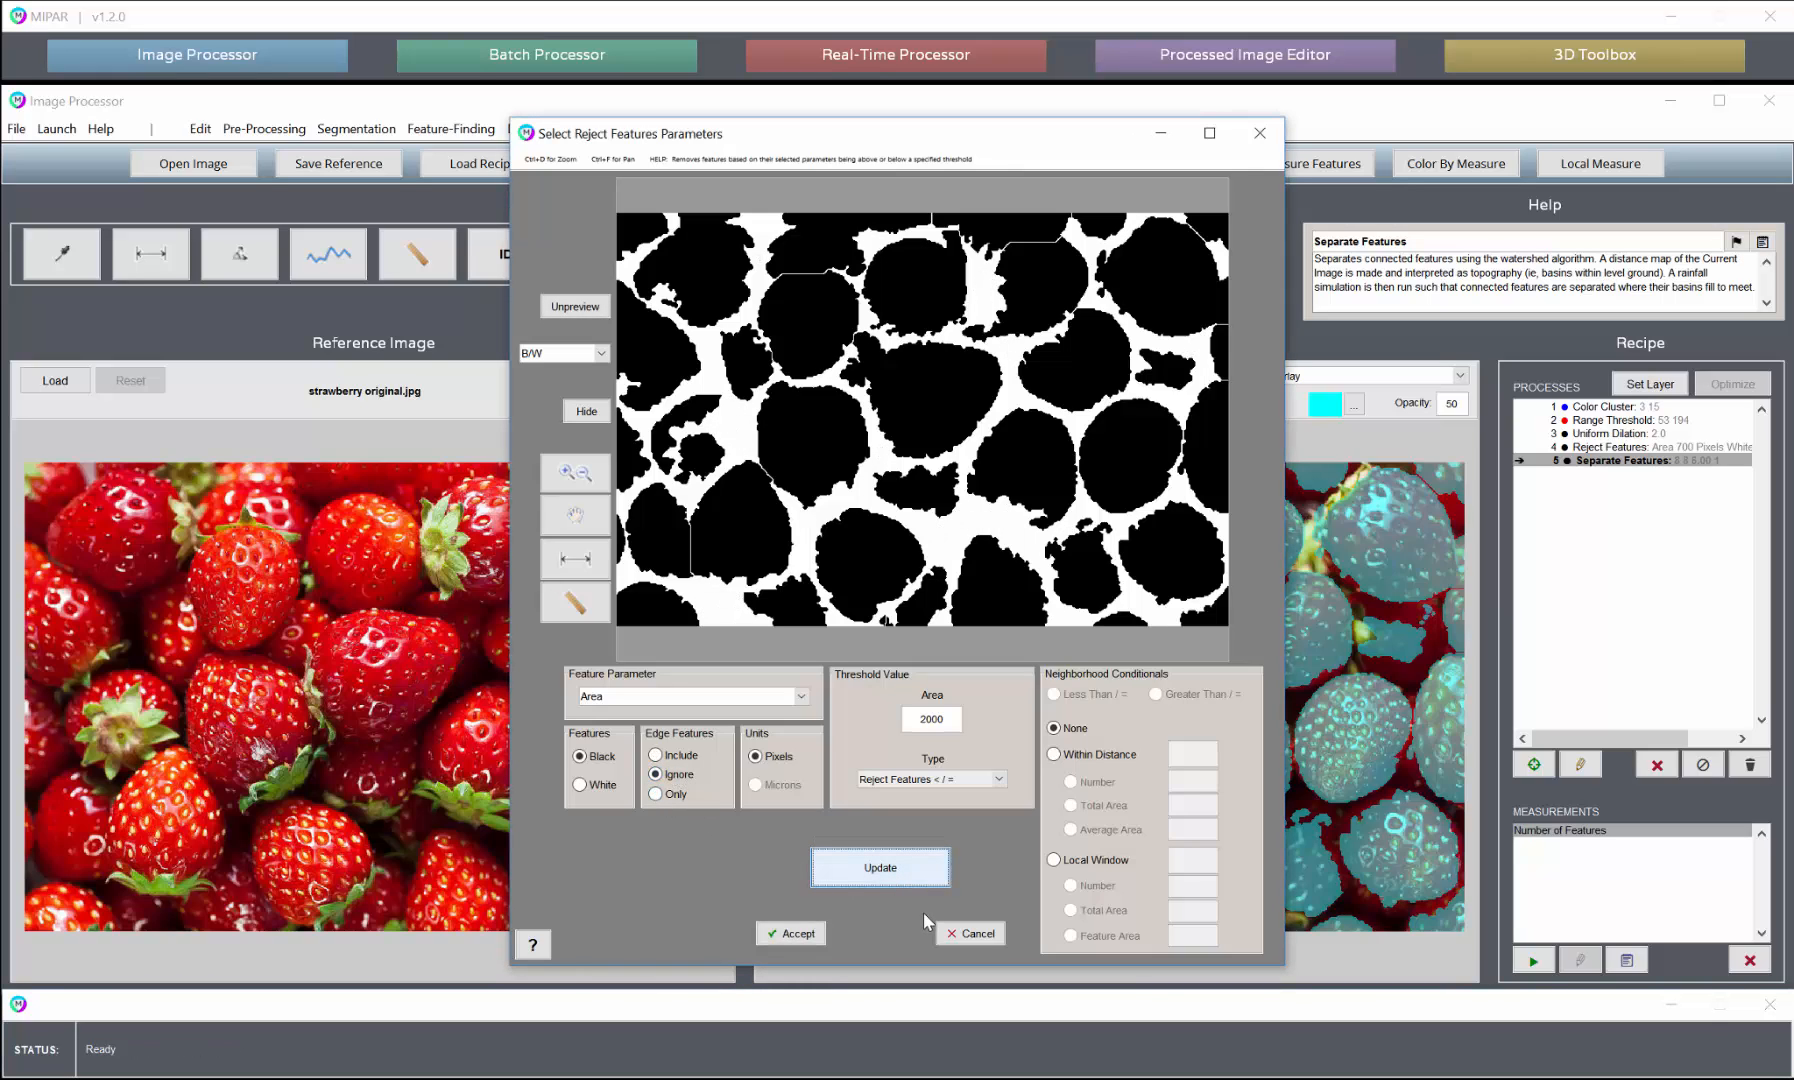
mouse_move(886, 634)
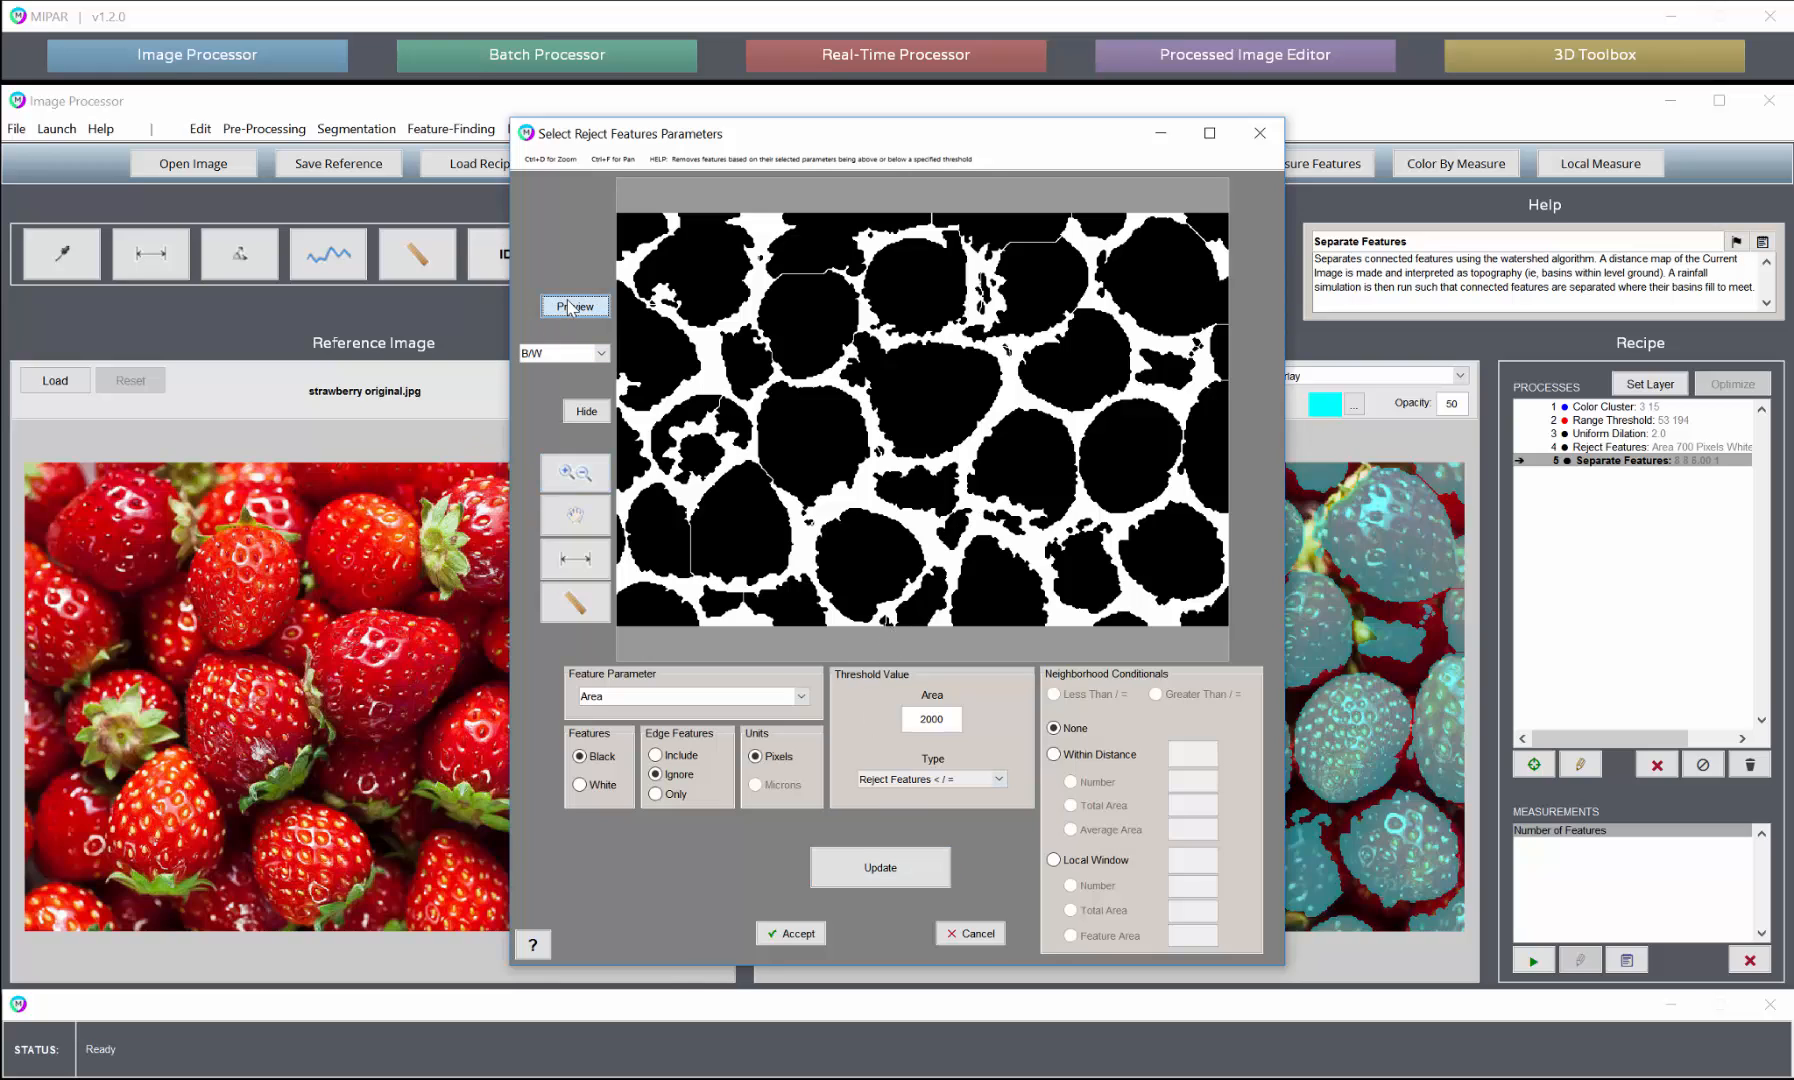
Preview and accept the rejection with Edge Features ignored so border berries stay
left_click(574, 306)
type("200")
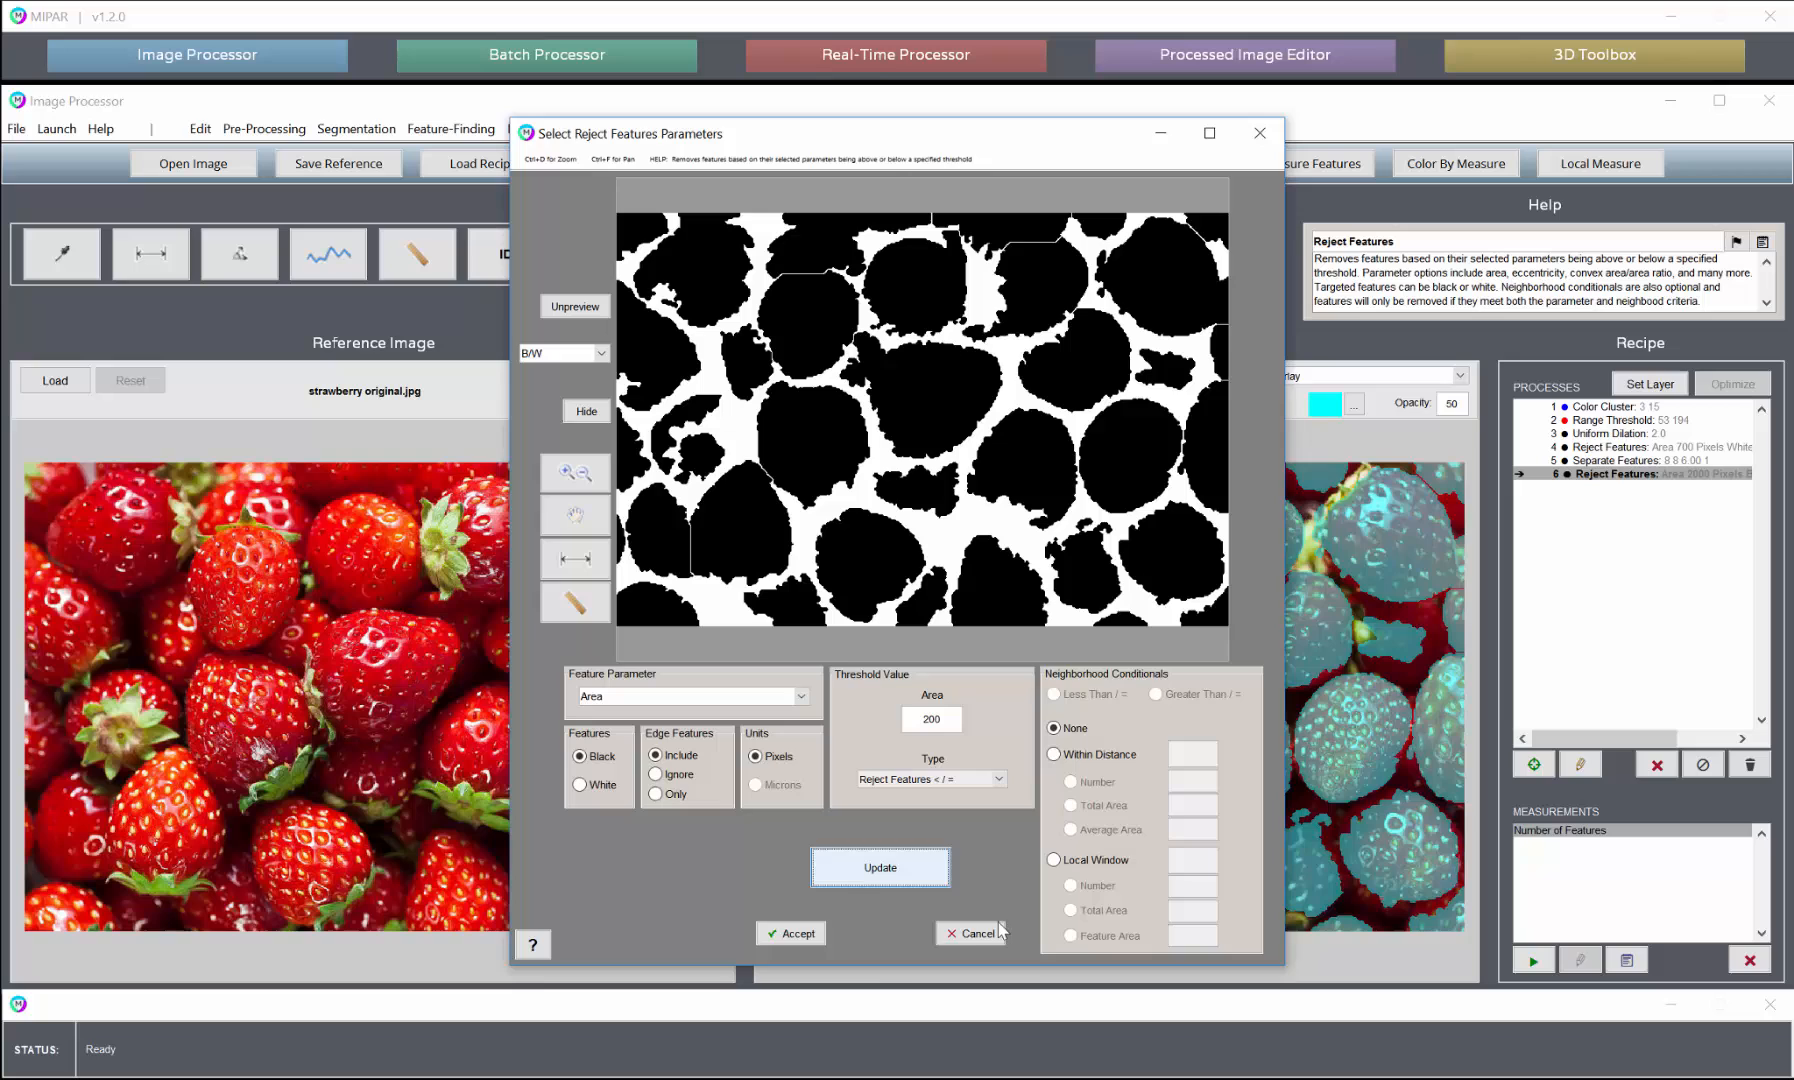
left_click(790, 932)
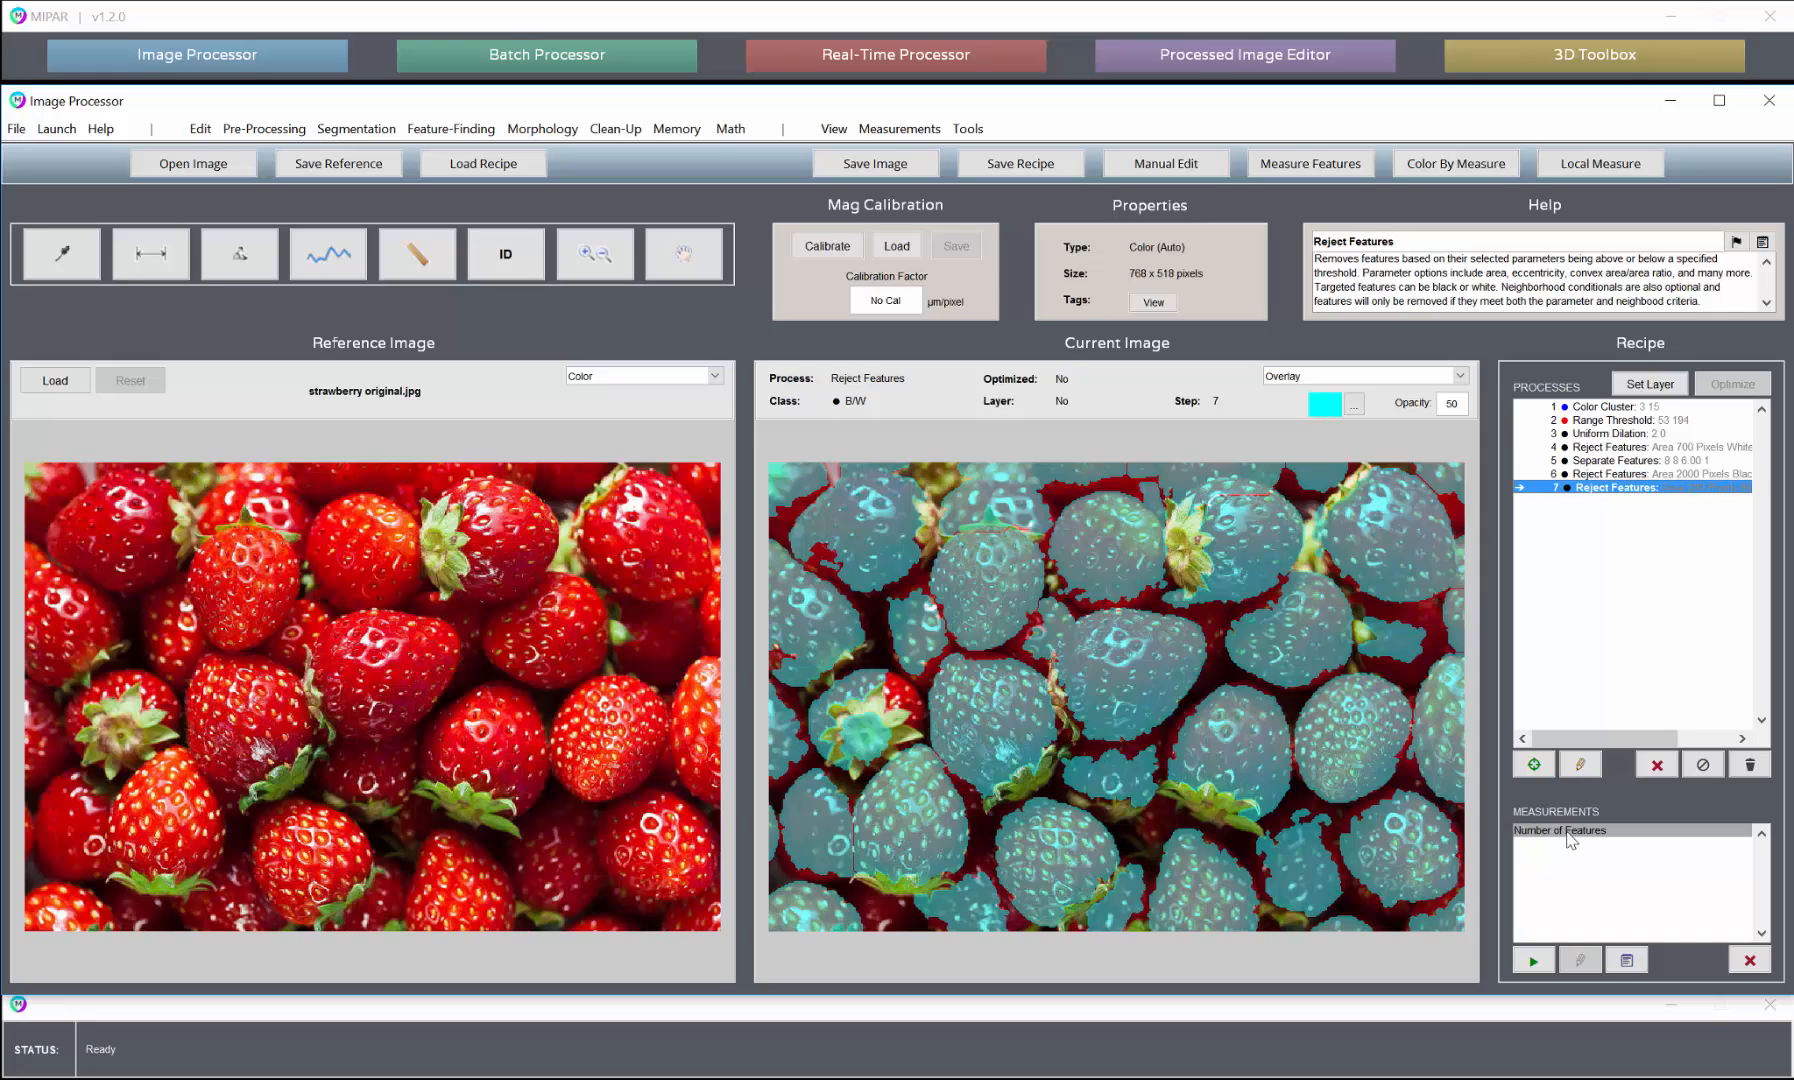
Select the Number of Features measurement after the 200-pixel Reject Features step
left_click(1560, 830)
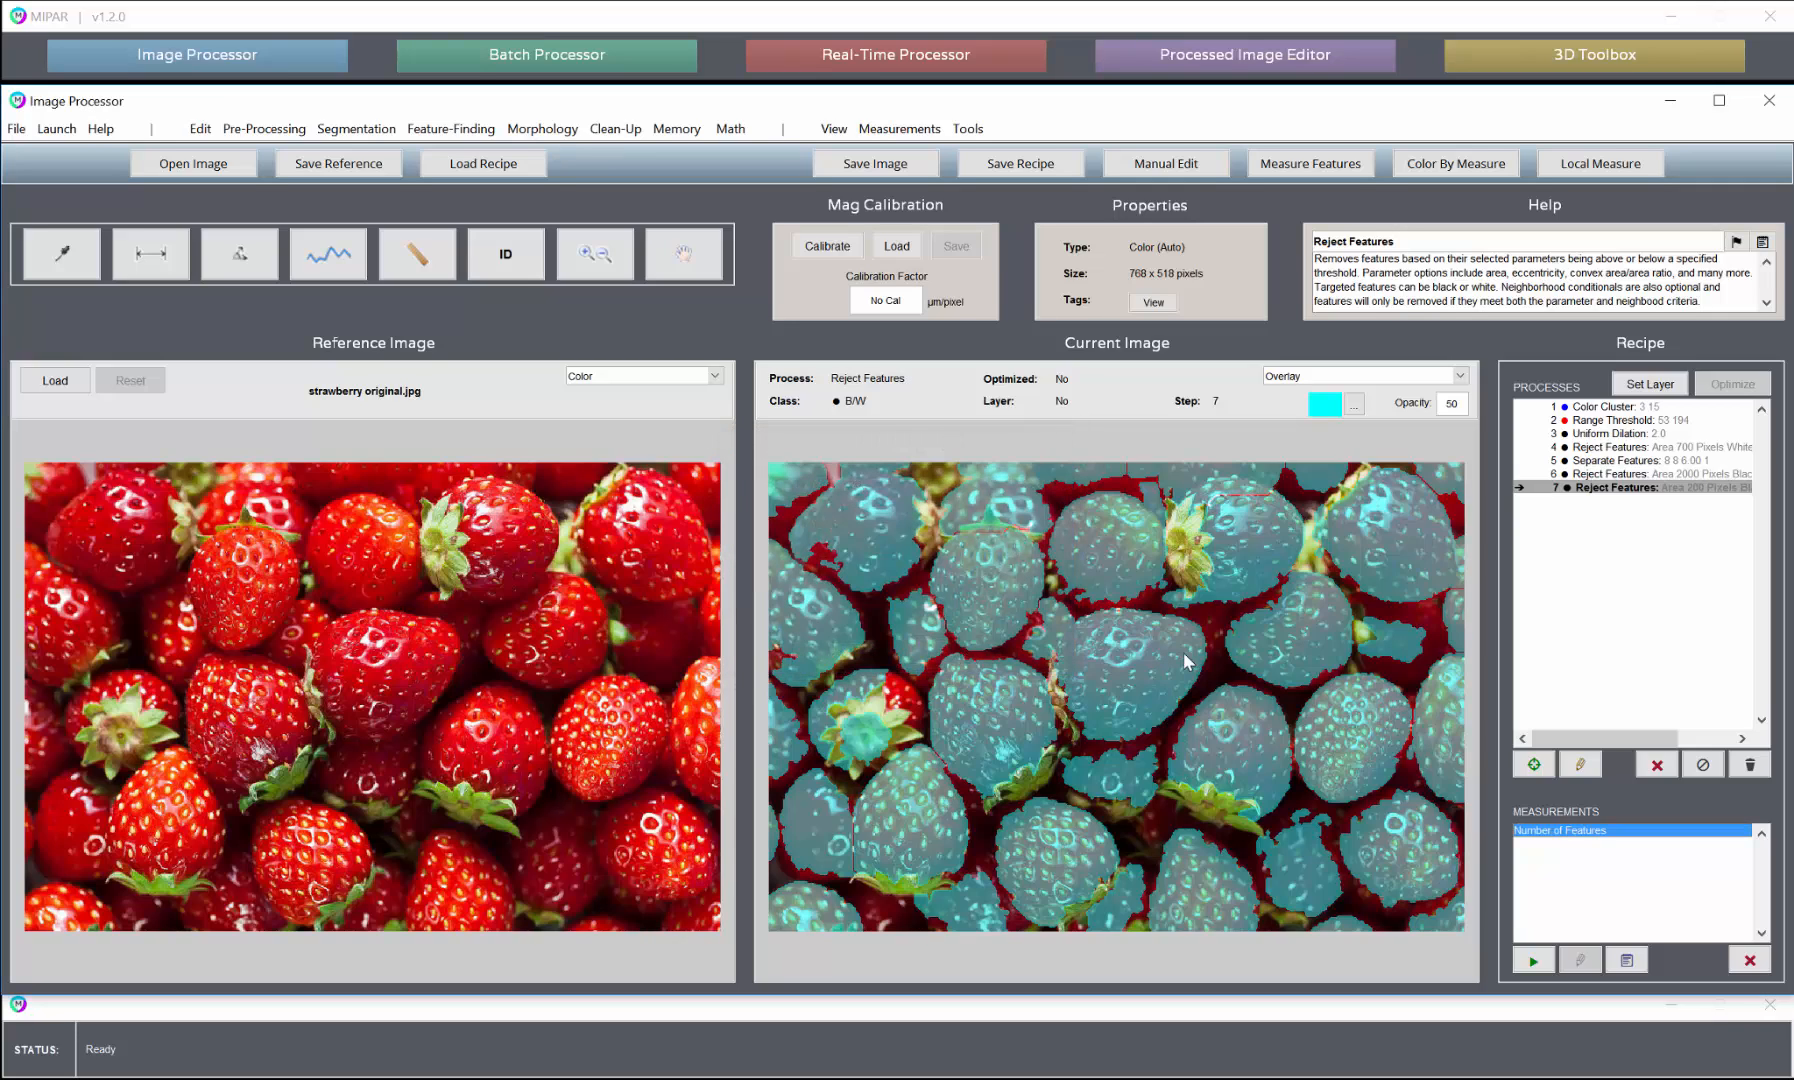
mouse_move(1124, 602)
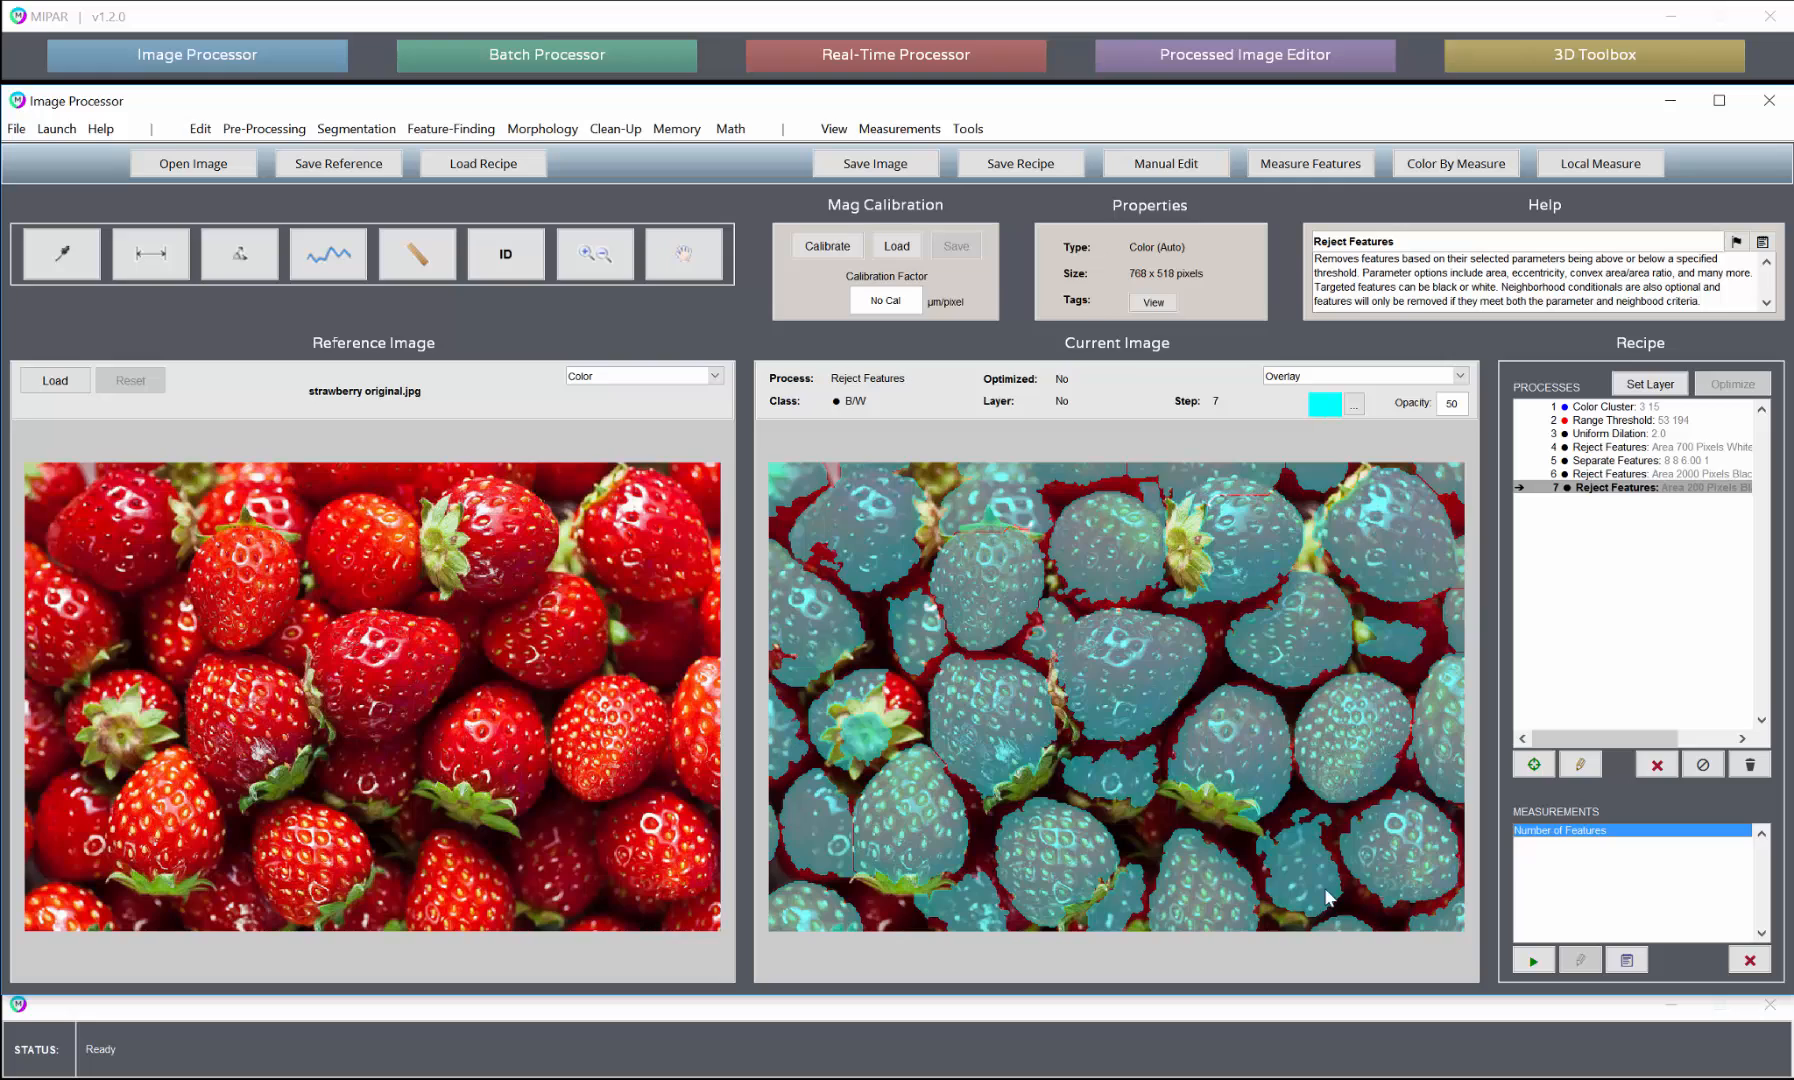
mouse_move(1284, 858)
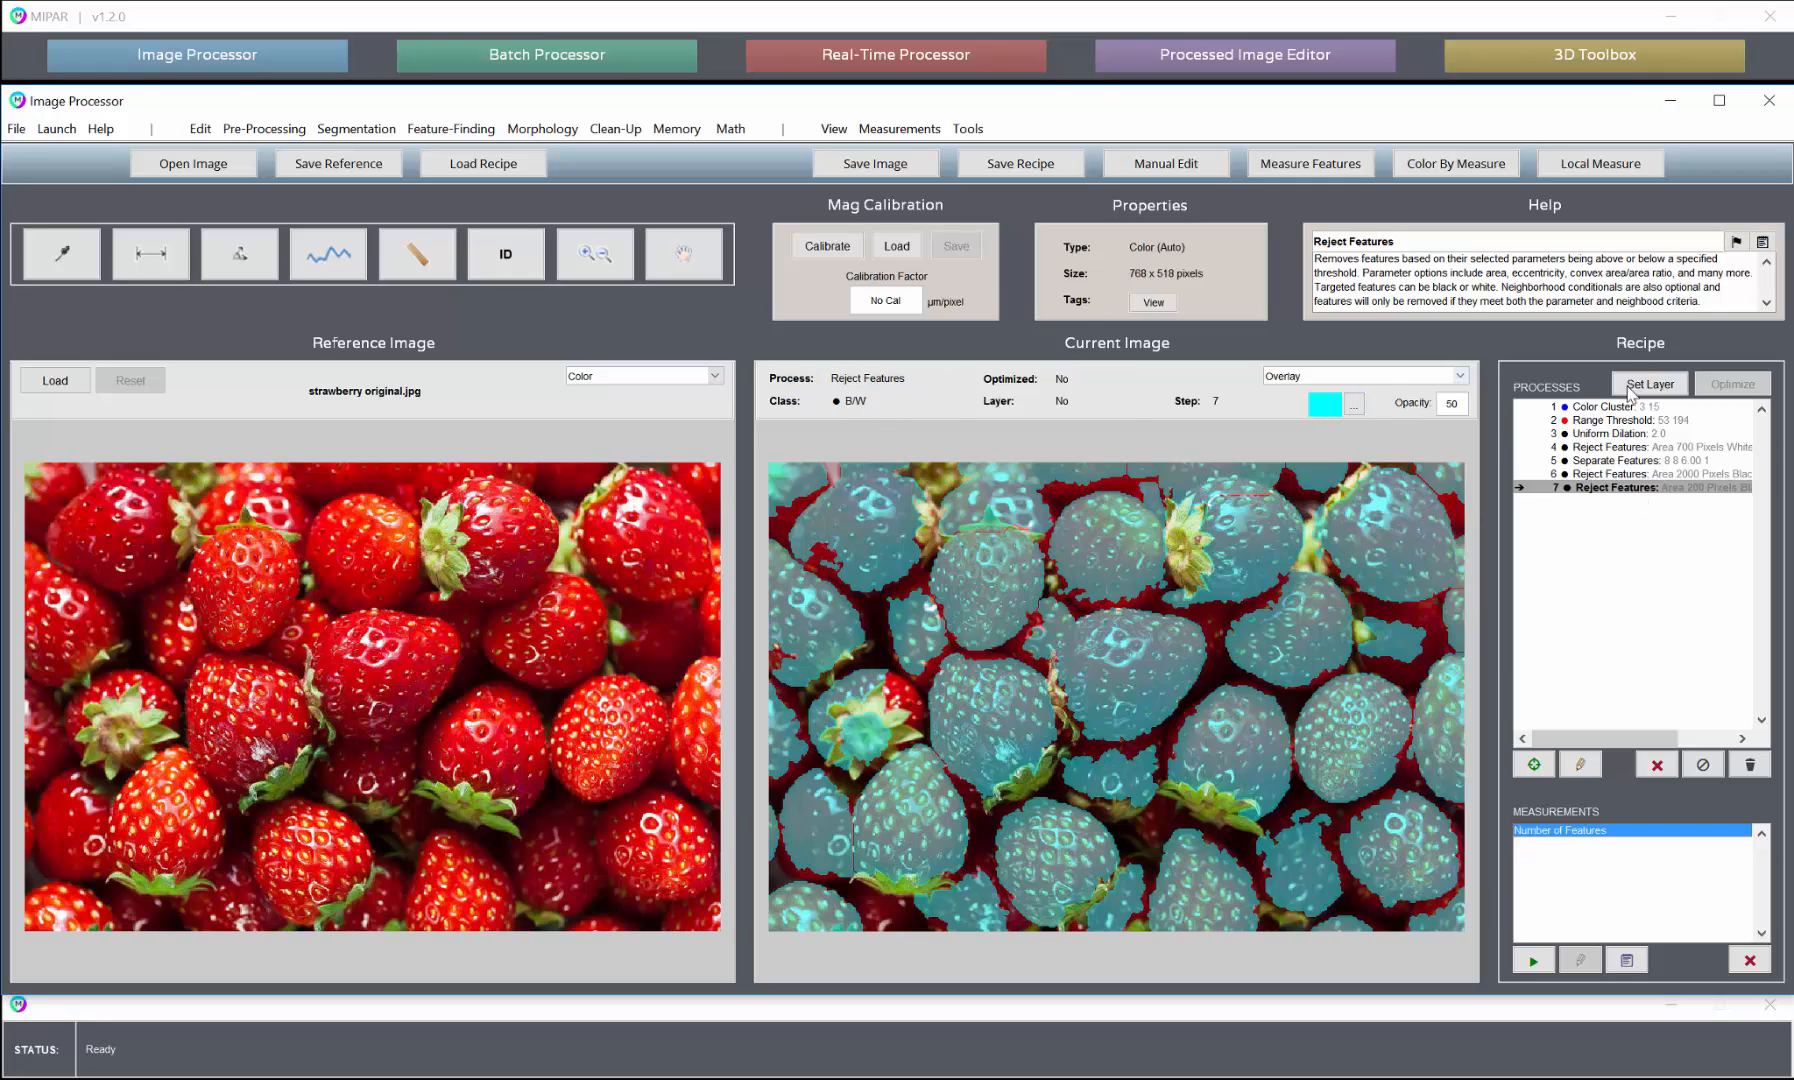
Jump to step 1, Color Cluster, to display its three-class grayscale result
left_click(1616, 406)
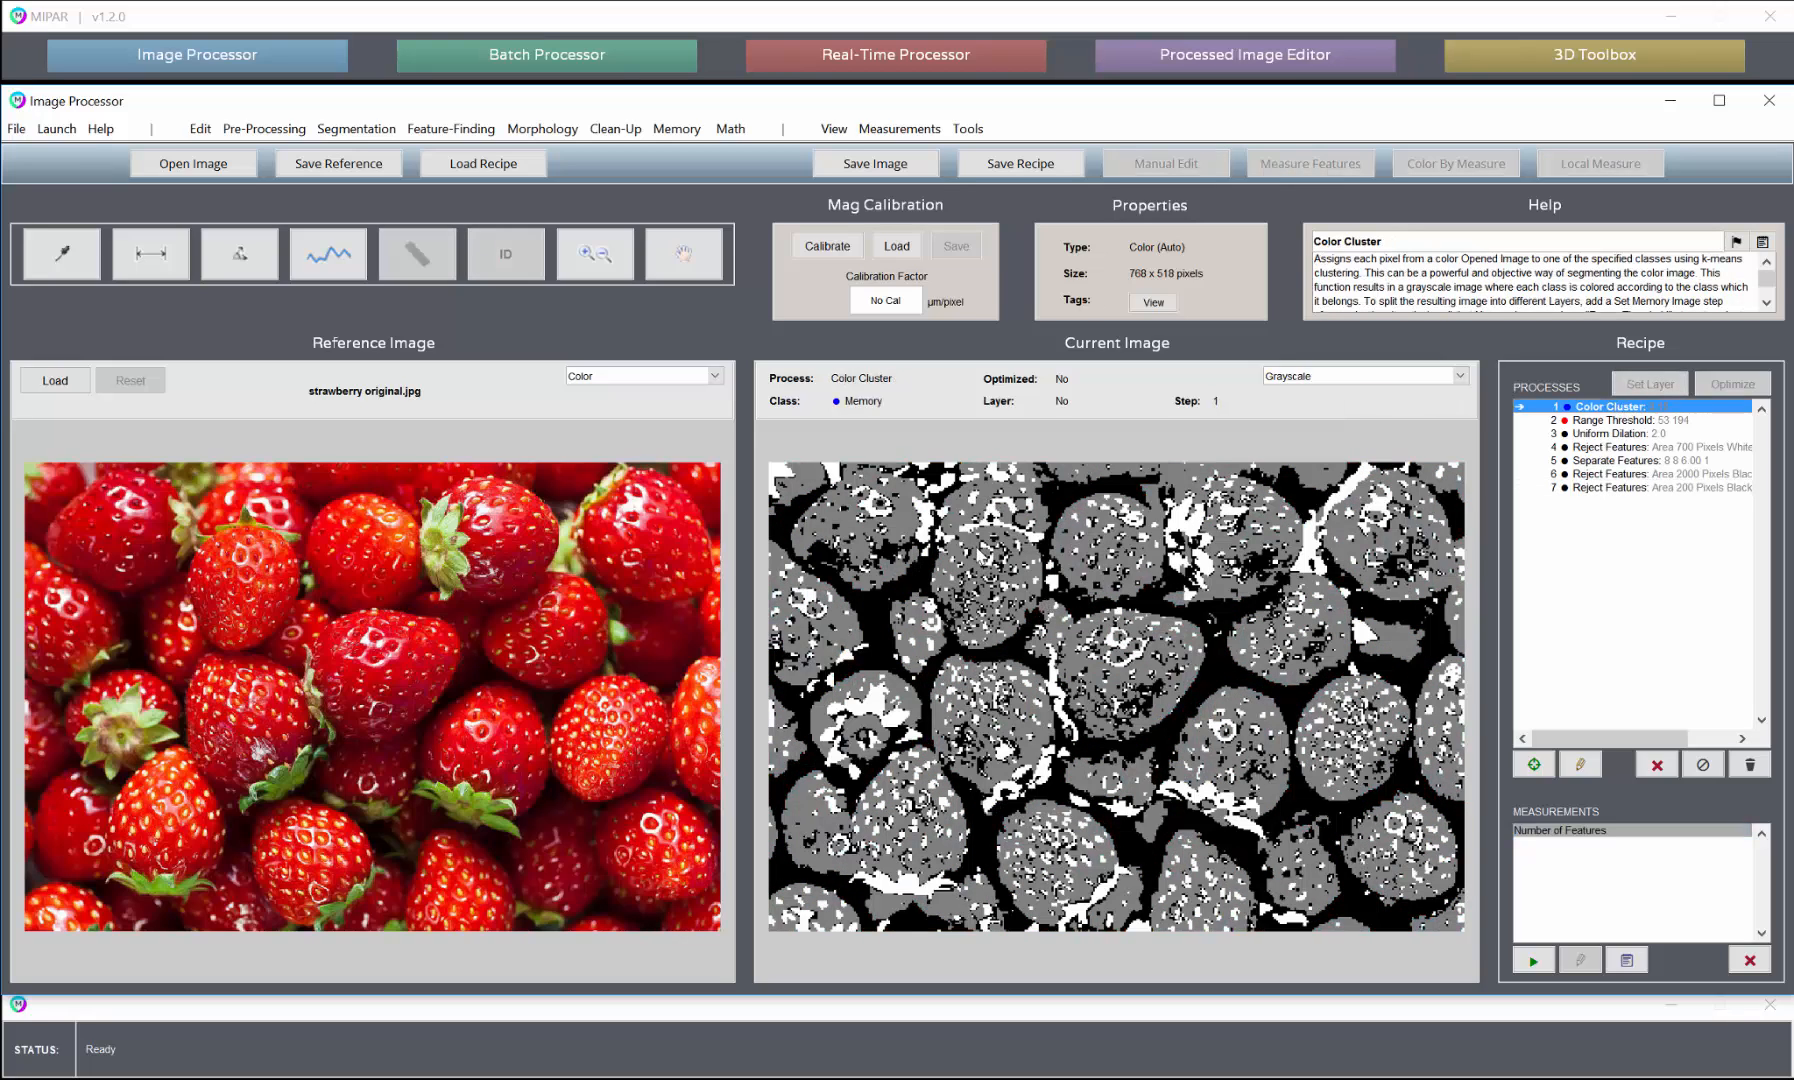
mouse_move(434, 526)
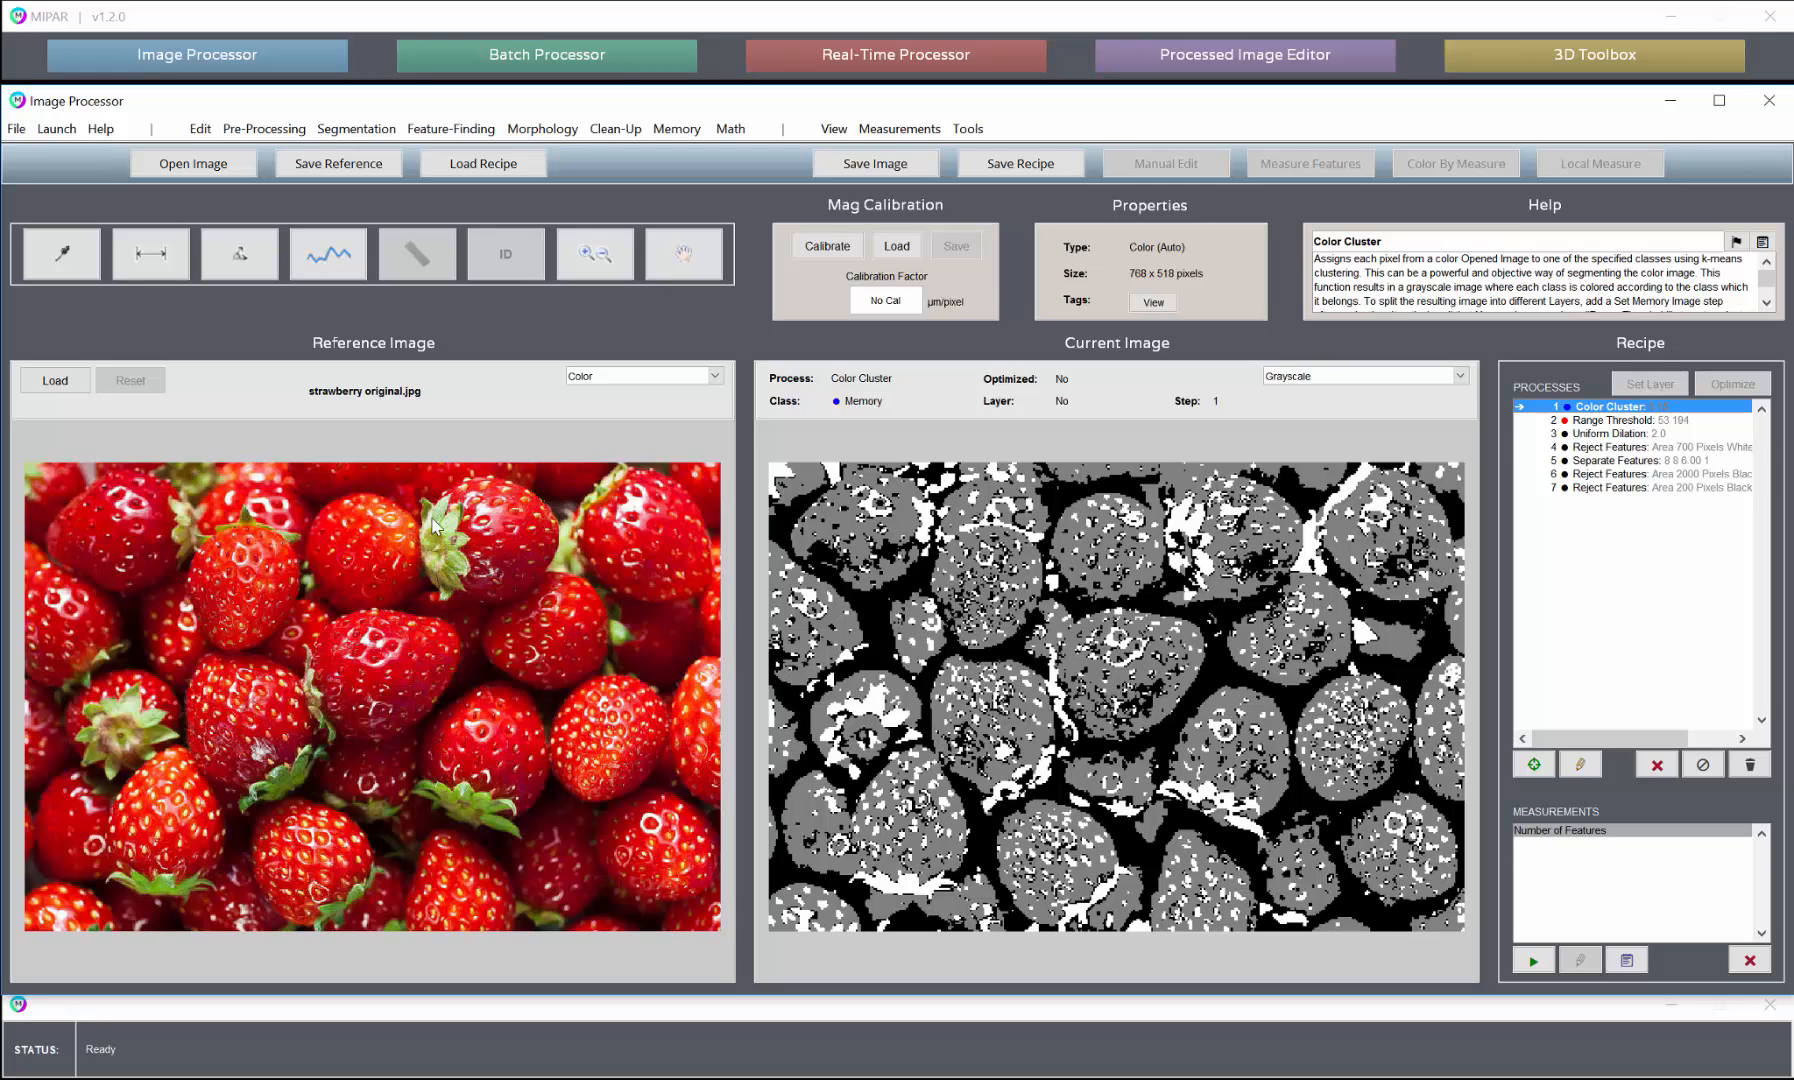
mouse_move(372, 582)
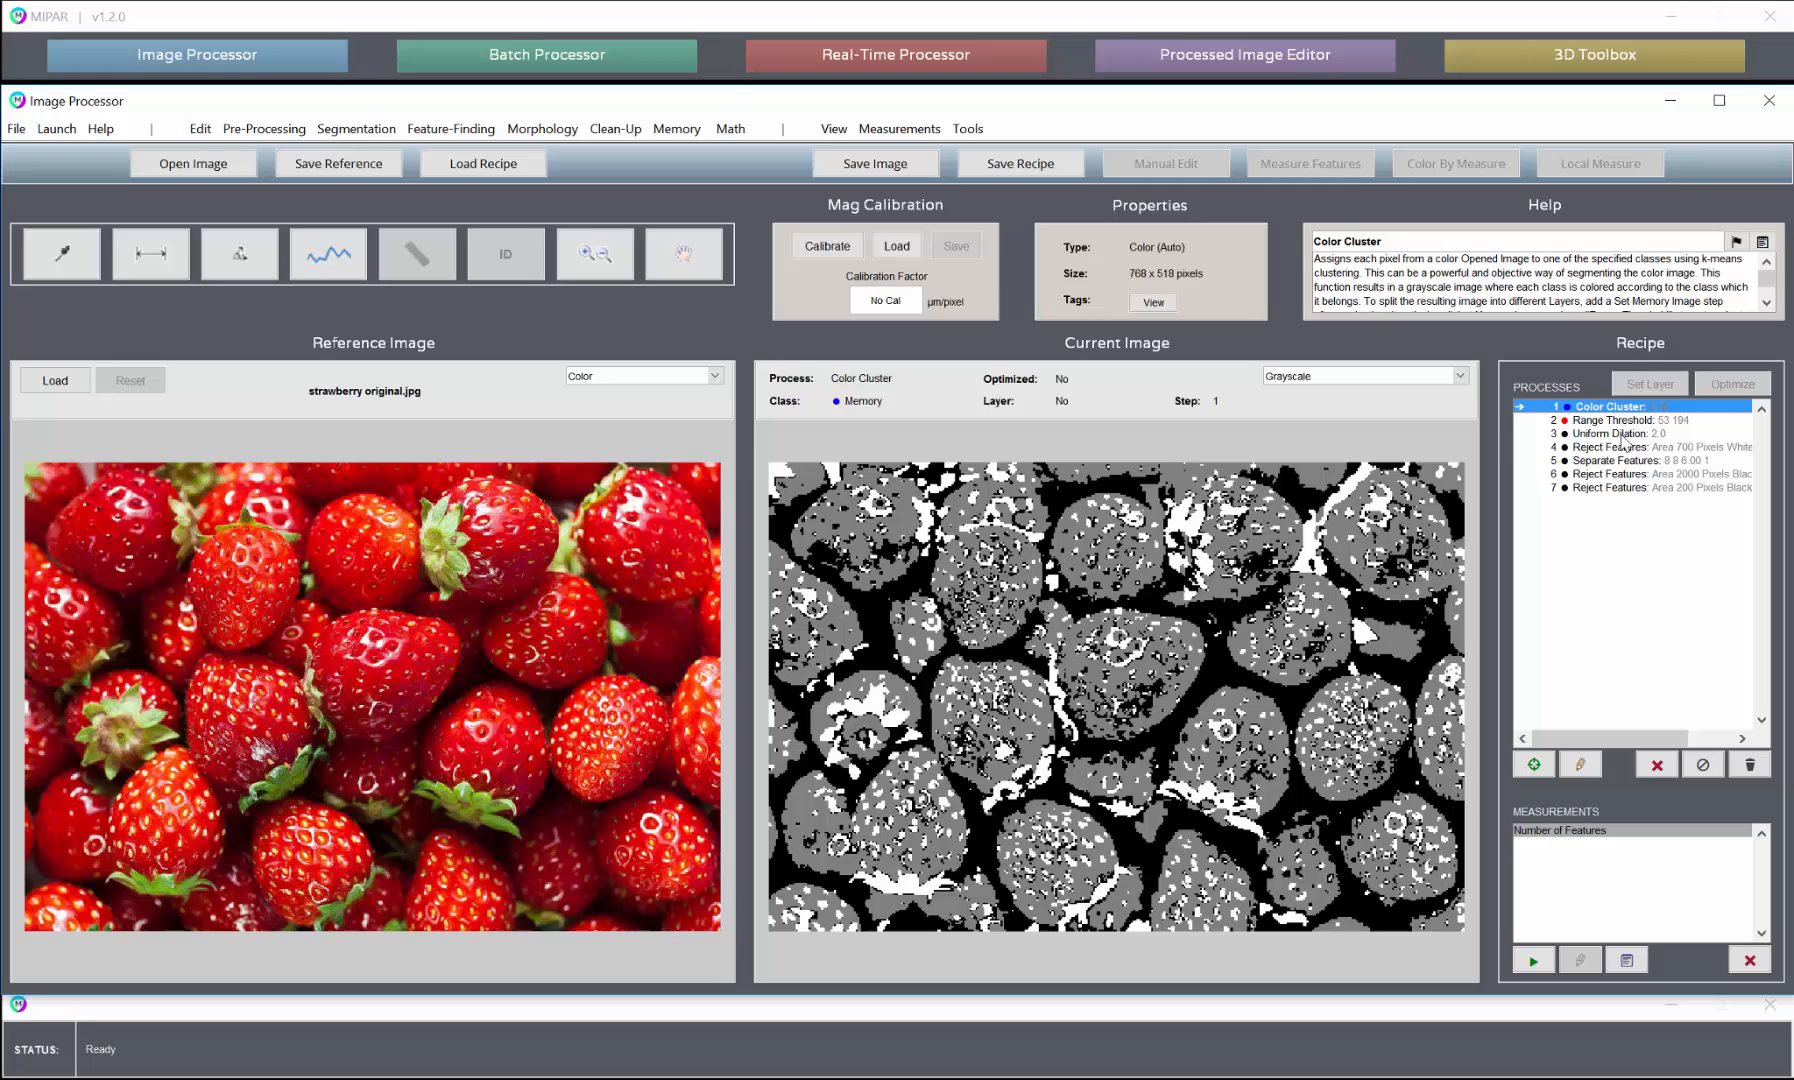
mouse_move(1282, 462)
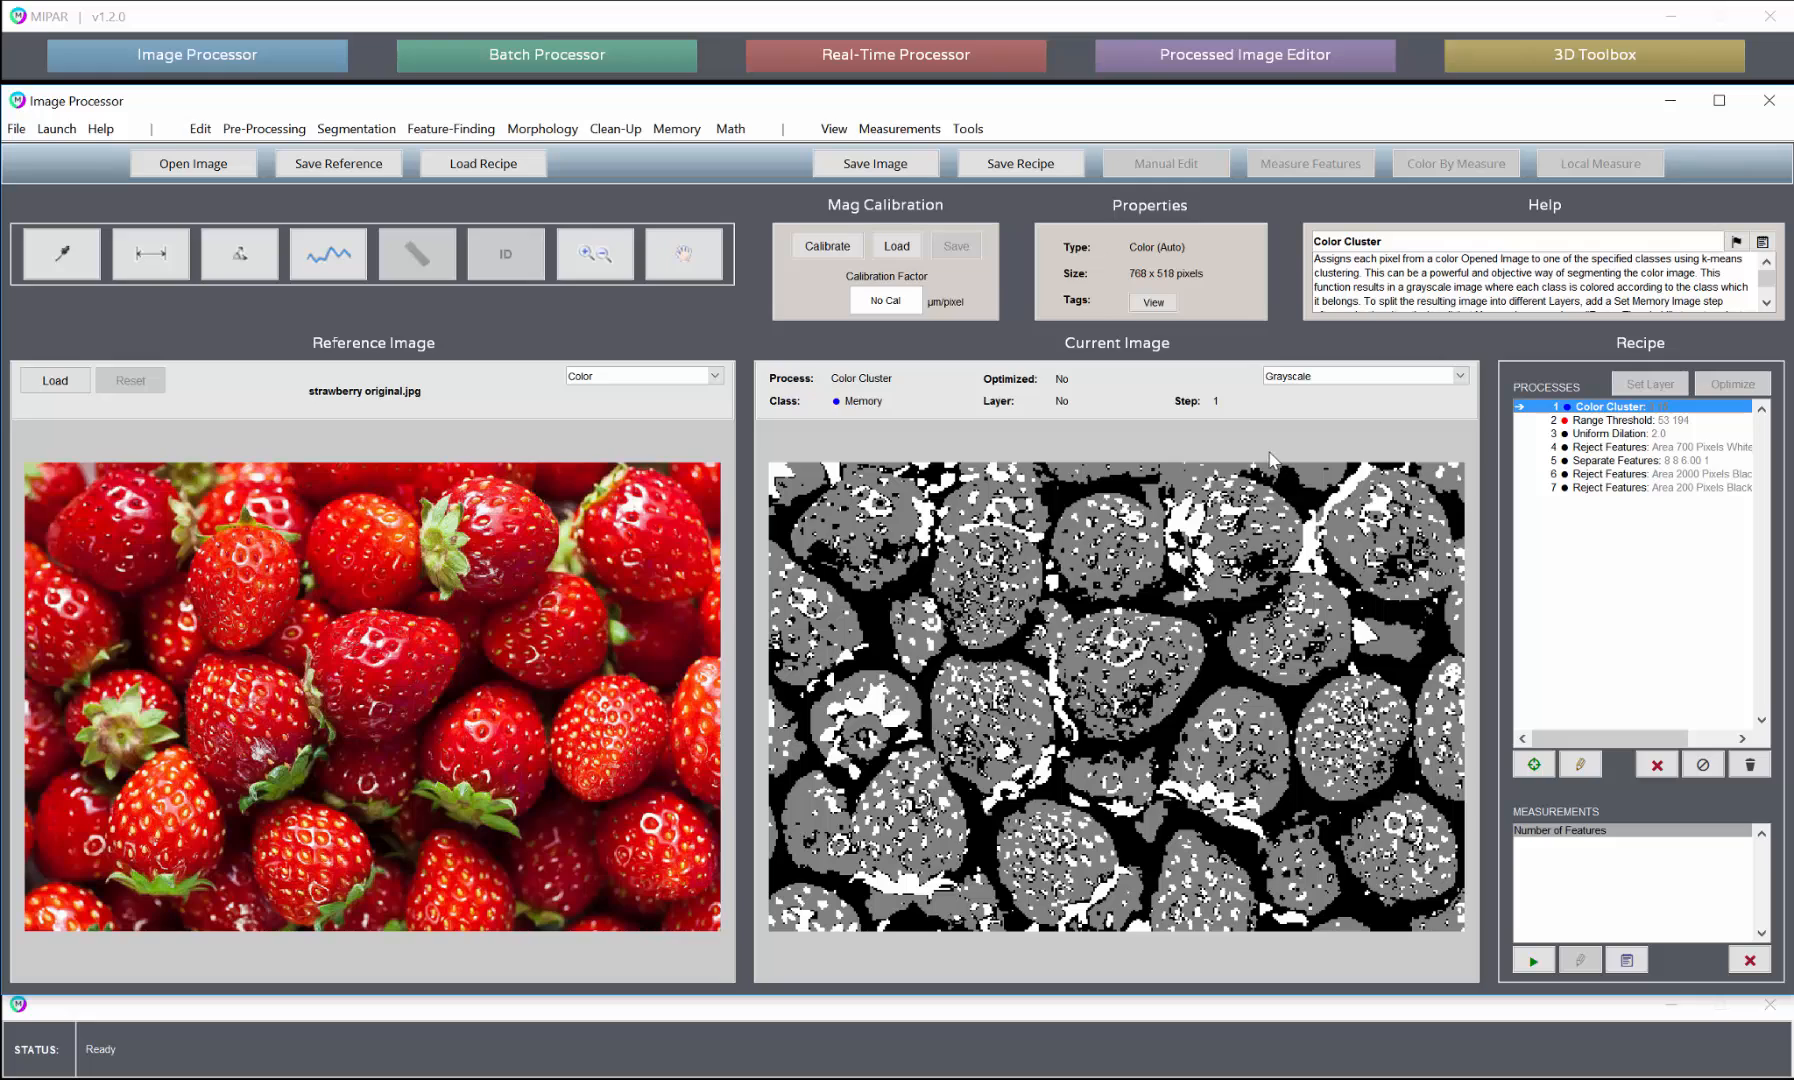
mouse_move(1232, 514)
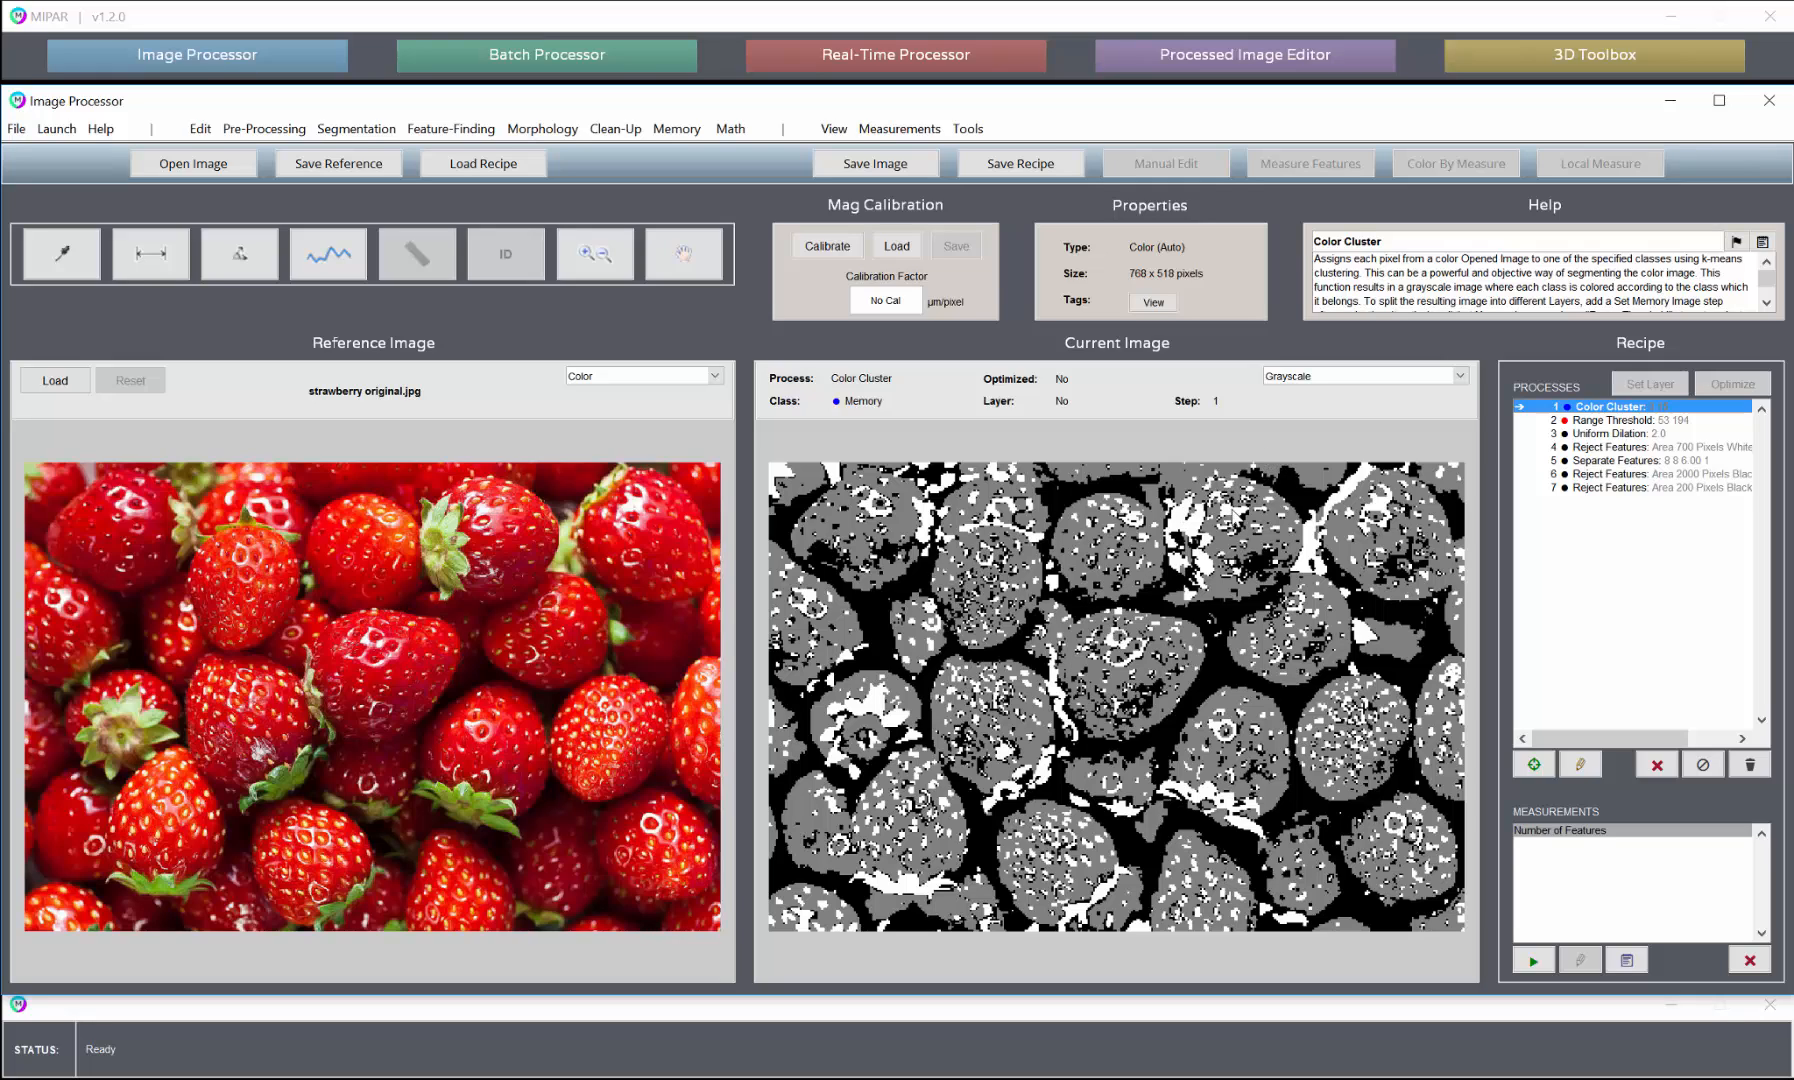